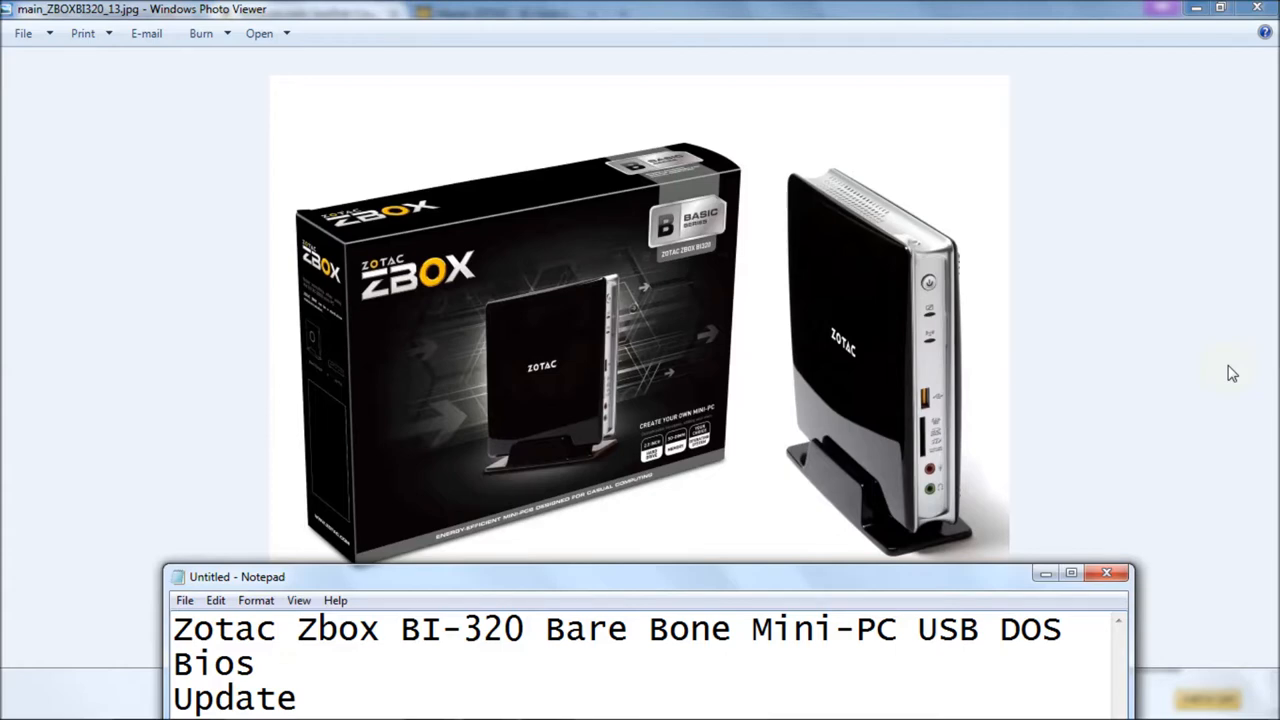
{"action": "mouse_move", "coordinate": [1003, 399]}
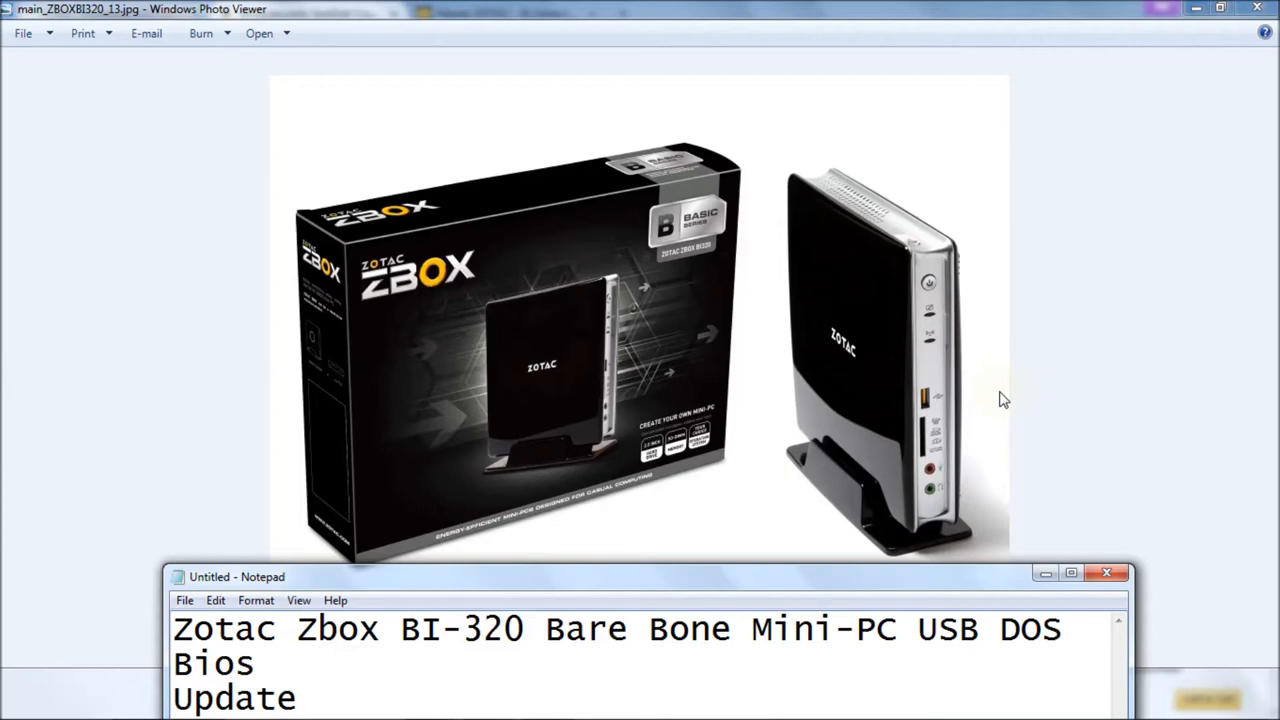
{"action": "mouse_move", "coordinate": [755, 588]}
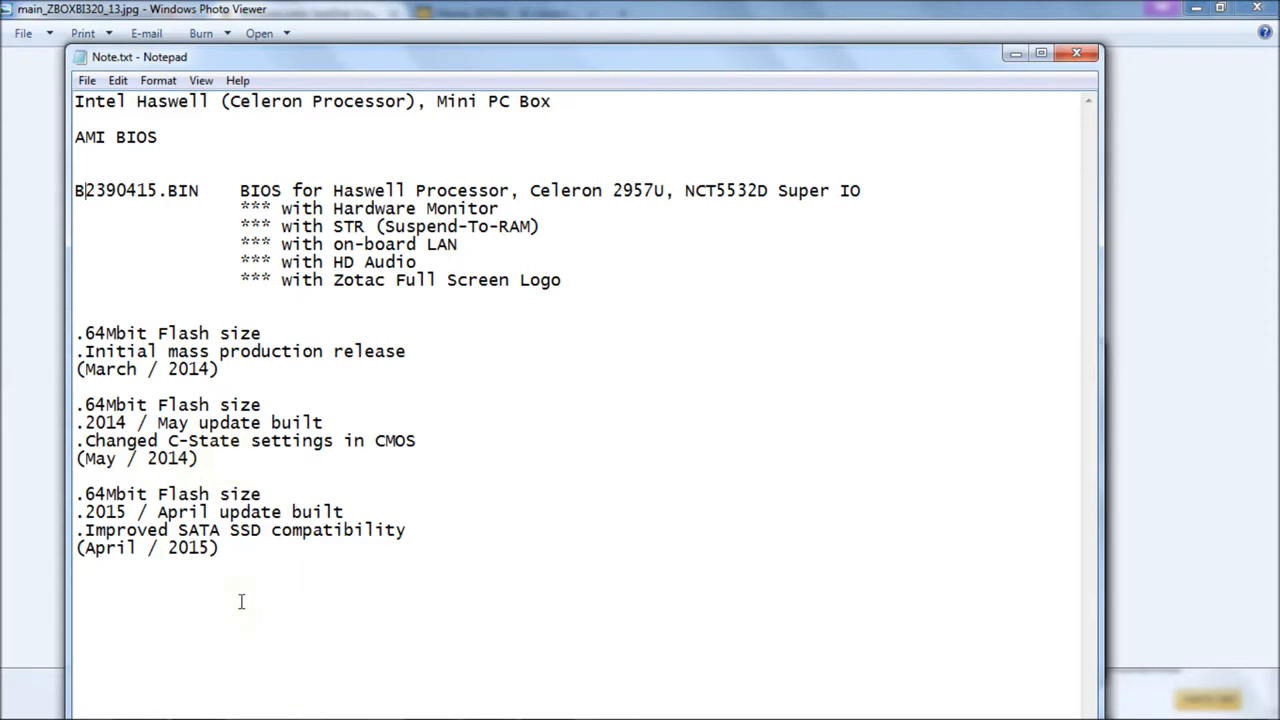
{"action": "mouse_move", "coordinate": [256, 644]}
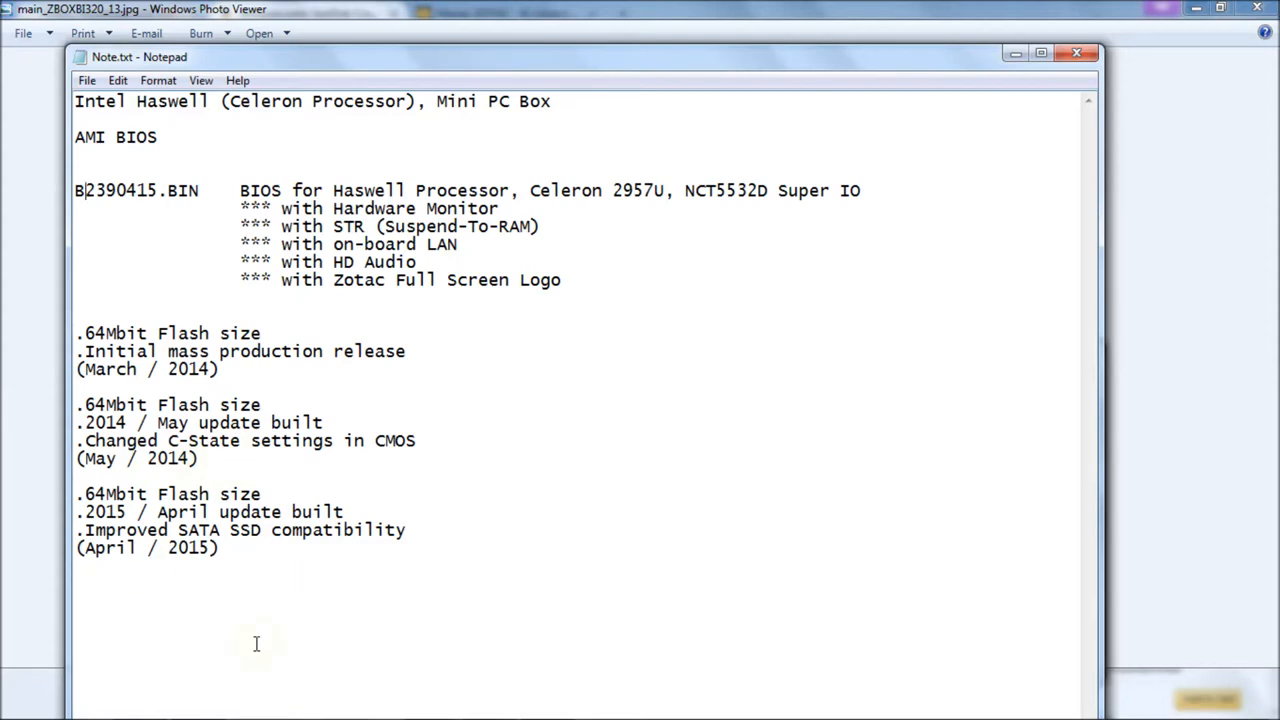
{"action": "mouse_move", "coordinate": [471, 591]}
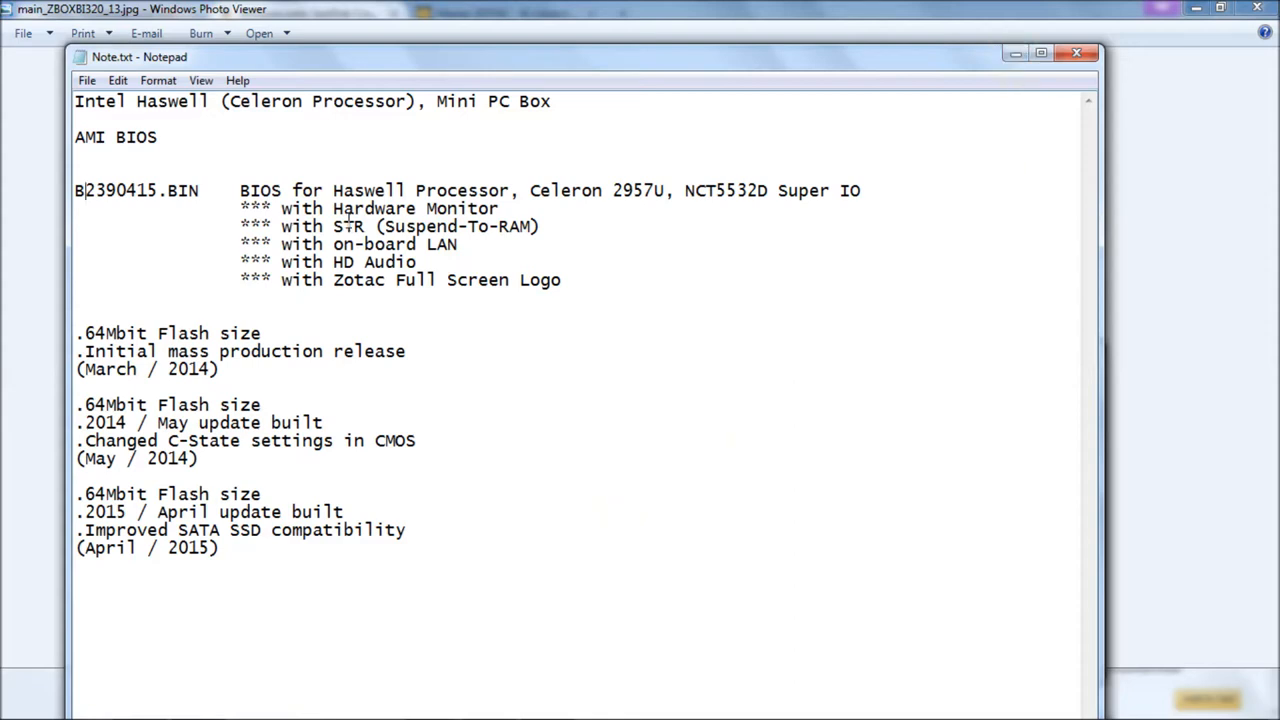
{"action": "mouse_move", "coordinate": [322, 617]}
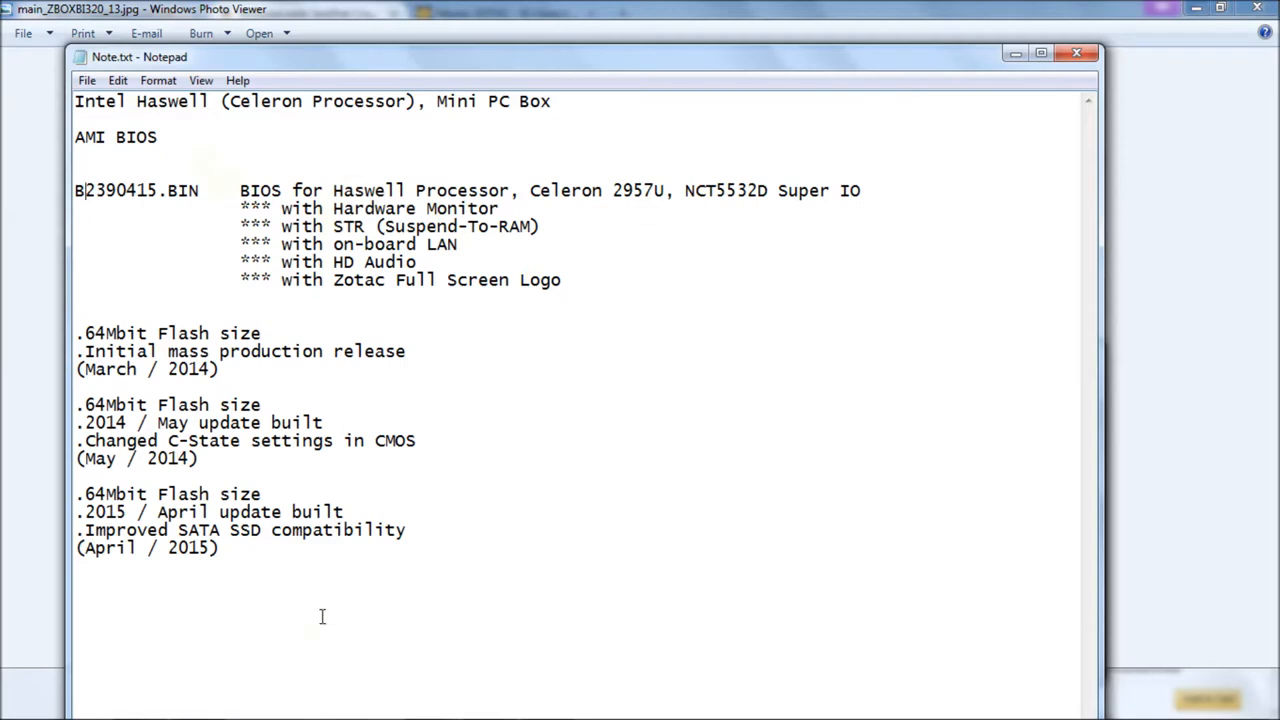
{"action": "mouse_move", "coordinate": [1144, 76]}
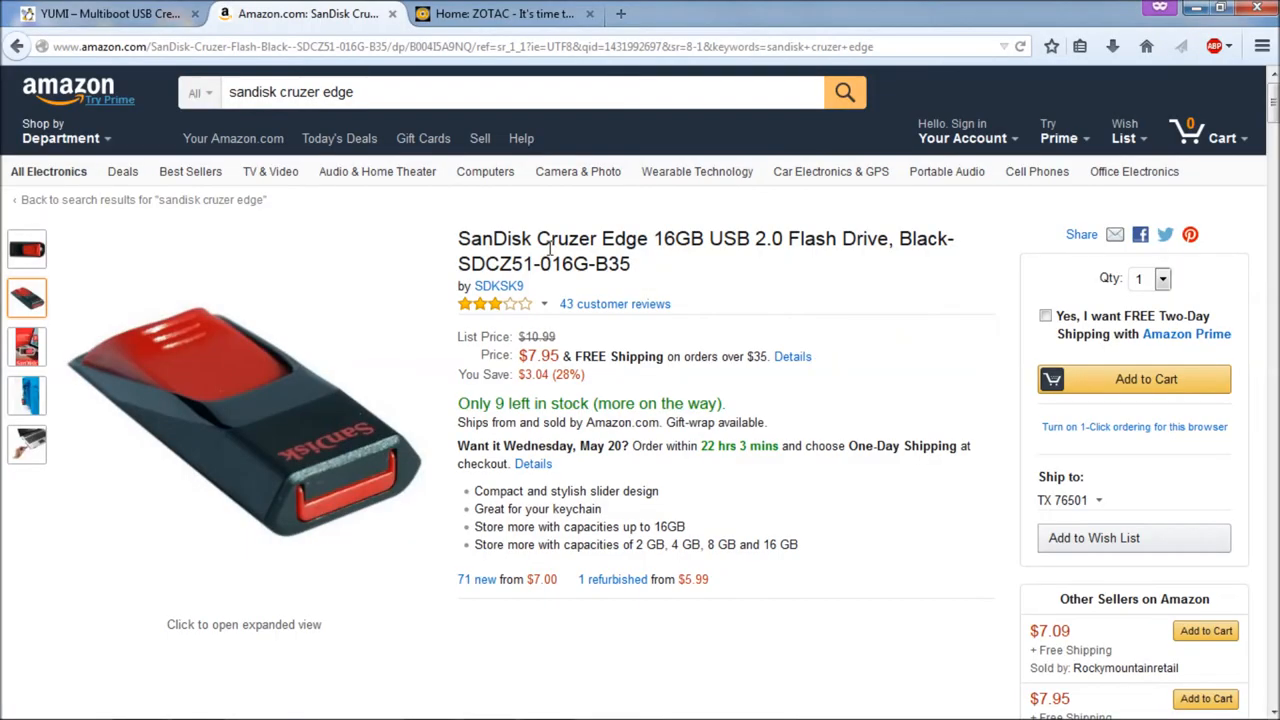
{"action": "mouse_move", "coordinate": [825, 315]}
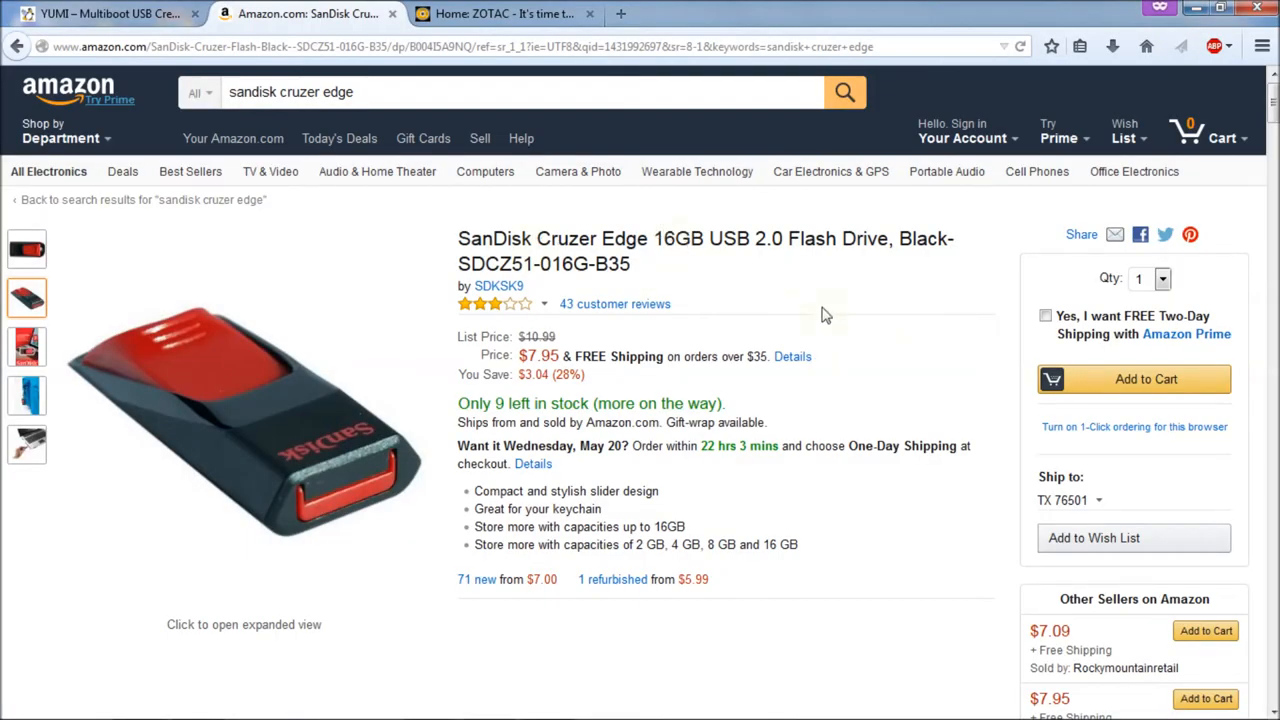
{"action": "mouse_move", "coordinate": [834, 343]}
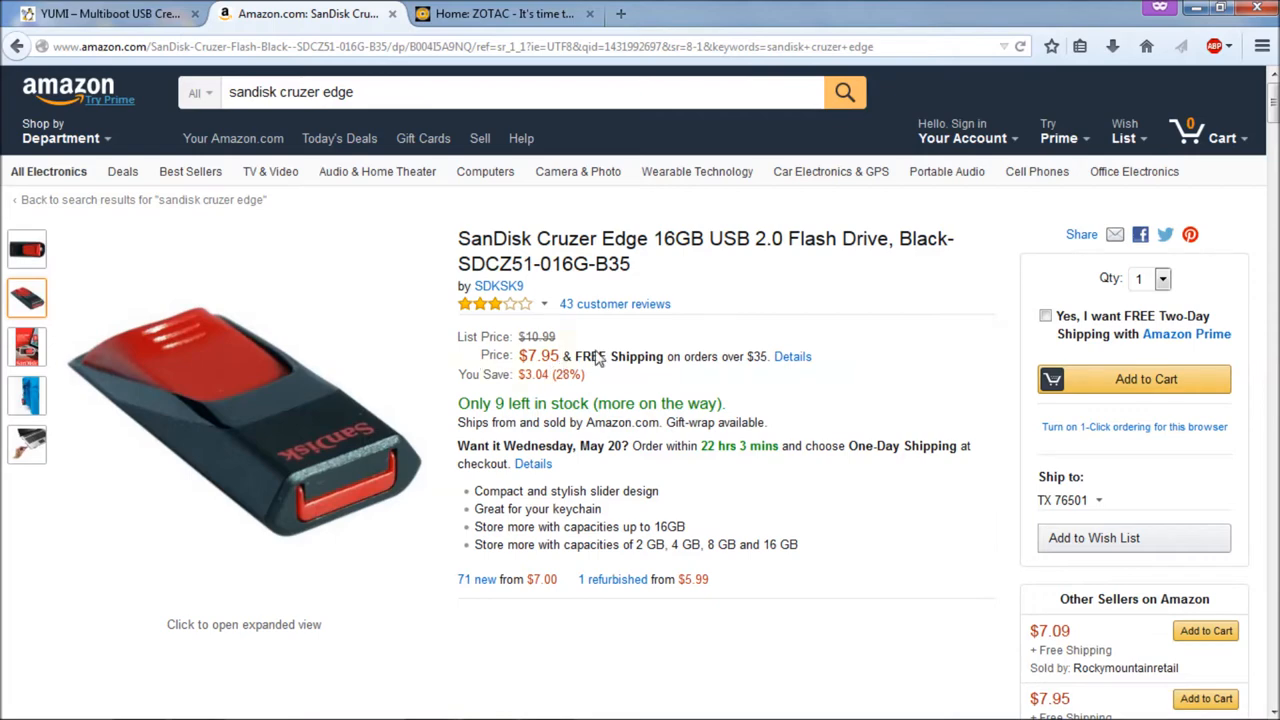
{"action": "mouse_move", "coordinate": [700, 425]}
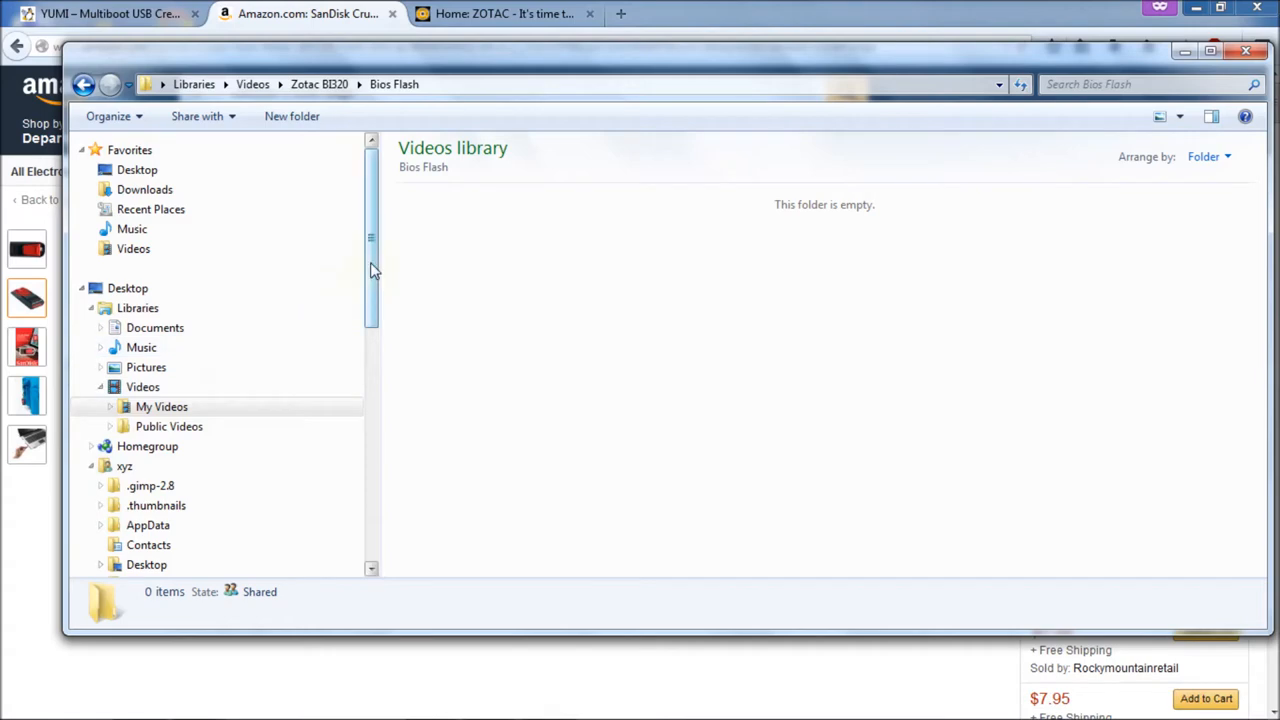
Scroll down to Computer and bring up the context menu for Removable Disk (G:).
{"action": "scroll", "scroll_direction": "down", "scroll_amount": 3}
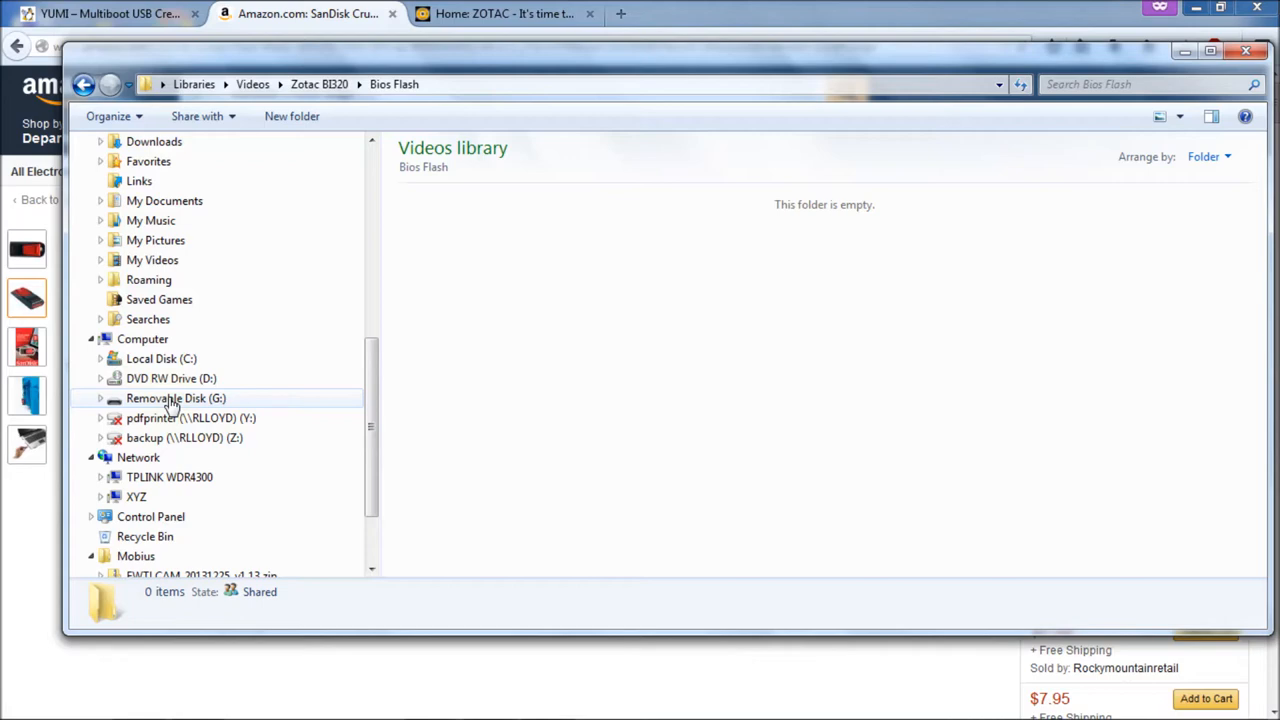
{"action": "right_click", "coordinate": [175, 398]}
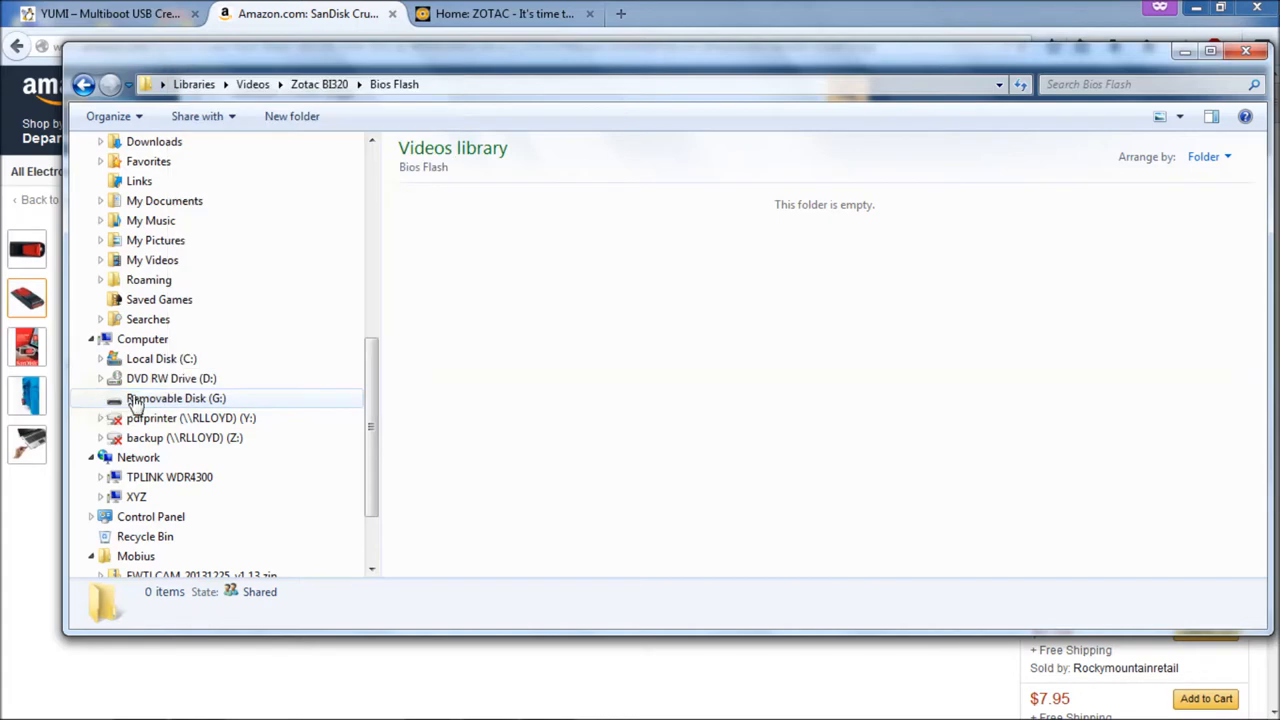
{"action": "right_click", "coordinate": [175, 398]}
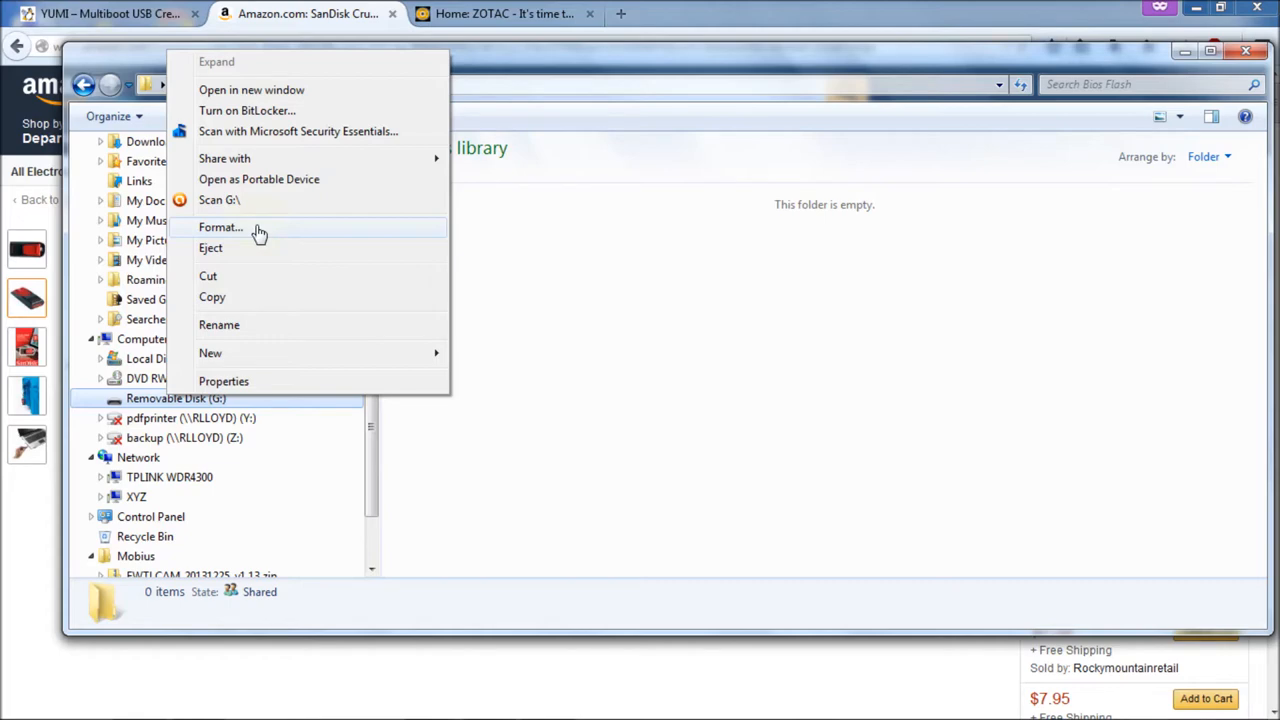
In the G: Format window, restore device defaults, untick Quick Format, then close it.
{"action": "left_click", "coordinate": [221, 227]}
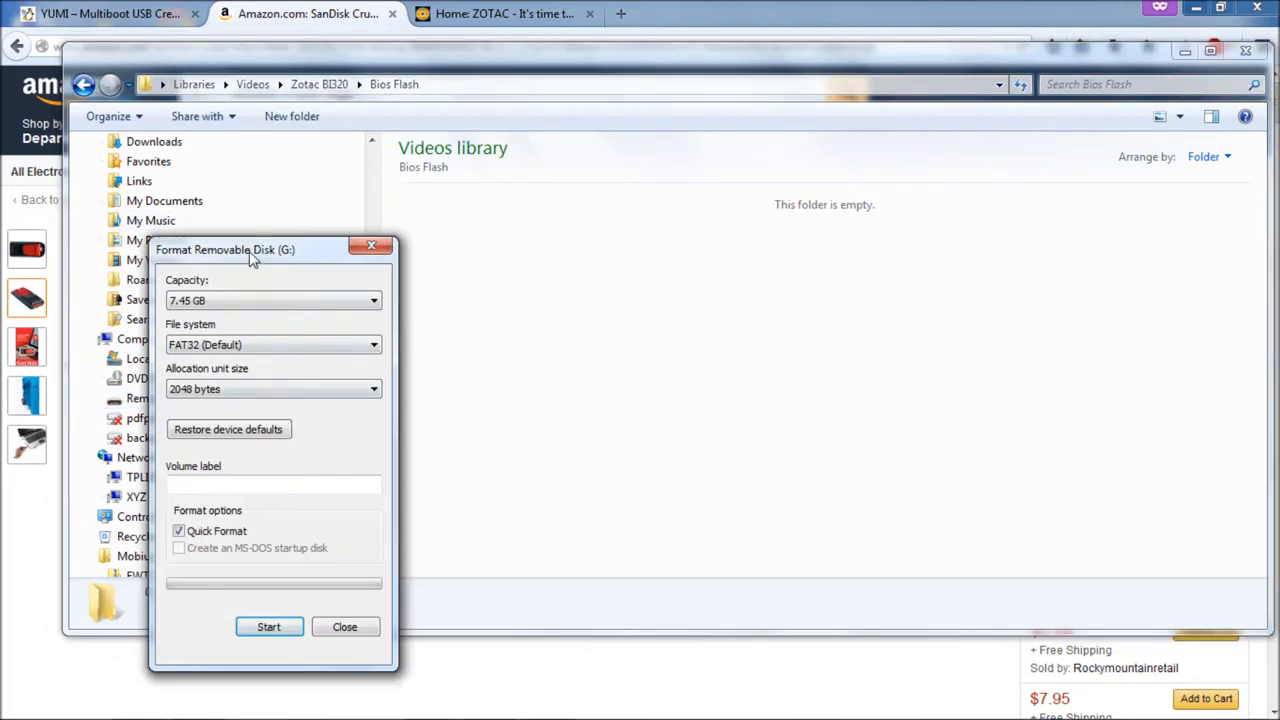
{"action": "left_click_drag", "start_coordinate": [250, 249], "coordinate": [377, 139]}
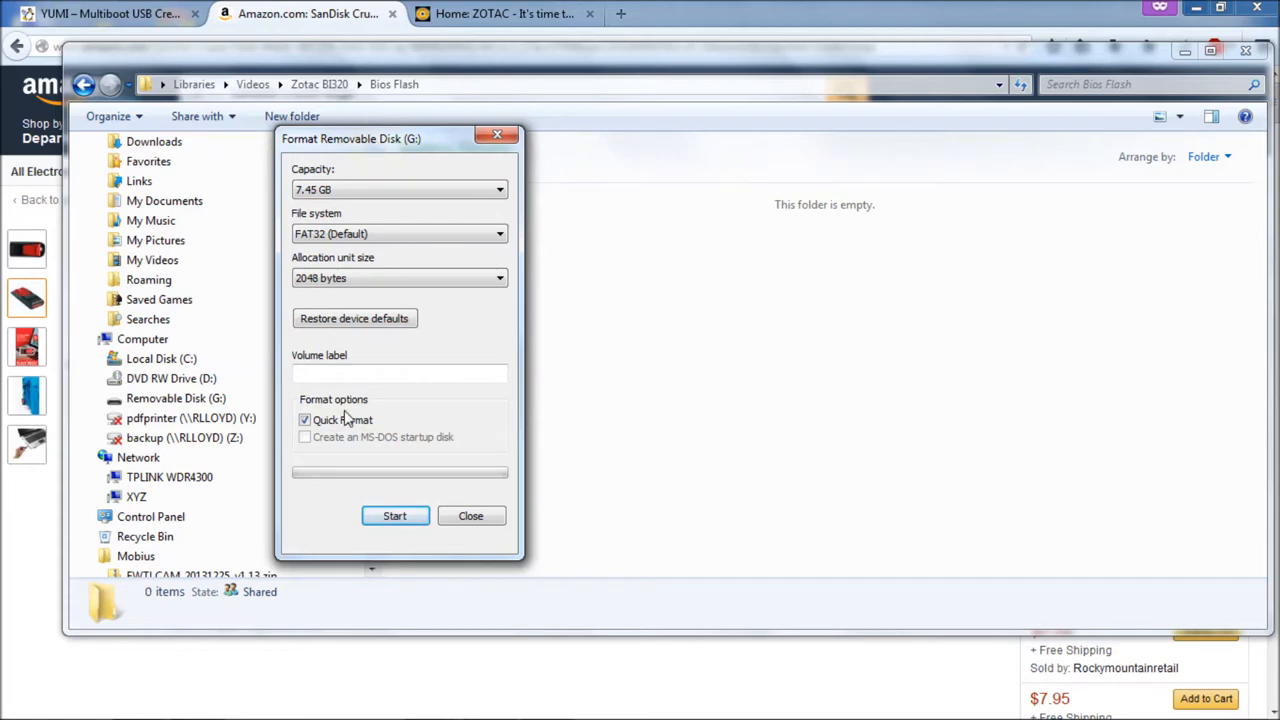
{"action": "mouse_move", "coordinate": [375, 440]}
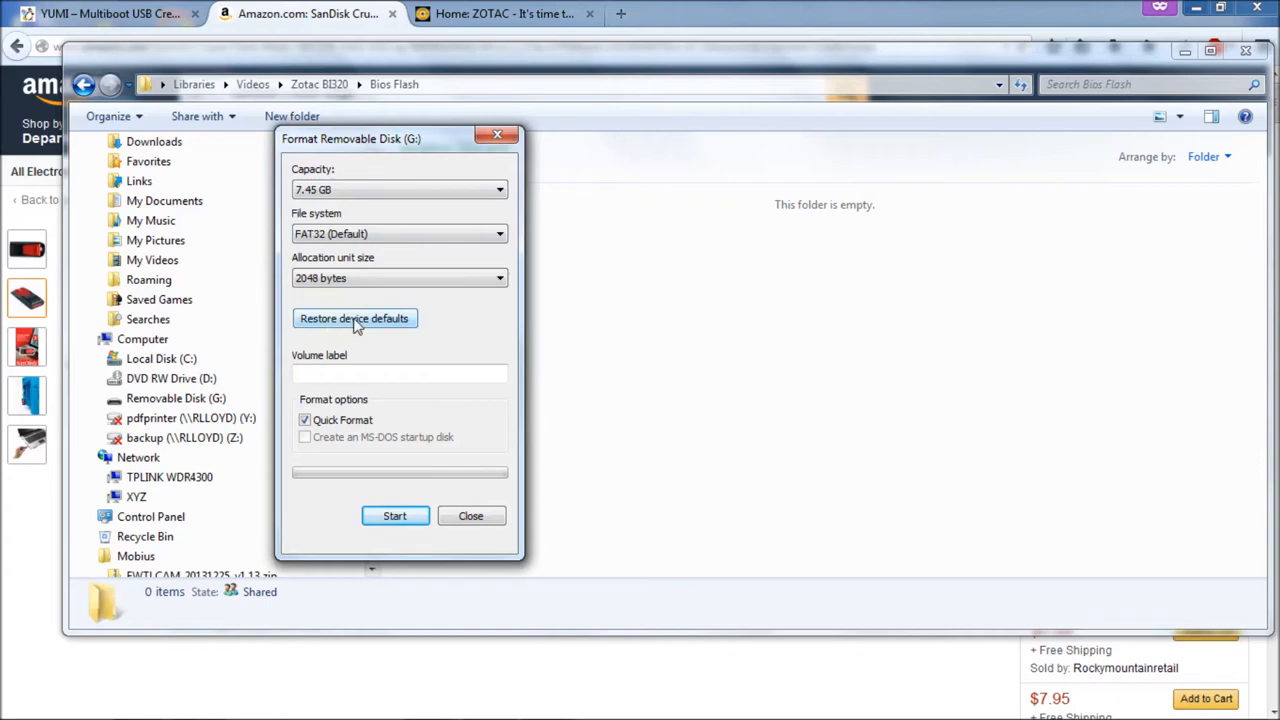
{"action": "left_click", "coordinate": [354, 318]}
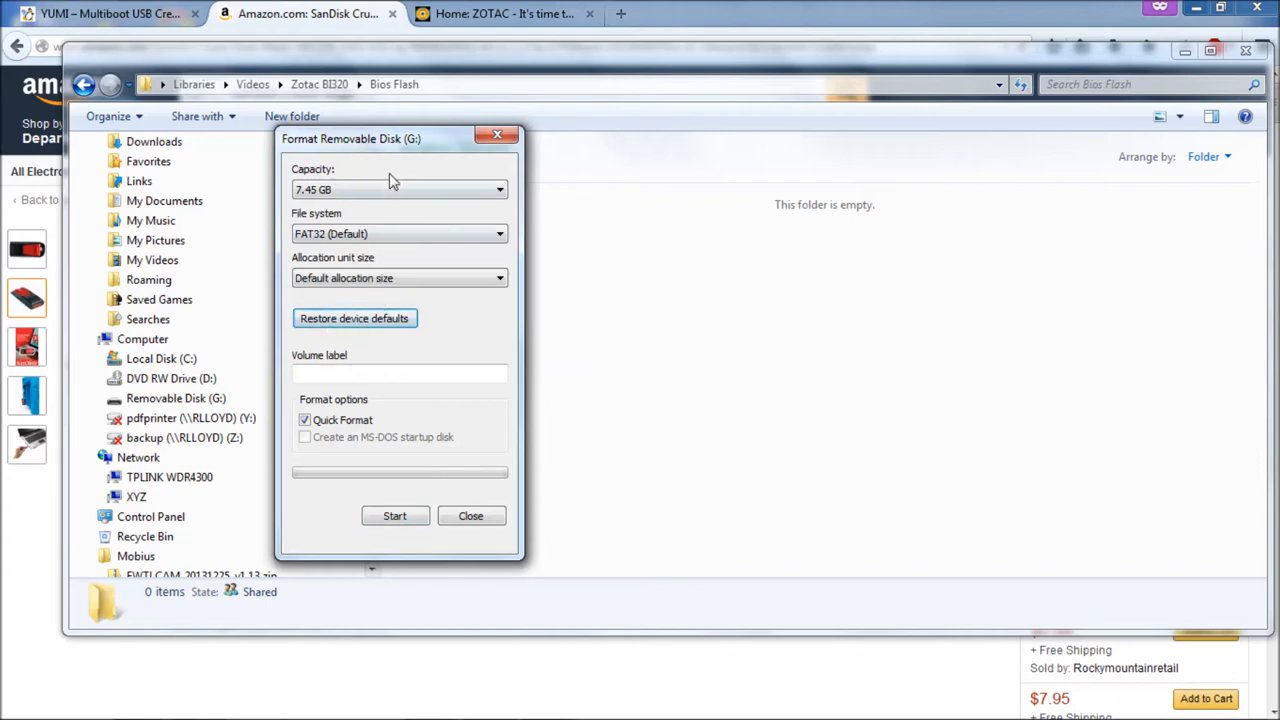
{"action": "mouse_move", "coordinate": [362, 453]}
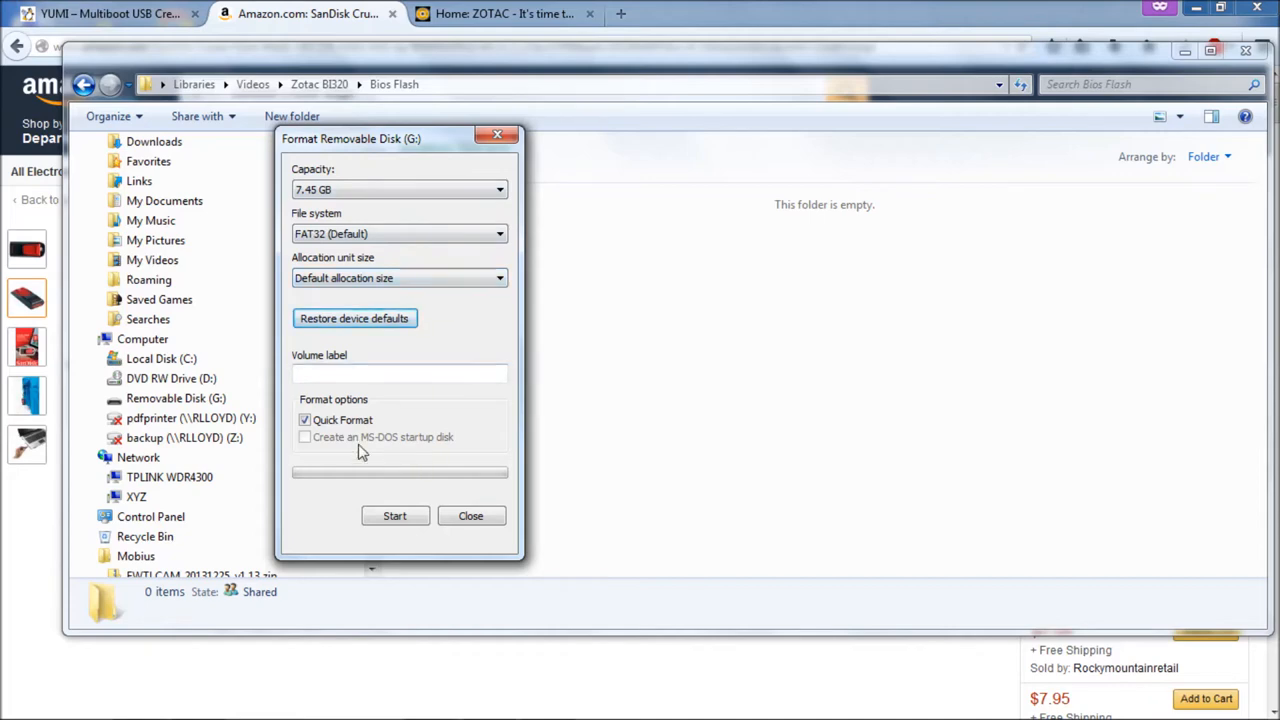
{"action": "left_click", "coordinate": [304, 420]}
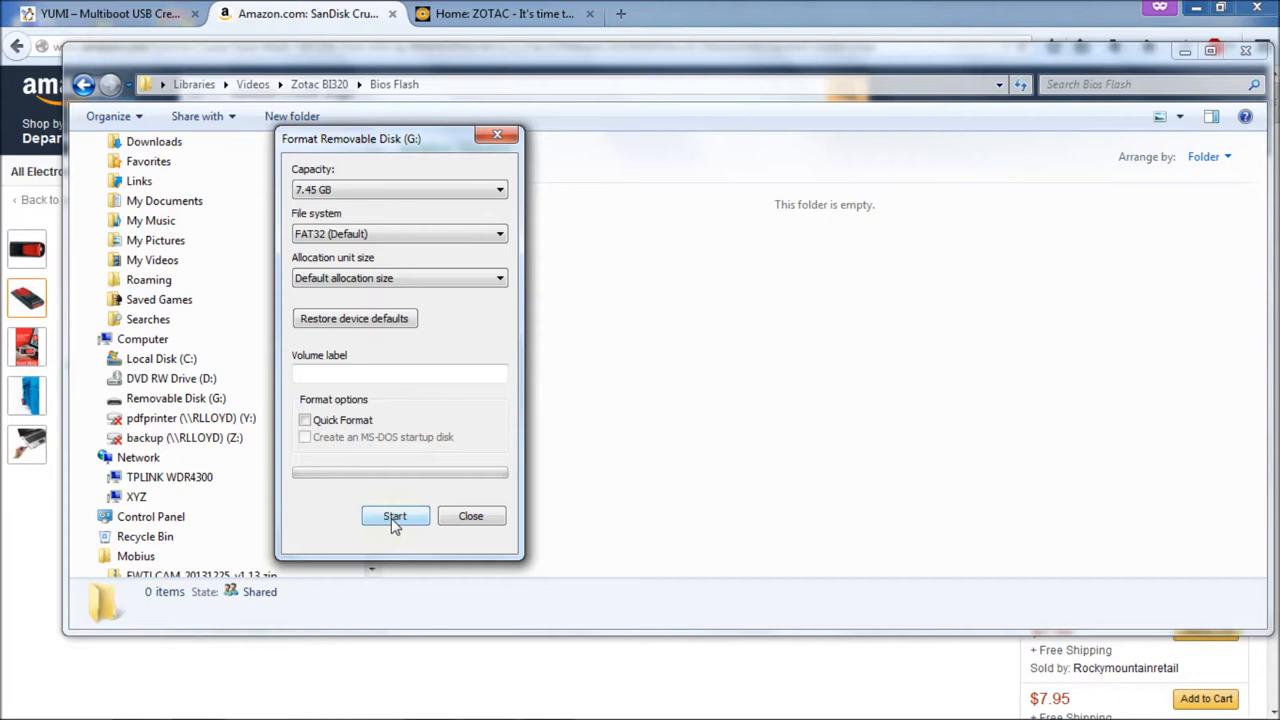
{"action": "mouse_move", "coordinate": [470, 515]}
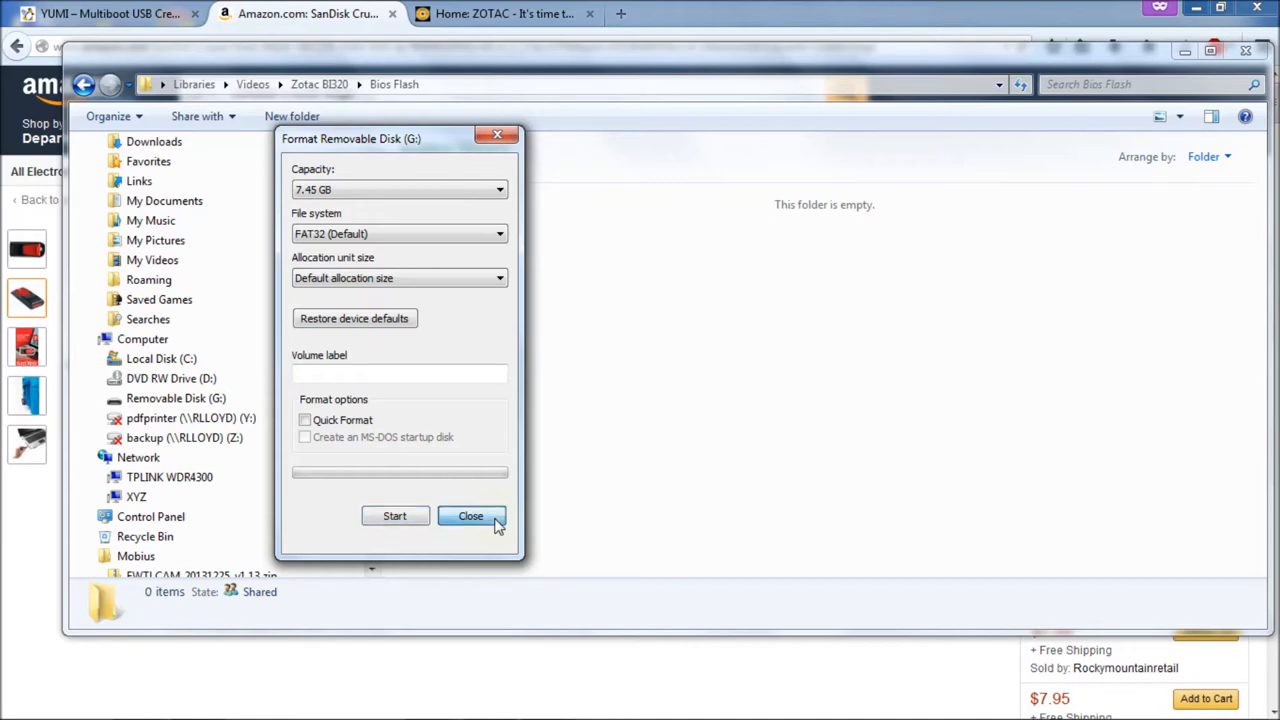
{"action": "left_click", "coordinate": [470, 515]}
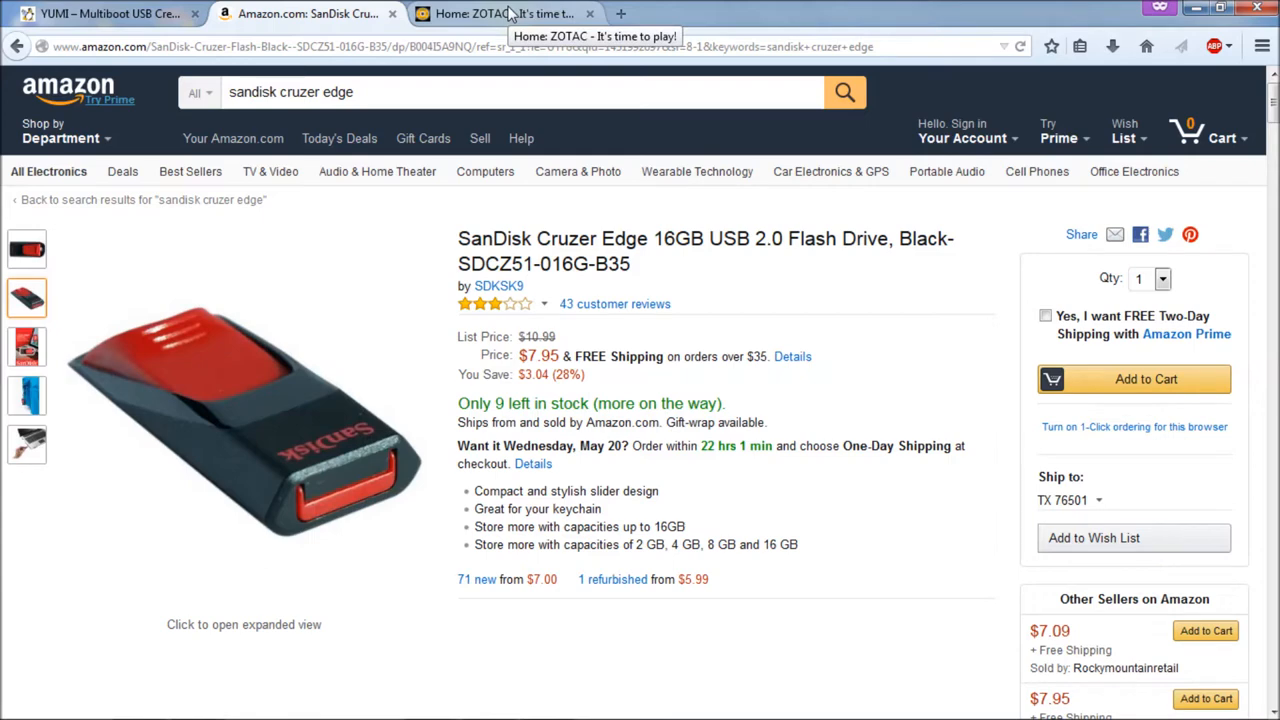
From the ZOTAC home page, go to the ZBOX B-series listing and open the BI320 page.
{"action": "left_click", "coordinate": [505, 13]}
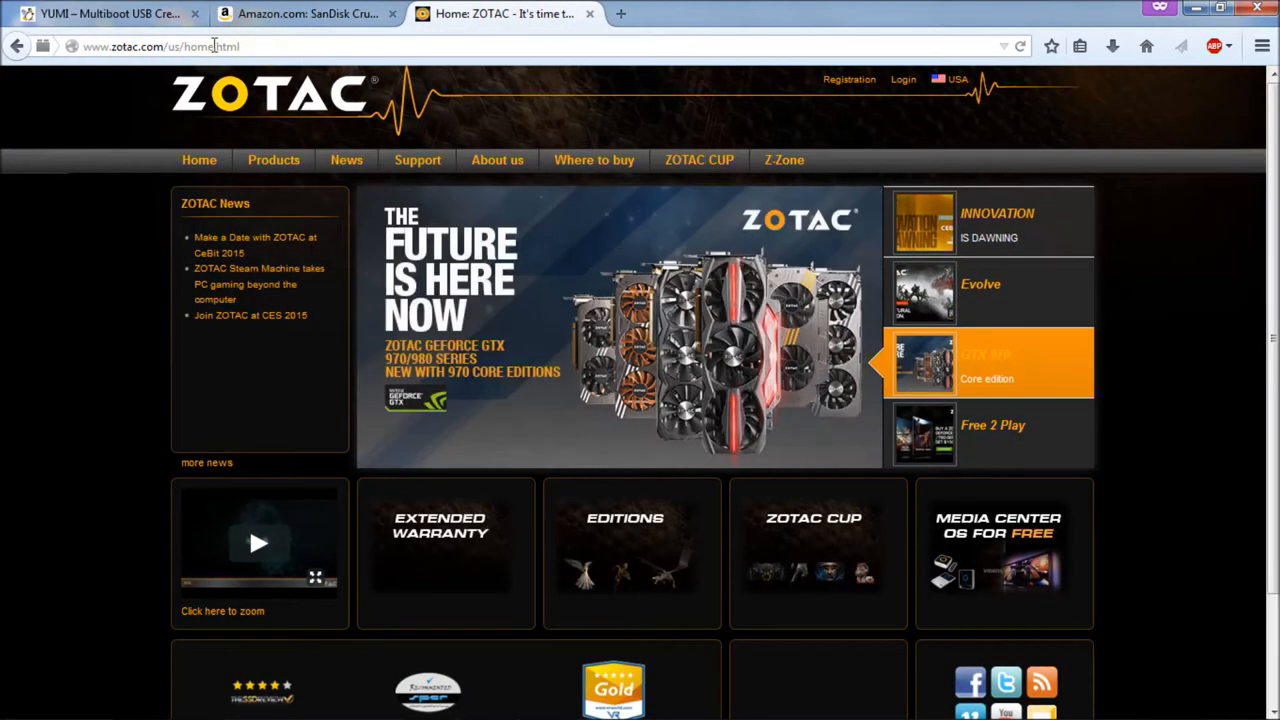
{"action": "mouse_move", "coordinate": [238, 47]}
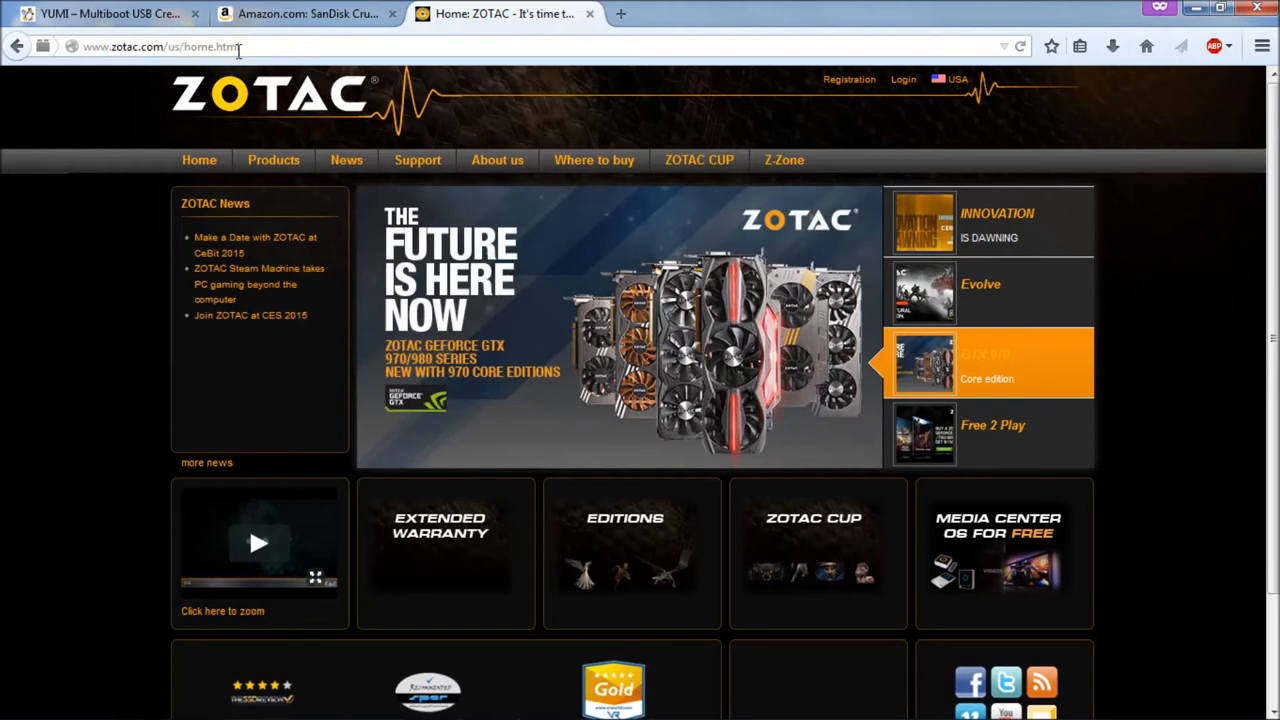
{"action": "mouse_move", "coordinate": [281, 48]}
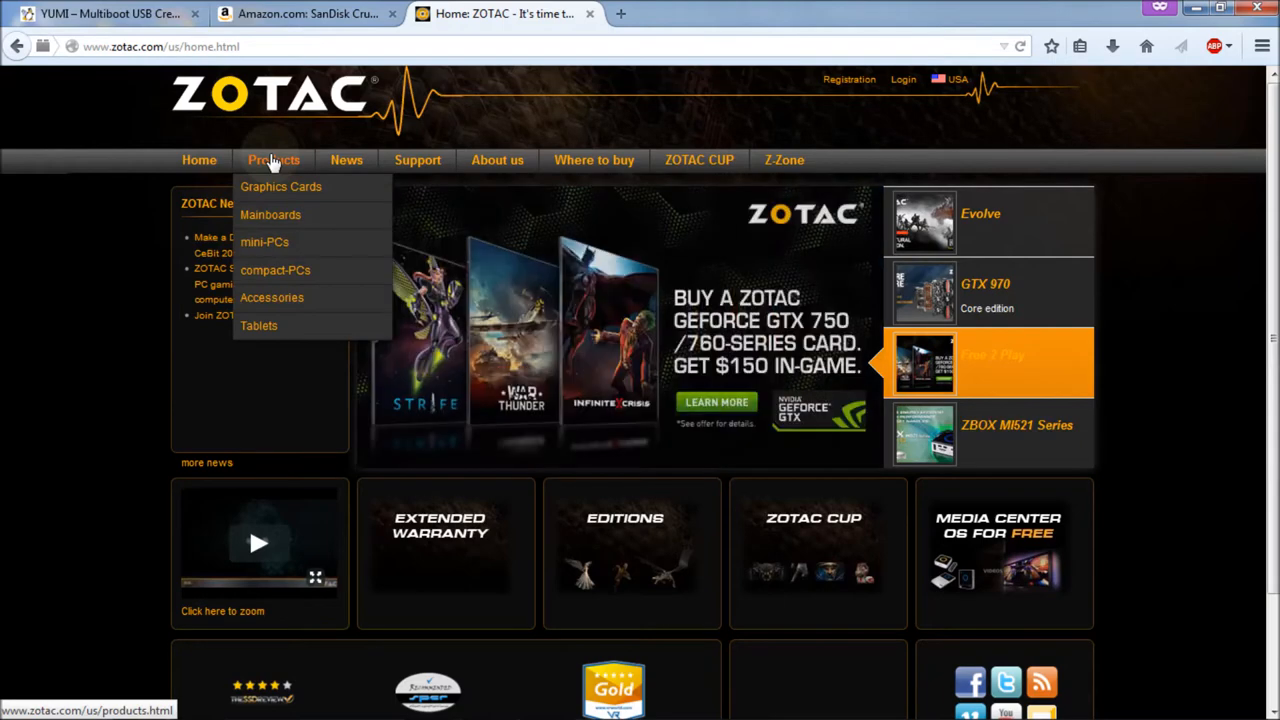
{"action": "mouse_move", "coordinate": [264, 242]}
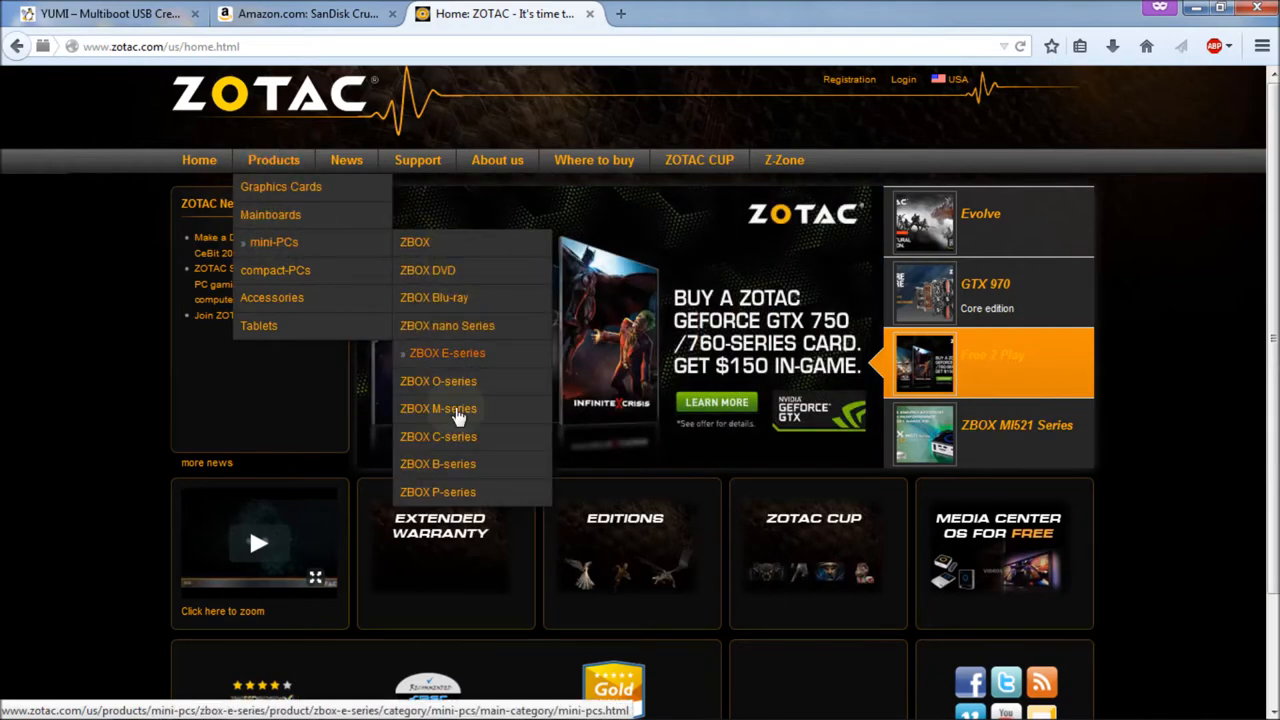
{"action": "mouse_move", "coordinate": [447, 463]}
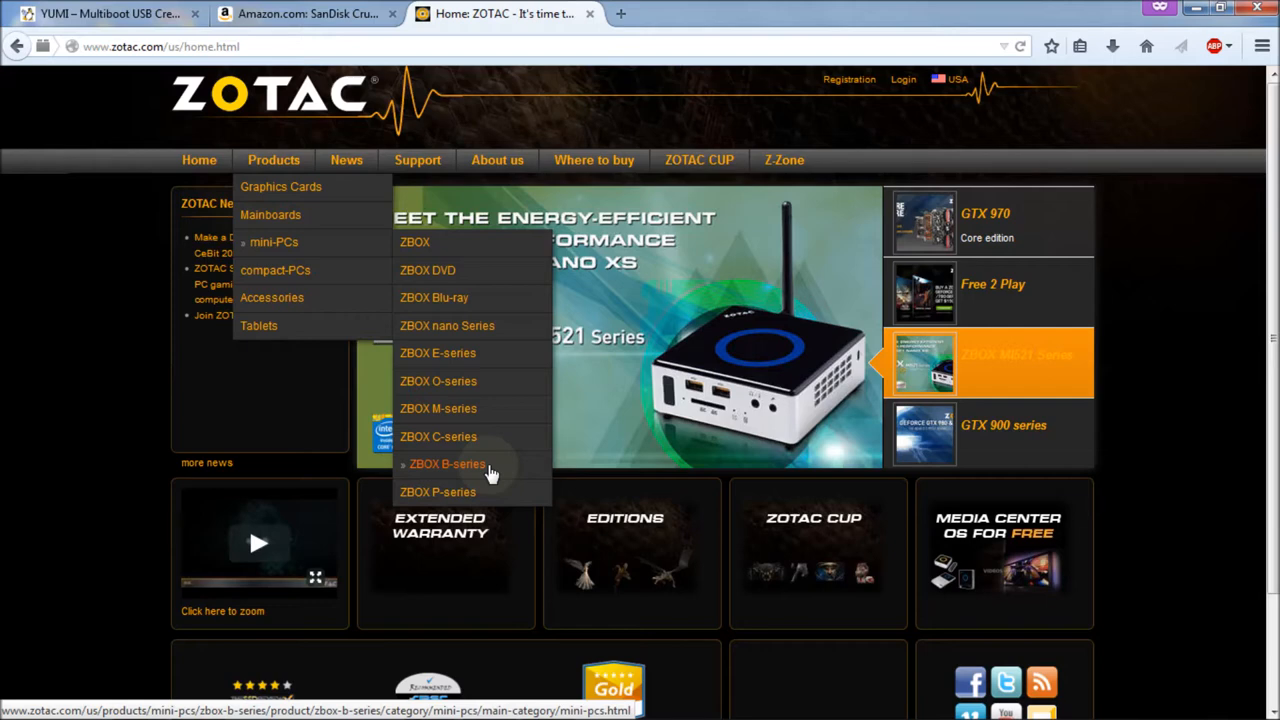
{"action": "left_click", "coordinate": [447, 463]}
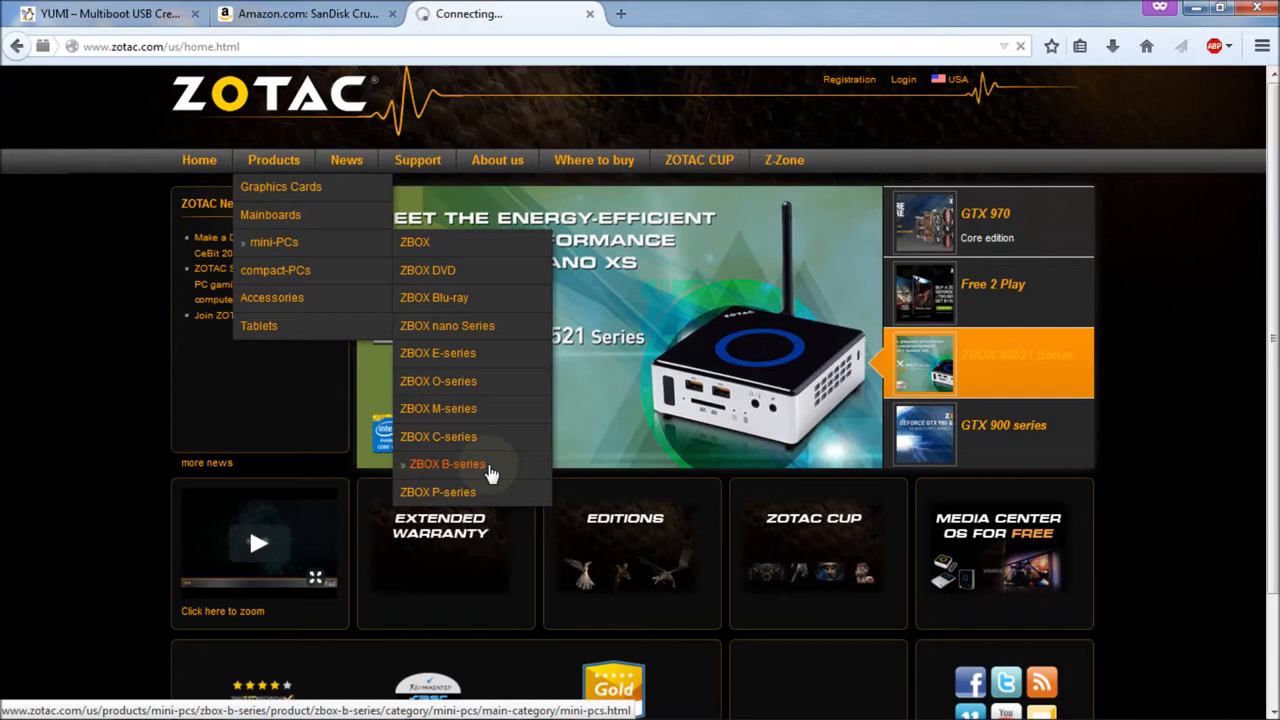
{"action": "left_click", "coordinate": [447, 463]}
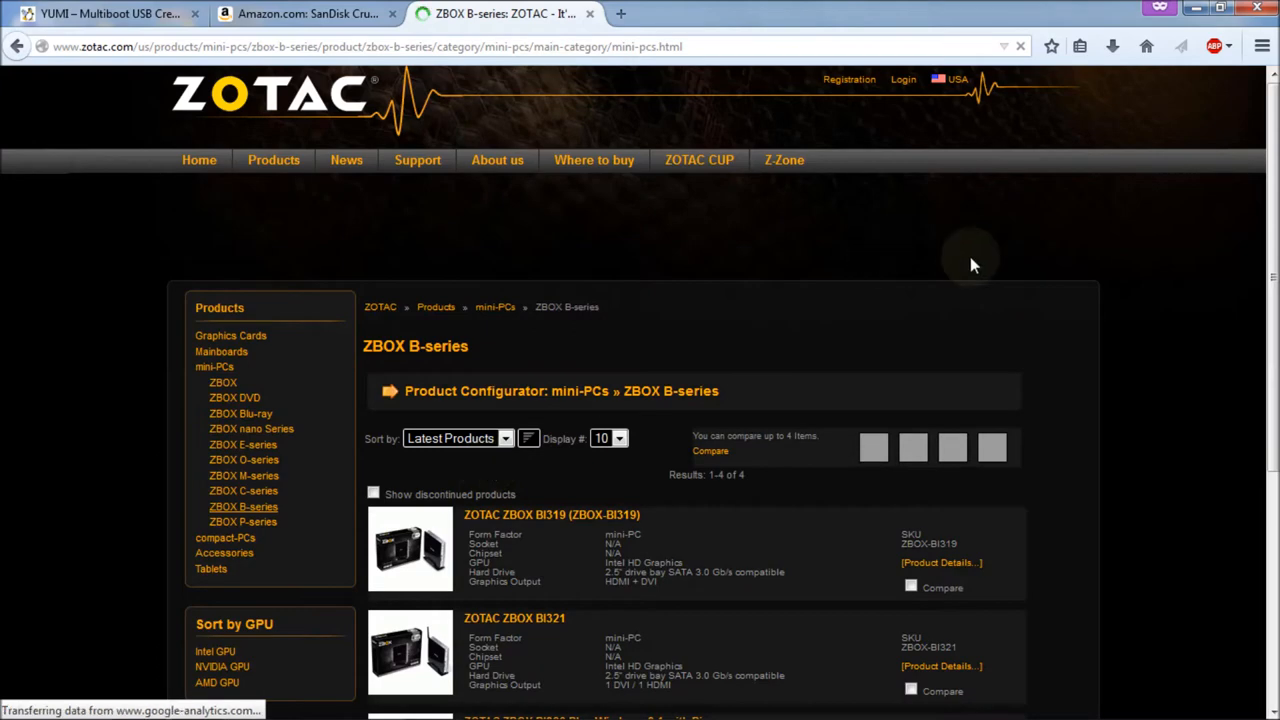
{"action": "scroll", "scroll_direction": "down", "scroll_amount": 3}
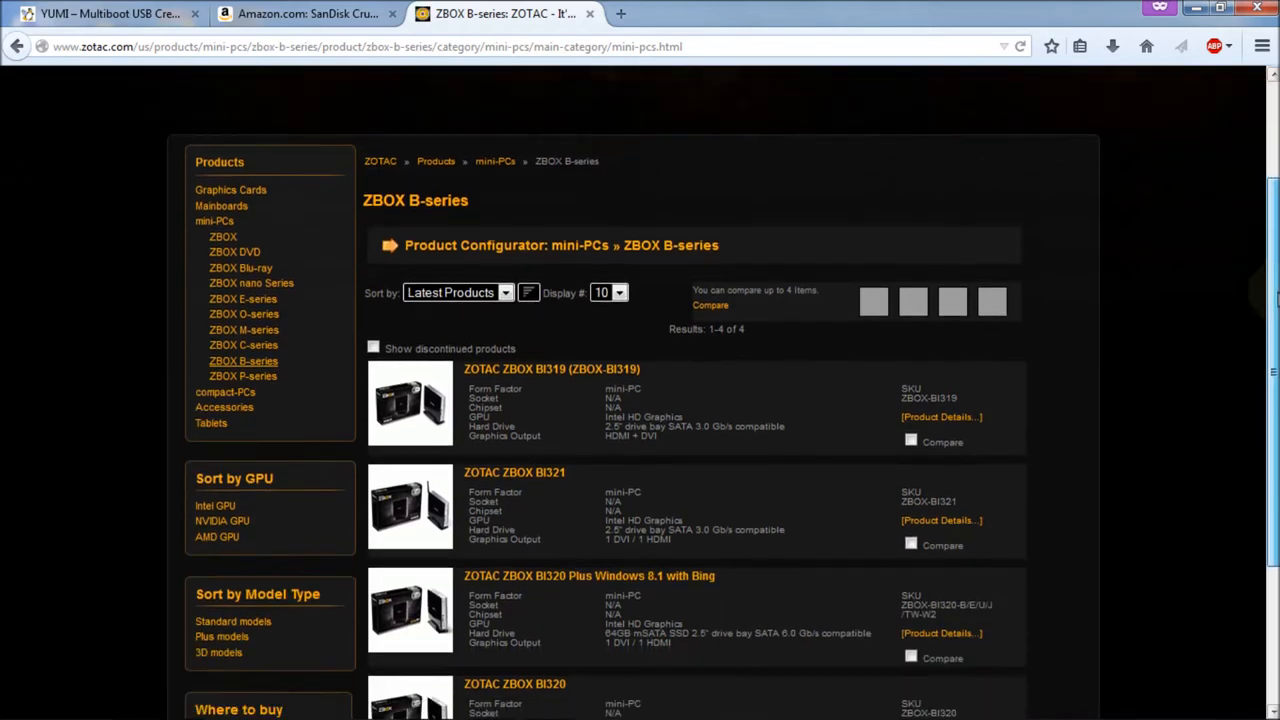
{"action": "scroll", "scroll_direction": "down", "scroll_amount": 3}
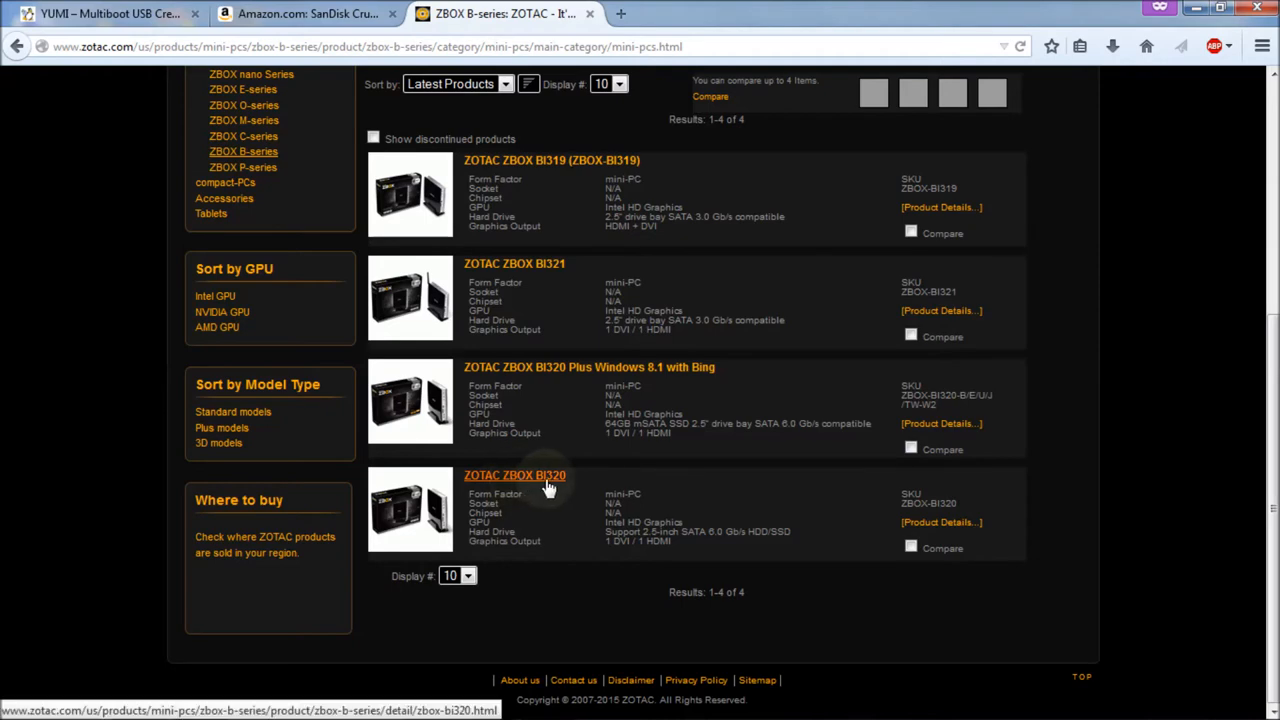
{"action": "left_click", "coordinate": [515, 475]}
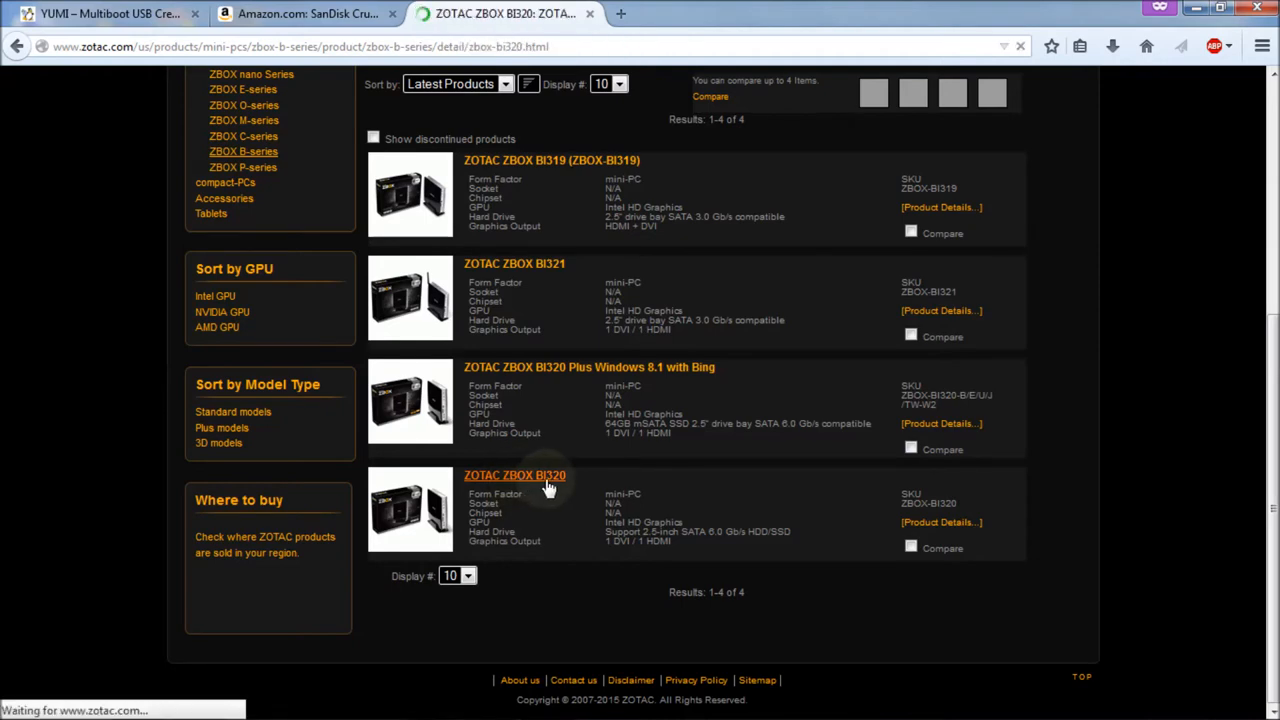
In BI320 Downloads, expand BIOS and download the ZBOX BI320 NANO BIOS and update utility.
{"action": "left_click", "coordinate": [515, 475]}
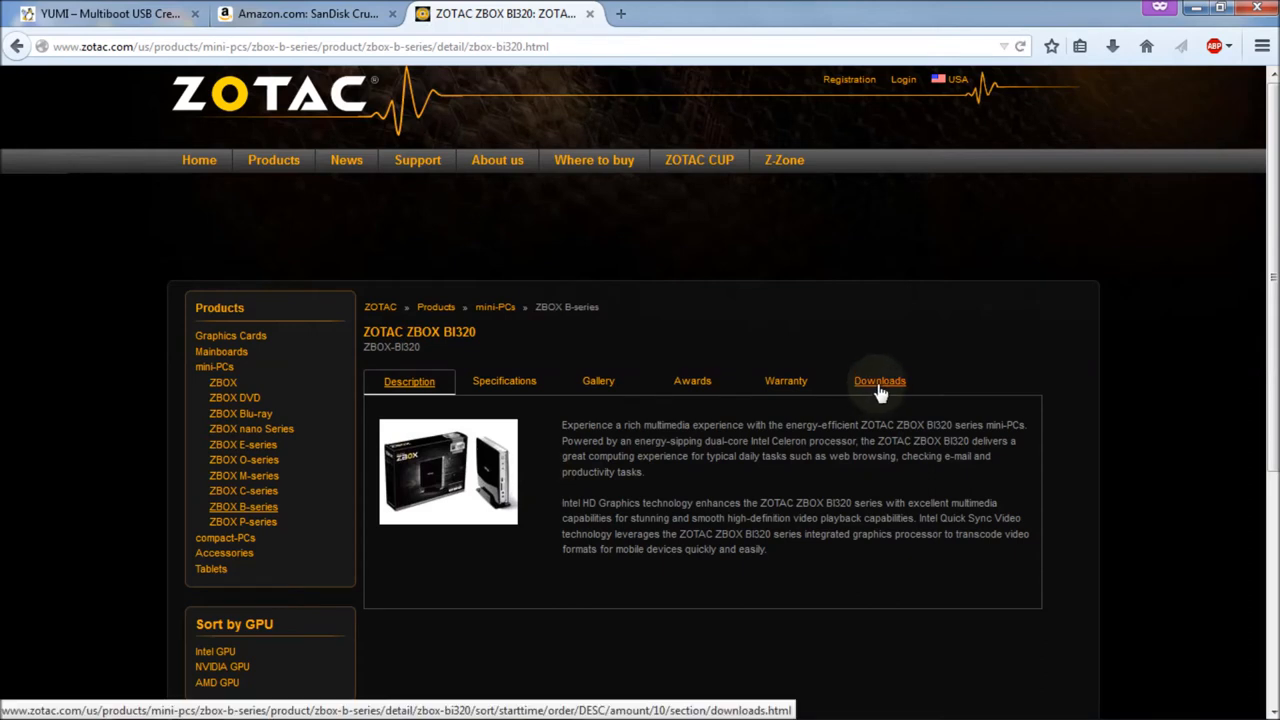
{"action": "left_click", "coordinate": [879, 381]}
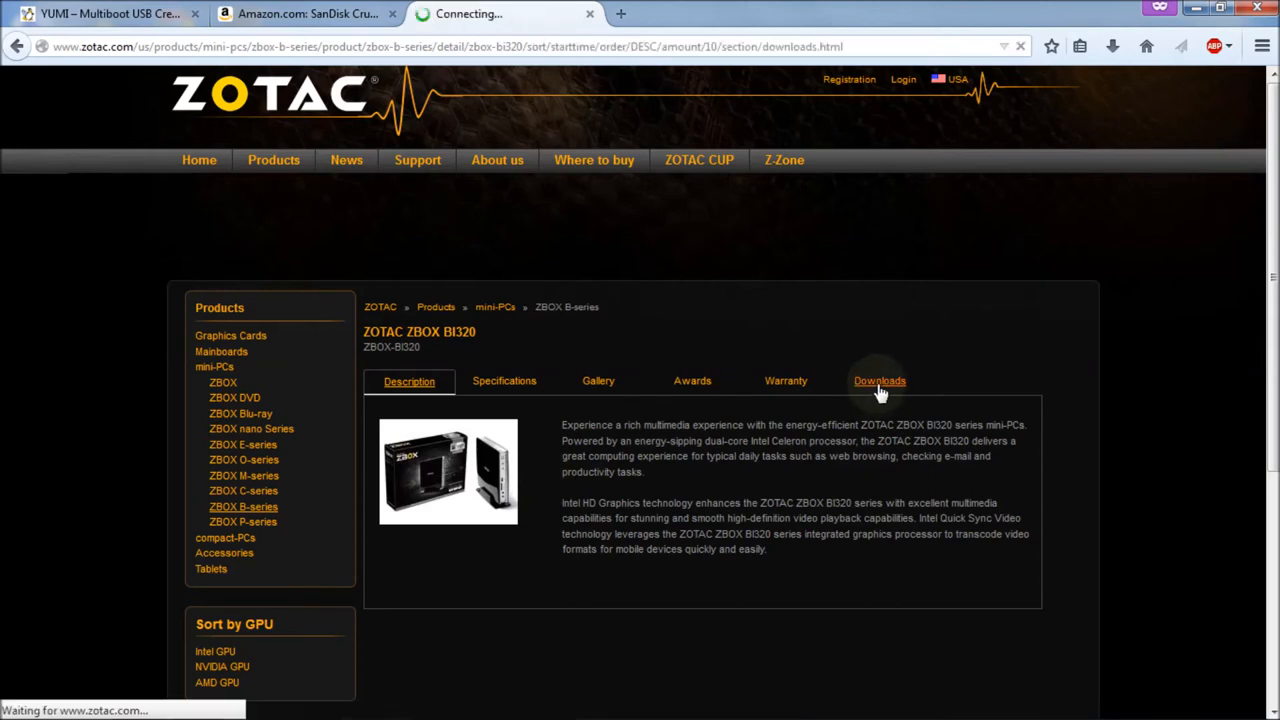
{"action": "left_click", "coordinate": [879, 381]}
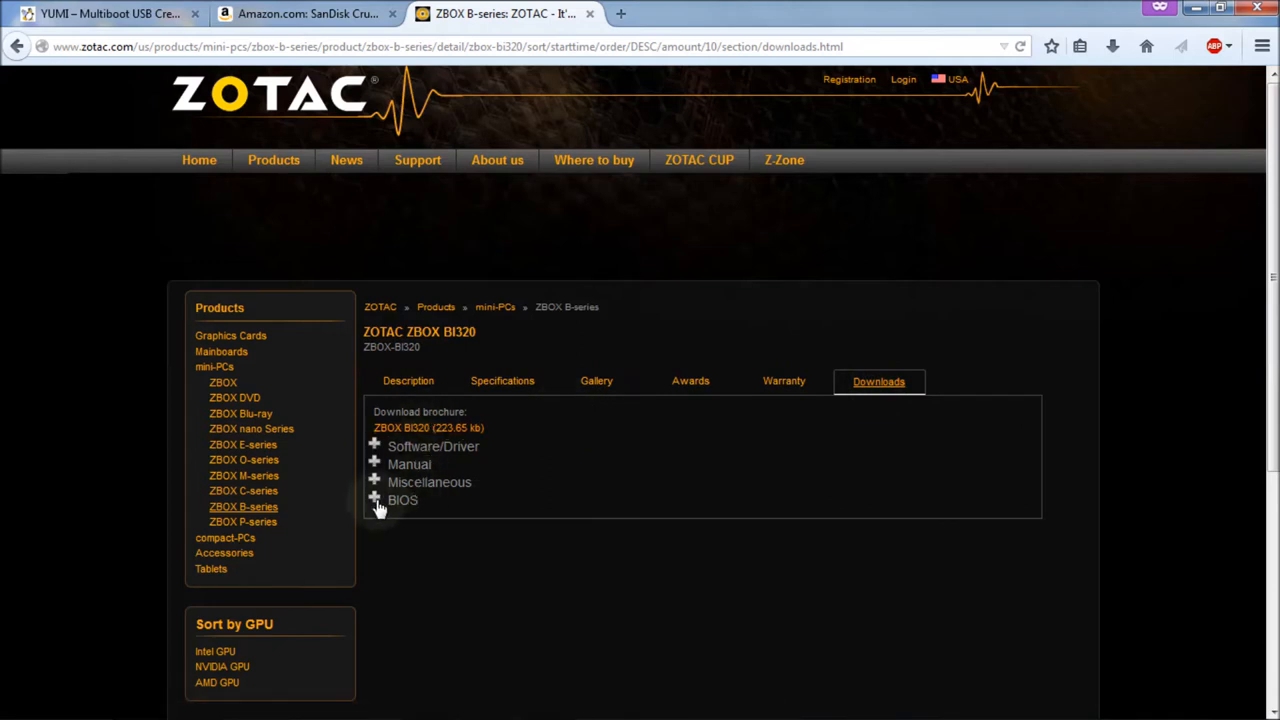
{"action": "left_click", "coordinate": [374, 499]}
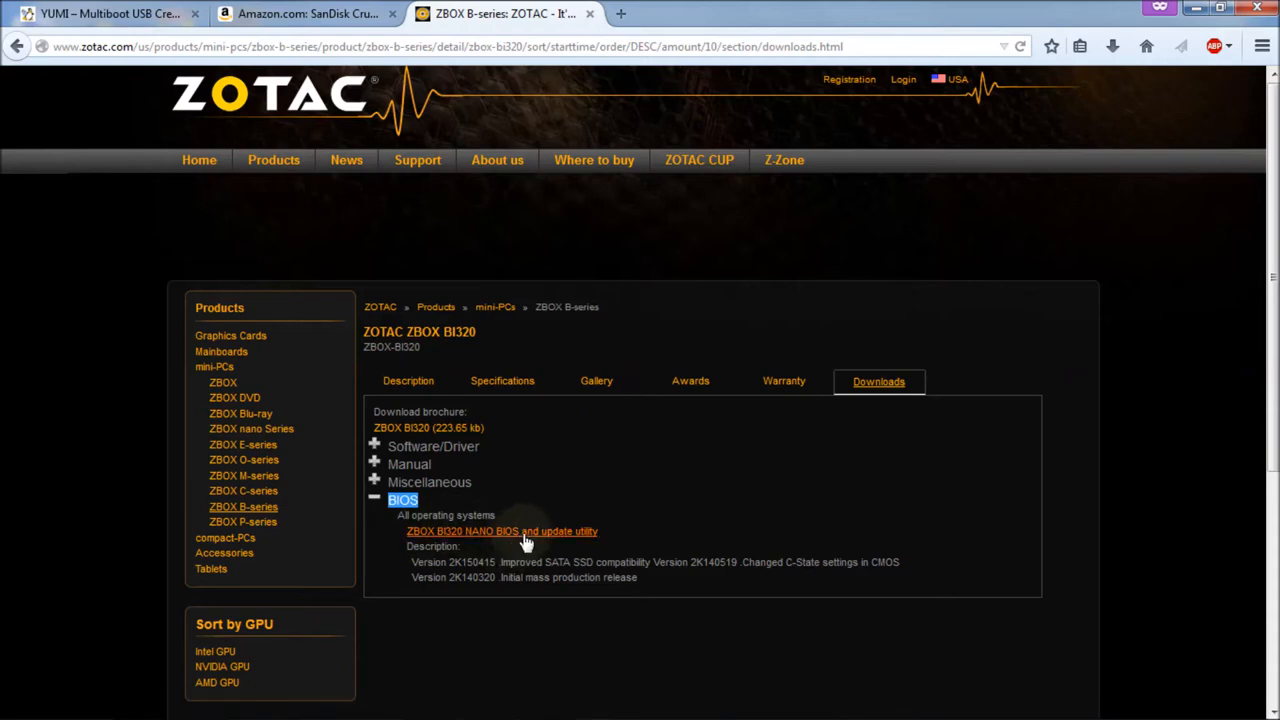
{"action": "mouse_move", "coordinate": [530, 531]}
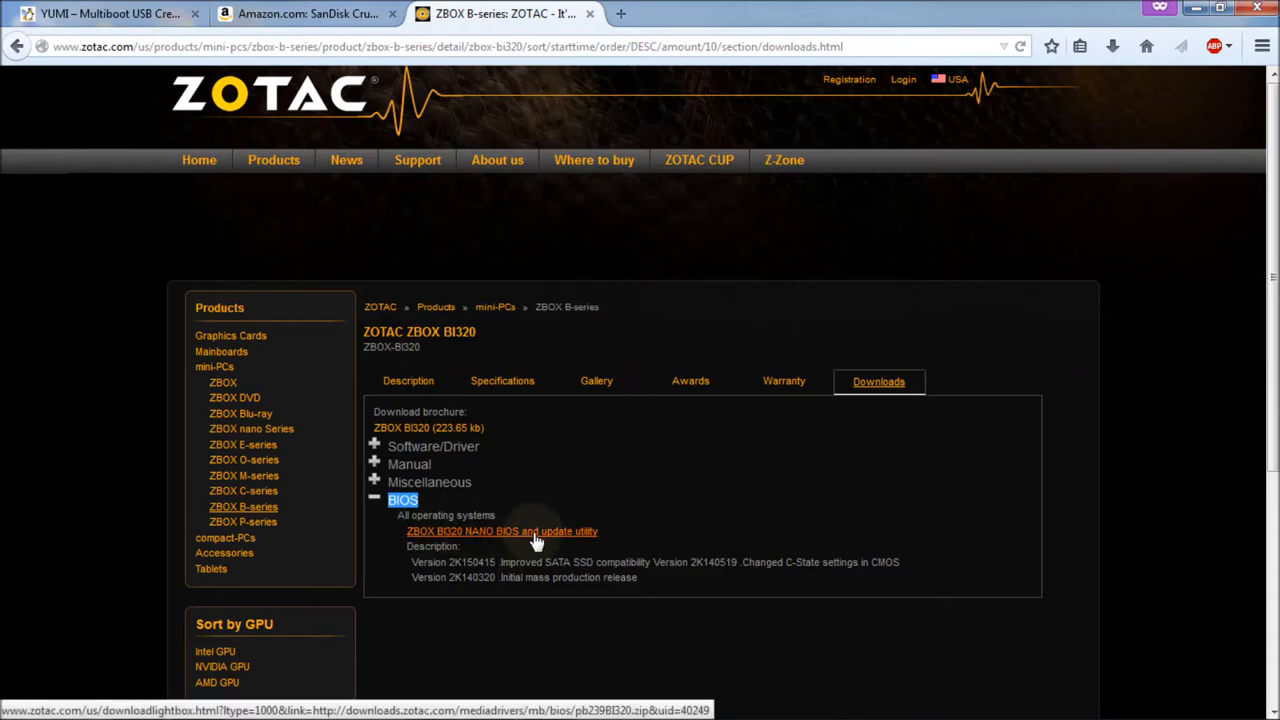
{"action": "left_click", "coordinate": [501, 531]}
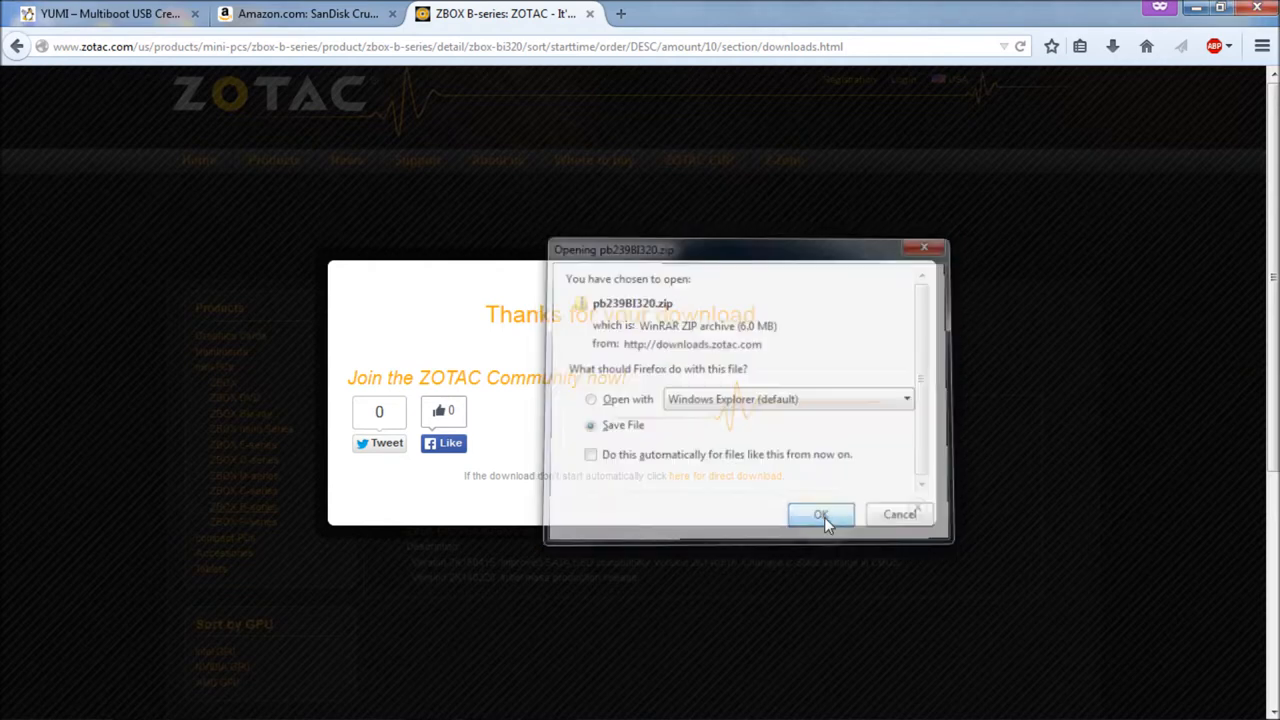
Save pb239BI320.zip to Downloads\Zotac BI 320 and close the thank-you popup.
{"action": "left_click", "coordinate": [821, 514]}
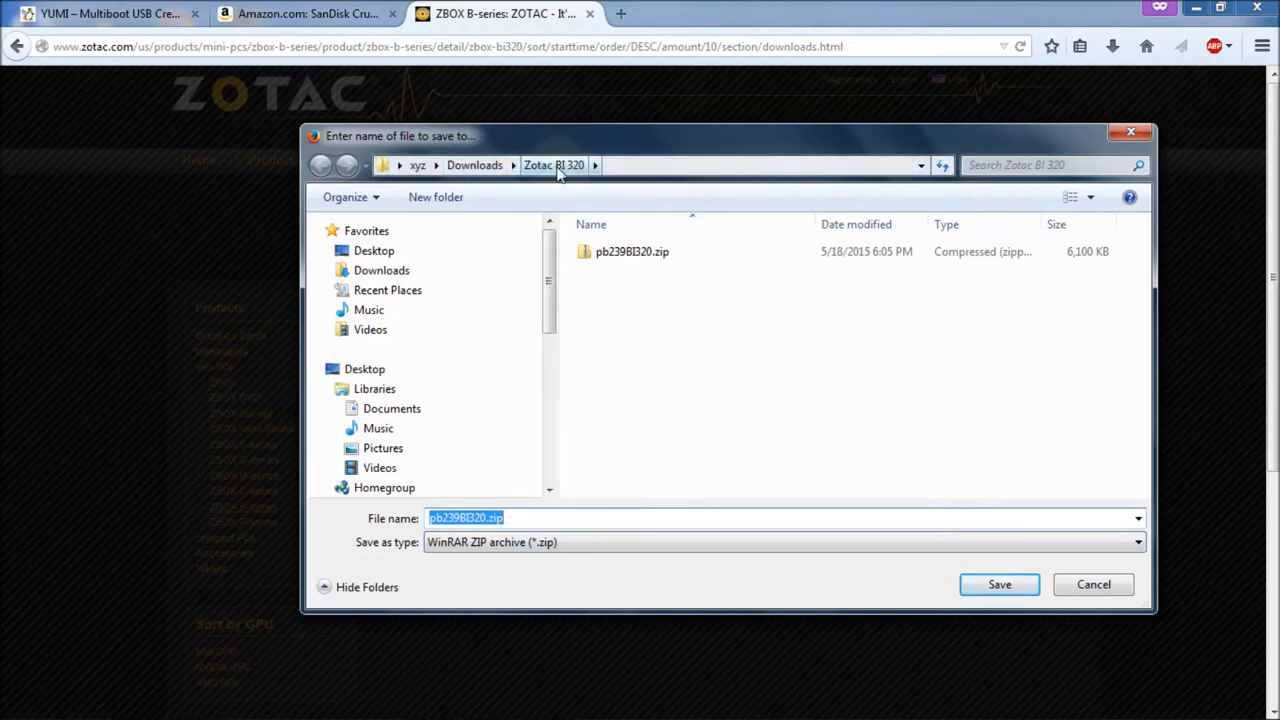
{"action": "mouse_move", "coordinate": [613, 339]}
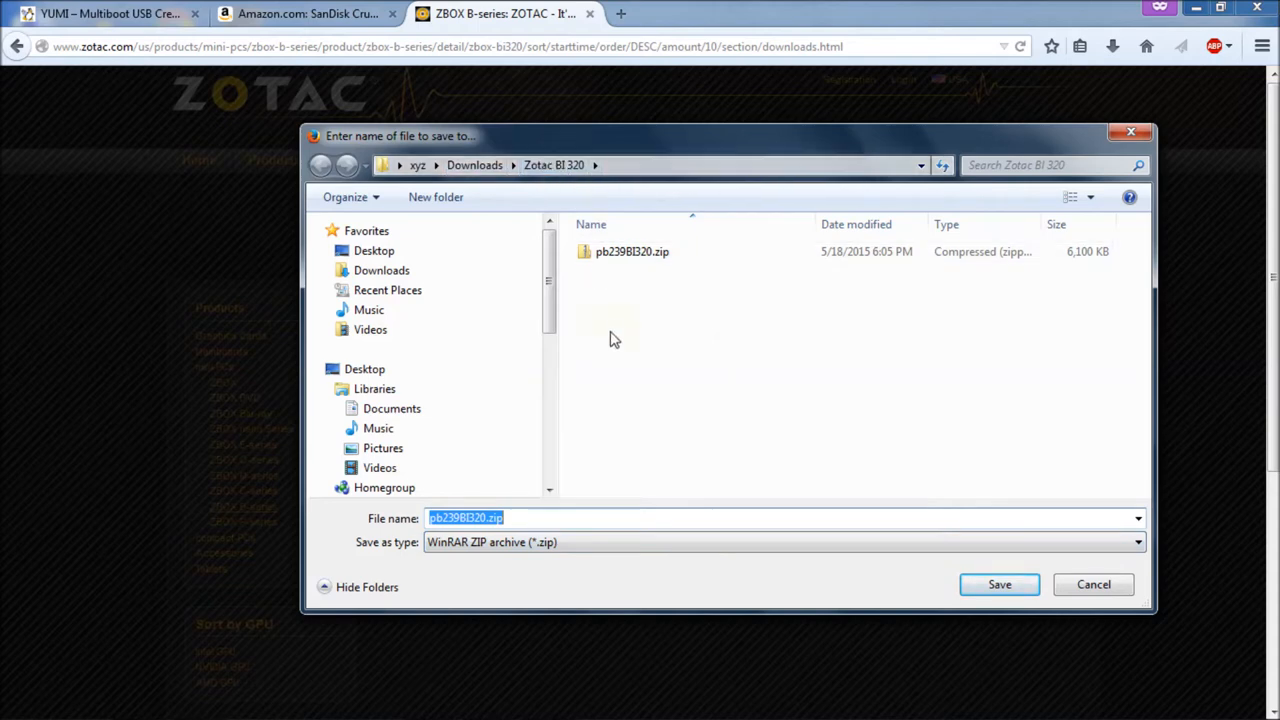
{"action": "mouse_move", "coordinate": [664, 442]}
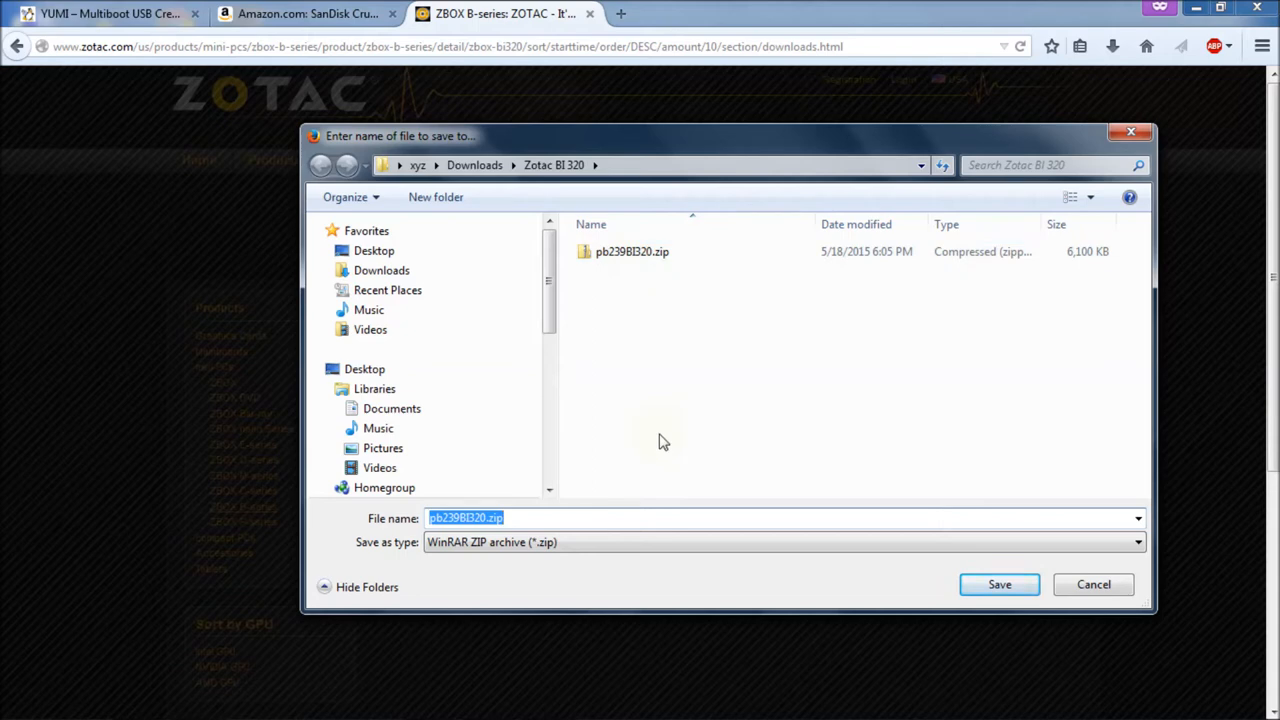
{"action": "mouse_move", "coordinate": [999, 584]}
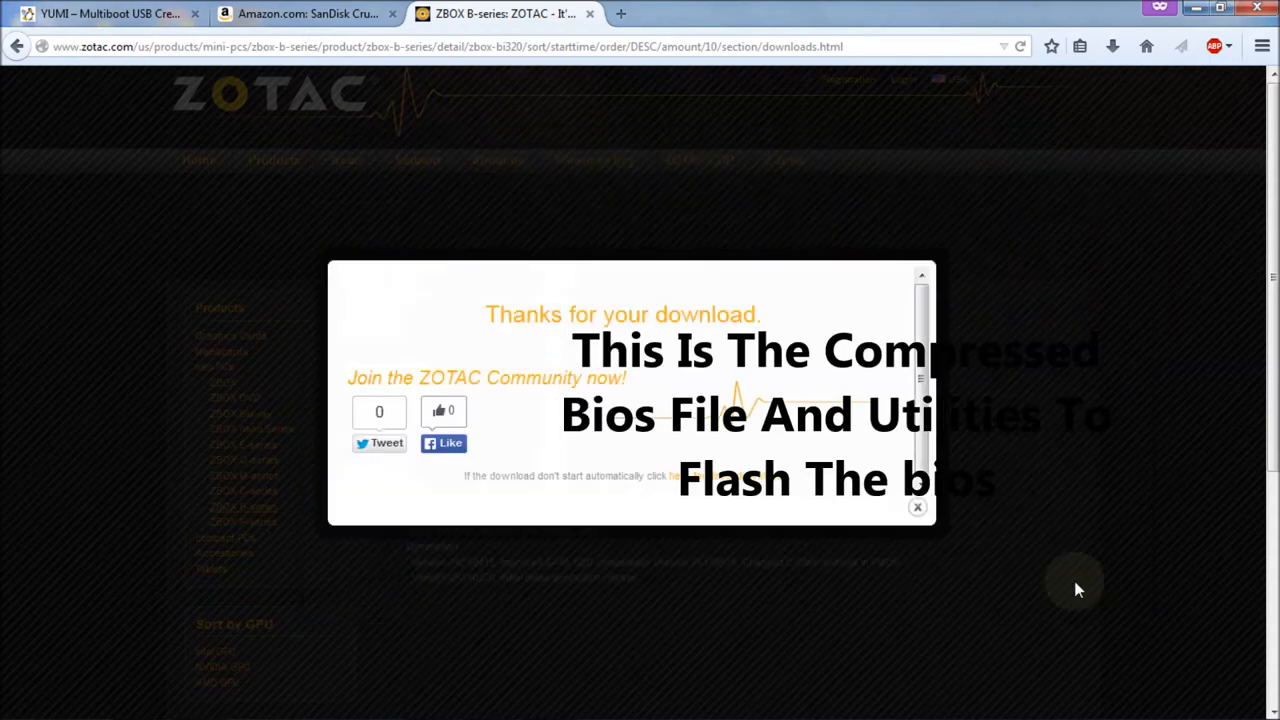
{"action": "left_click", "coordinate": [916, 507]}
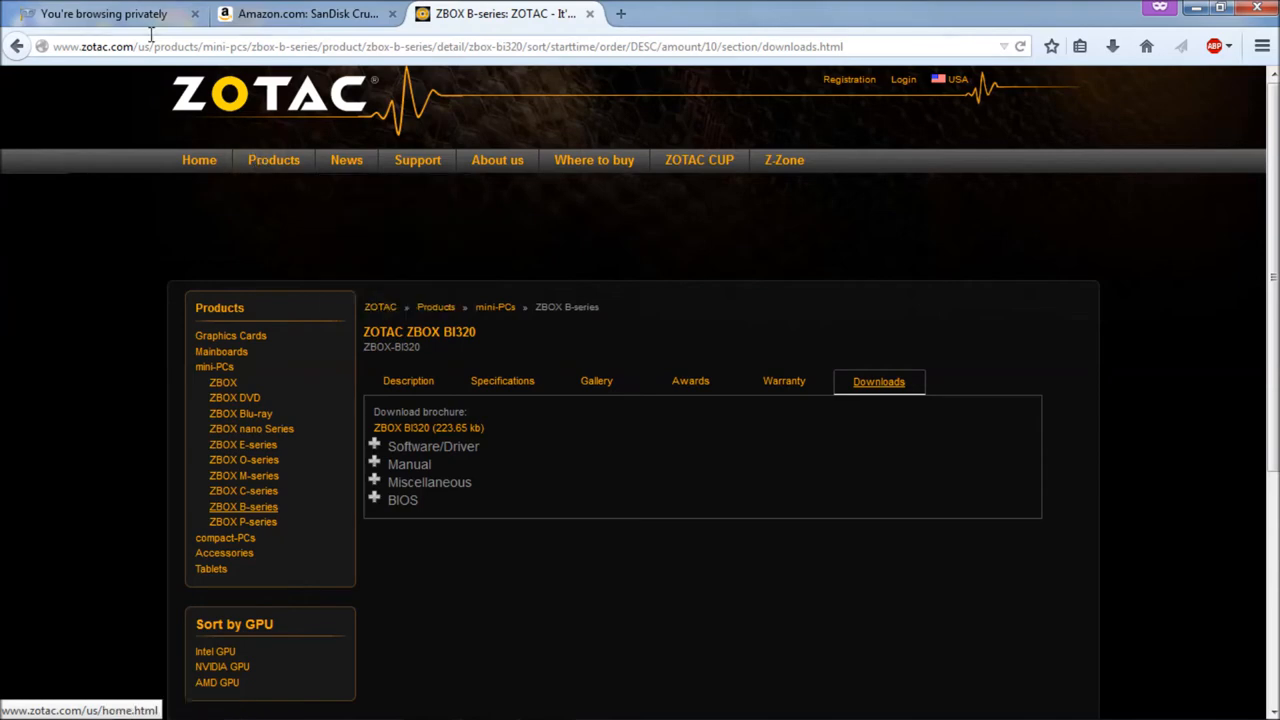
Google 'yumi' in the private tab and open the pendrivelinux YUMI Multiboot USB Creator result.
{"action": "left_click", "coordinate": [100, 14]}
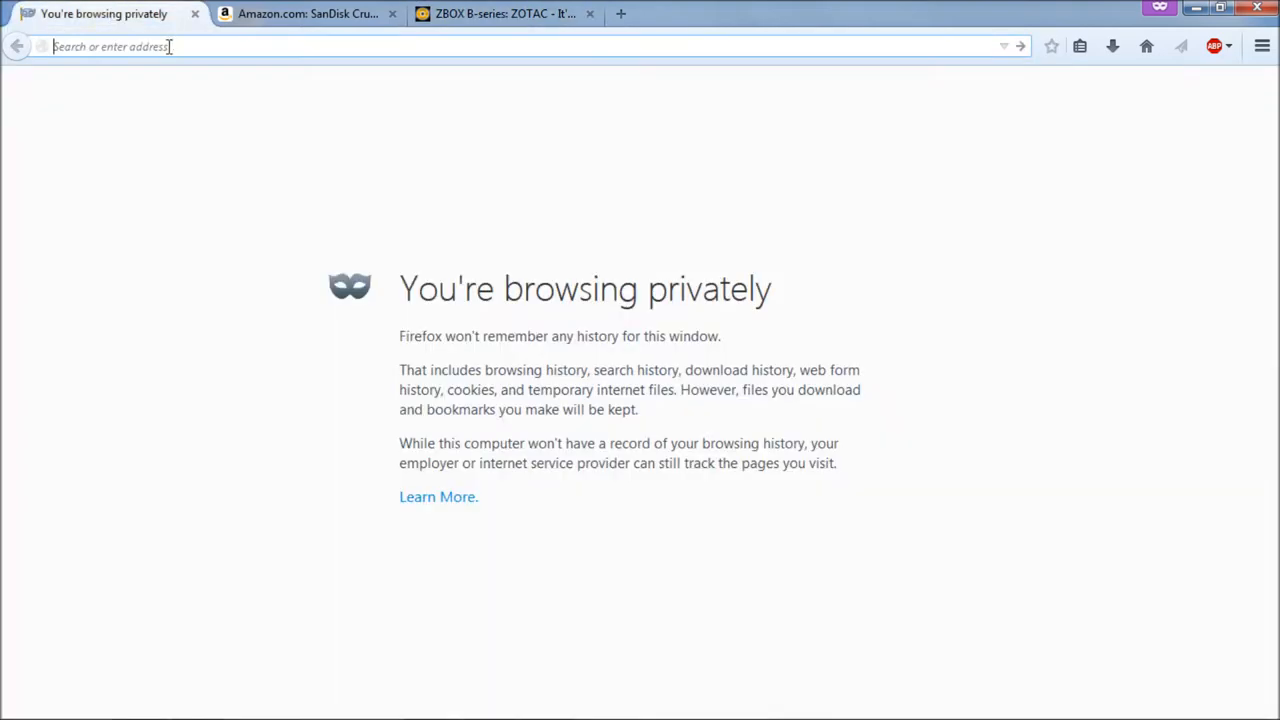
{"action": "type", "text": "yu"}
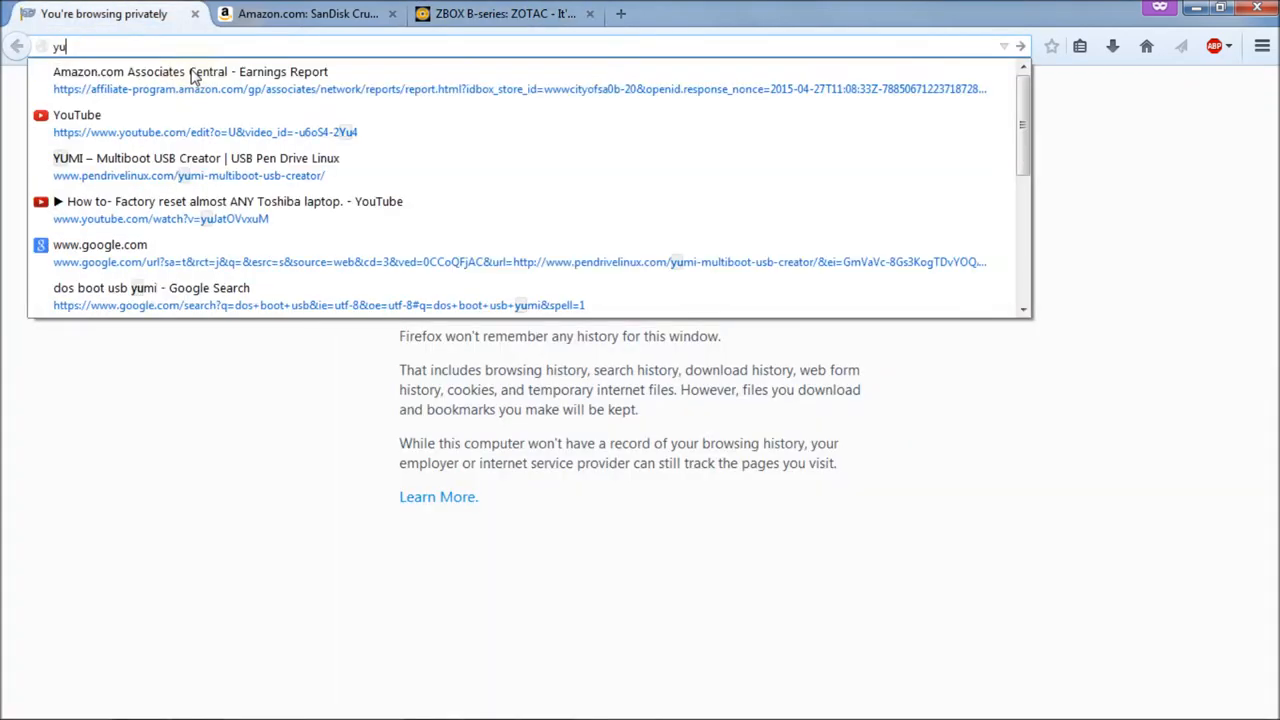
{"action": "type", "text": "mi&ie=utf-8&oe=utf-8"}
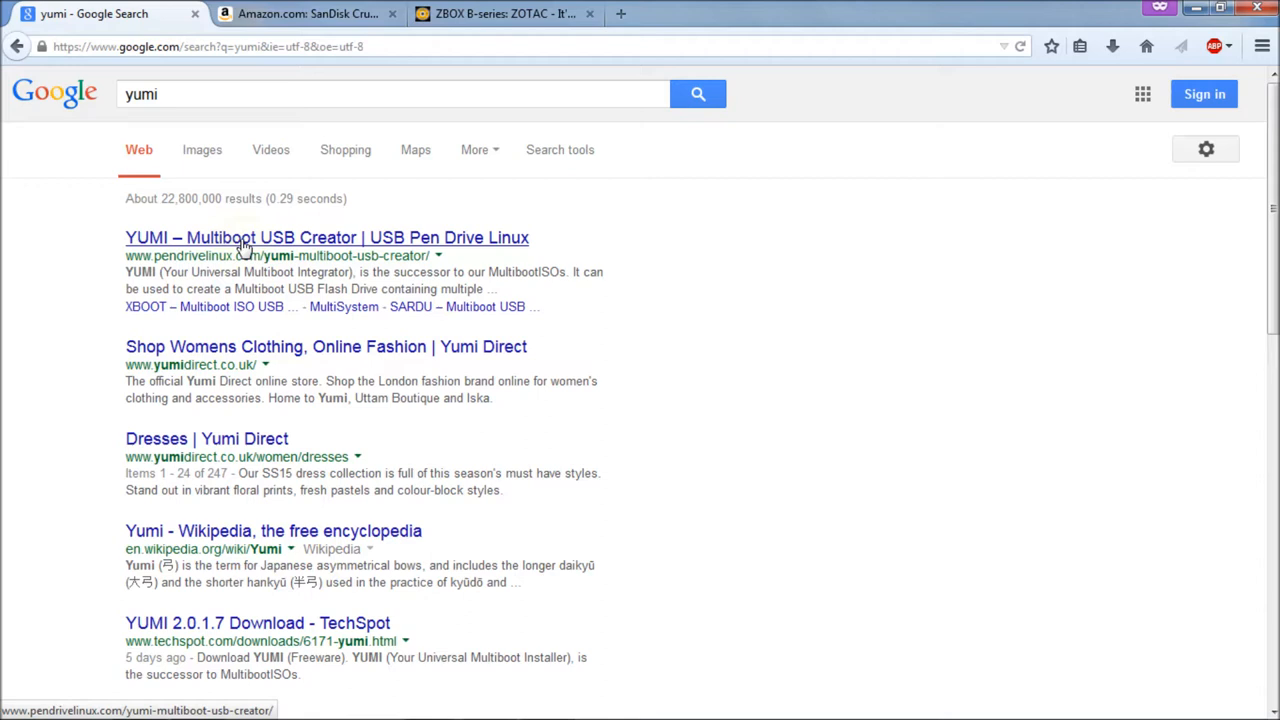
{"action": "mouse_move", "coordinate": [340, 222]}
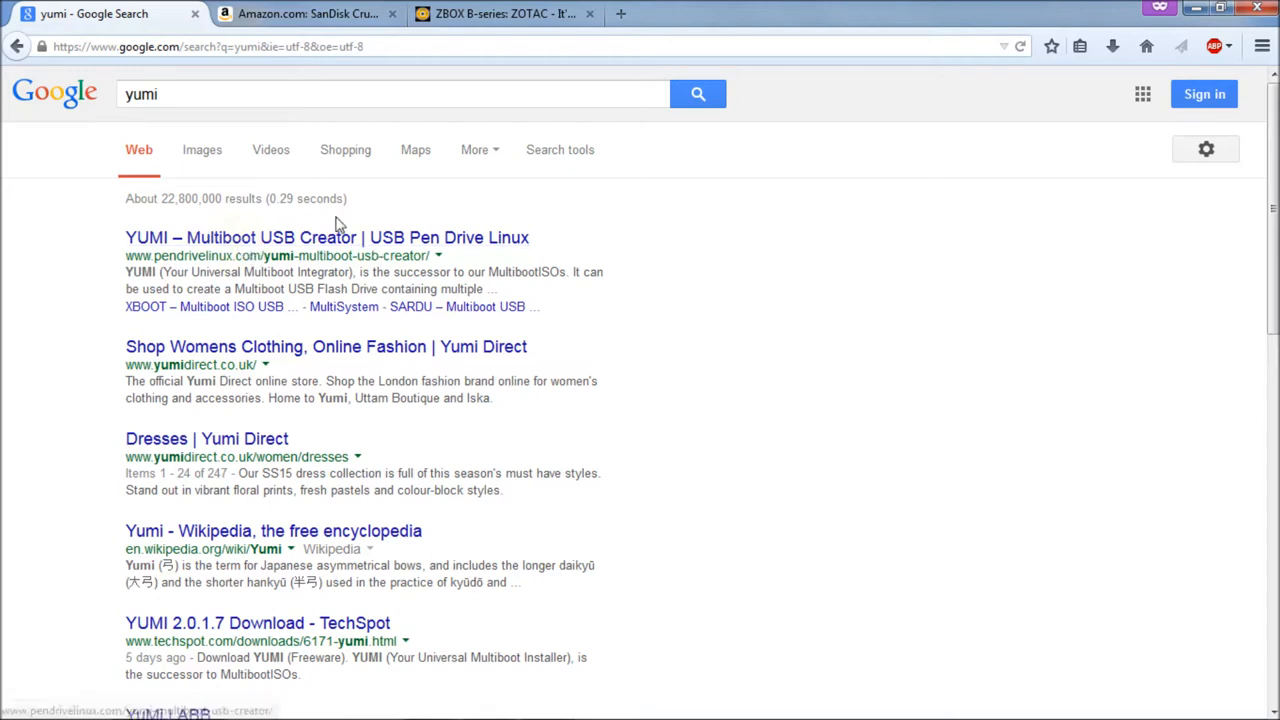
{"action": "mouse_move", "coordinate": [520, 252]}
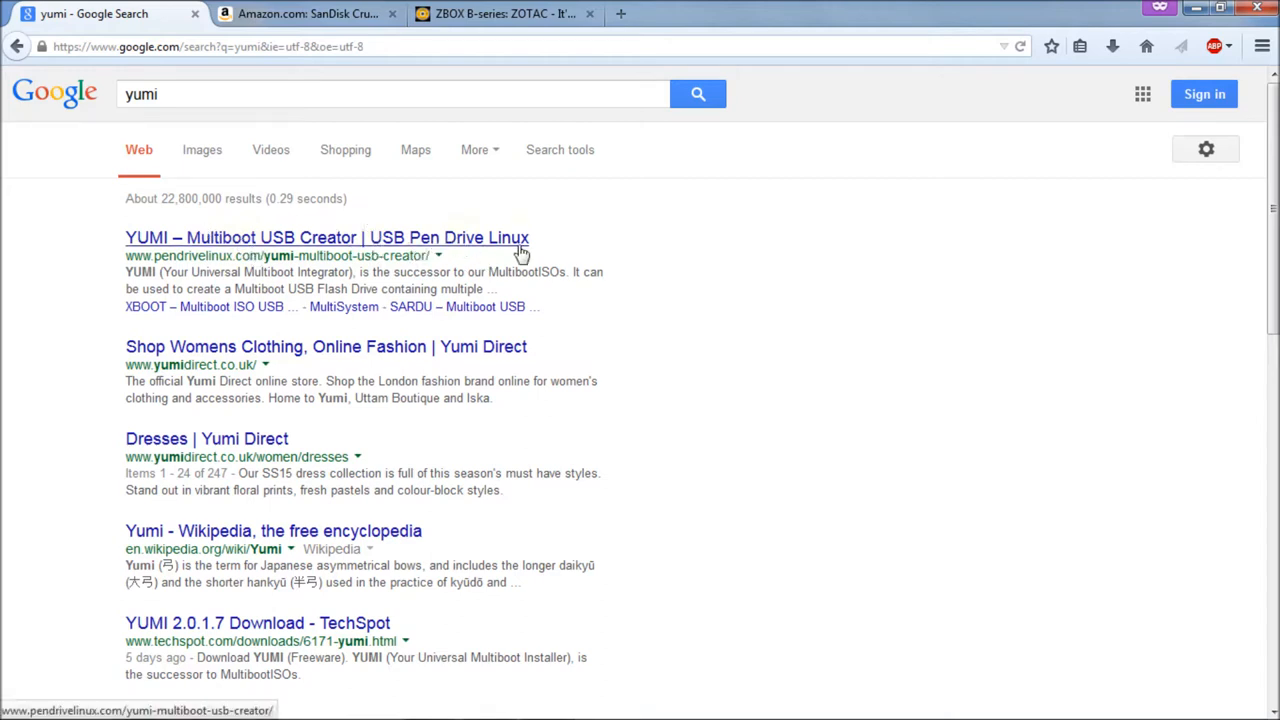
{"action": "left_click", "coordinate": [295, 237]}
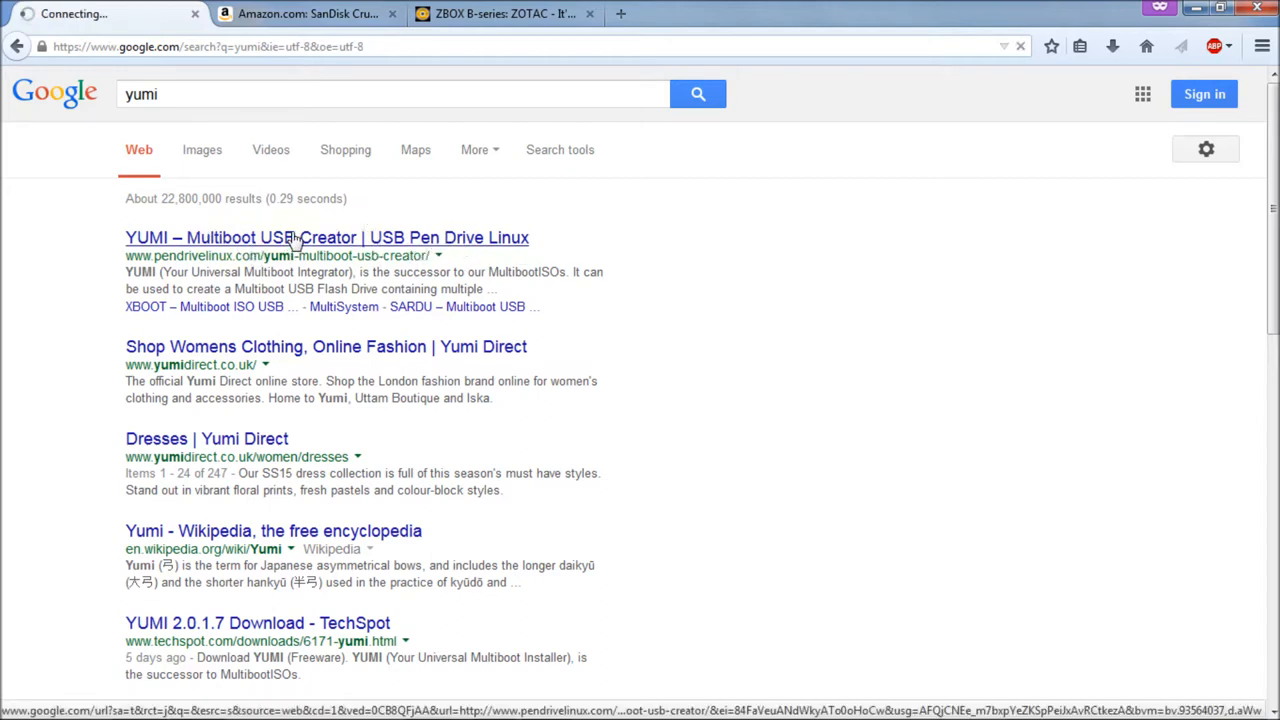
Start saving YUMI-2.0.1.7.exe to the Yumi folder, then cancel since it already exists.
{"action": "left_click", "coordinate": [326, 237]}
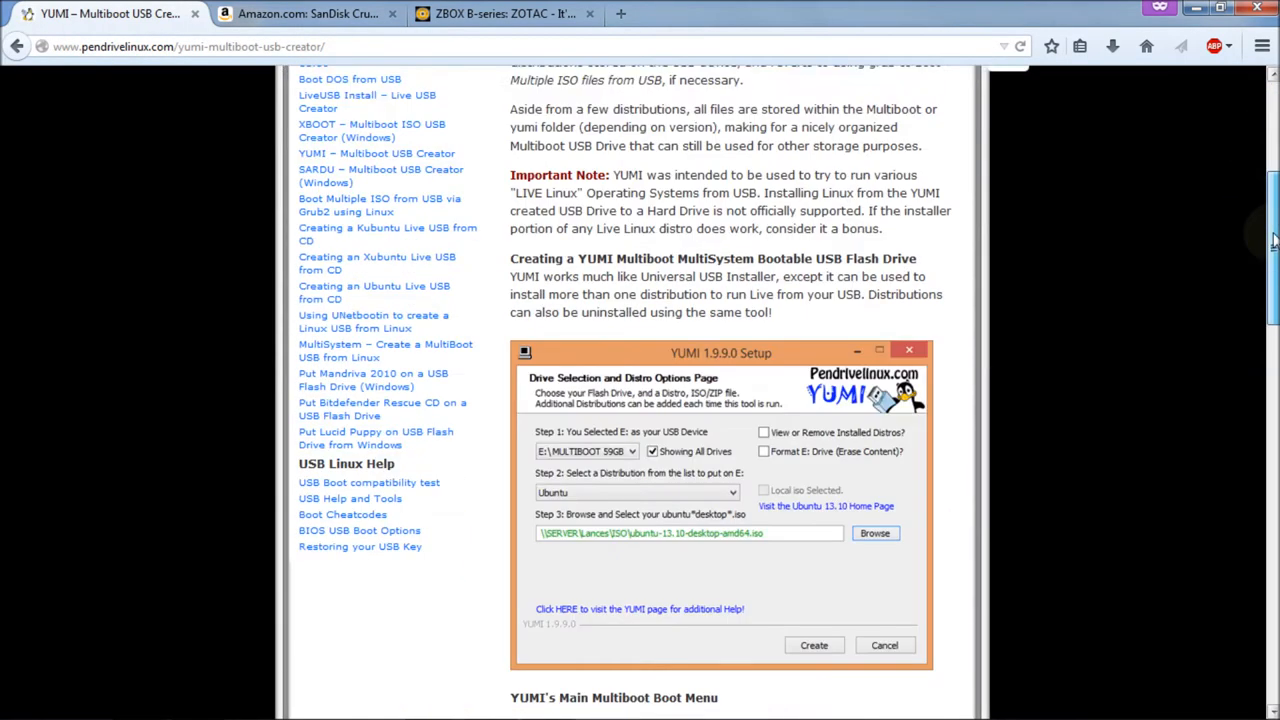
{"action": "scroll", "scroll_direction": "down", "scroll_amount": 3}
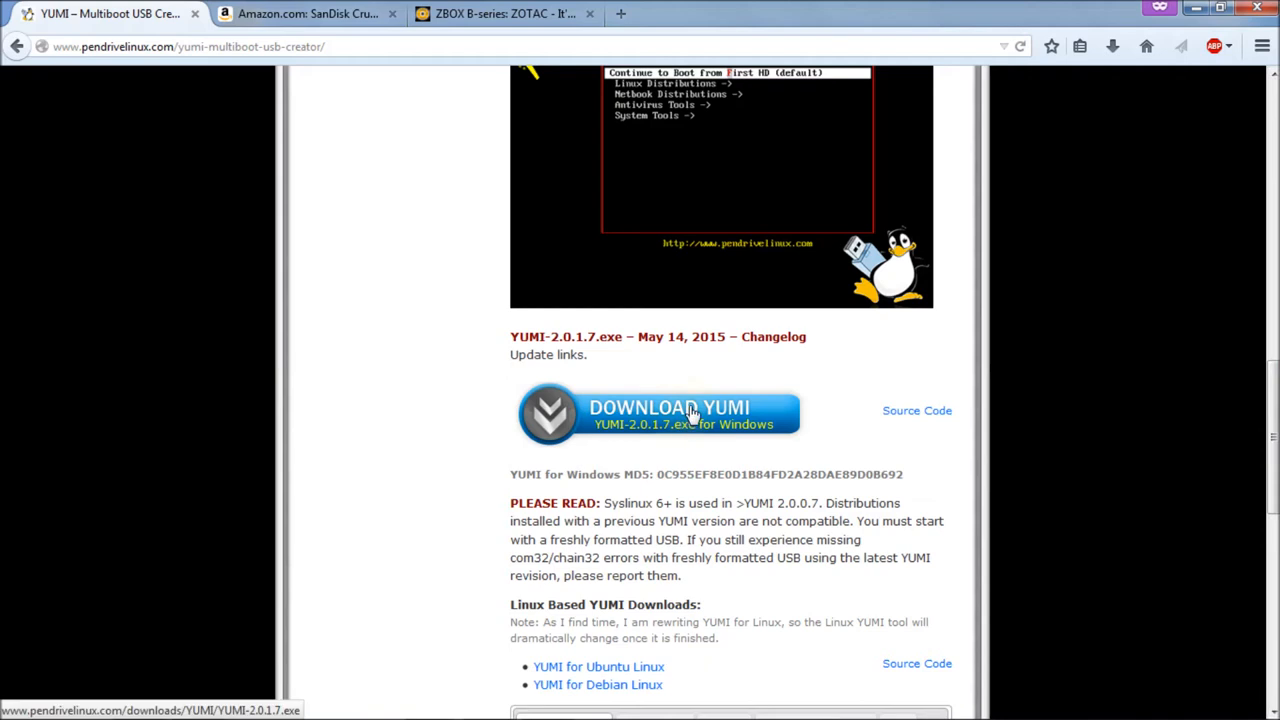
{"action": "left_click", "coordinate": [668, 413]}
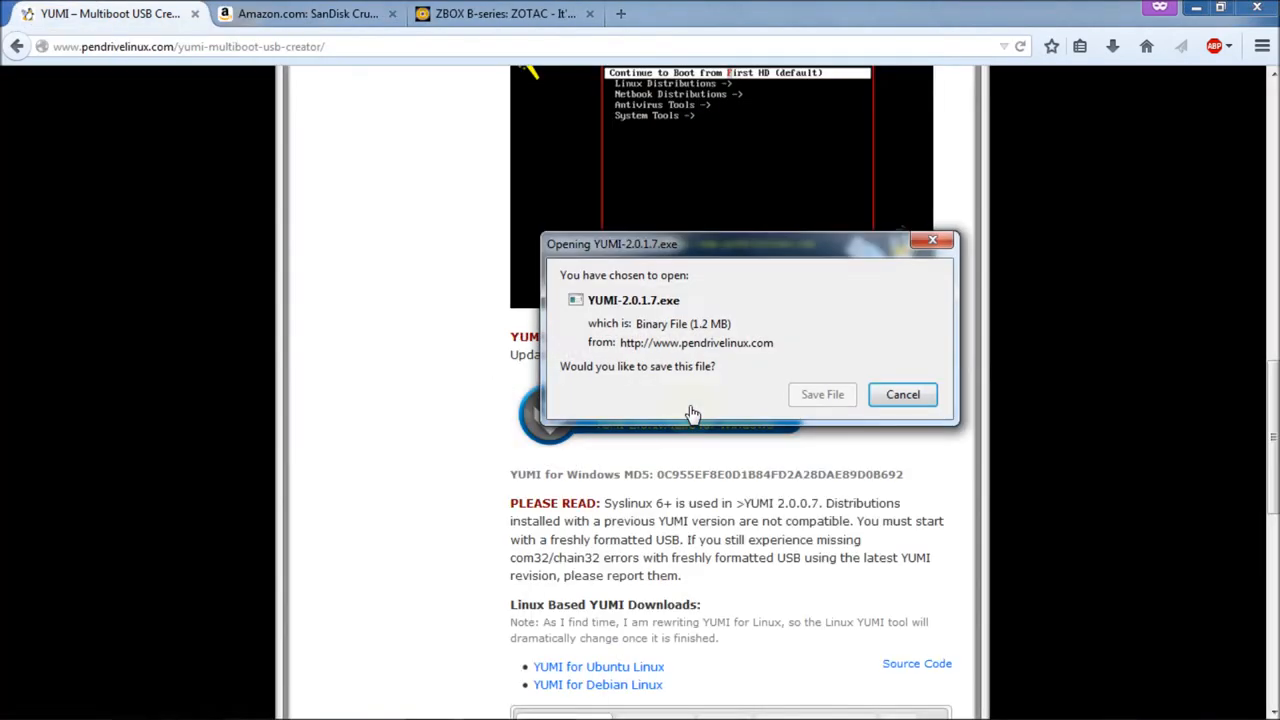
{"action": "mouse_move", "coordinate": [833, 323]}
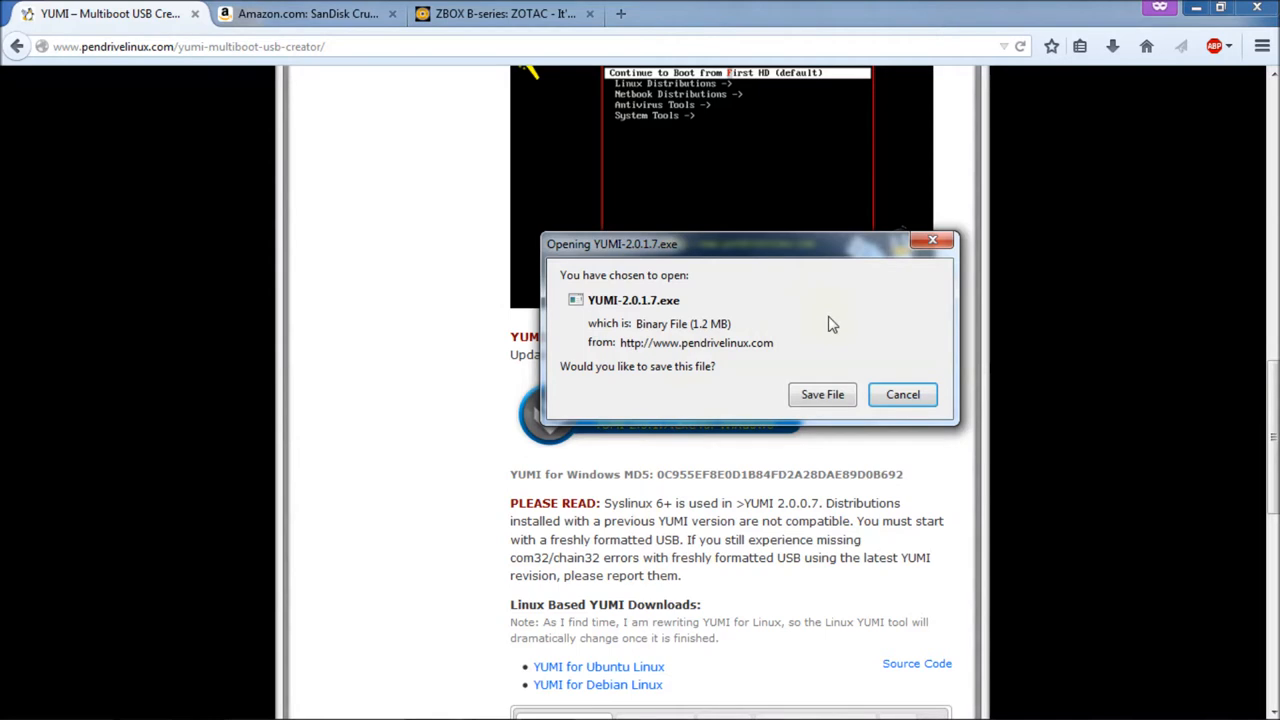
{"action": "mouse_move", "coordinate": [700, 260]}
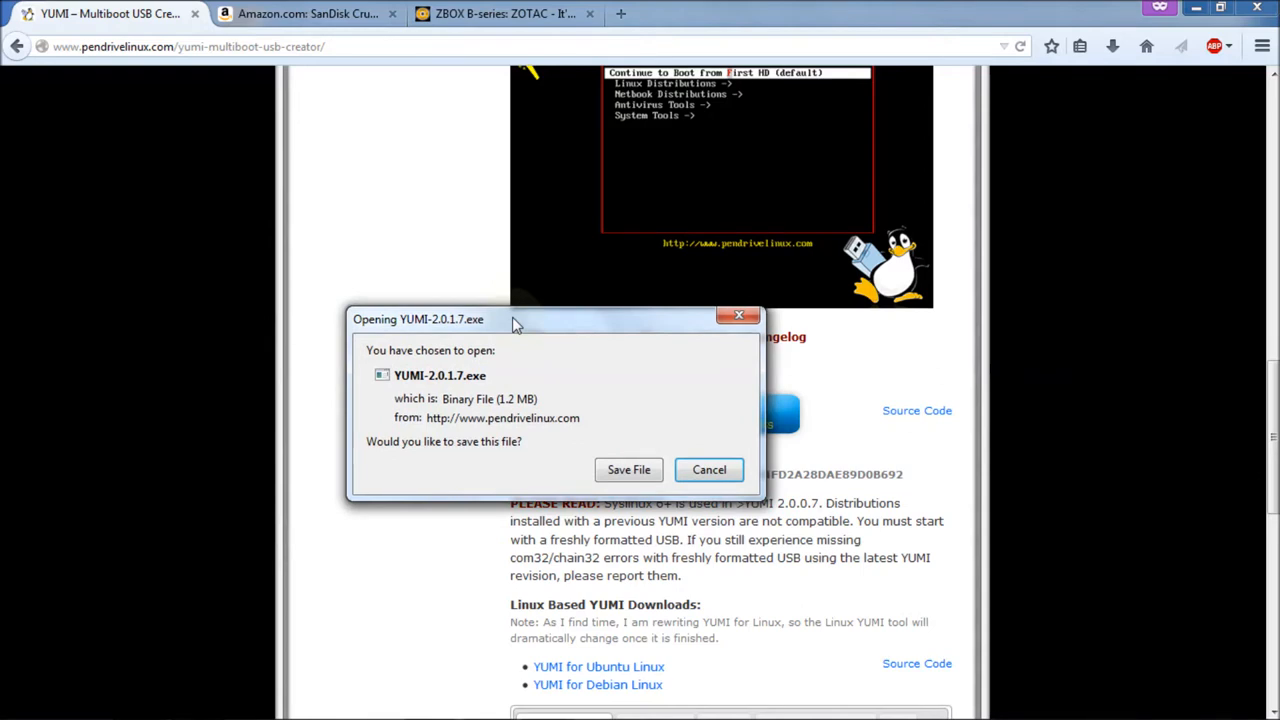
{"action": "mouse_move", "coordinate": [625, 418]}
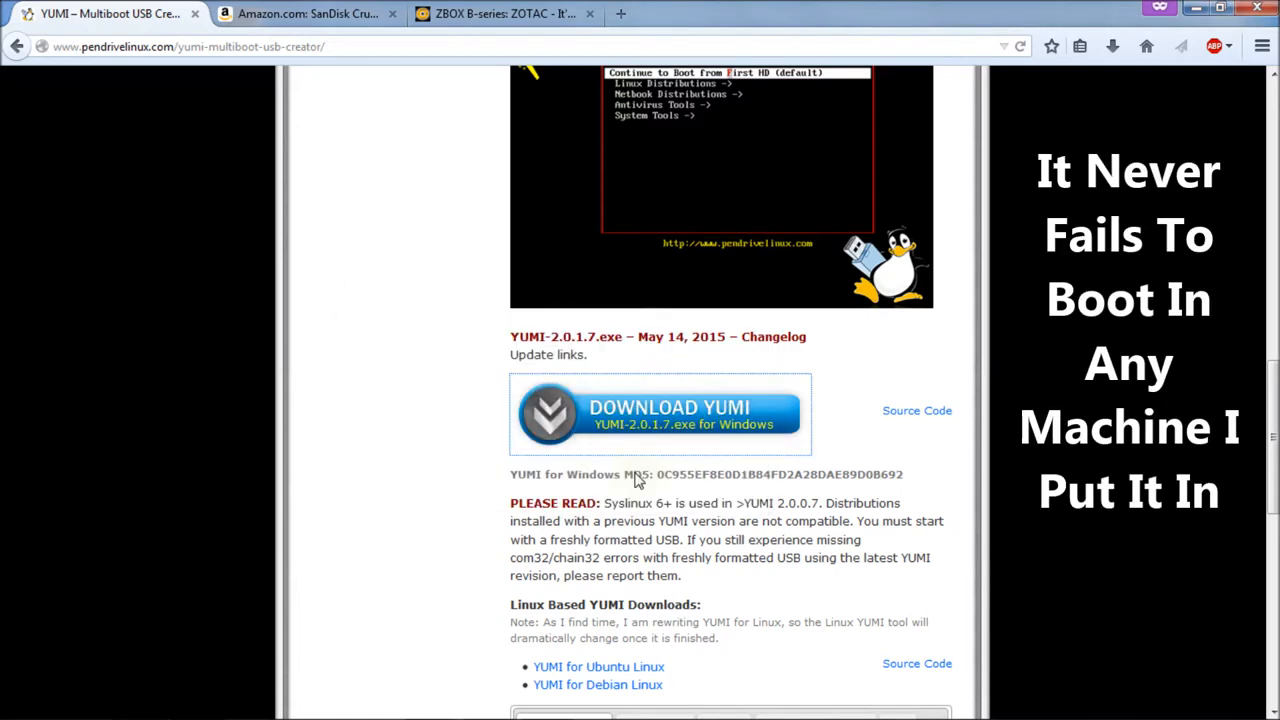
{"action": "left_click", "coordinate": [660, 413]}
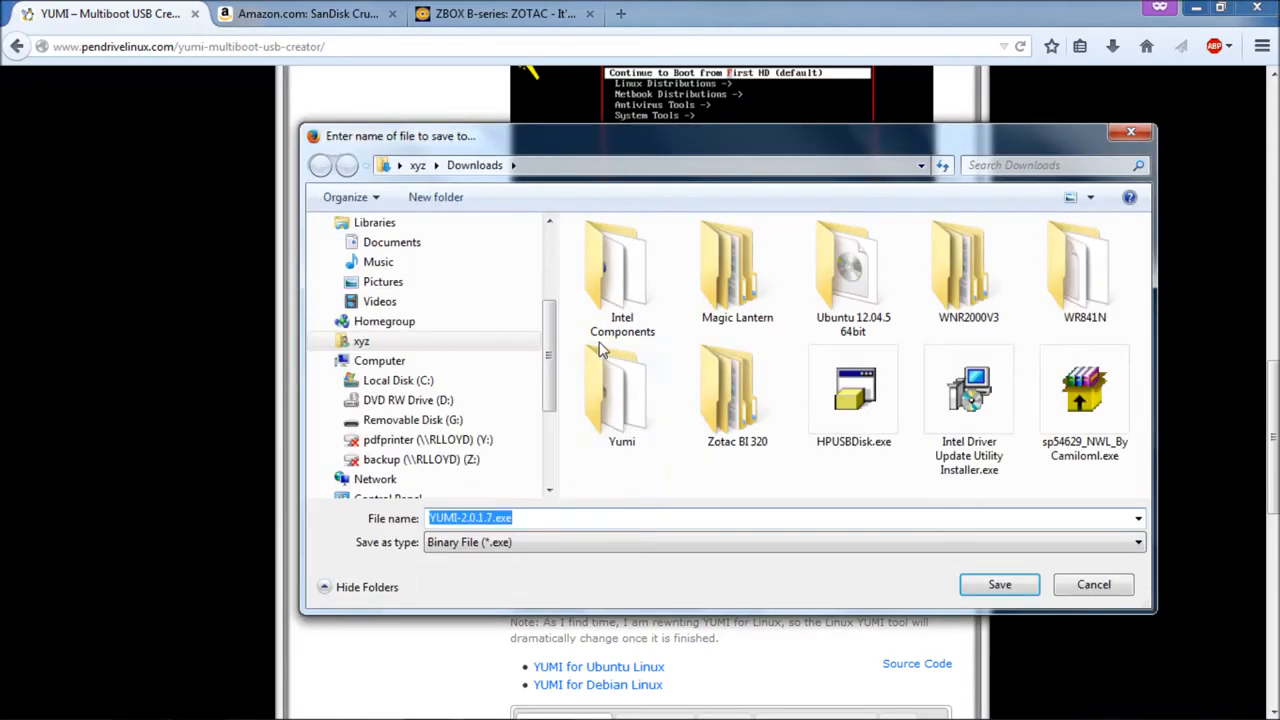
{"action": "double_click", "coordinate": [621, 390]}
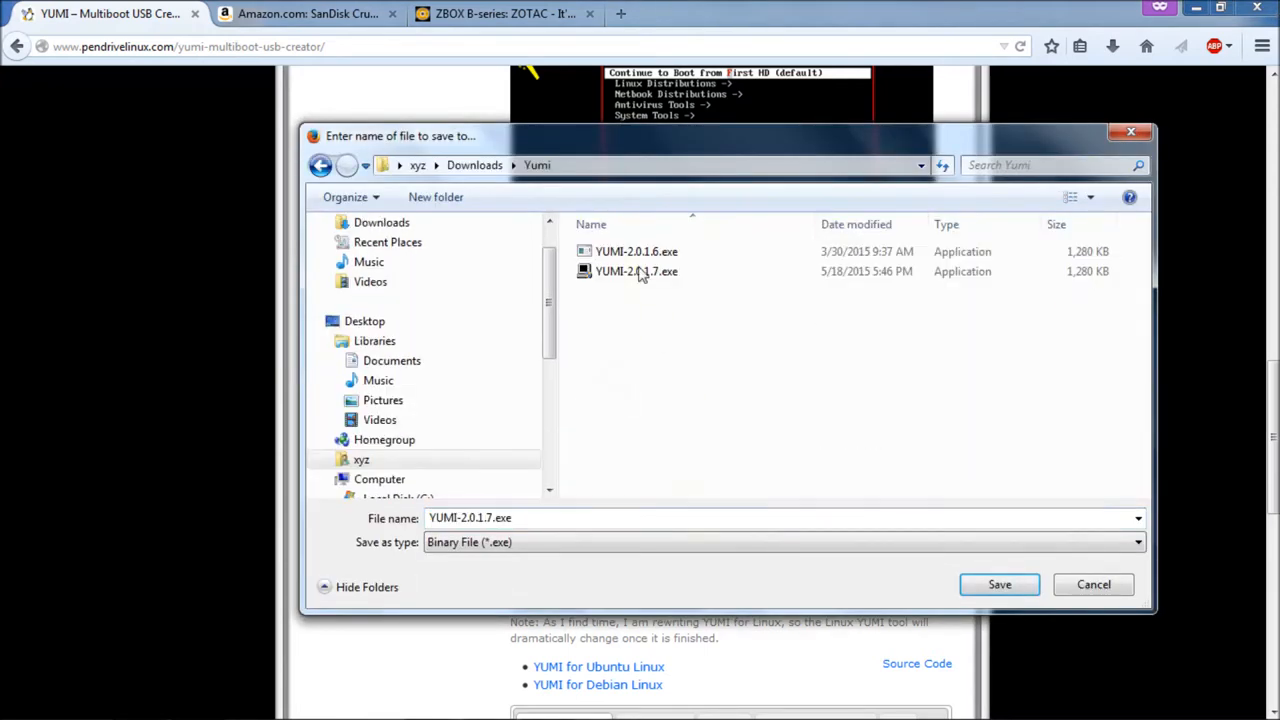
{"action": "mouse_move", "coordinate": [710, 370]}
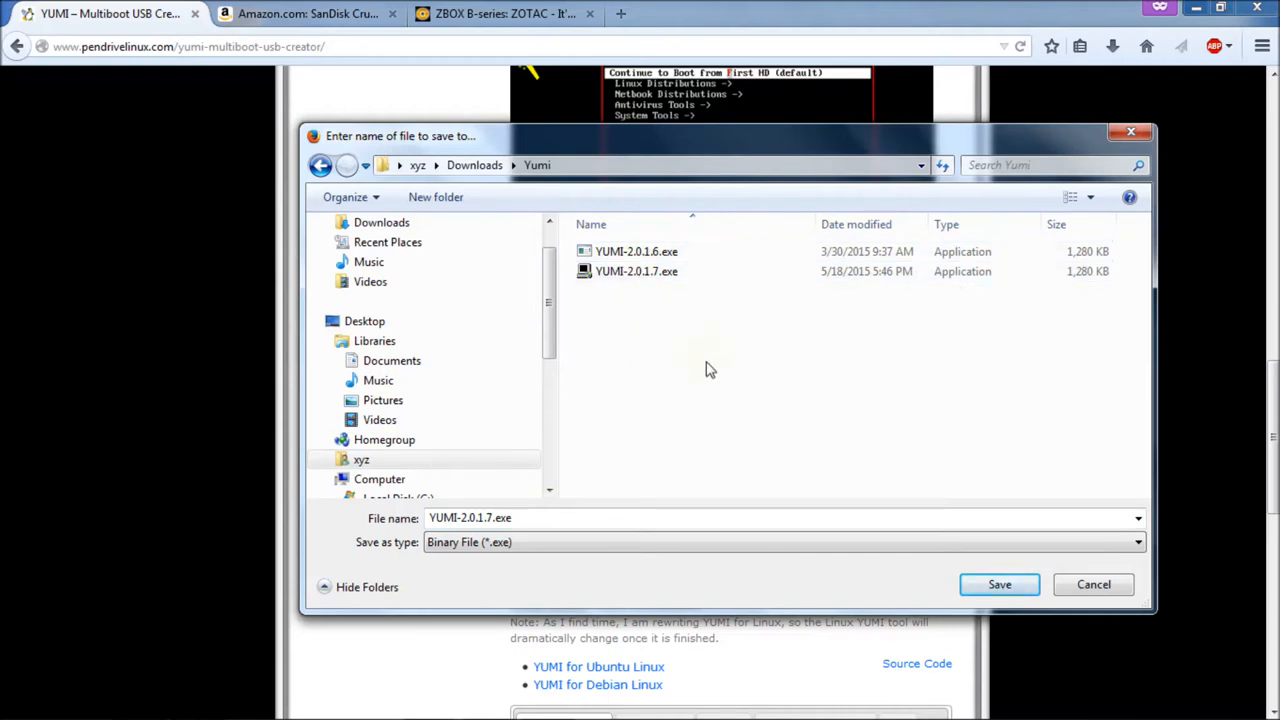
{"action": "mouse_move", "coordinate": [999, 584]}
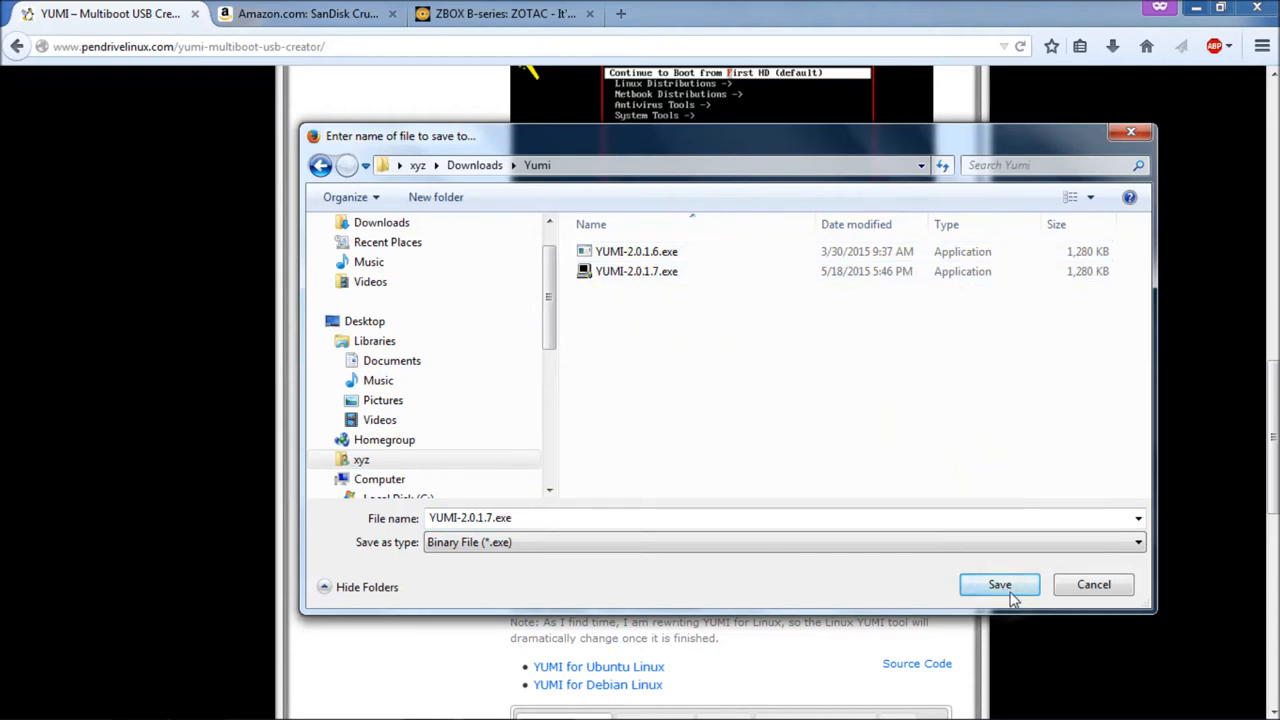
{"action": "mouse_move", "coordinate": [1093, 584]}
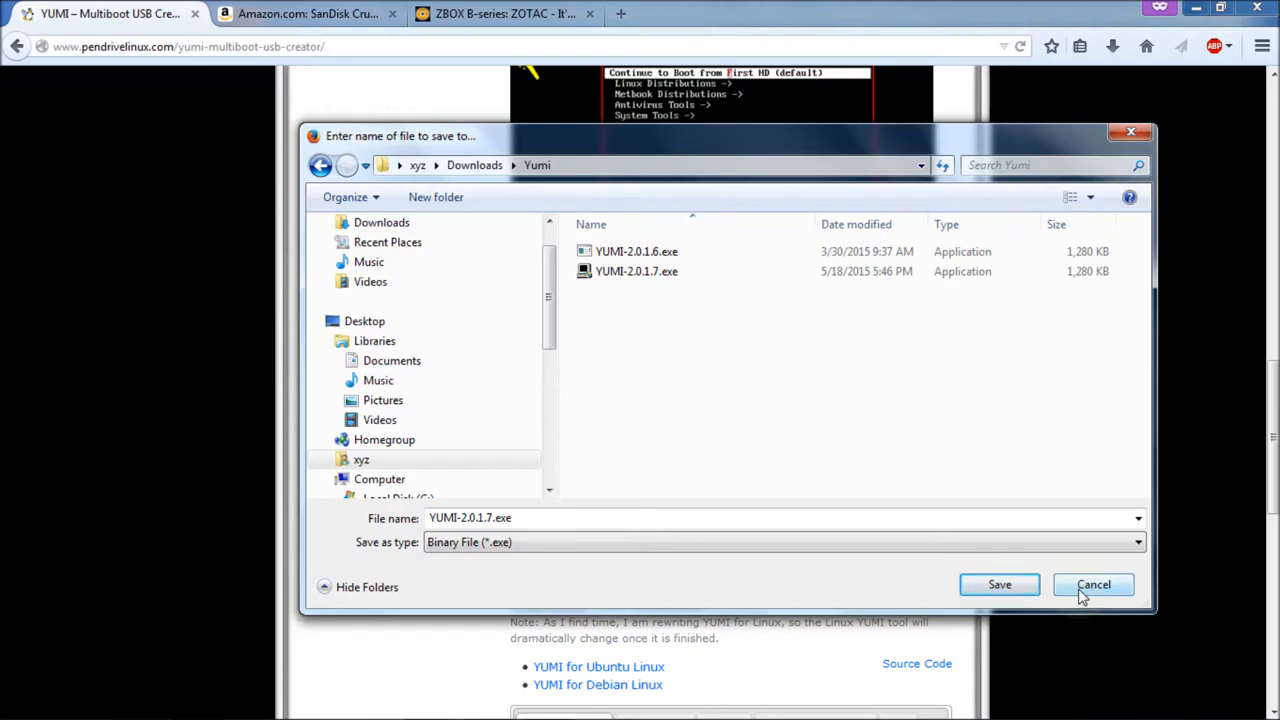
{"action": "left_click", "coordinate": [1093, 584]}
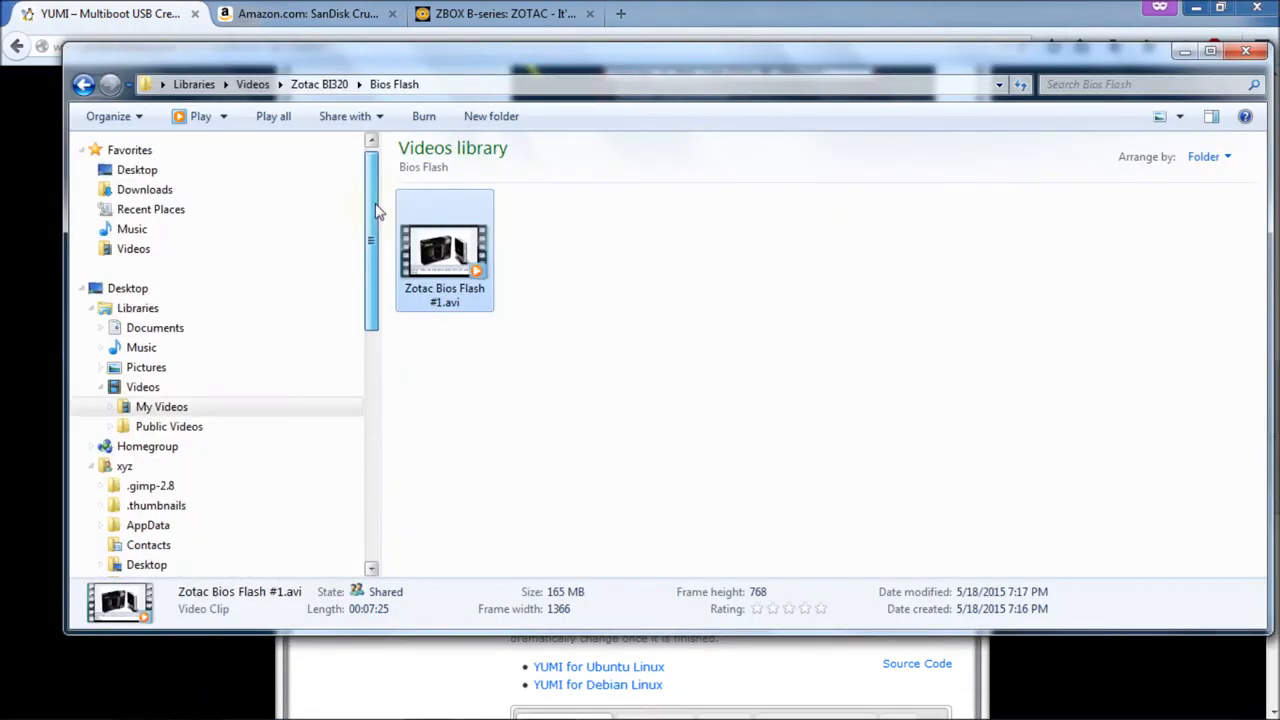
Browse Downloads > Yumi and select the YUMI-2.0.1.7.exe installer.
{"action": "left_click", "coordinate": [144, 189]}
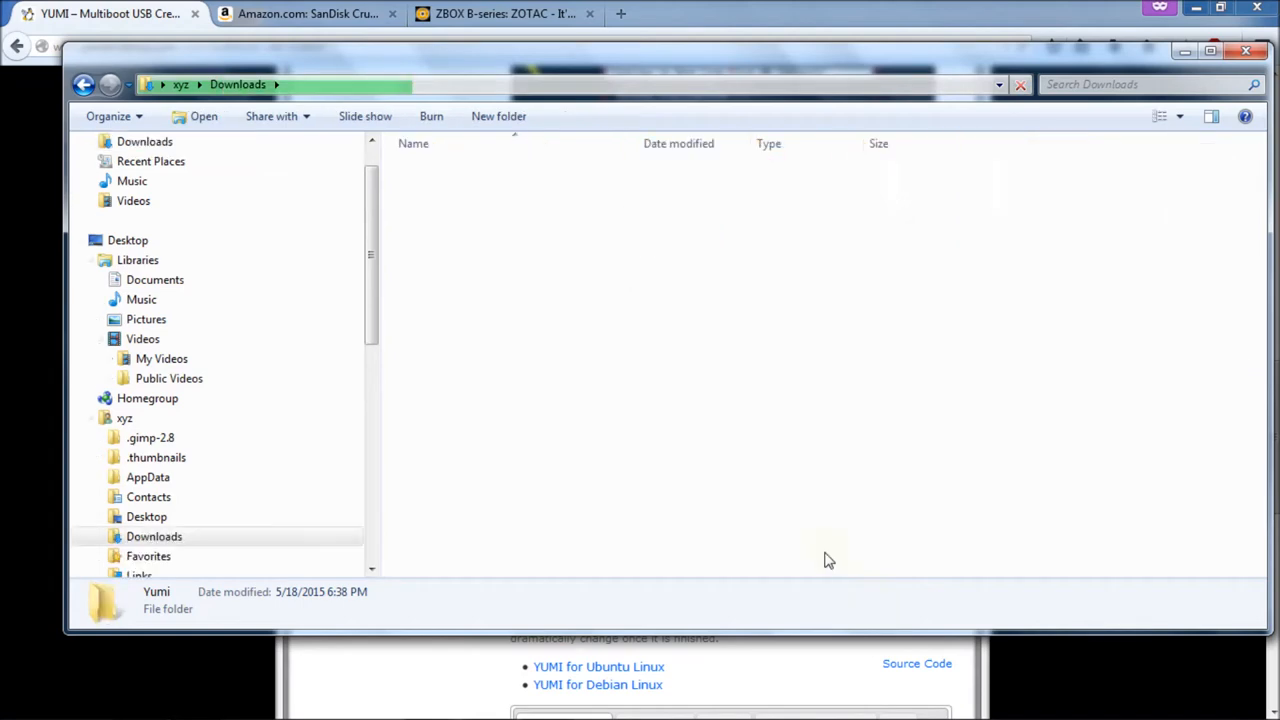
{"action": "double_click", "coordinate": [156, 599]}
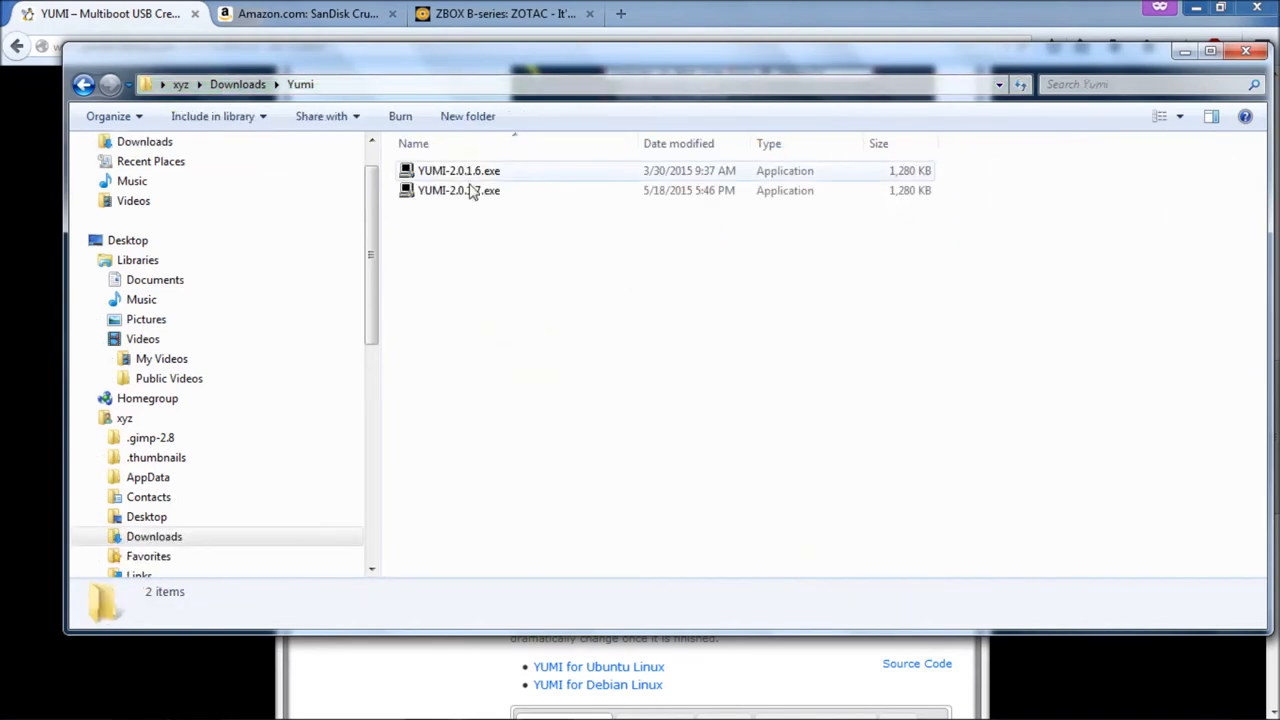
{"action": "left_click", "coordinate": [459, 190]}
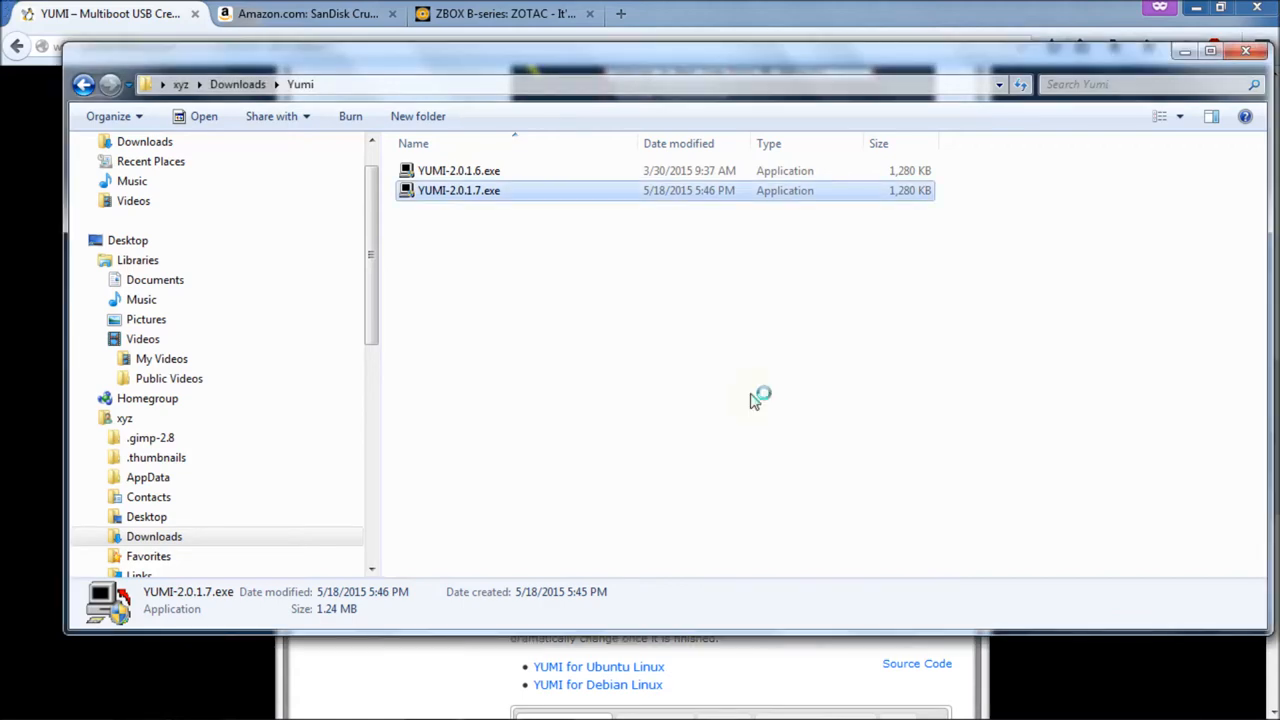
Launch YUMI-2.0.1.7, accept the license, and pick the 7GB G:\ drive in Step 1.
{"action": "double_click", "coordinate": [459, 190]}
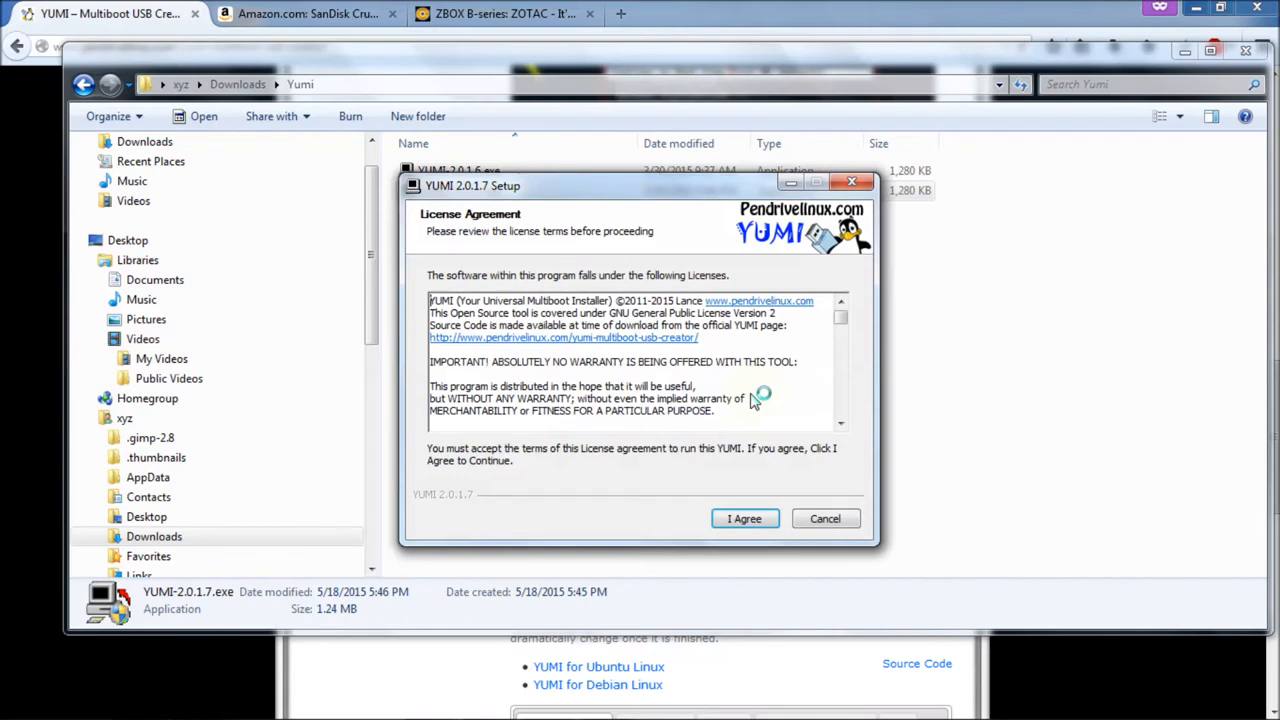
{"action": "mouse_move", "coordinate": [540, 285]}
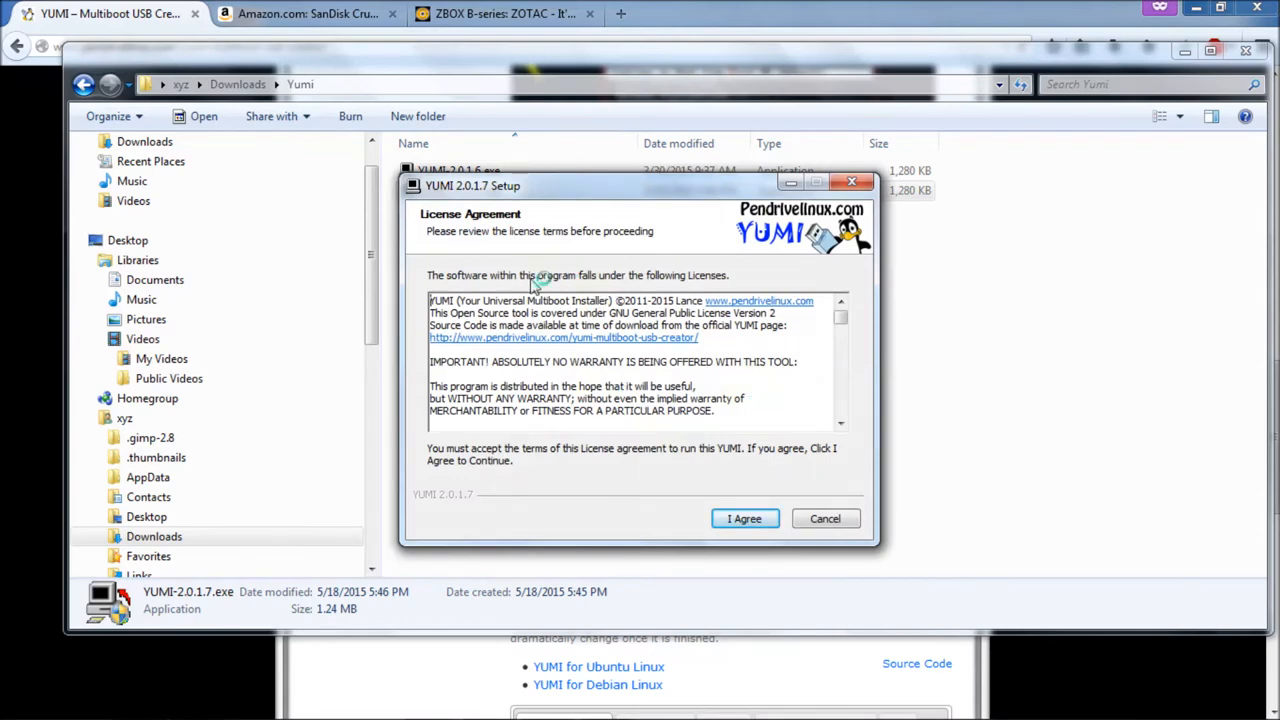
{"action": "left_click", "coordinate": [744, 518]}
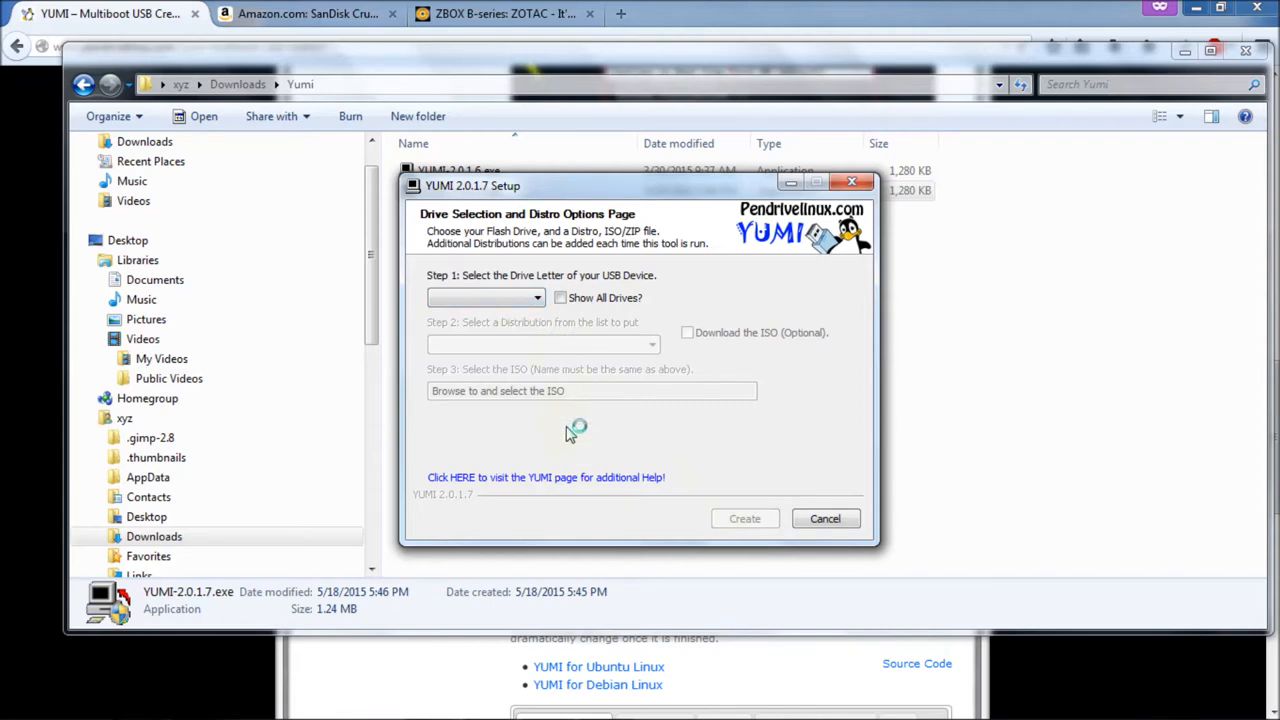
{"action": "mouse_move", "coordinate": [623, 222]}
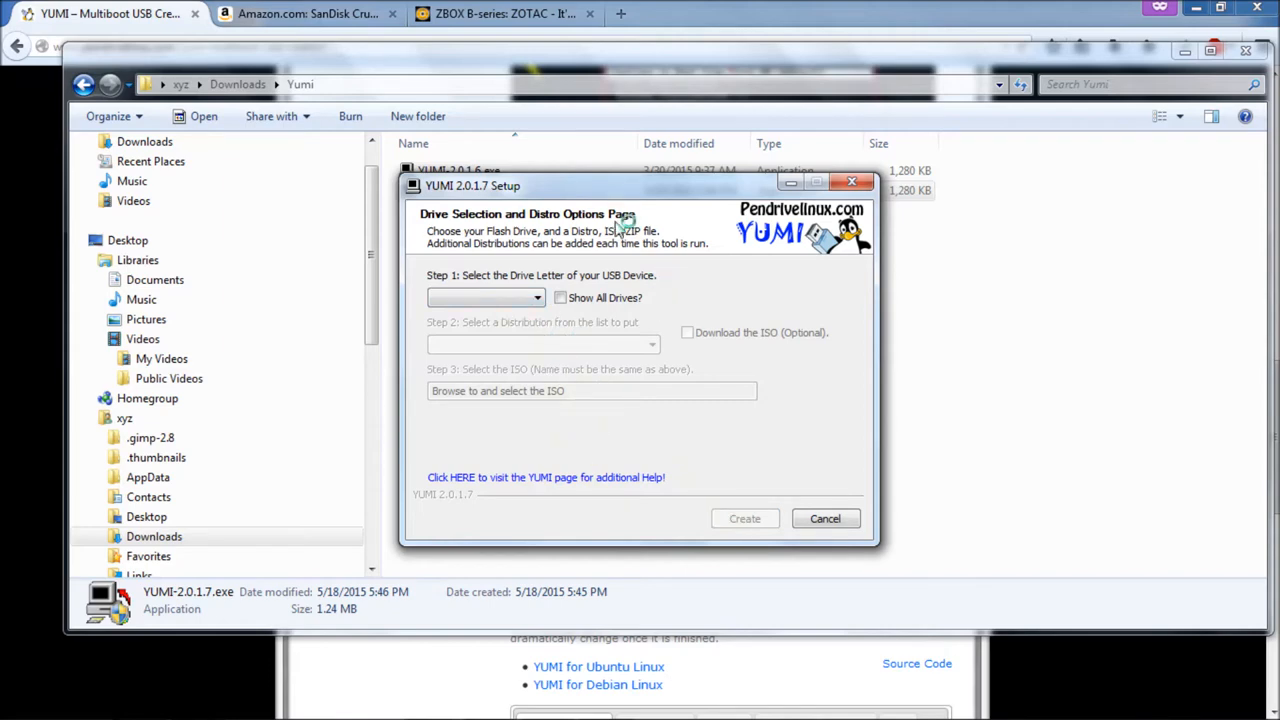
{"action": "left_click", "coordinate": [485, 297]}
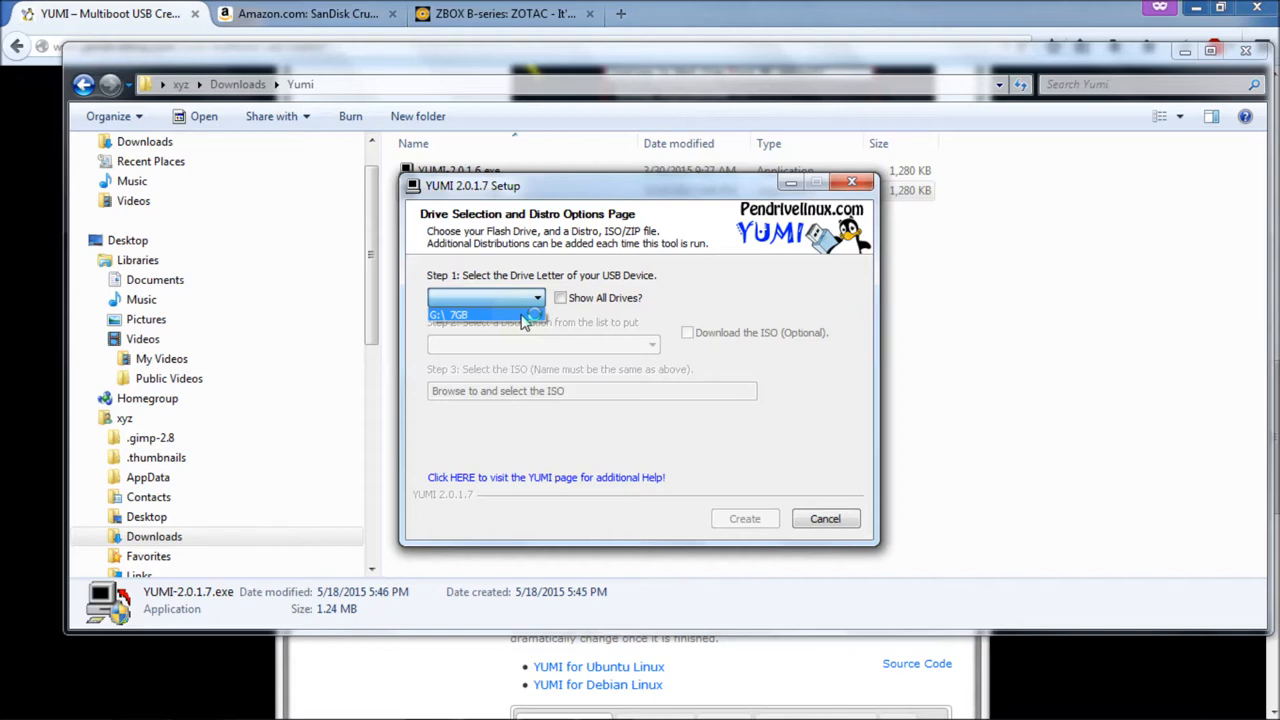
{"action": "left_click", "coordinate": [485, 314]}
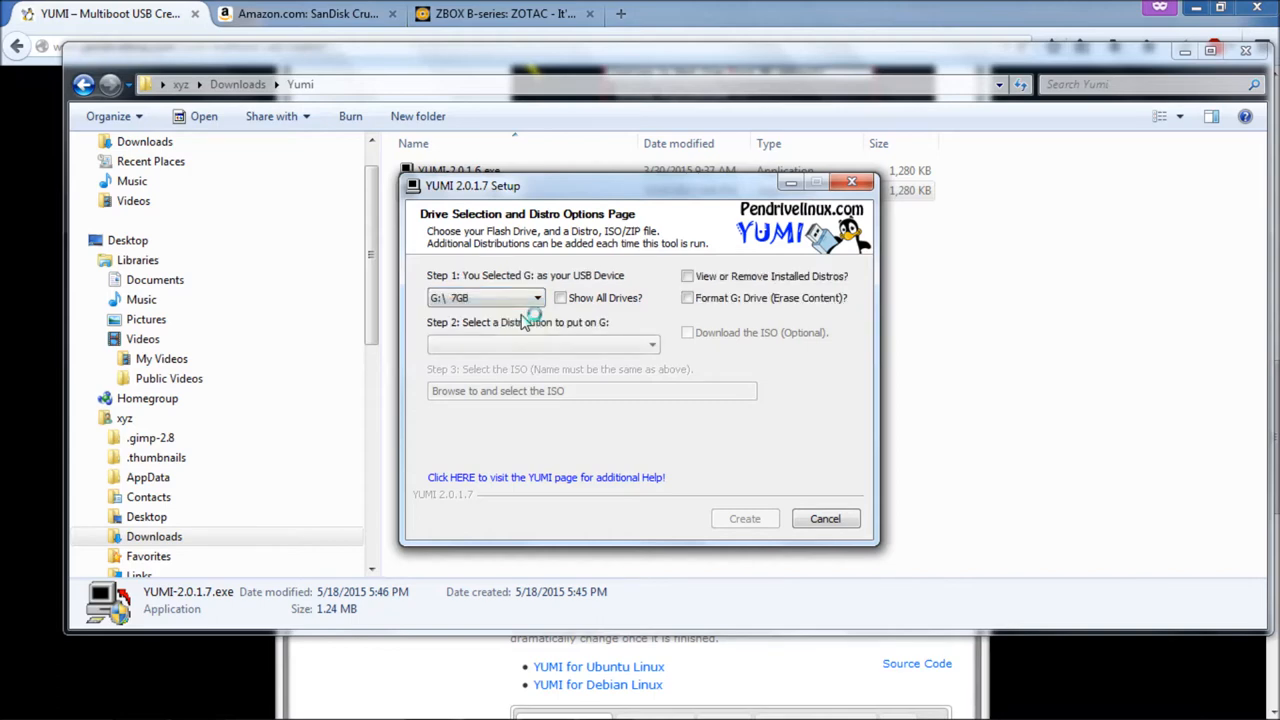
{"action": "left_click", "coordinate": [540, 344]}
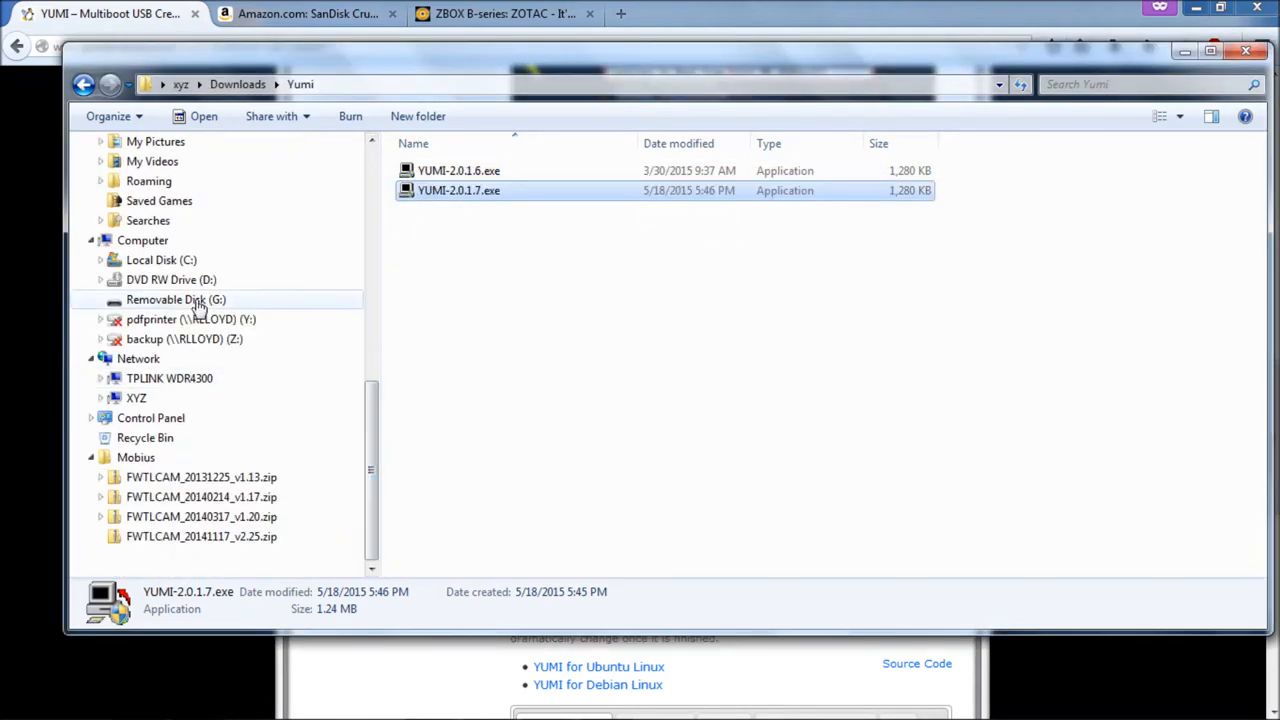
{"action": "mouse_move", "coordinate": [180, 302]}
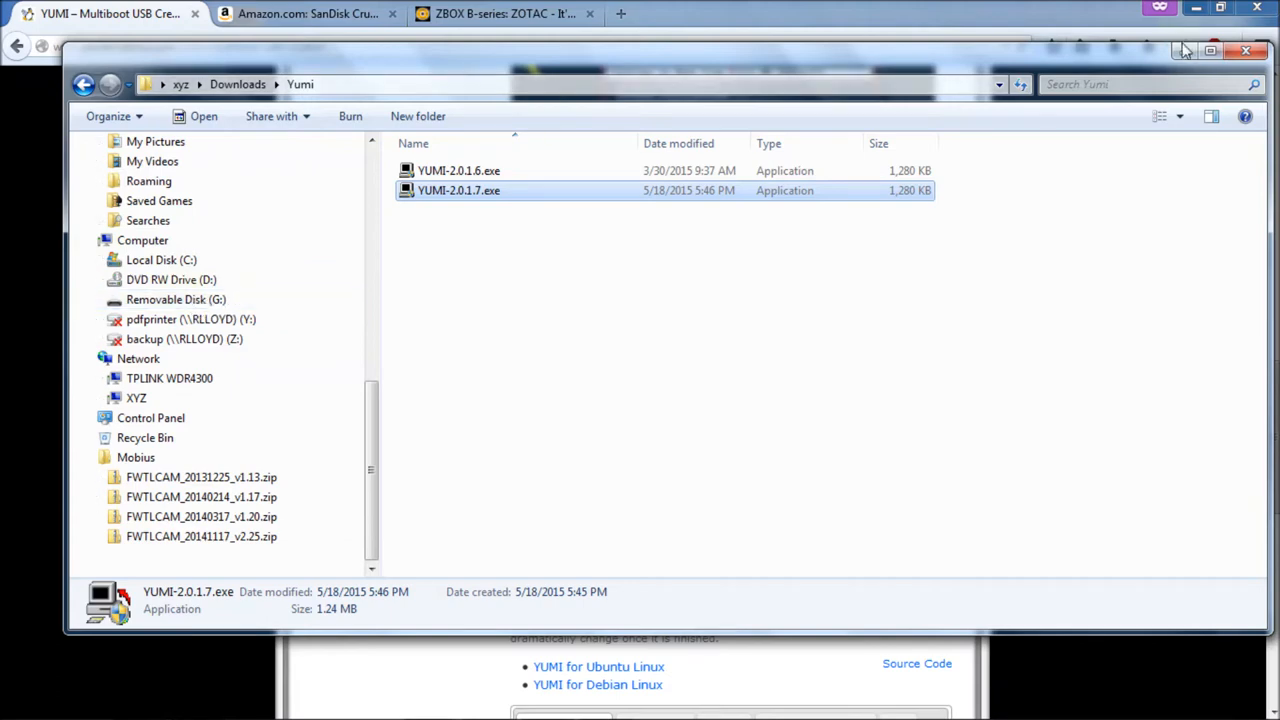
{"action": "double_click", "coordinate": [459, 190]}
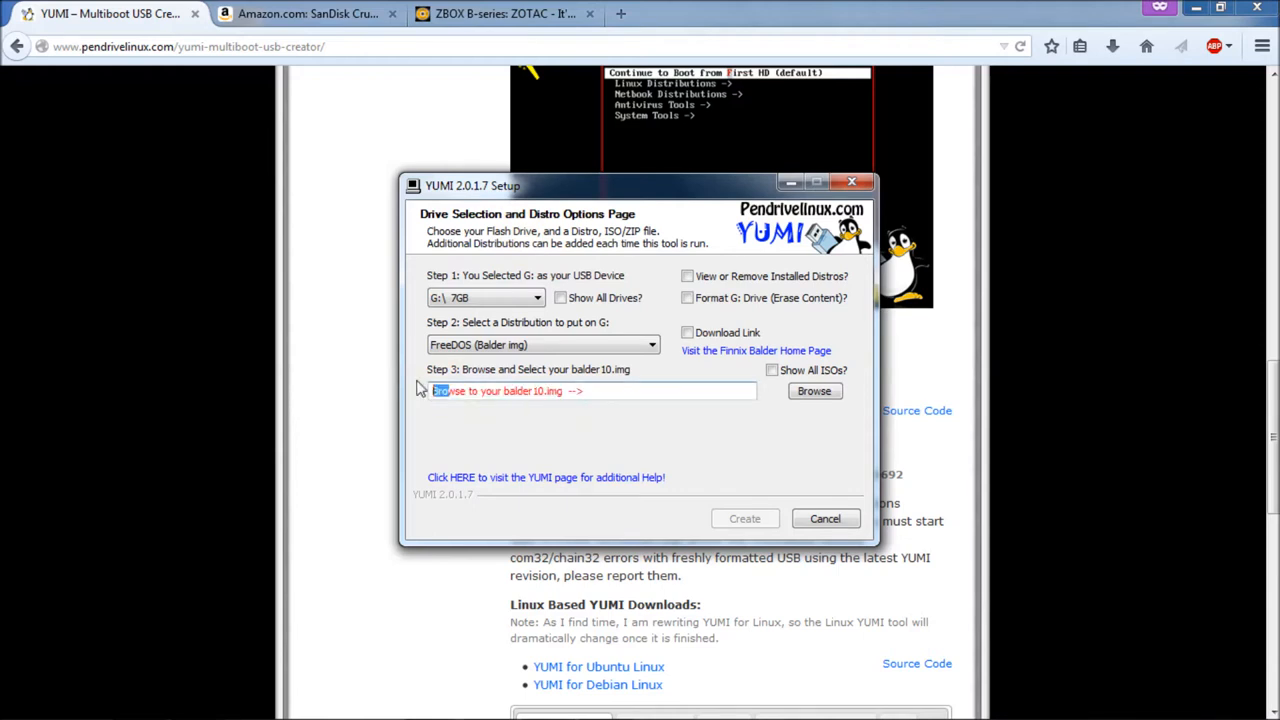
Select the Step 3 image path text and visit the Finnix Balder Home Page.
{"action": "triple_click", "coordinate": [590, 390]}
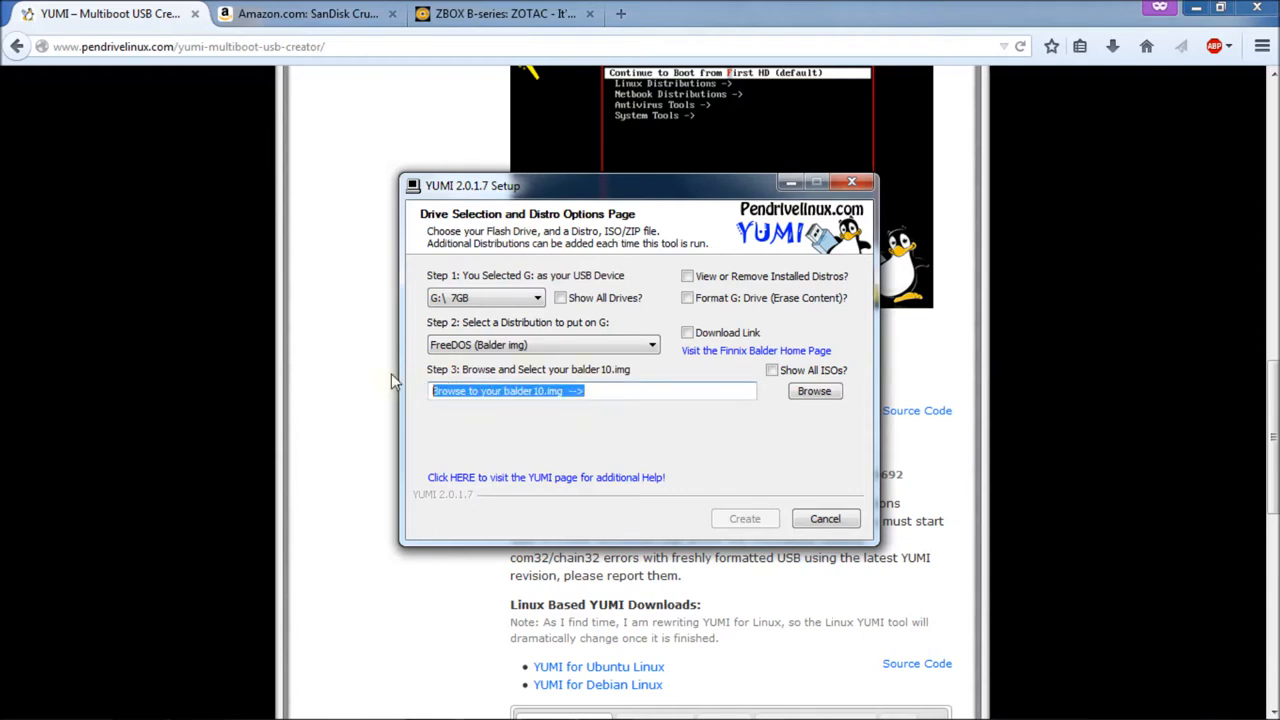
{"action": "mouse_move", "coordinate": [706, 448]}
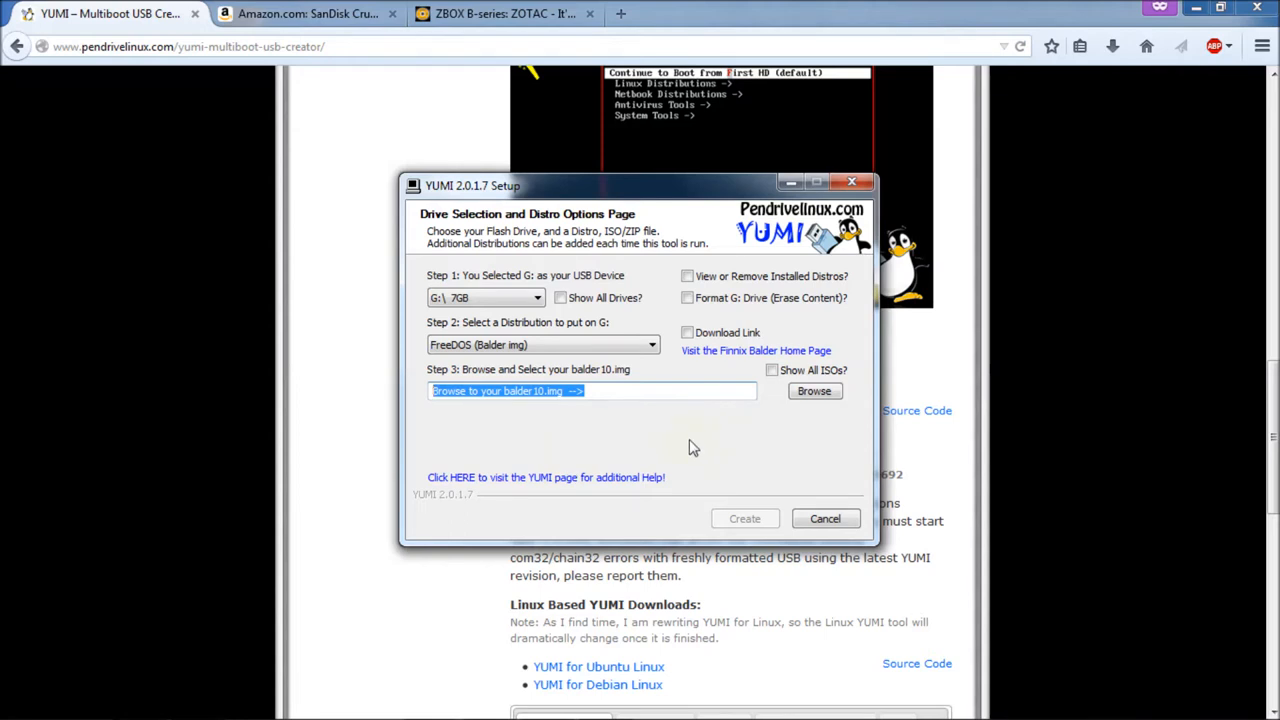
{"action": "mouse_move", "coordinate": [690, 377]}
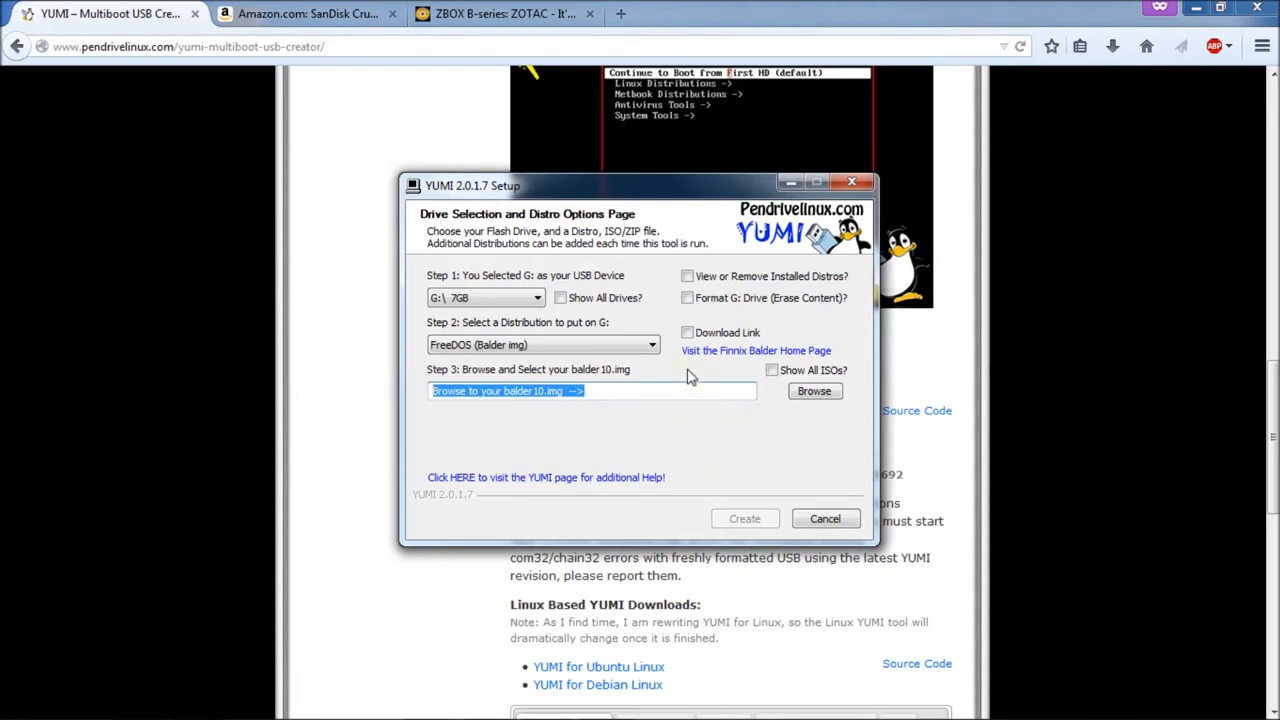
{"action": "mouse_move", "coordinate": [730, 357]}
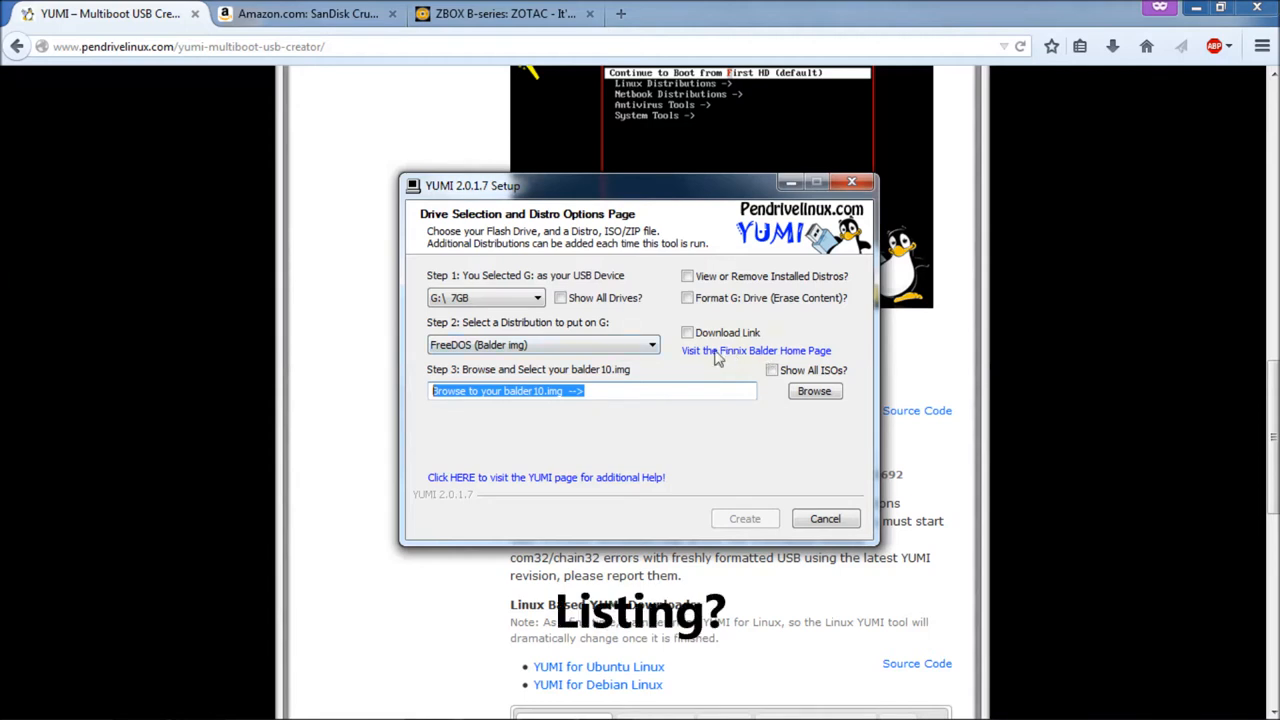
{"action": "mouse_move", "coordinate": [735, 362]}
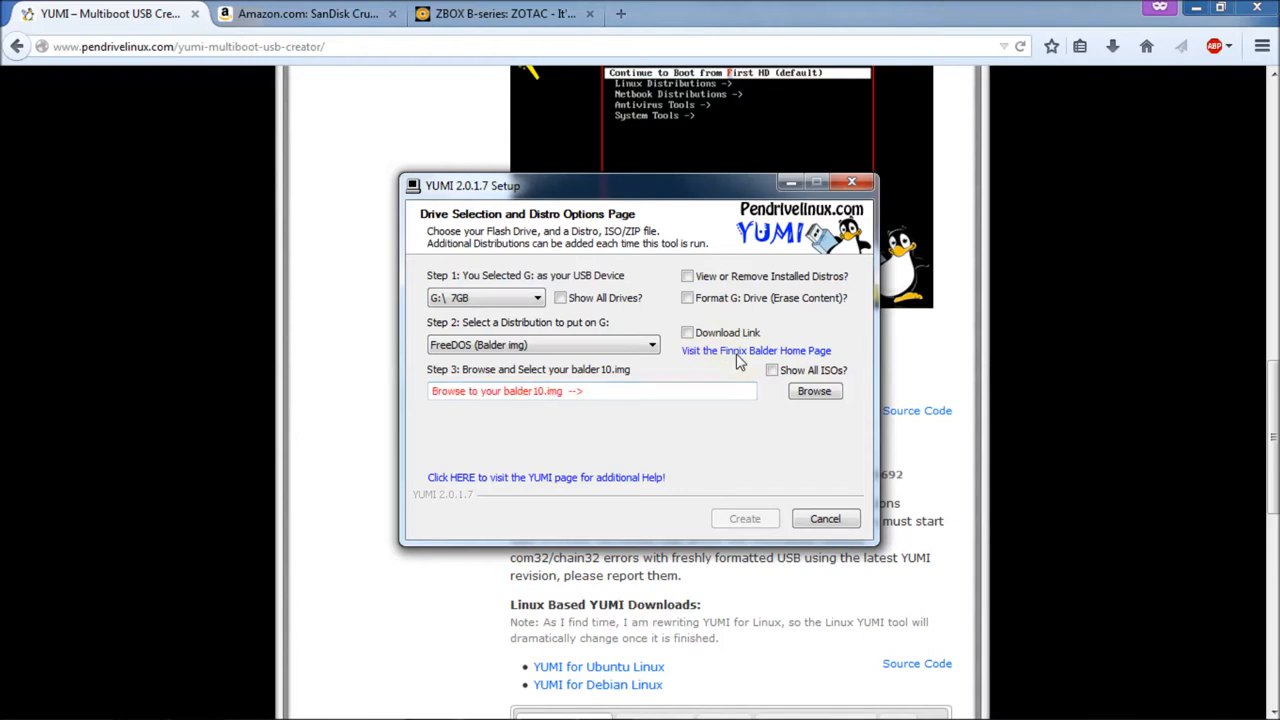
{"action": "left_click", "coordinate": [756, 350]}
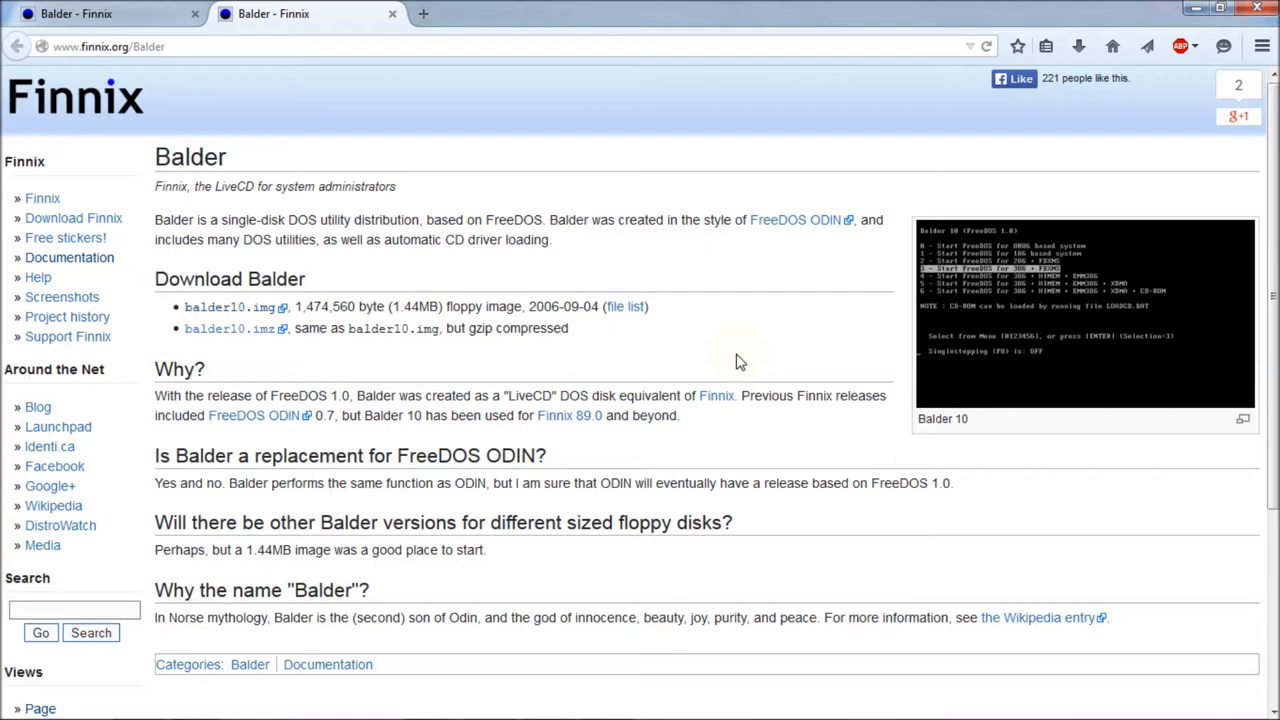
{"action": "mouse_move", "coordinate": [320, 140]}
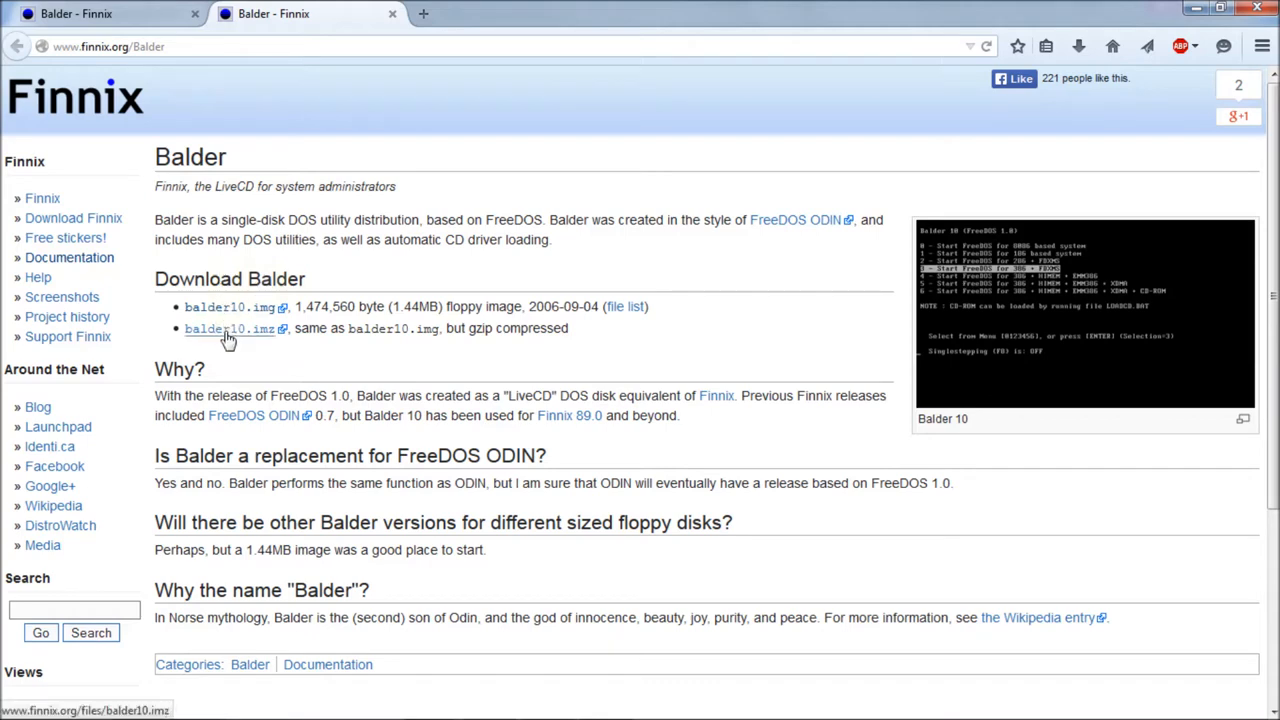
{"action": "mouse_move", "coordinate": [258, 307]}
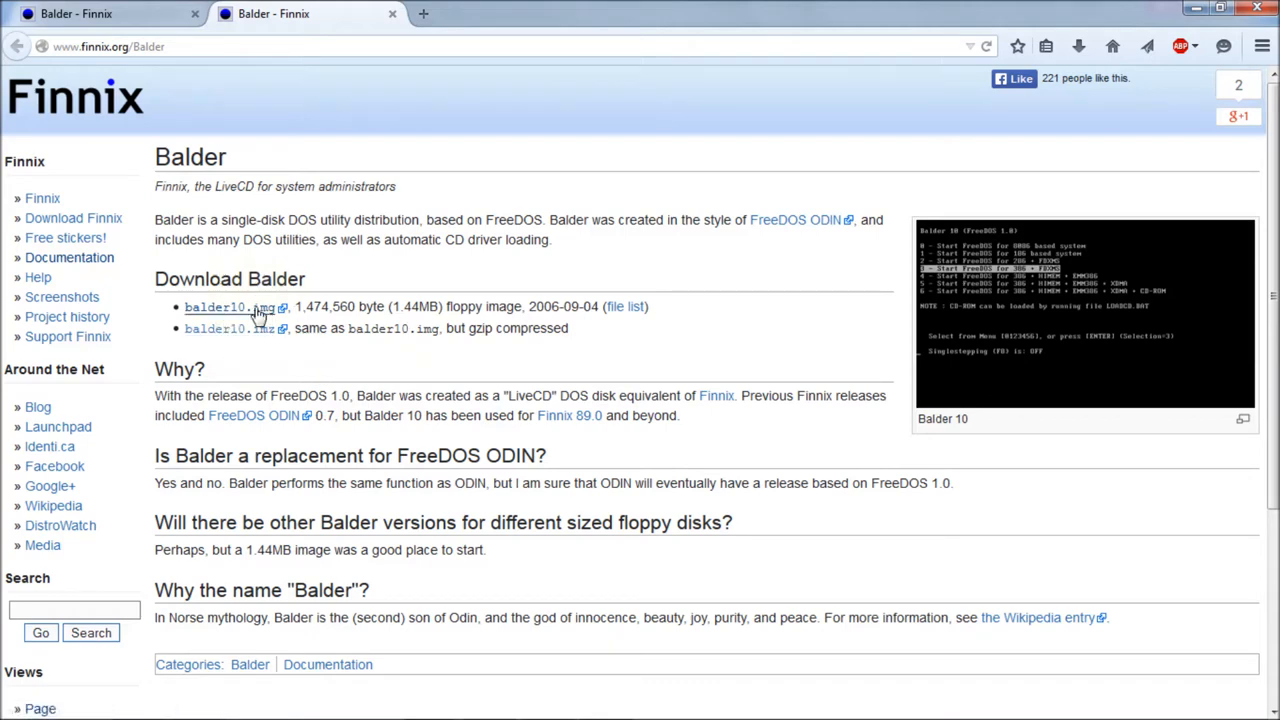
{"action": "mouse_move", "coordinate": [230, 307]}
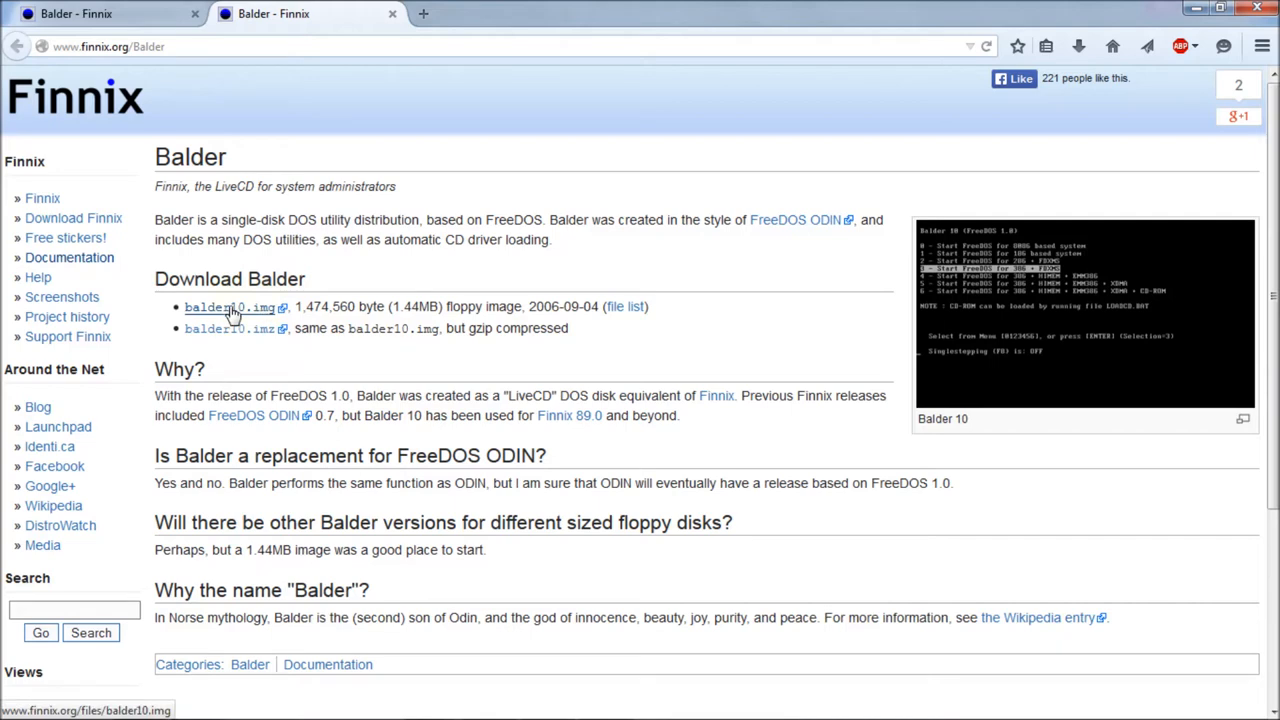
Start saving balder10.img from the Finnix Balder page, then cancel because Downloads already has it.
{"action": "left_click", "coordinate": [214, 307]}
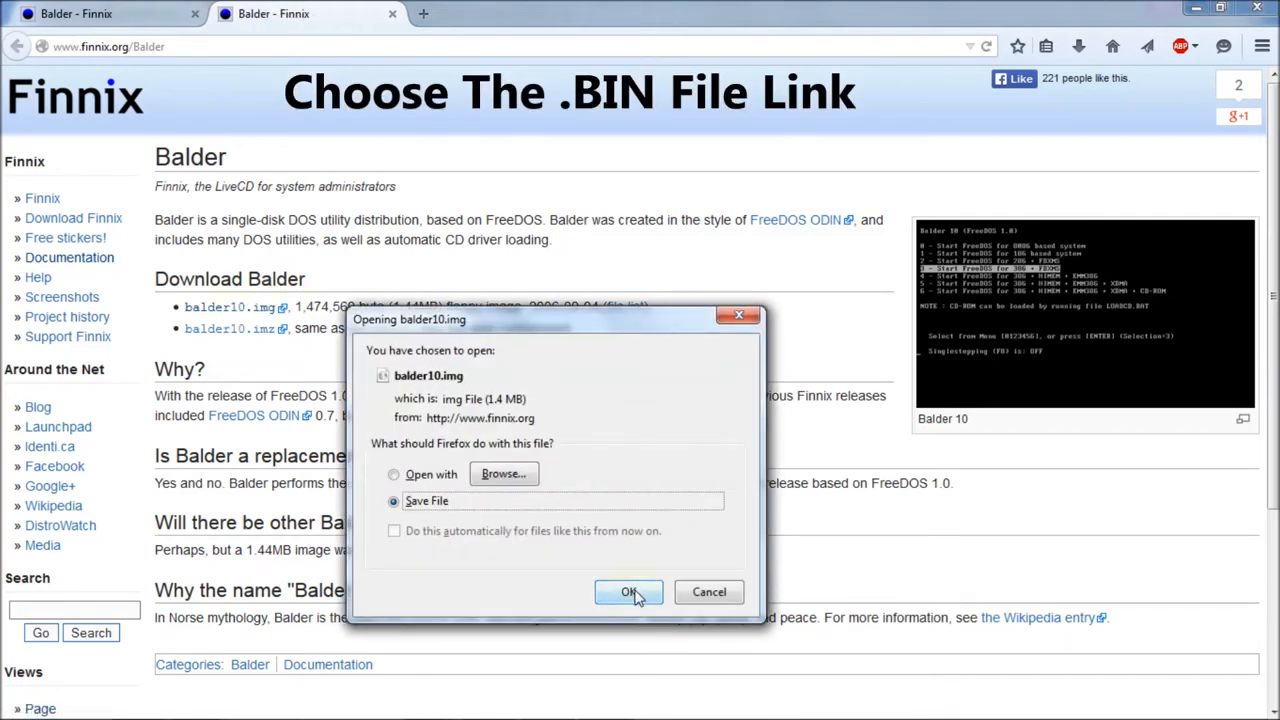
{"action": "left_click", "coordinate": [628, 592]}
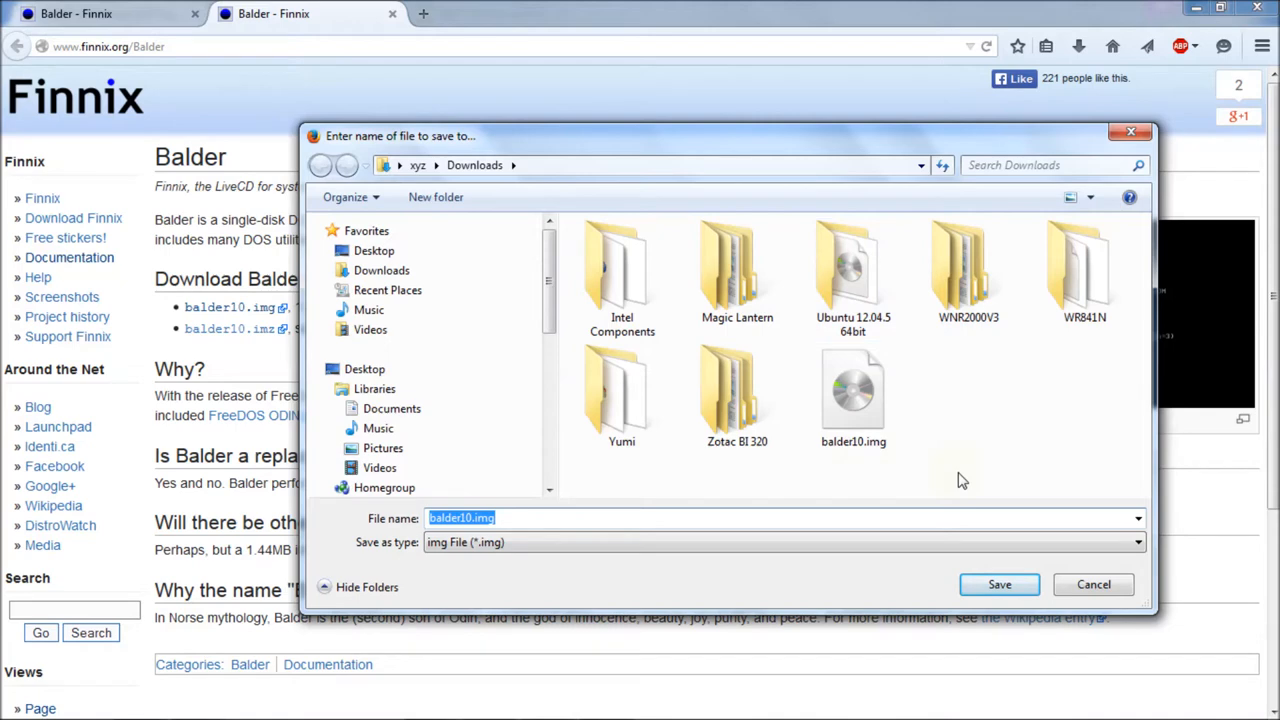
{"action": "left_click", "coordinate": [853, 390]}
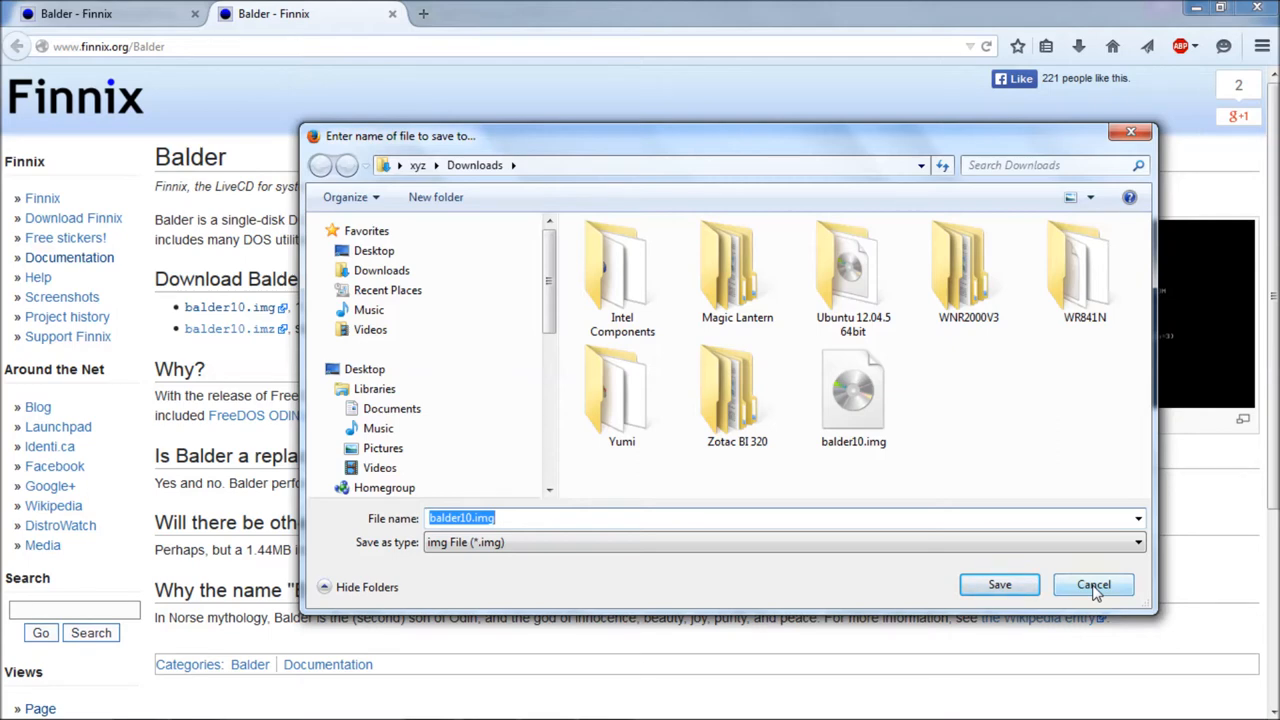
{"action": "left_click", "coordinate": [1093, 584]}
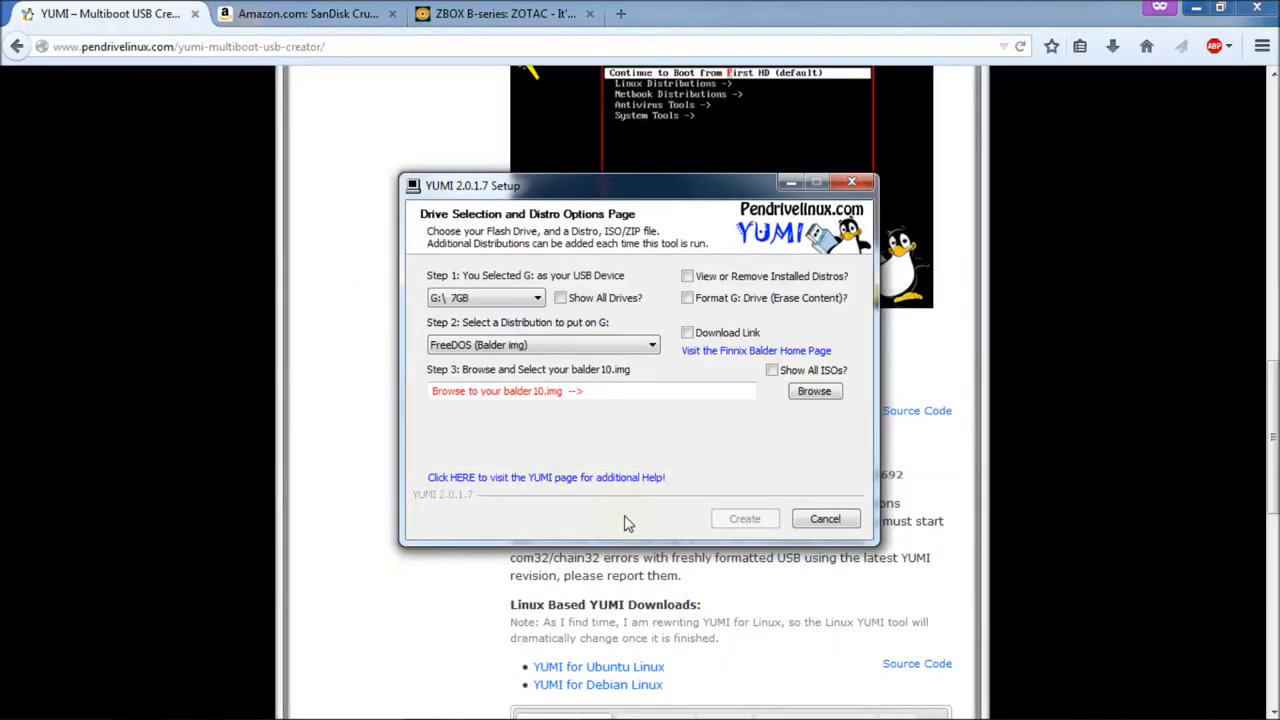
{"action": "mouse_move", "coordinate": [596, 366]}
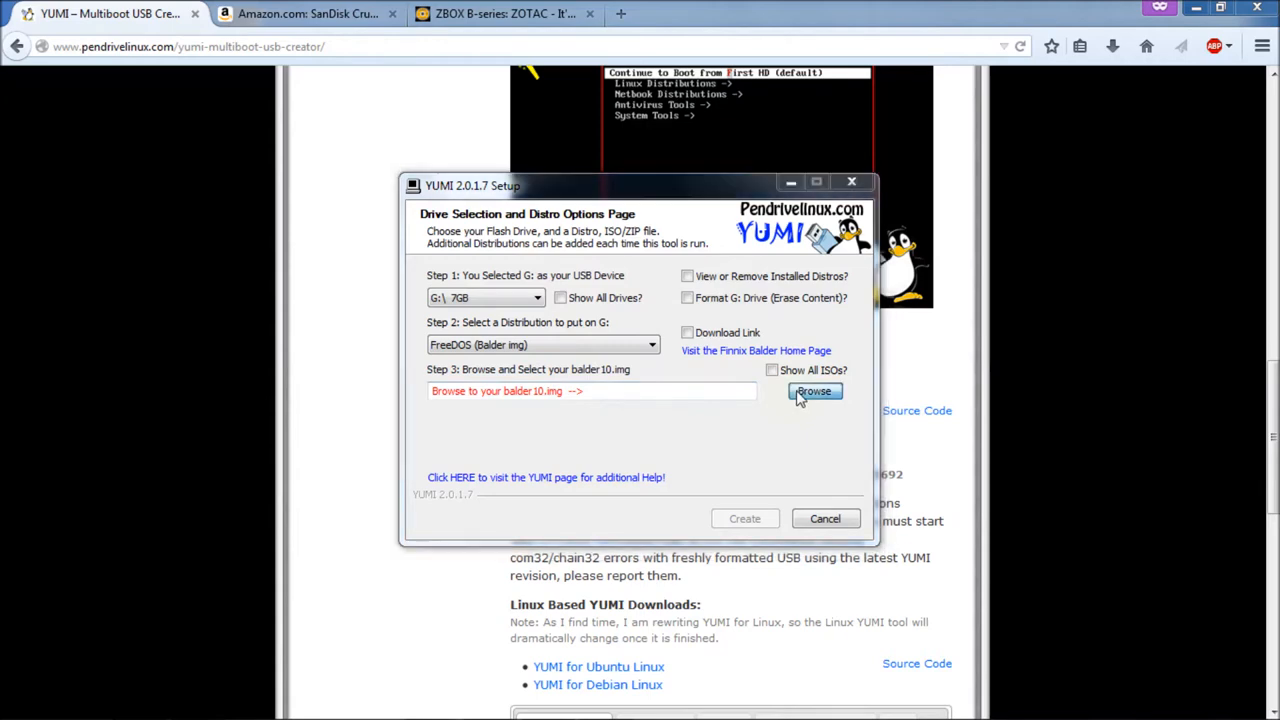
Set YUMI's Step 3 image path to C:\Users\xyz\Downloads\balder10.img.
{"action": "left_click", "coordinate": [814, 391]}
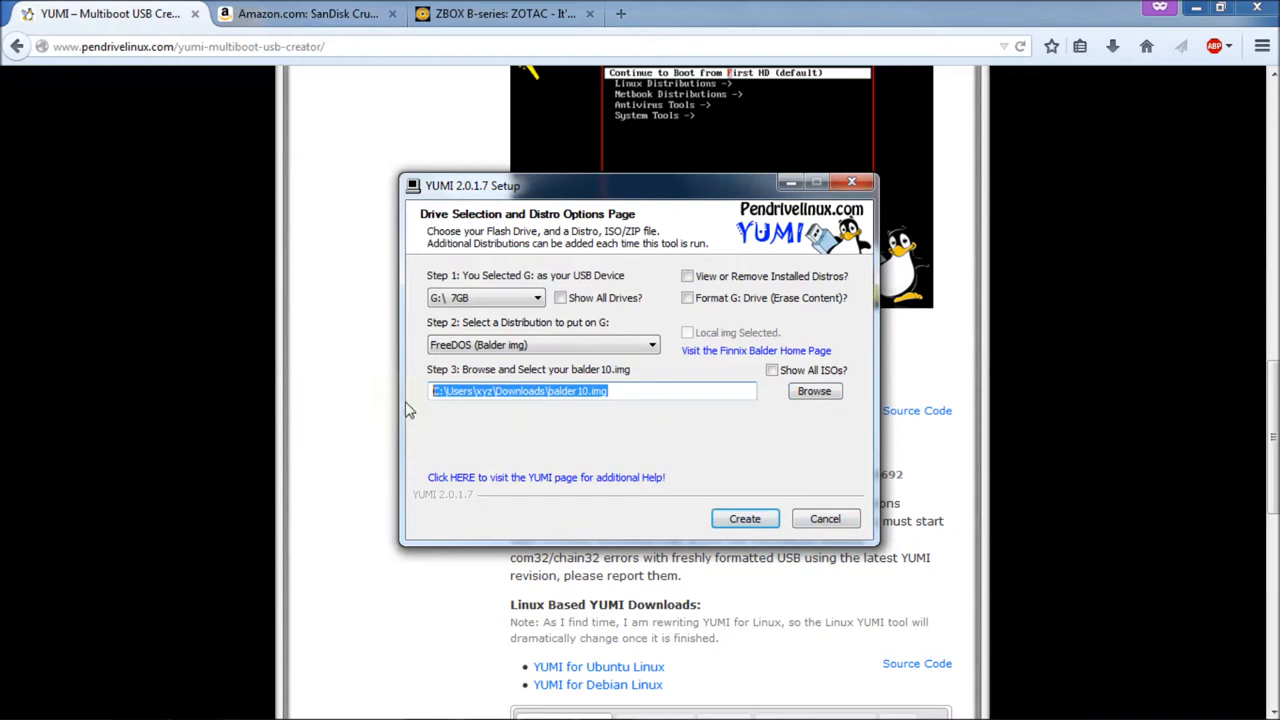
{"action": "left_click", "coordinate": [600, 390]}
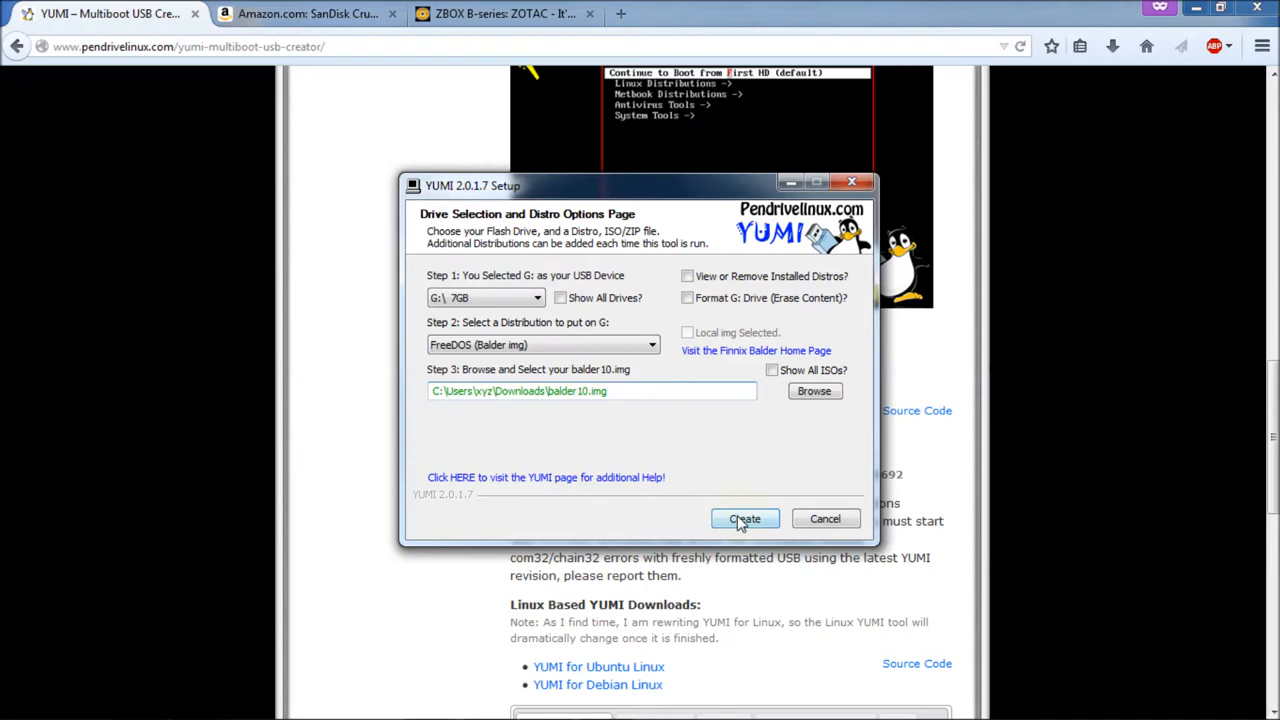
Write FreeDOS (Balder img) to G: with MBR overwrite, decline more distros, and finish.
{"action": "left_click", "coordinate": [744, 518]}
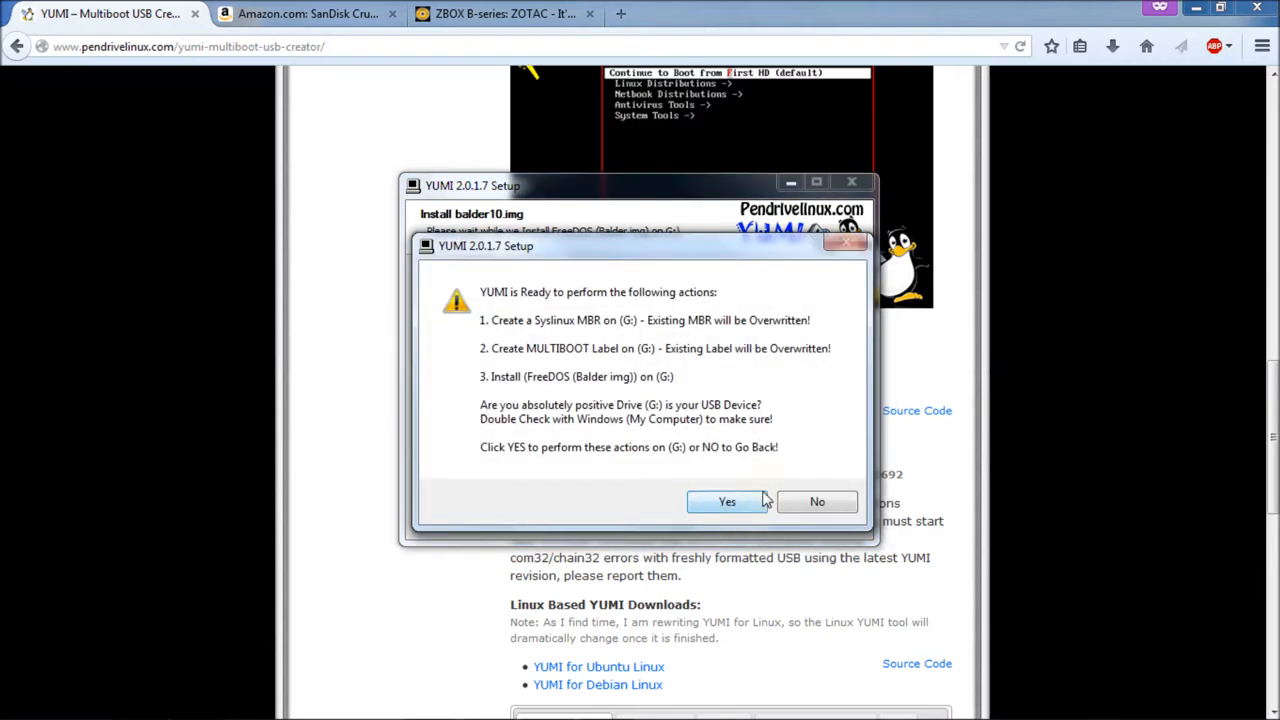
{"action": "mouse_move", "coordinate": [590, 368]}
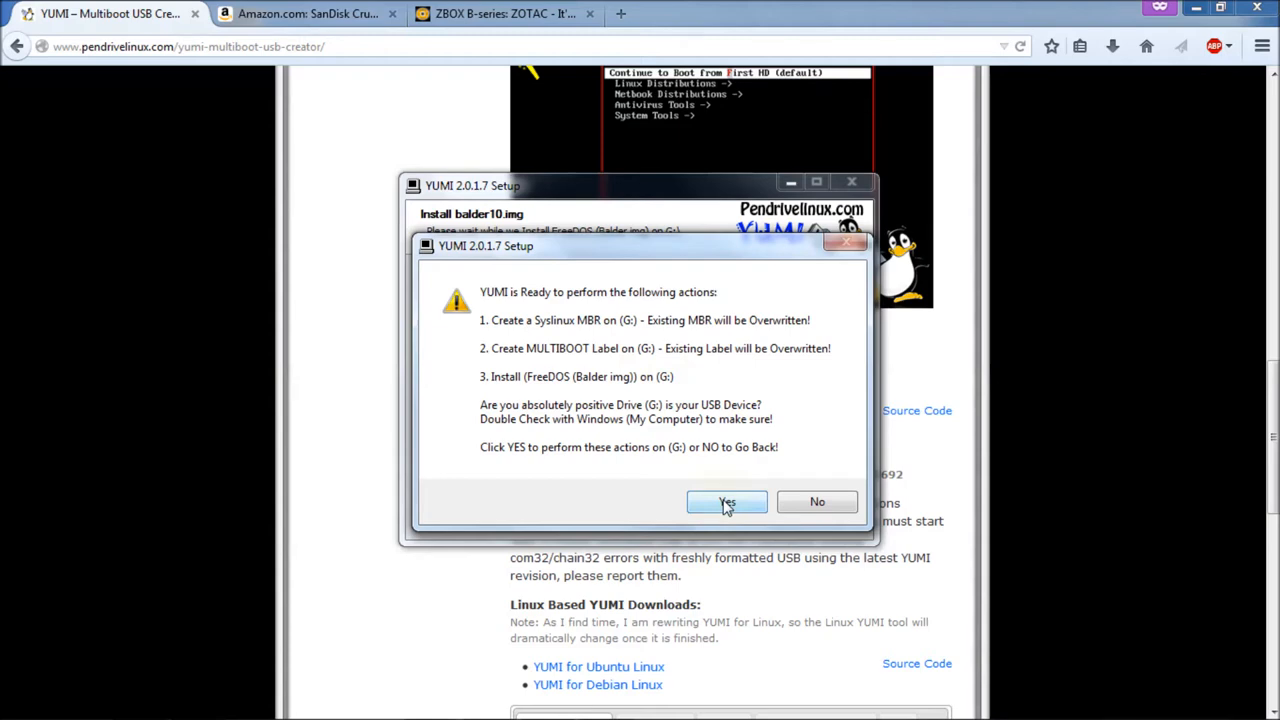
{"action": "left_click", "coordinate": [727, 502]}
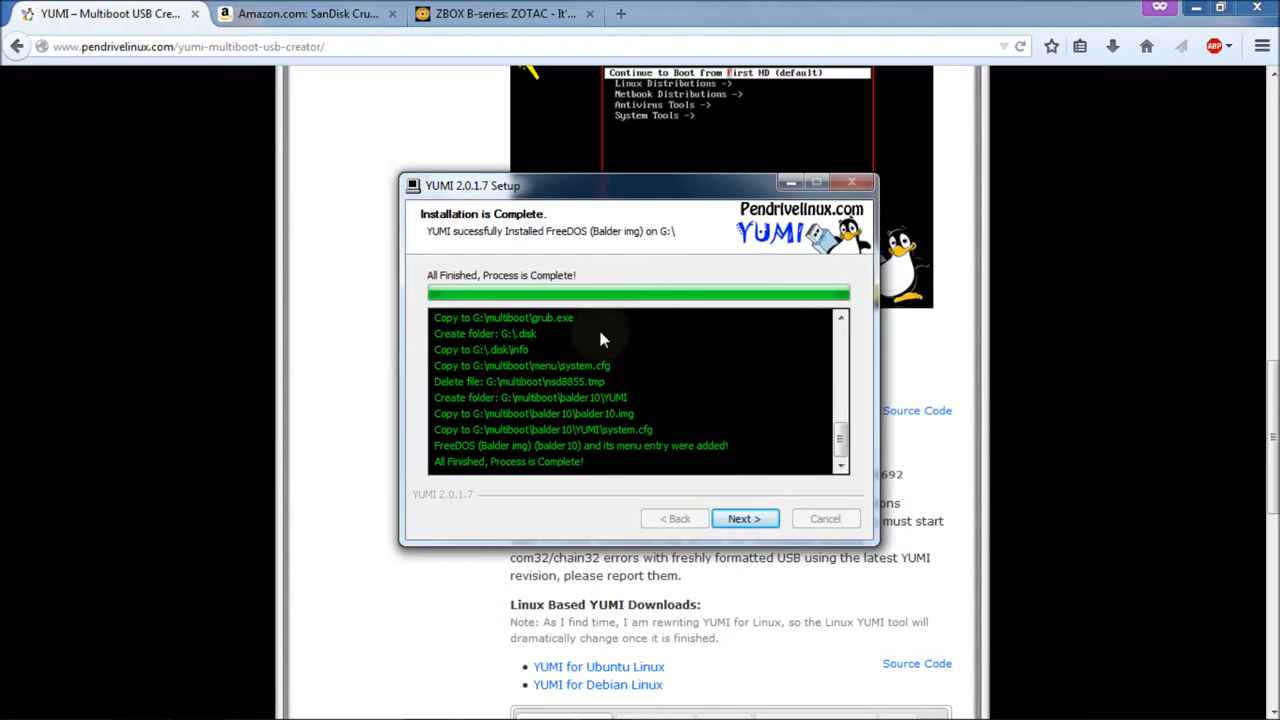
{"action": "mouse_move", "coordinate": [578, 290]}
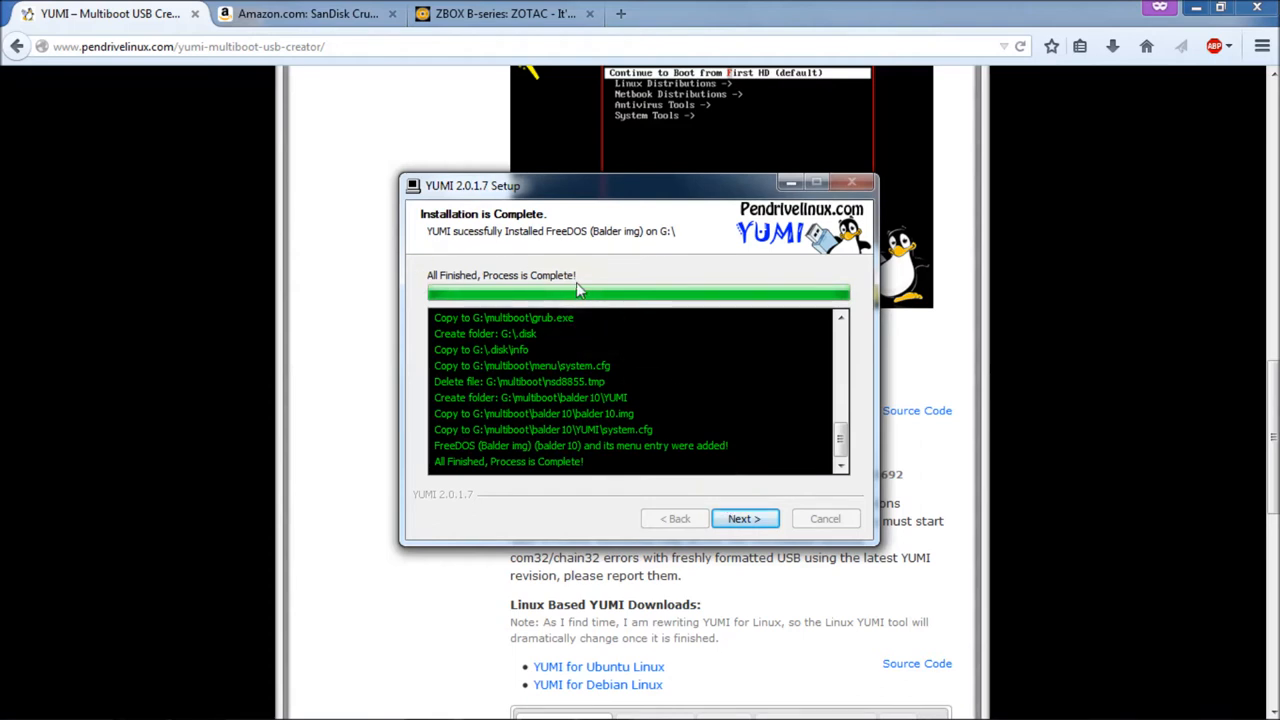
{"action": "mouse_move", "coordinate": [718, 305]}
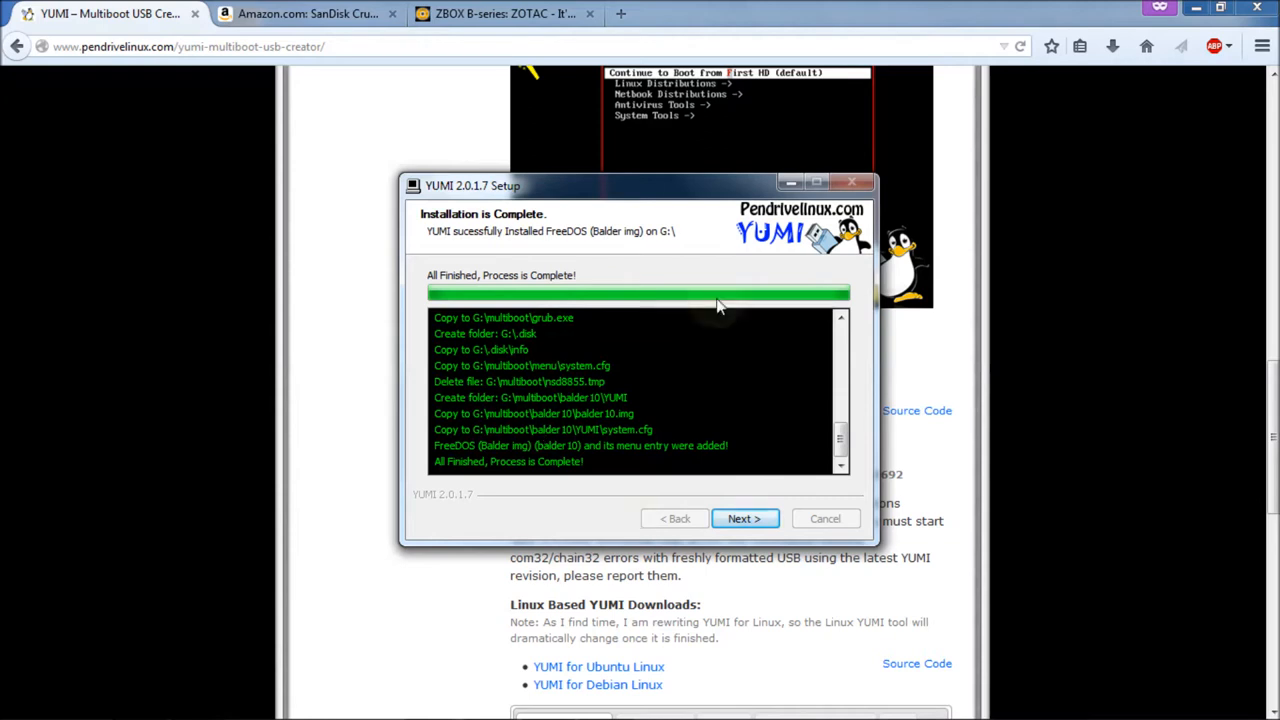
{"action": "mouse_move", "coordinate": [680, 275]}
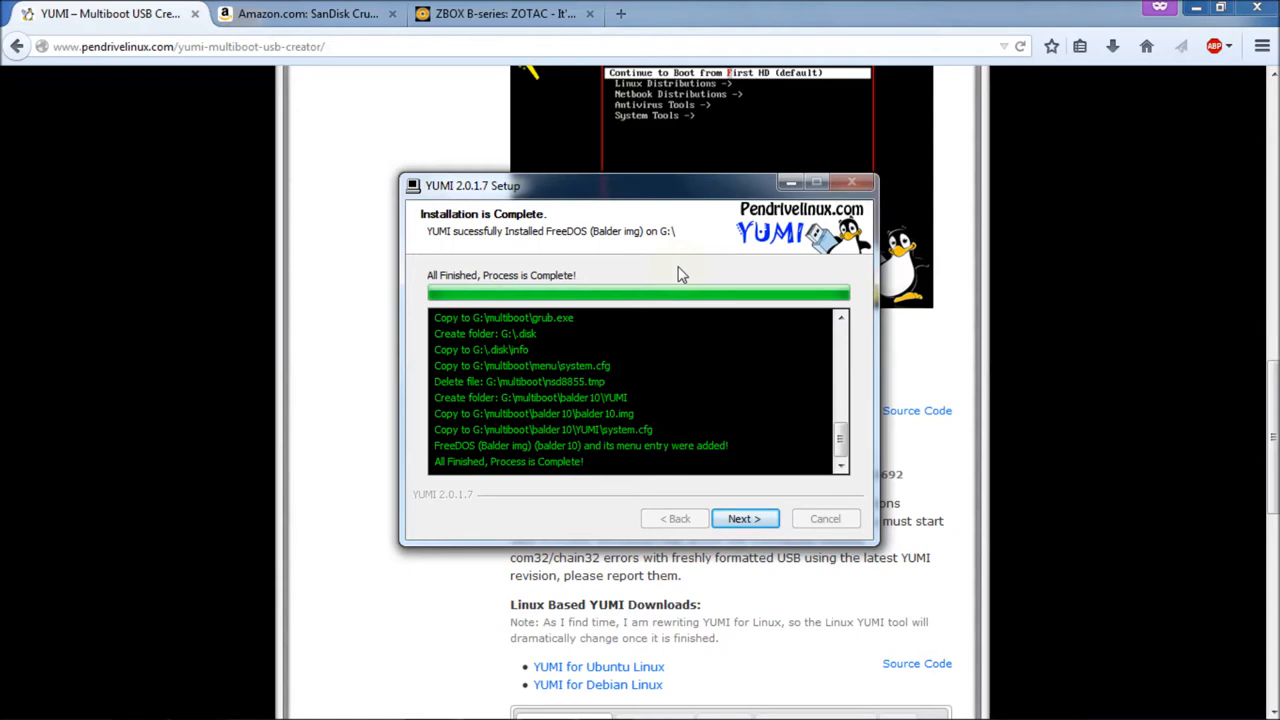
{"action": "mouse_move", "coordinate": [590, 490]}
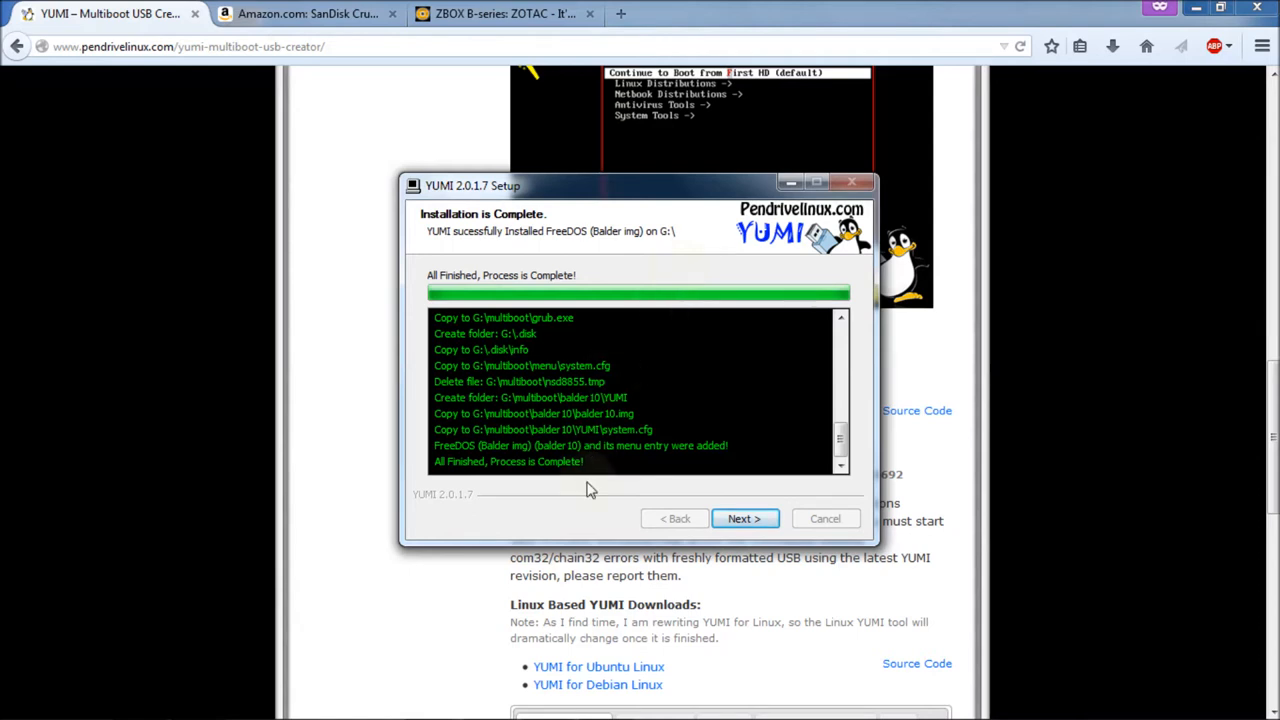
{"action": "mouse_move", "coordinate": [583, 531]}
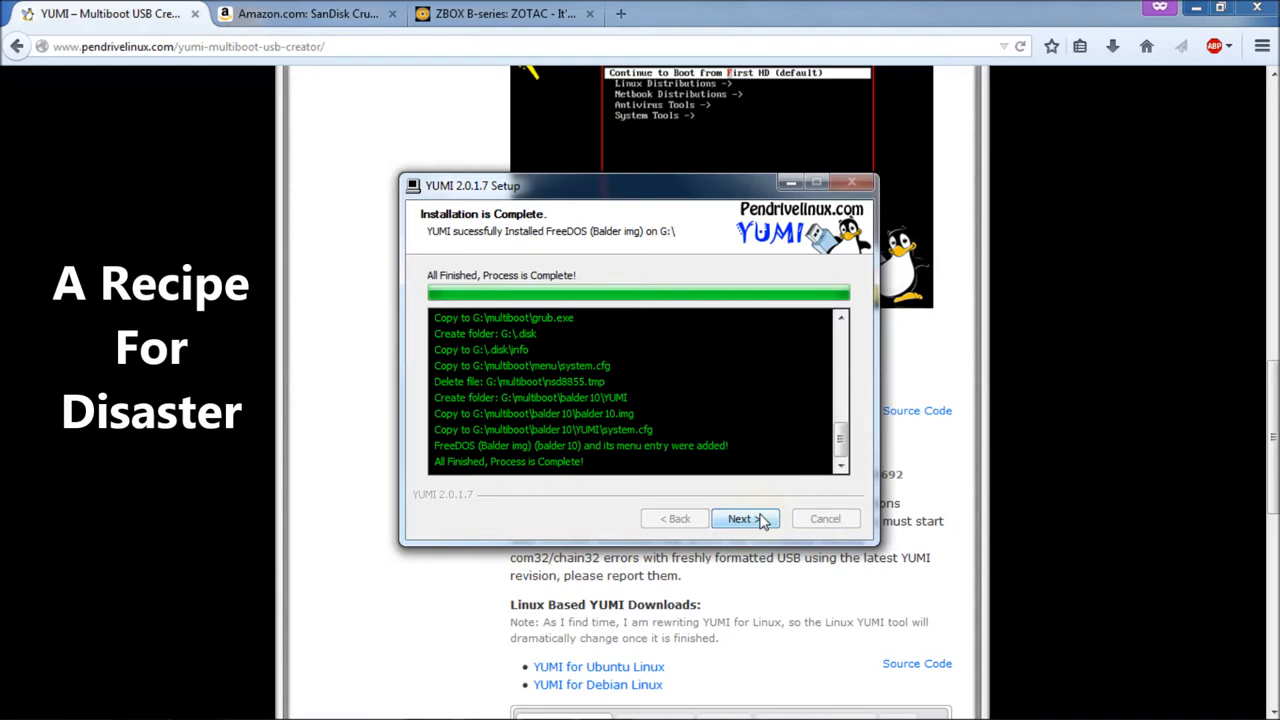
{"action": "left_click", "coordinate": [744, 518]}
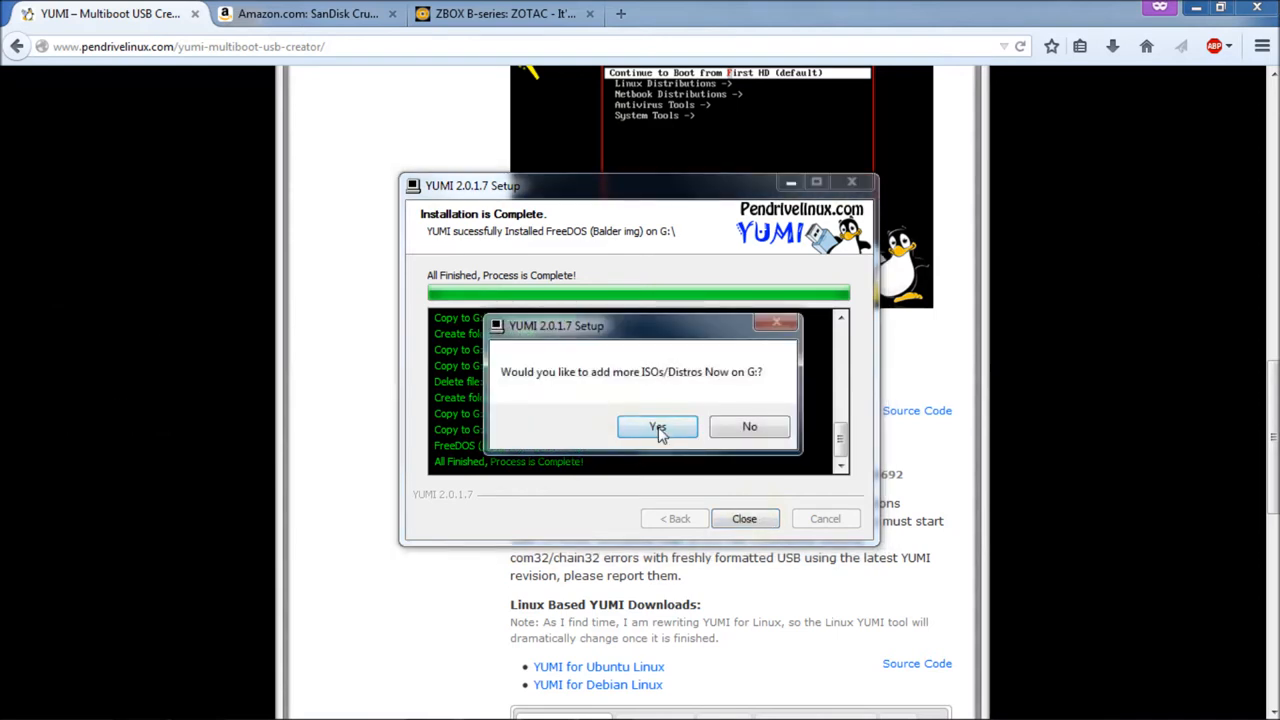
{"action": "mouse_move", "coordinate": [749, 427]}
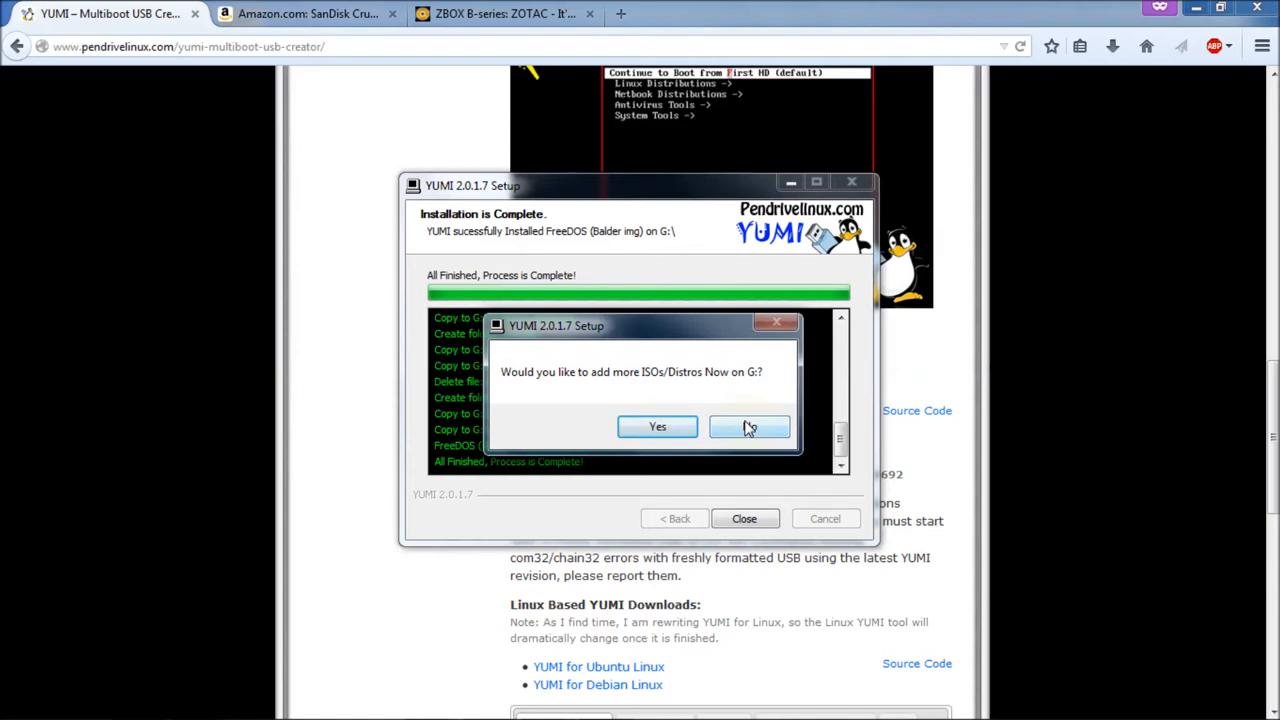
{"action": "left_click", "coordinate": [749, 427]}
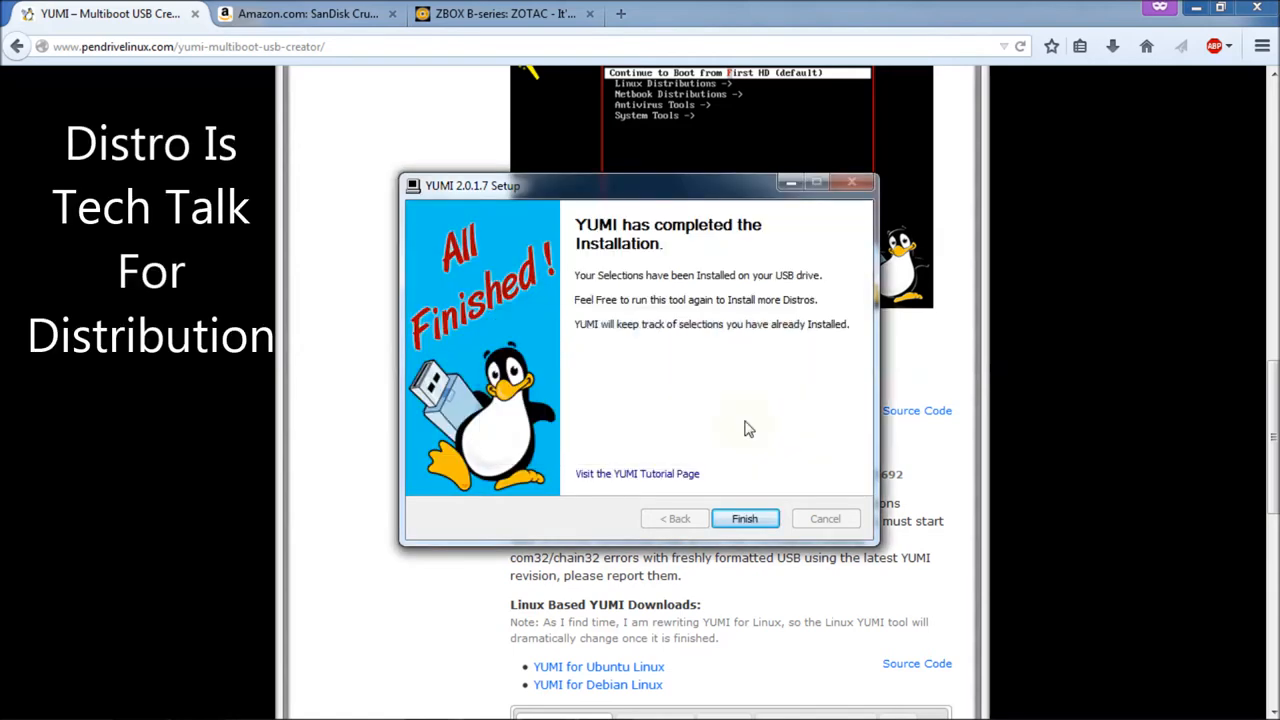
{"action": "mouse_move", "coordinate": [744, 518]}
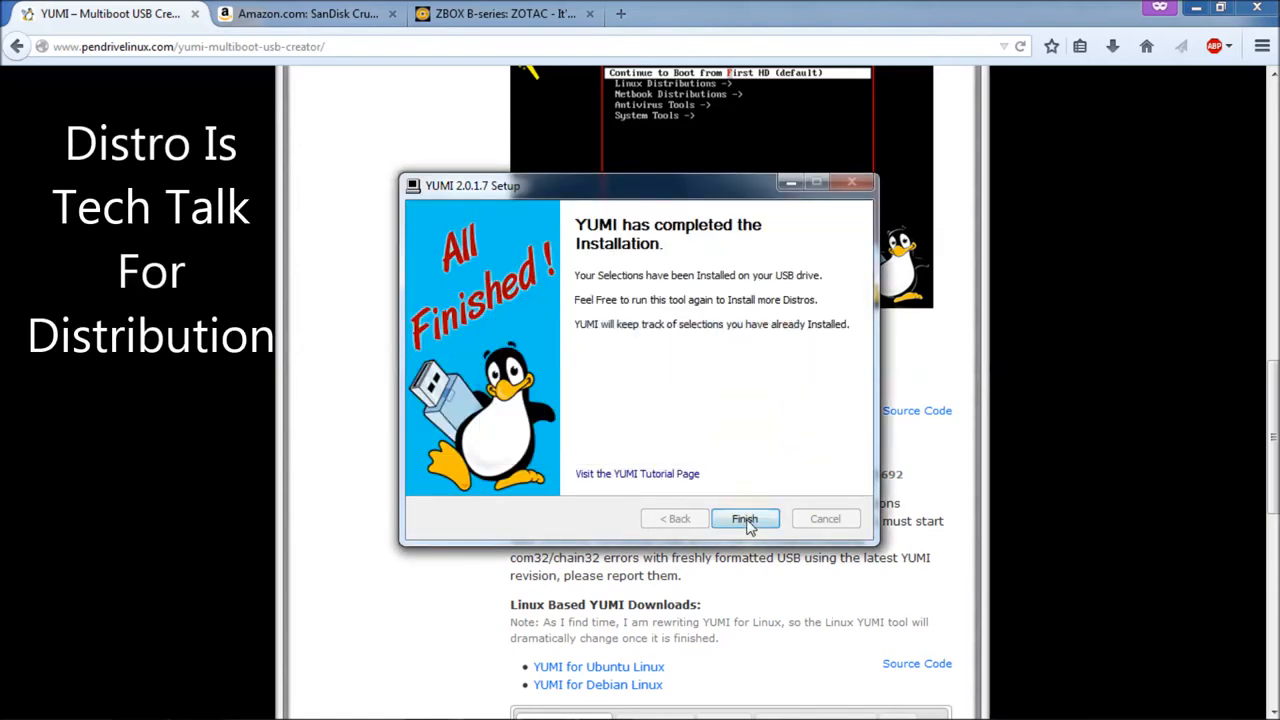
{"action": "left_click", "coordinate": [744, 518]}
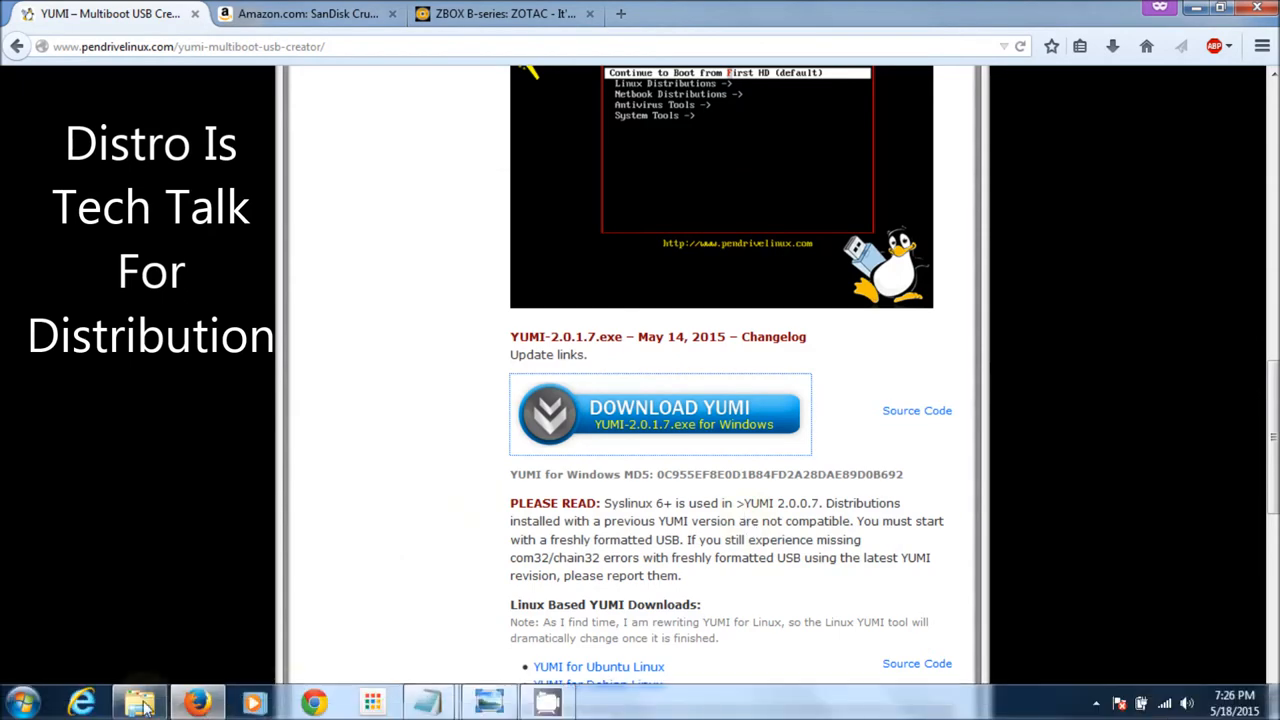
Browse Windows Explorer to the multiboot folder on the MULTIBOOT (G:) drive.
{"action": "left_click", "coordinate": [138, 701]}
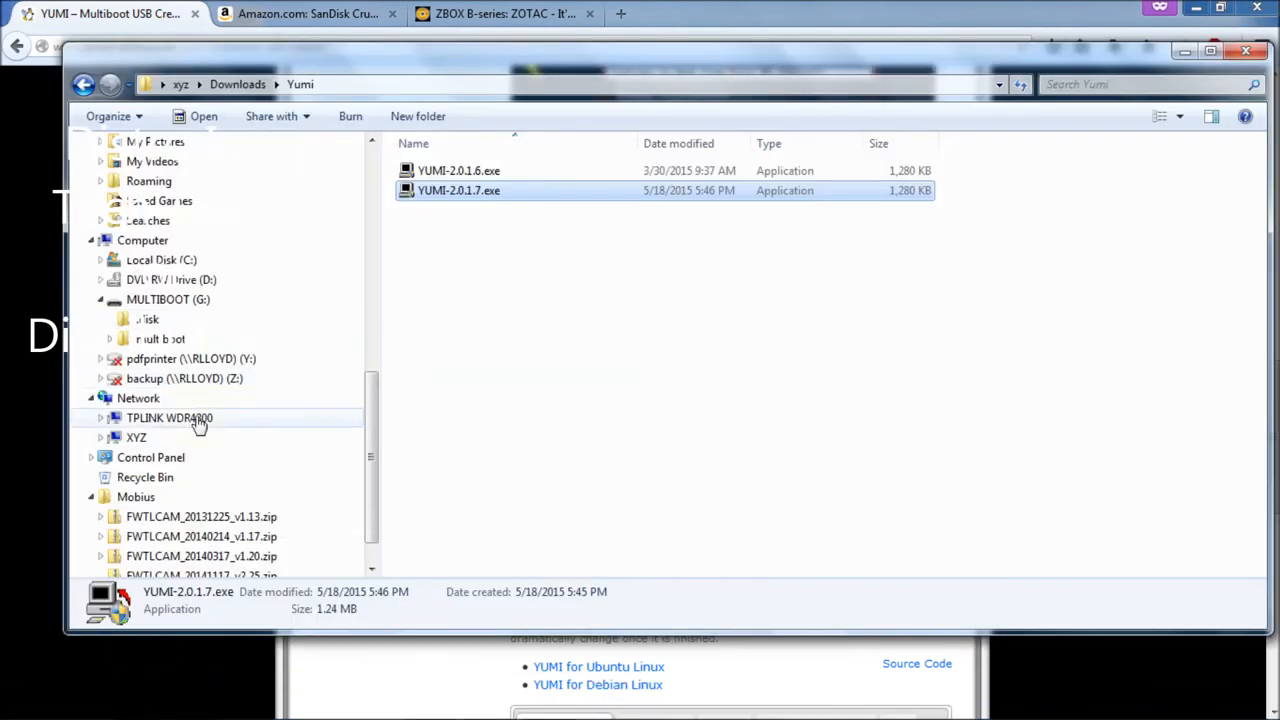
{"action": "left_click", "coordinate": [168, 299]}
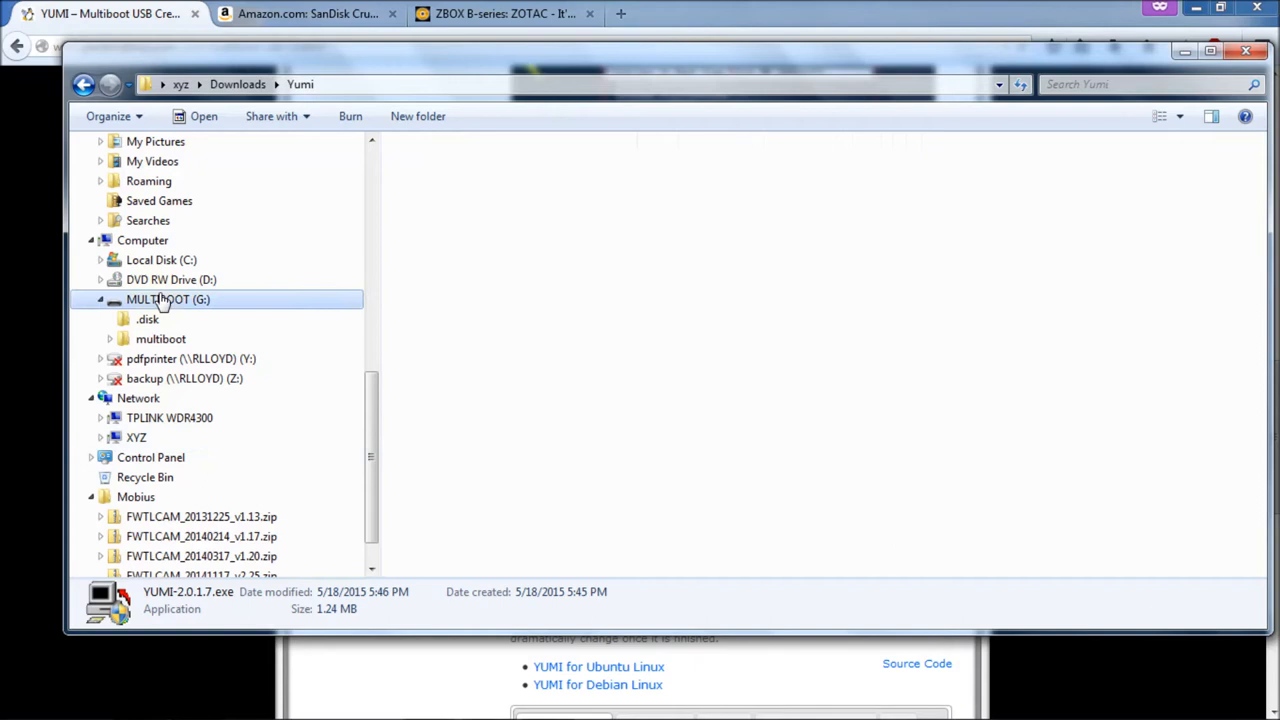
{"action": "left_click", "coordinate": [168, 299]}
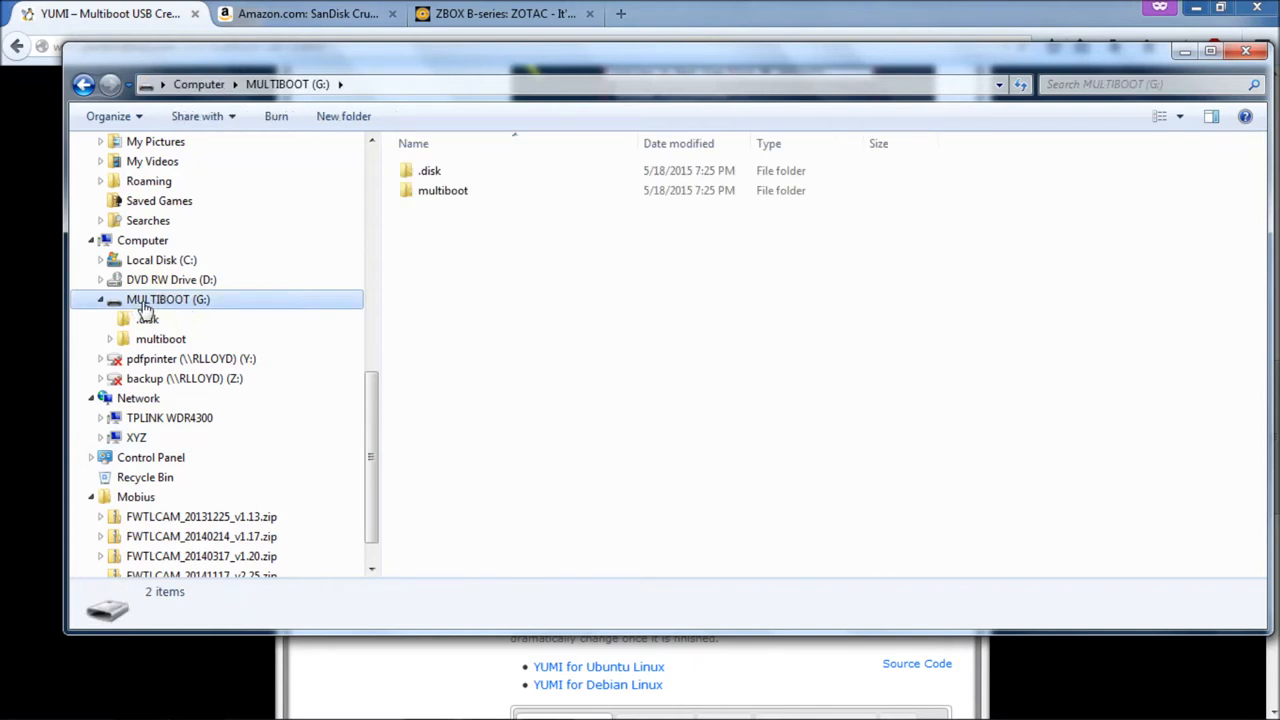
{"action": "mouse_move", "coordinate": [208, 308]}
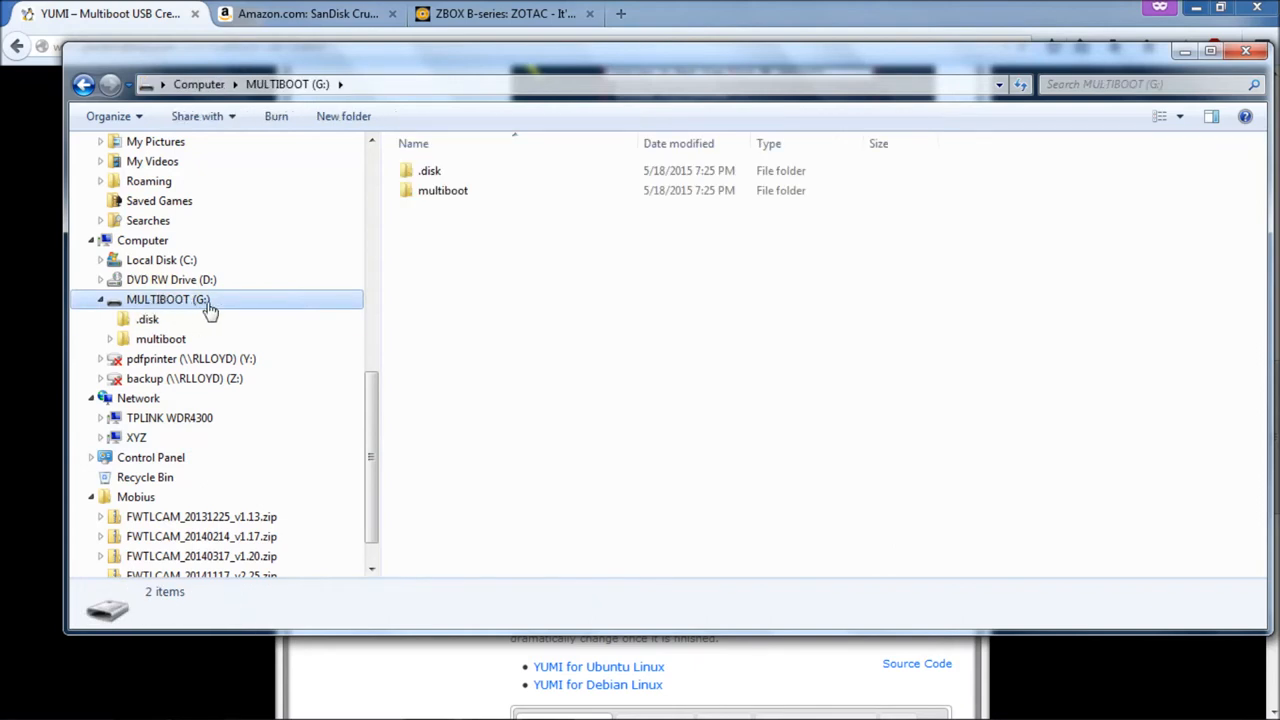
{"action": "mouse_move", "coordinate": [200, 285]}
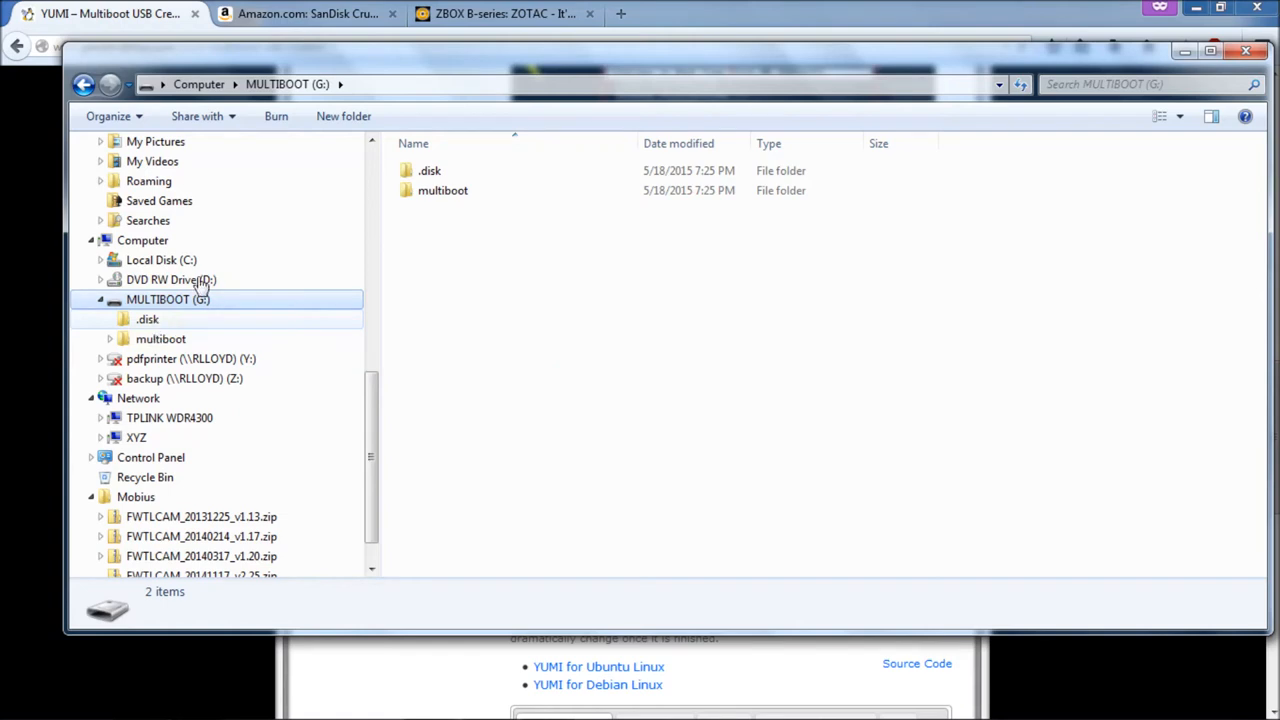
{"action": "double_click", "coordinate": [160, 338]}
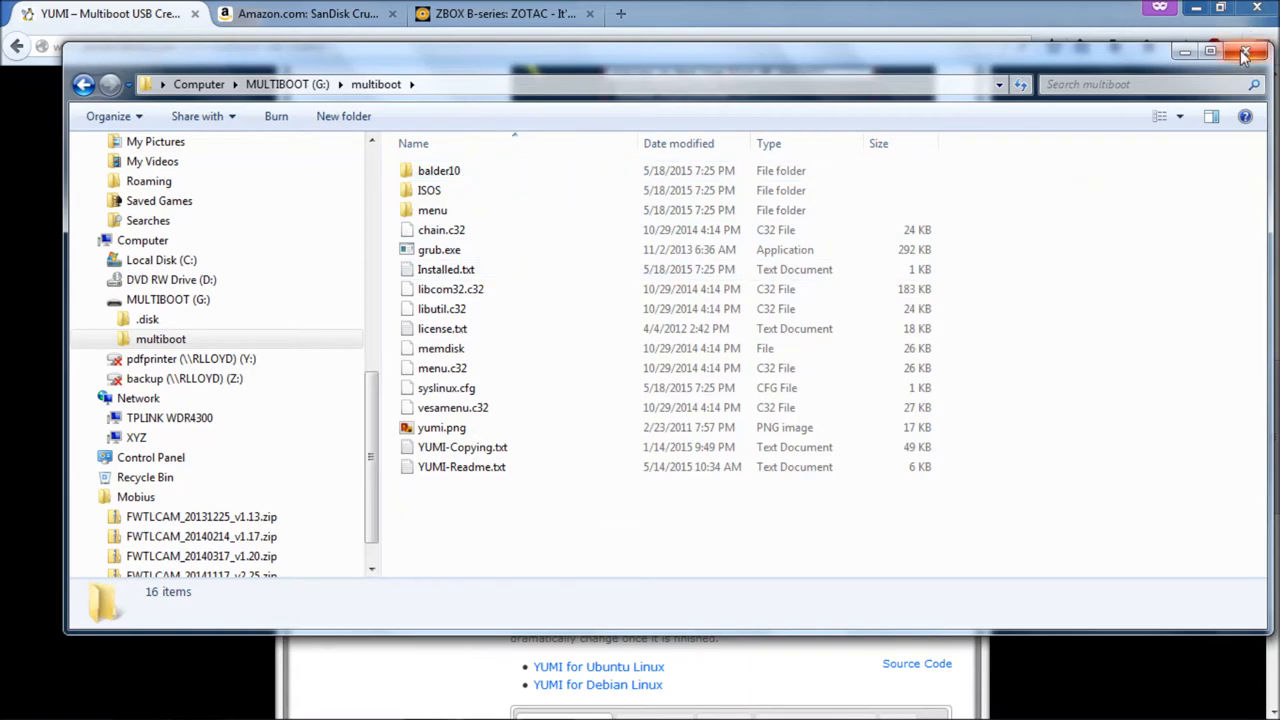
{"action": "mouse_move", "coordinate": [1245, 52]}
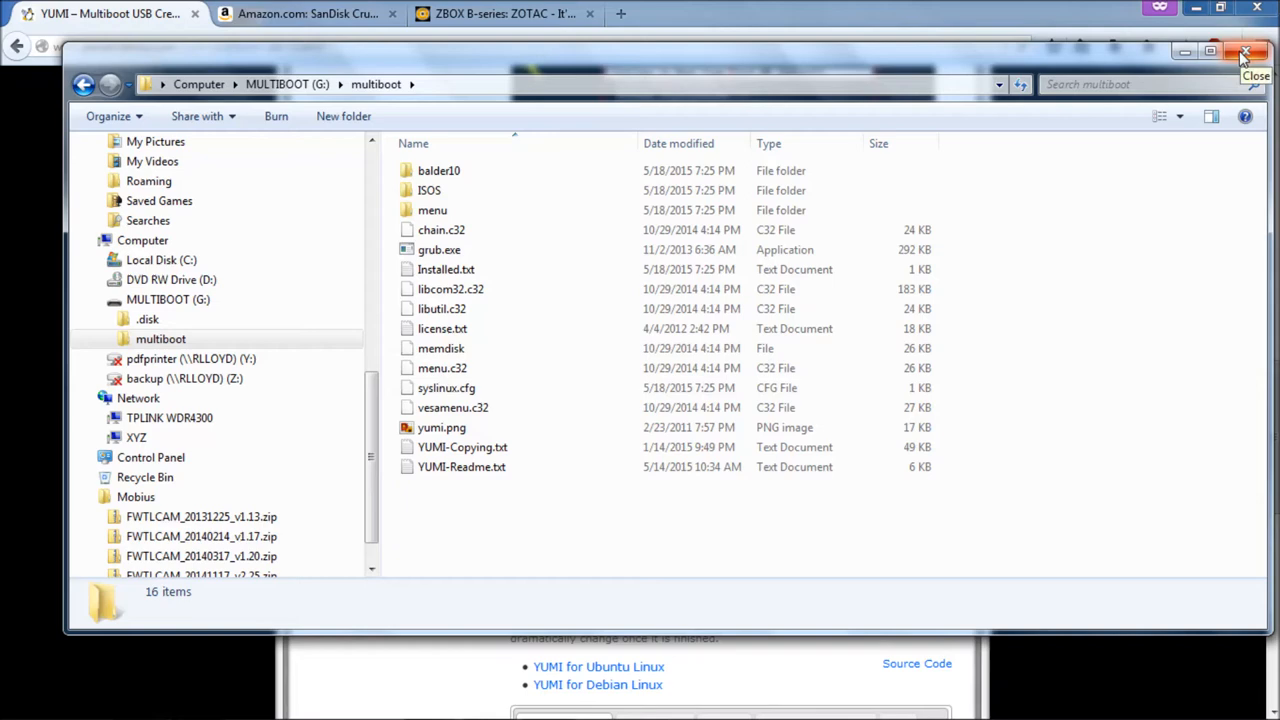
{"action": "mouse_move", "coordinate": [439, 170]}
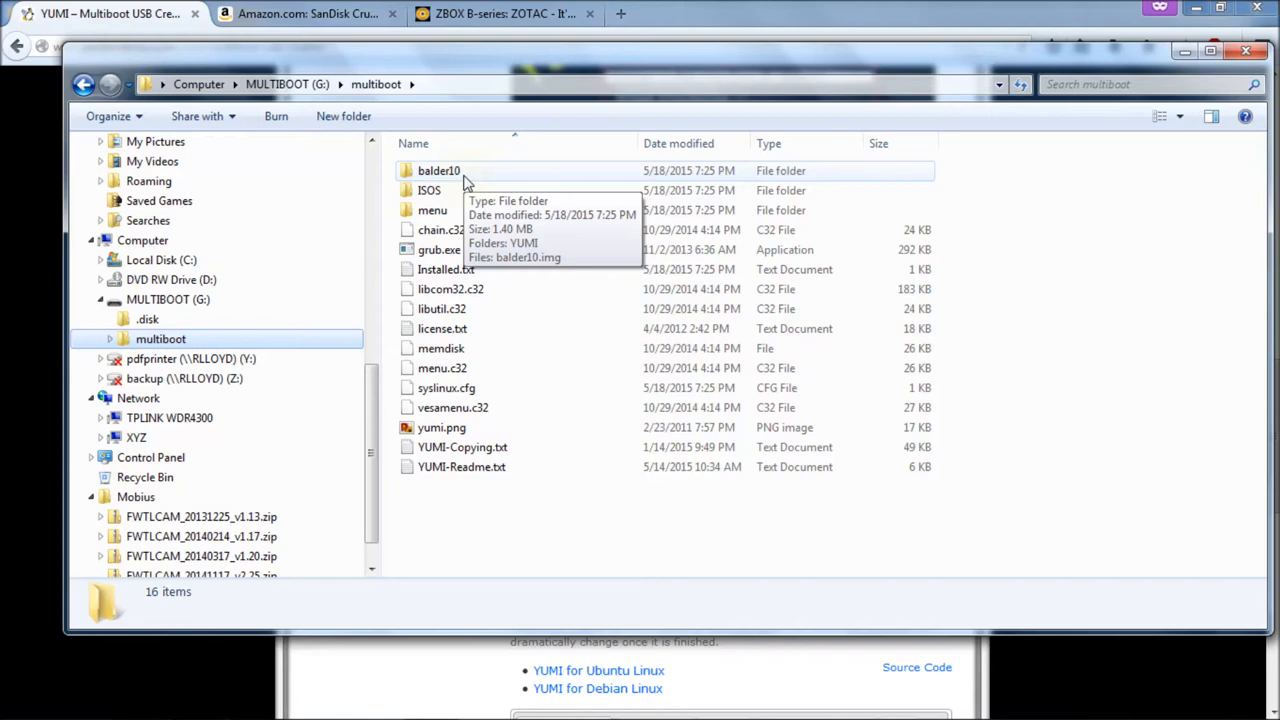
{"action": "mouse_move", "coordinate": [374, 205]}
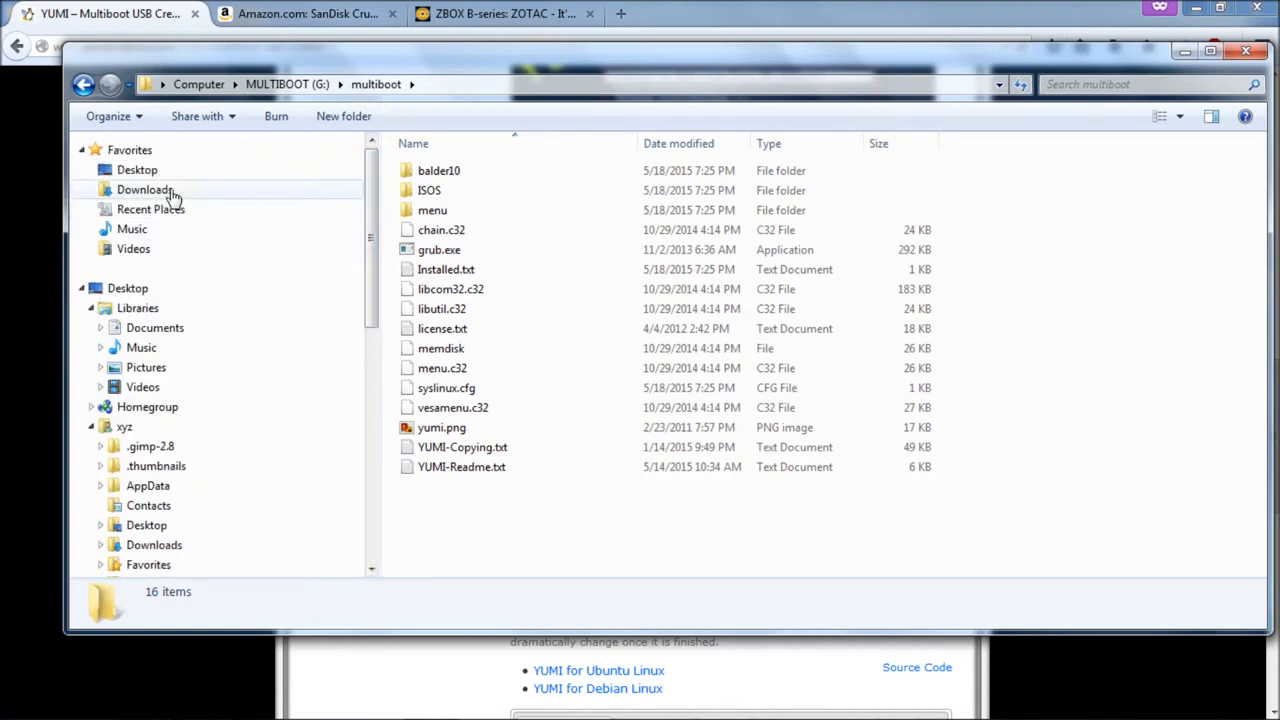
Open pb239BI320.zip inside Downloads\Zotac BI 320 to view the BIOS update files.
{"action": "left_click", "coordinate": [145, 190]}
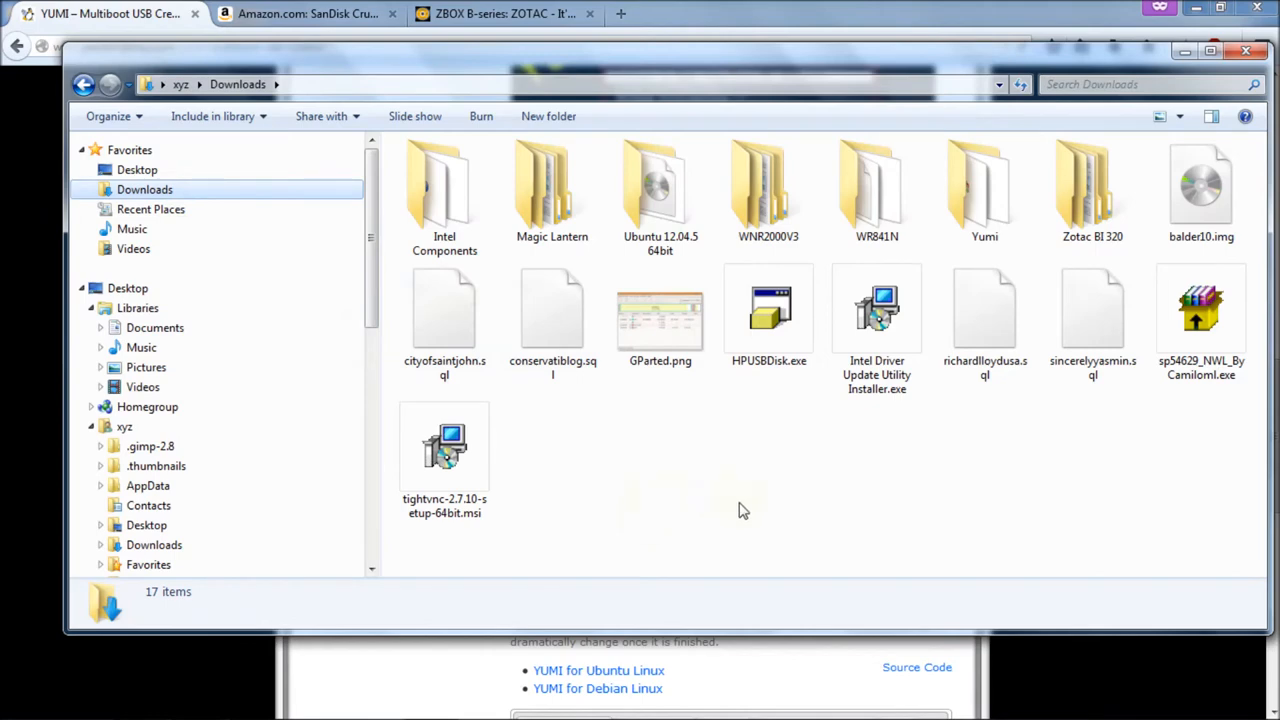
{"action": "mouse_move", "coordinate": [1093, 190]}
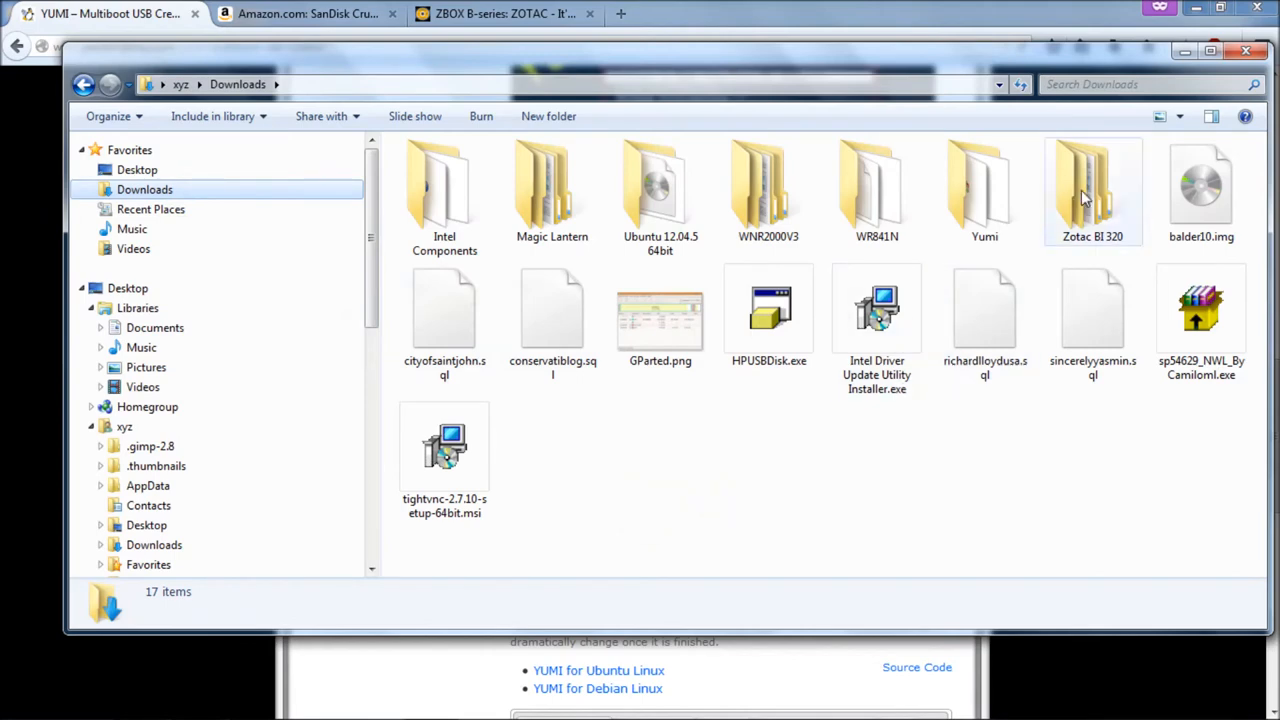
{"action": "left_click", "coordinate": [1093, 190]}
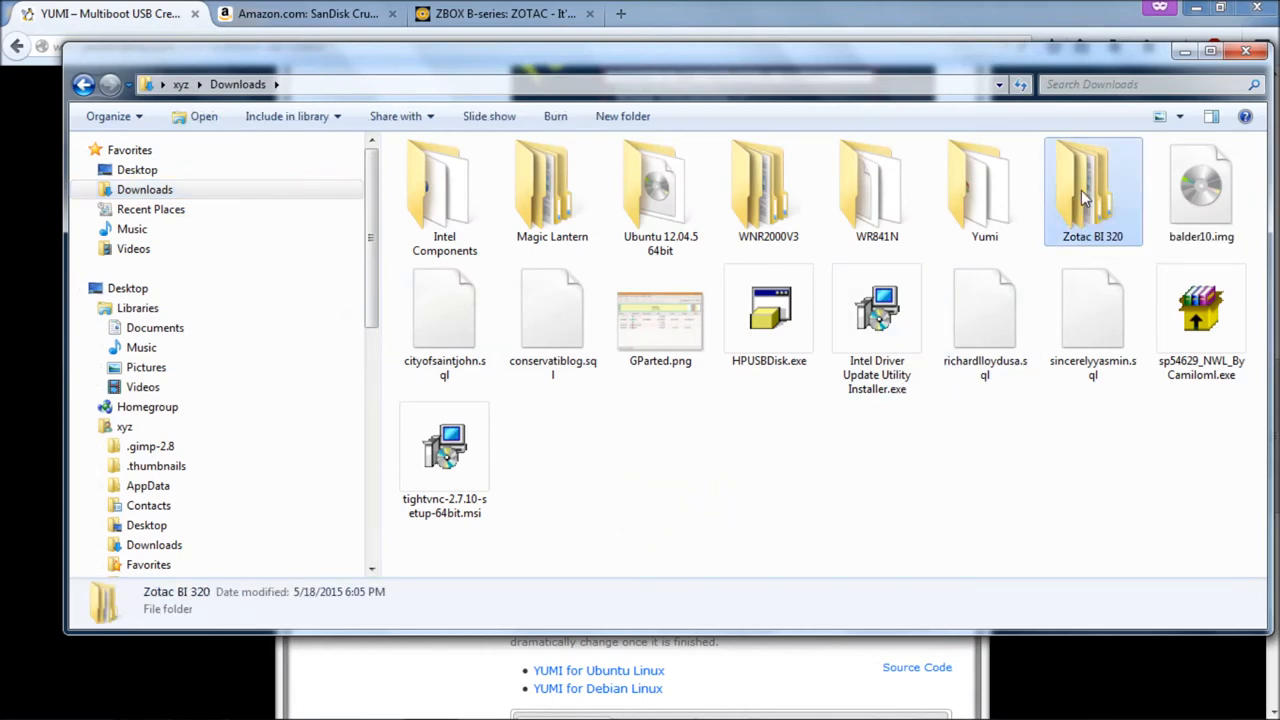
{"action": "double_click", "coordinate": [1093, 185]}
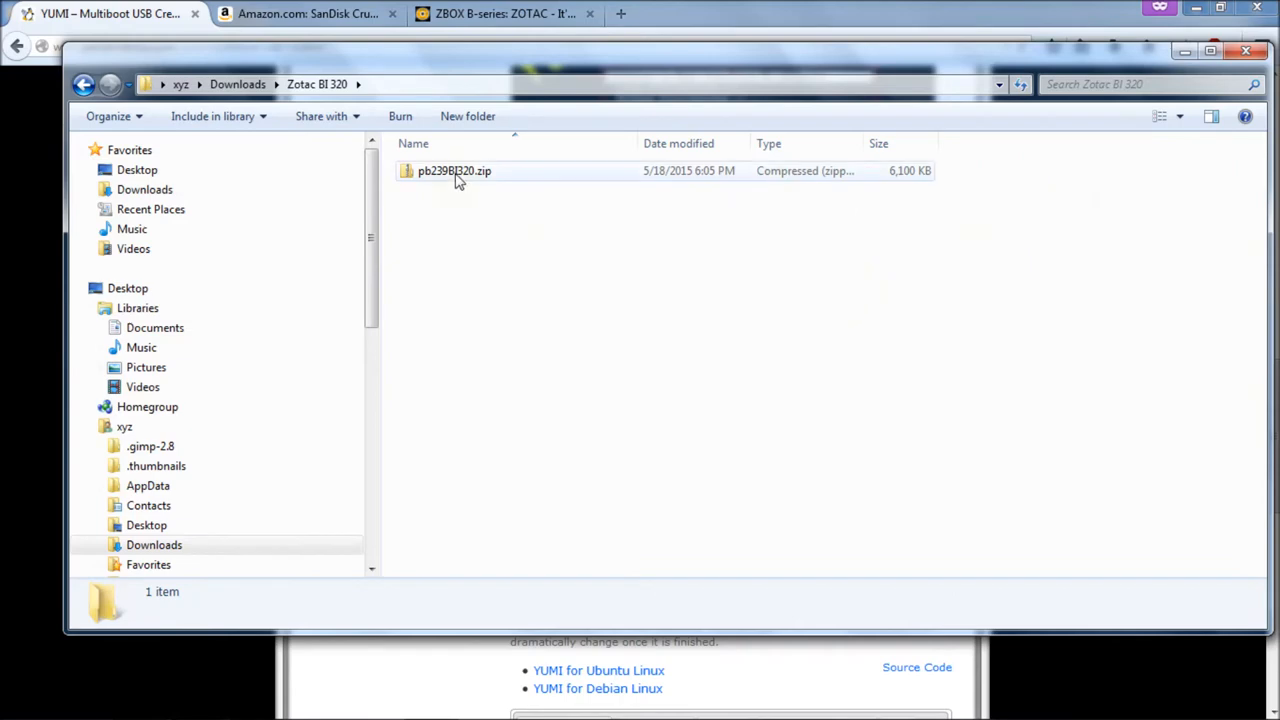
{"action": "mouse_move", "coordinate": [448, 180]}
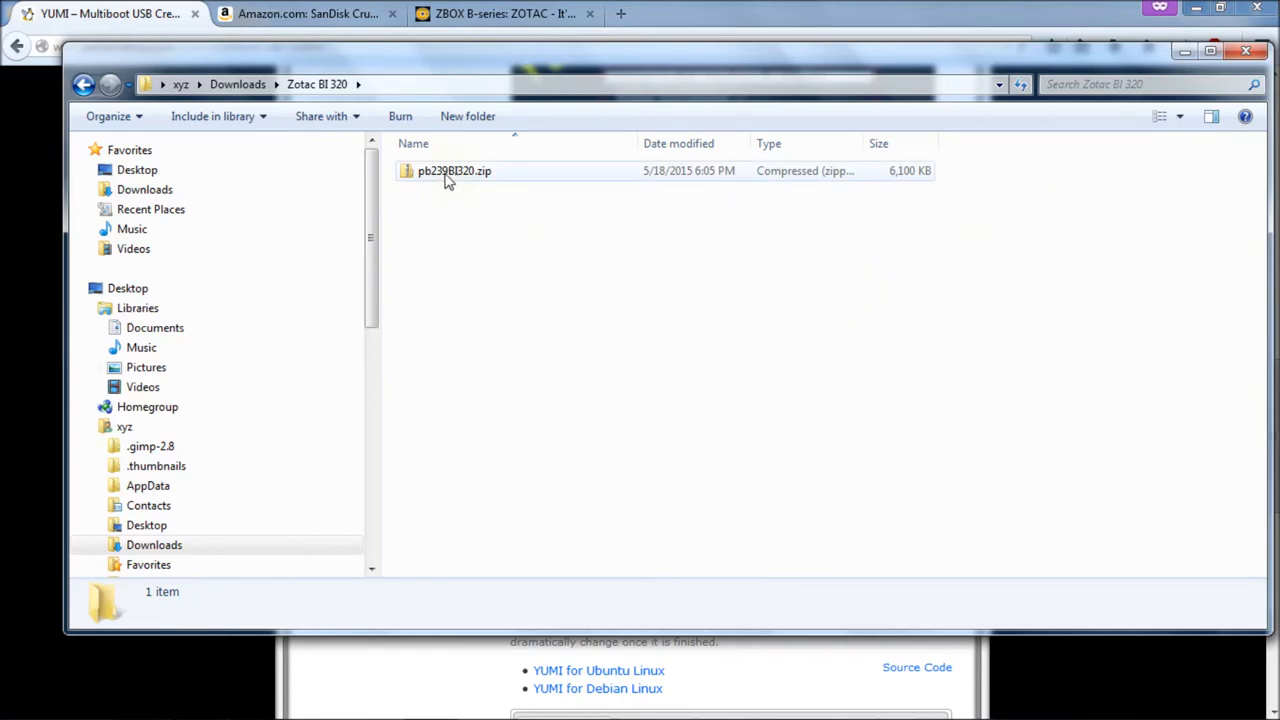
{"action": "double_click", "coordinate": [454, 170]}
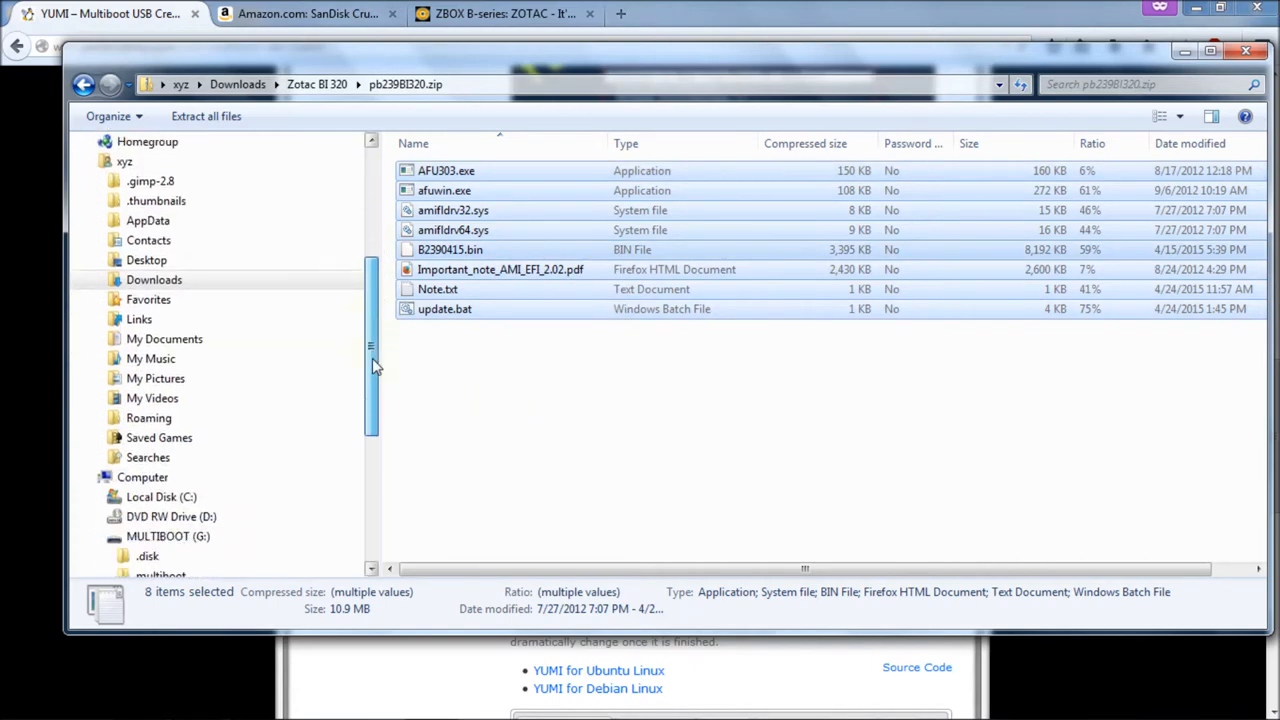
{"action": "scroll", "scroll_direction": "down", "scroll_amount": 3}
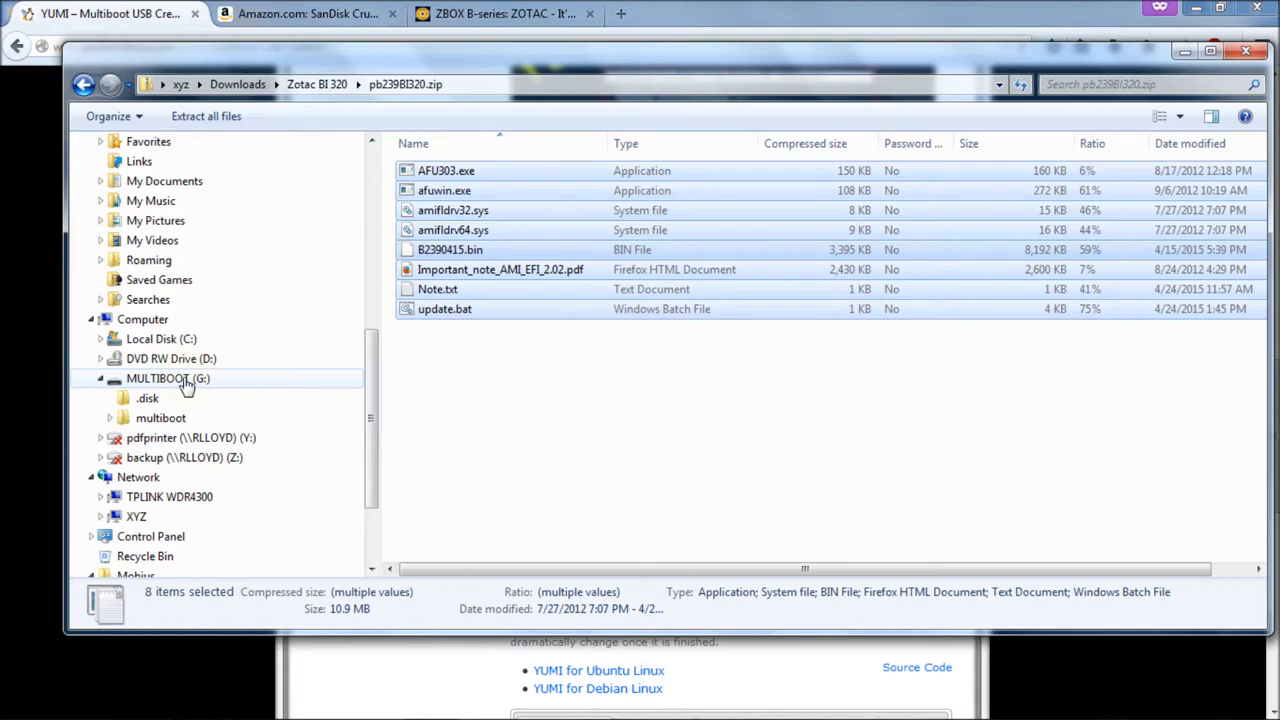
Paste the eight BIOS update files, including B2390415.bin and update.bat, onto G:'s root.
{"action": "left_click", "coordinate": [168, 378]}
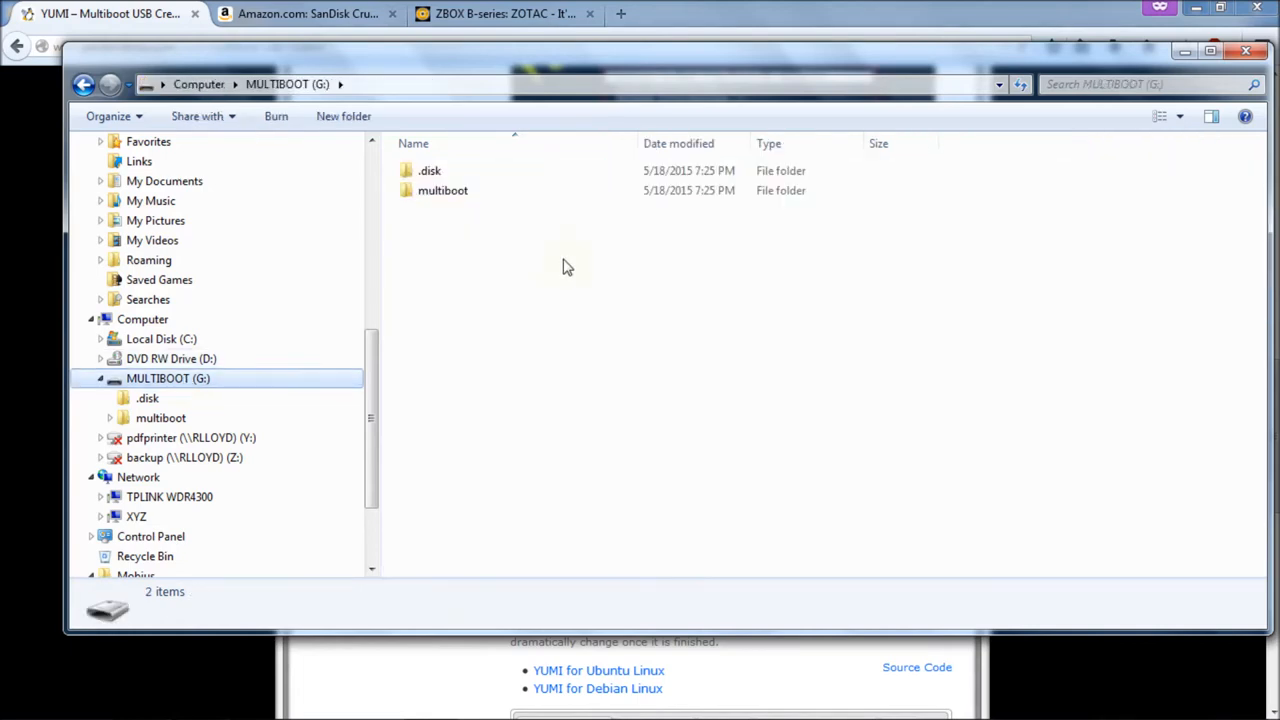
{"action": "mouse_move", "coordinate": [445, 247]}
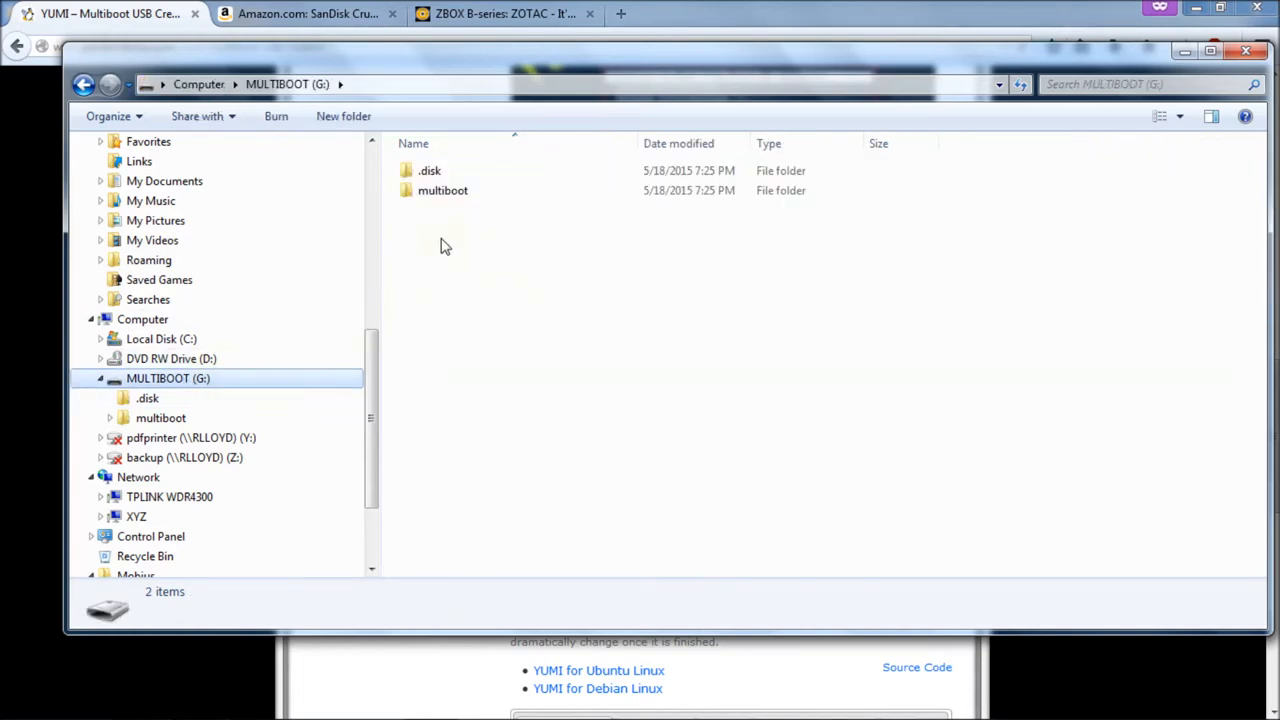
{"action": "right_click", "coordinate": [445, 248]}
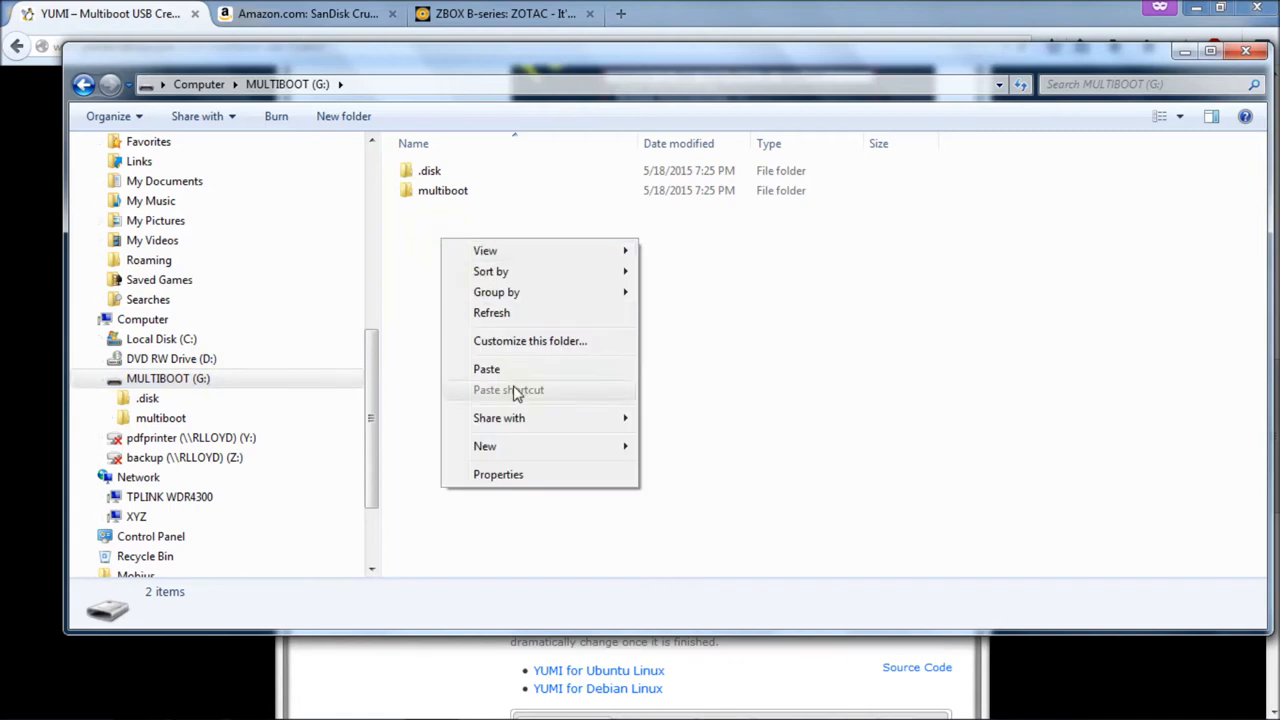
{"action": "left_click", "coordinate": [486, 369]}
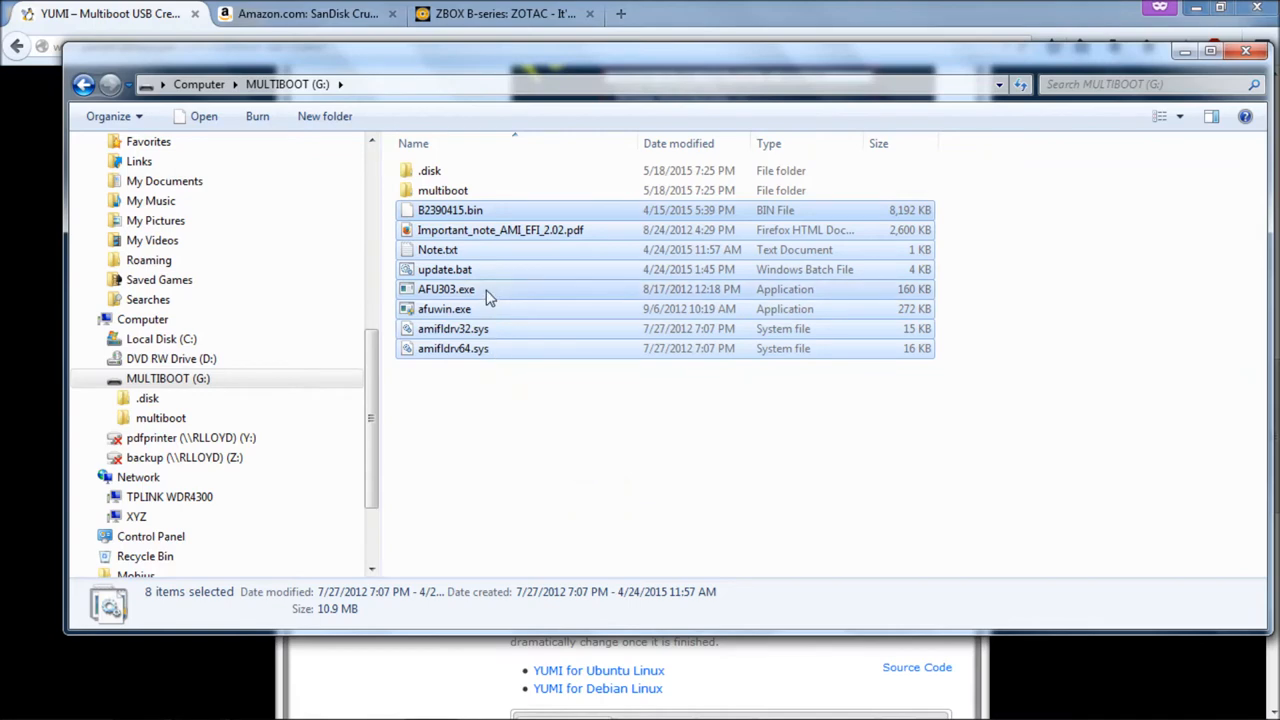
{"action": "mouse_move", "coordinate": [500, 327]}
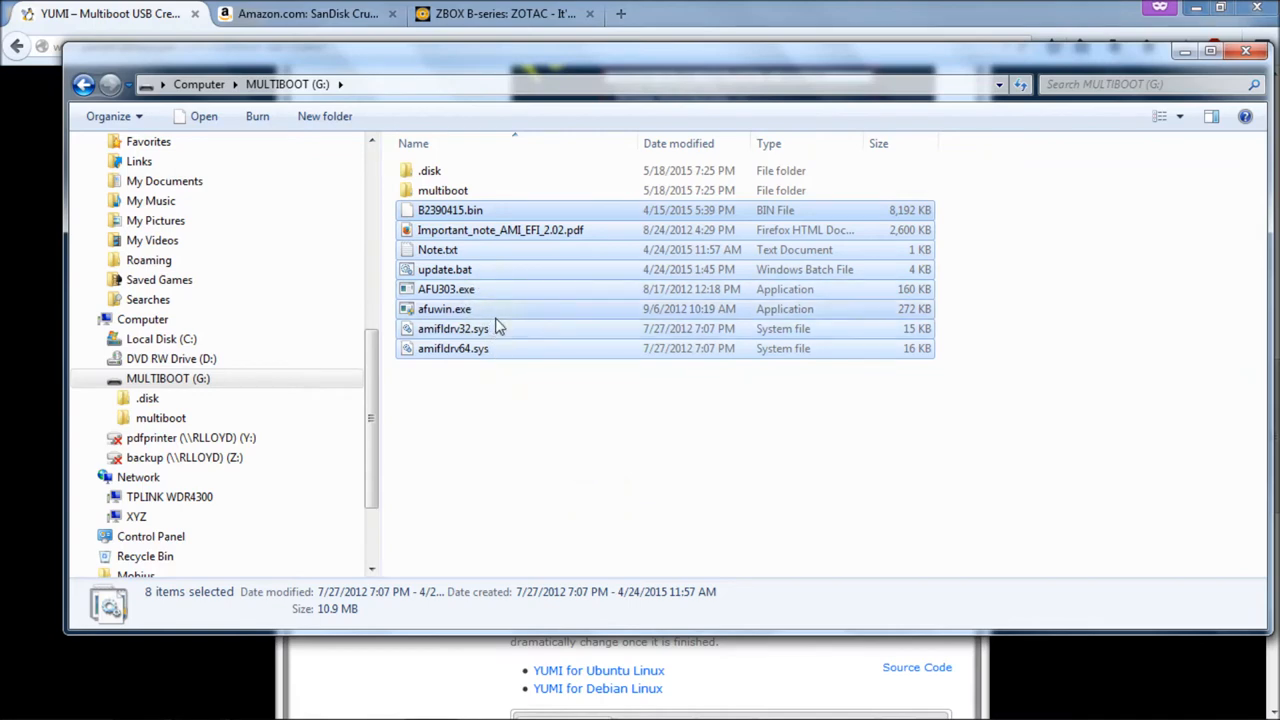
{"action": "mouse_move", "coordinate": [485, 215]}
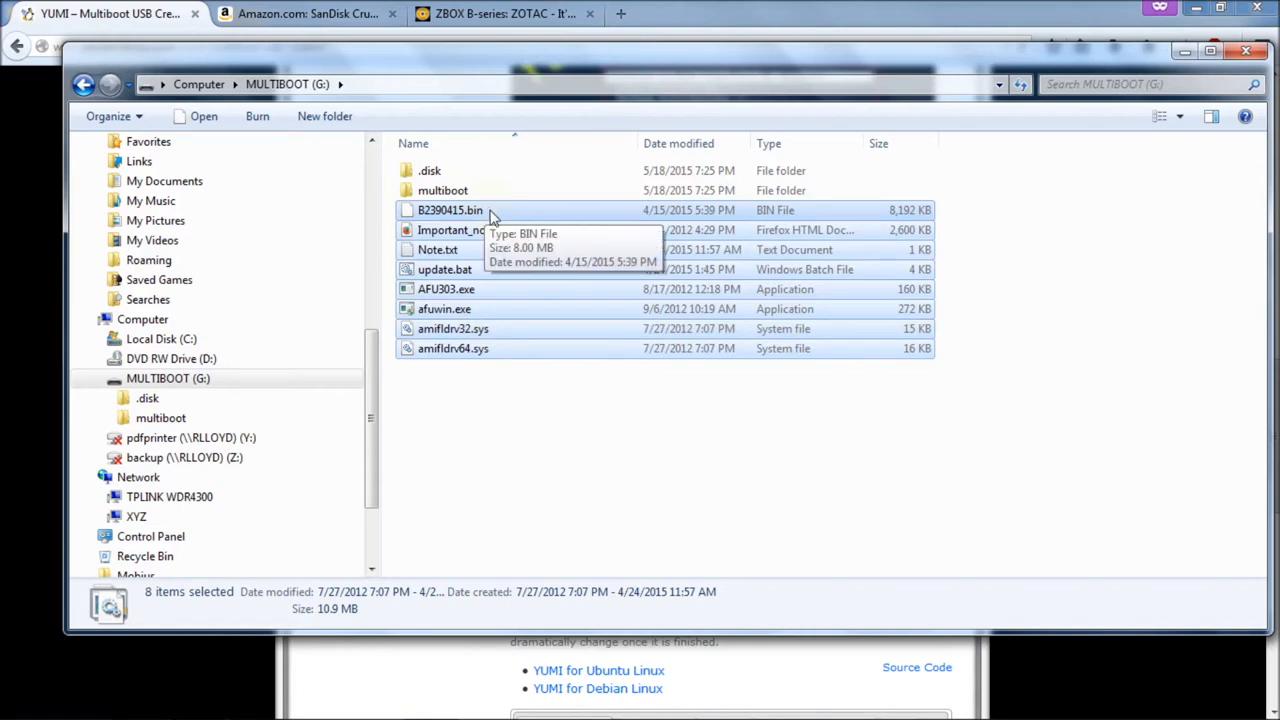
{"action": "mouse_move", "coordinate": [718, 408]}
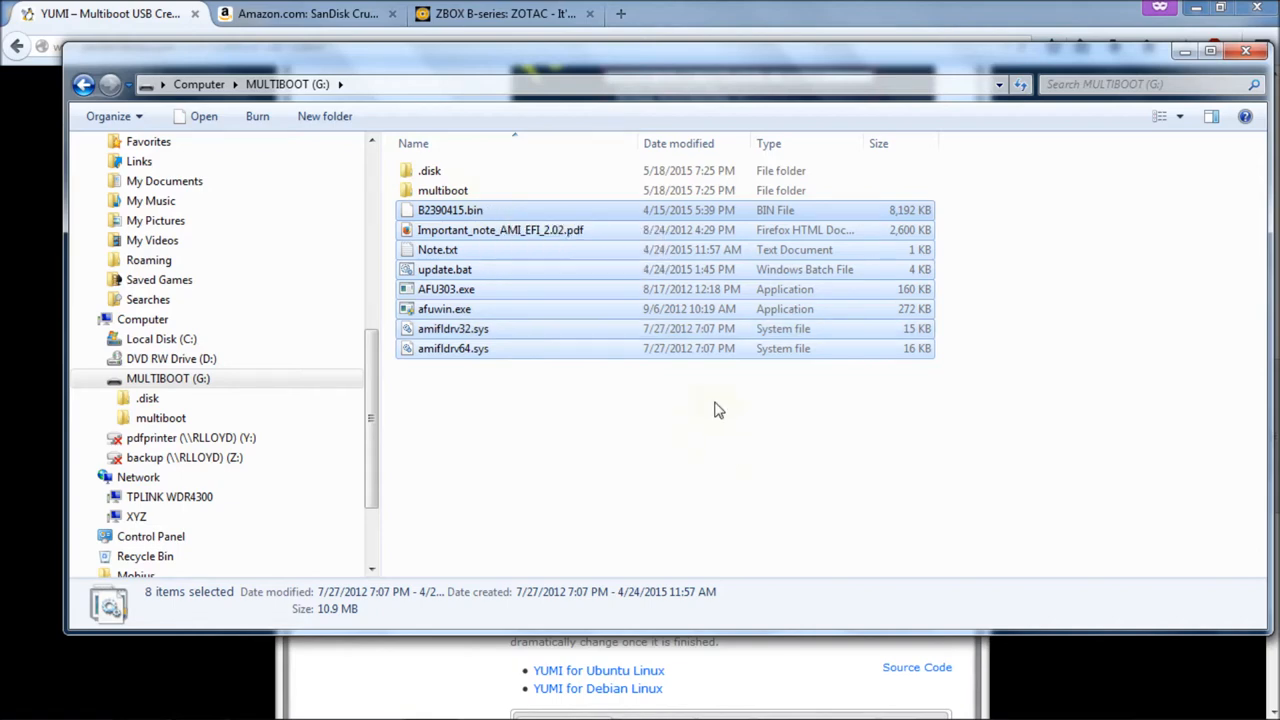
{"action": "left_click", "coordinate": [719, 477]}
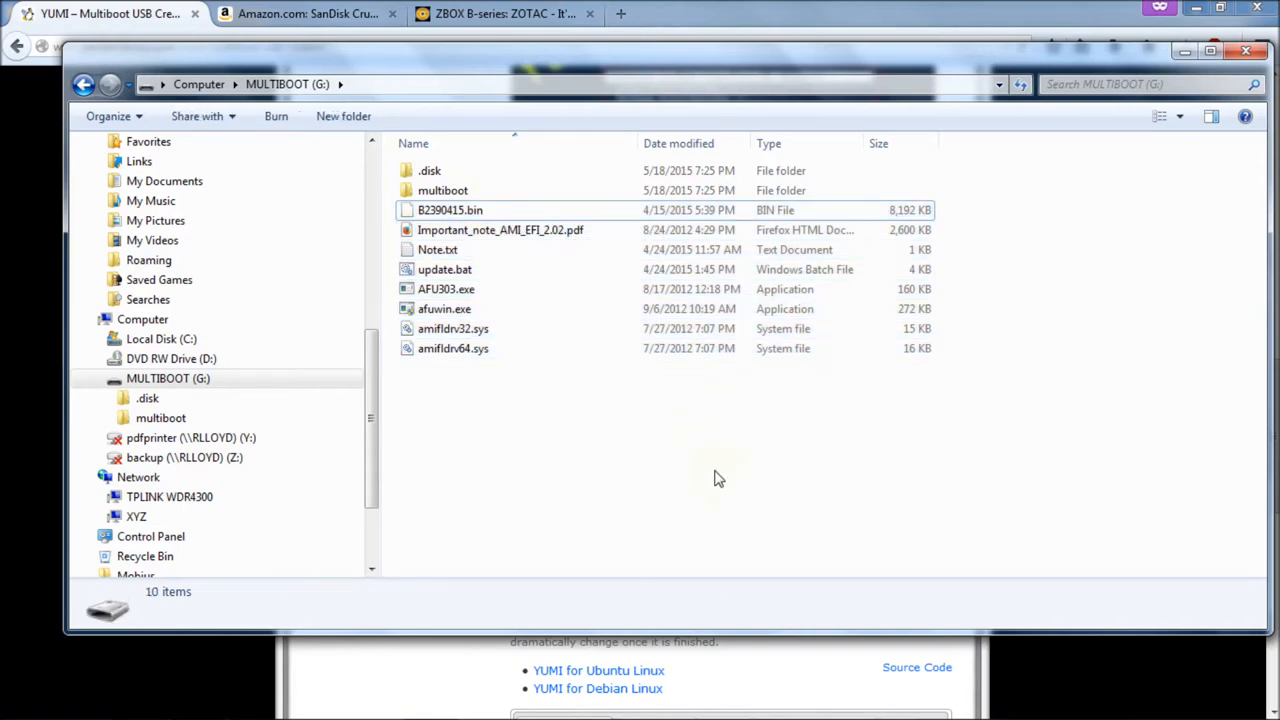
{"action": "mouse_move", "coordinate": [845, 467]}
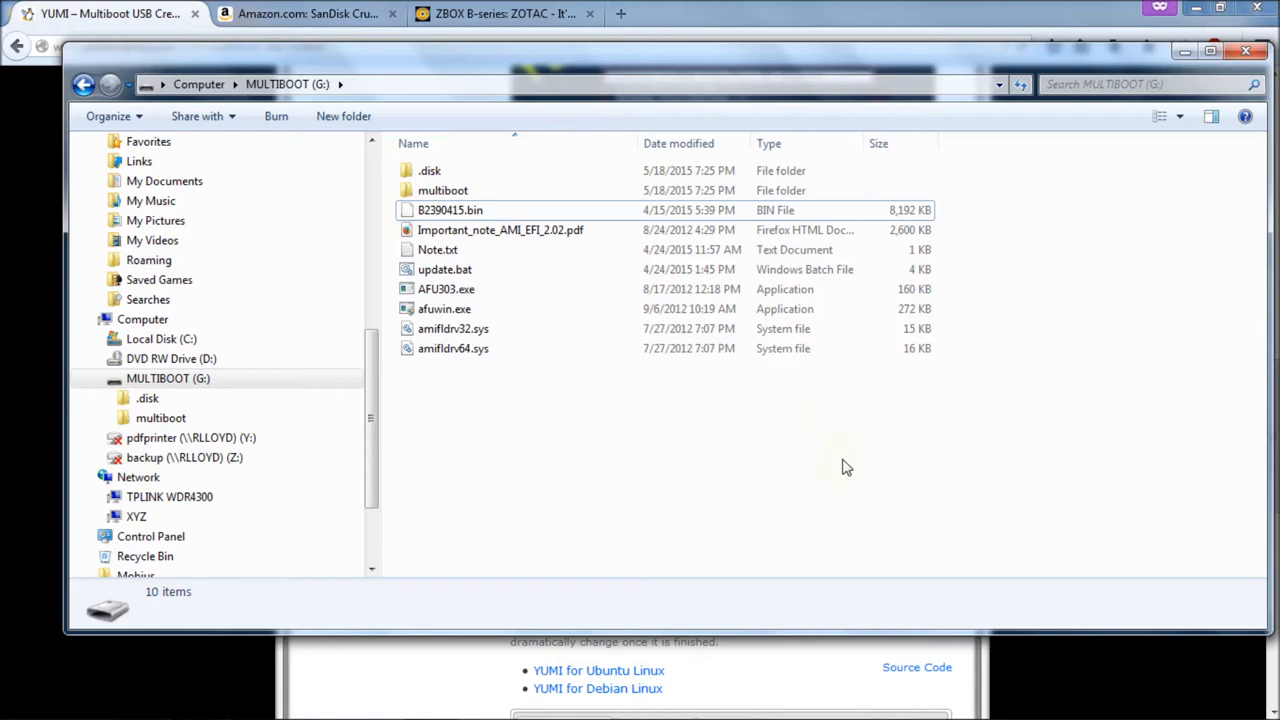
{"action": "mouse_move", "coordinate": [848, 473]}
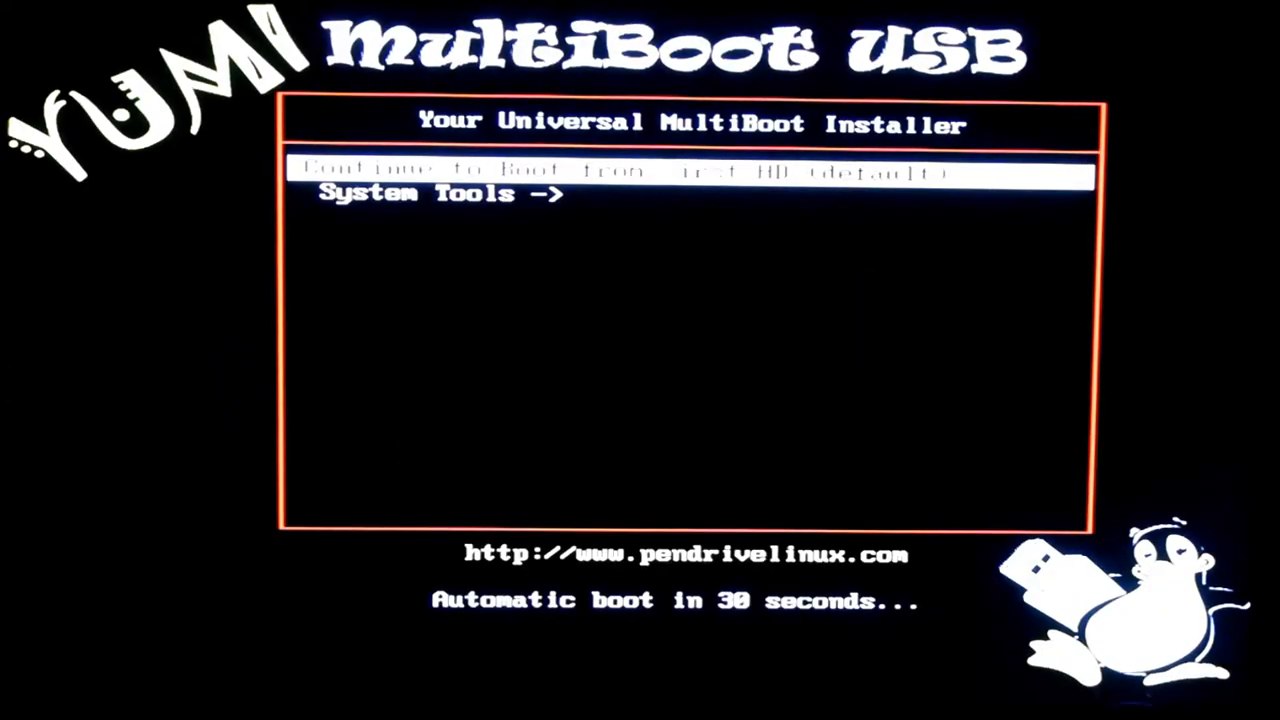
Halt the YUMI boot countdown and boot FreeDOS (balder10) under System Tools.
{"action": "key", "text": "Down"}
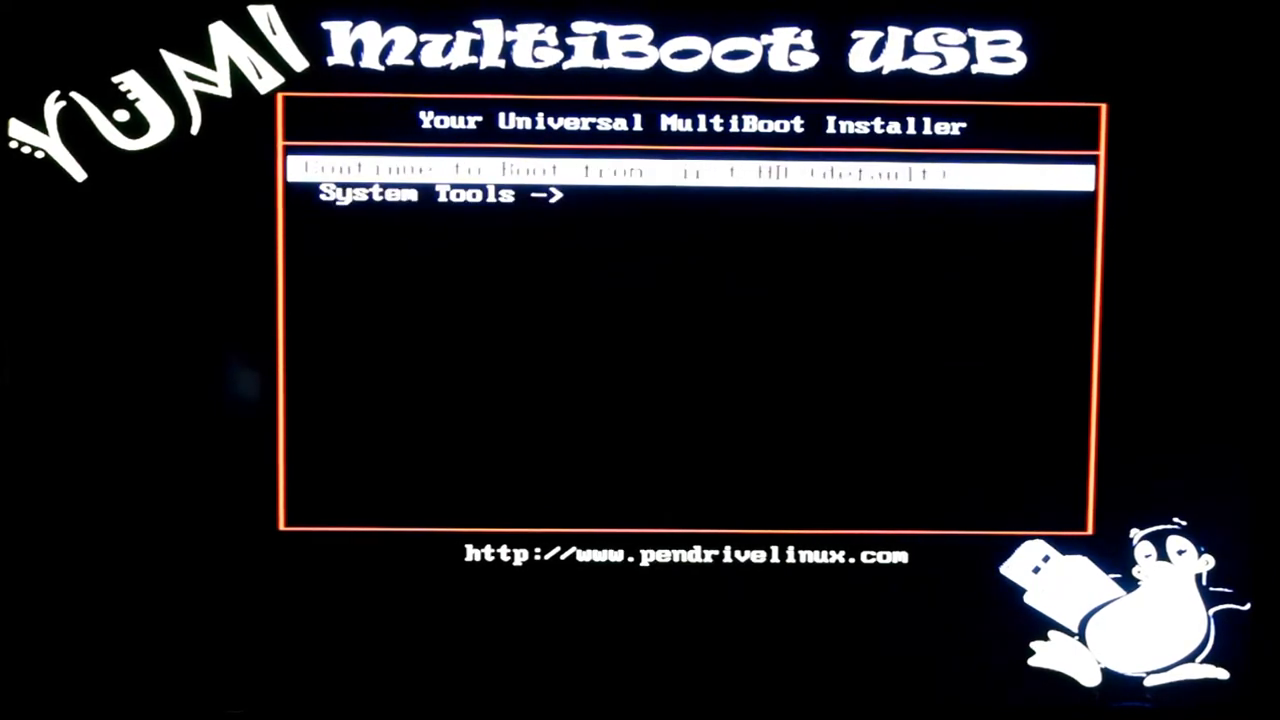
{"action": "key", "text": "Down"}
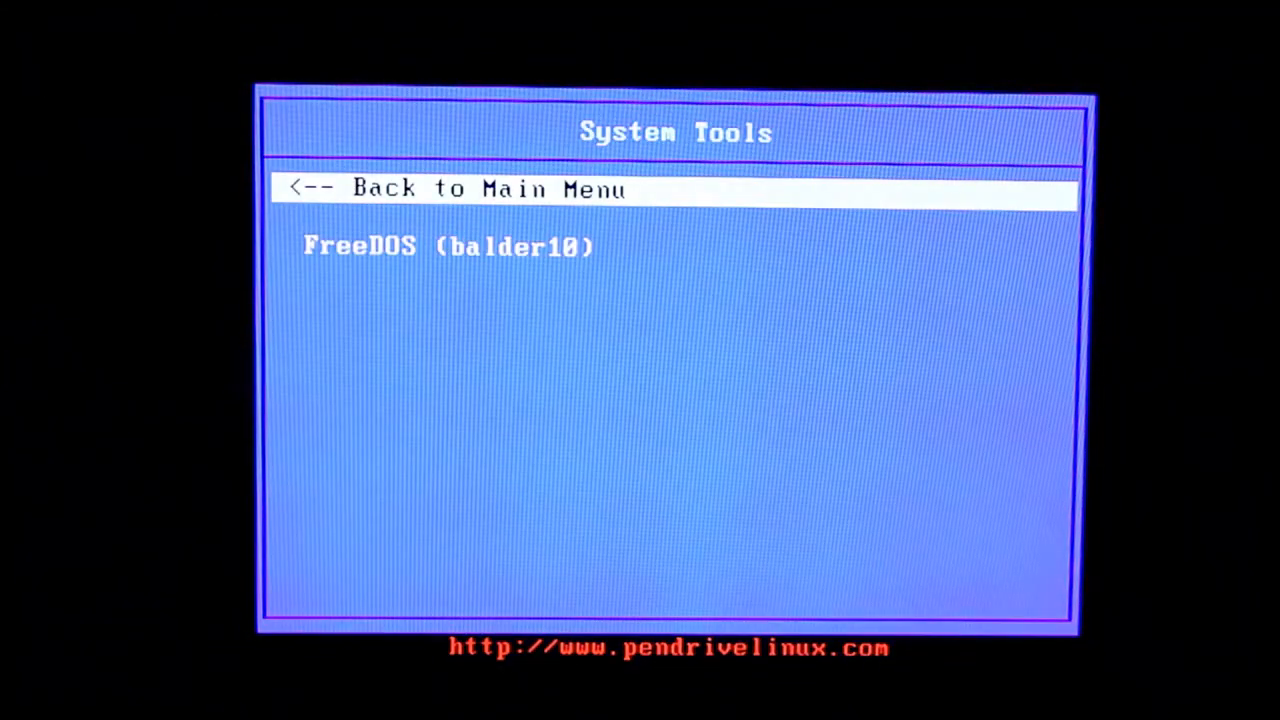
{"action": "key", "text": "Down"}
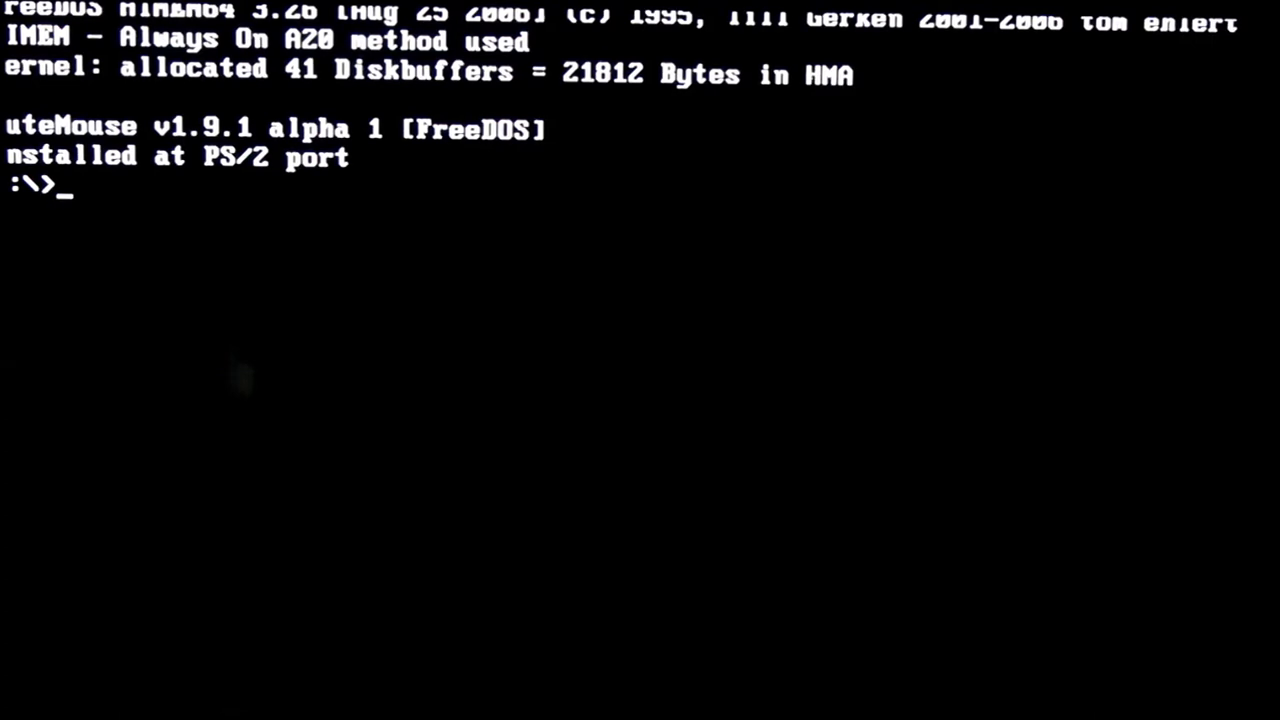
Switch to drive c: and run dir to list the BIOS update files.
{"action": "type", "text": "c"}
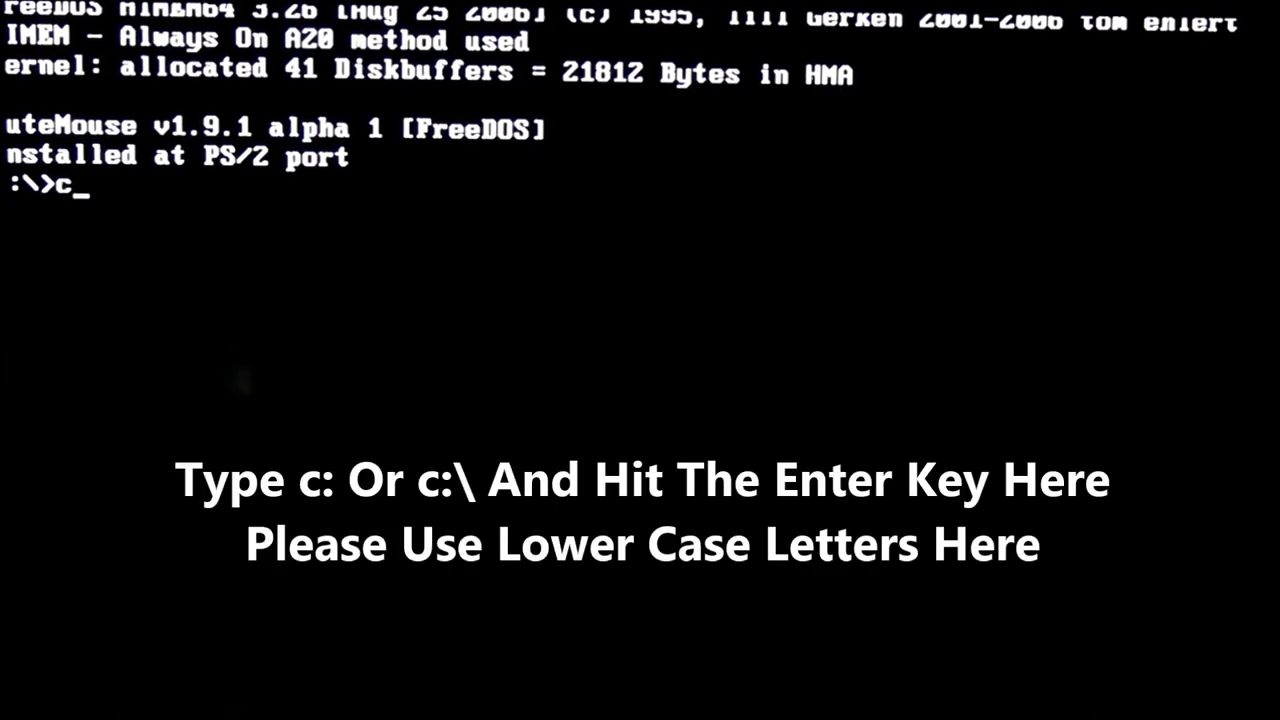
{"action": "type", "text": ":"}
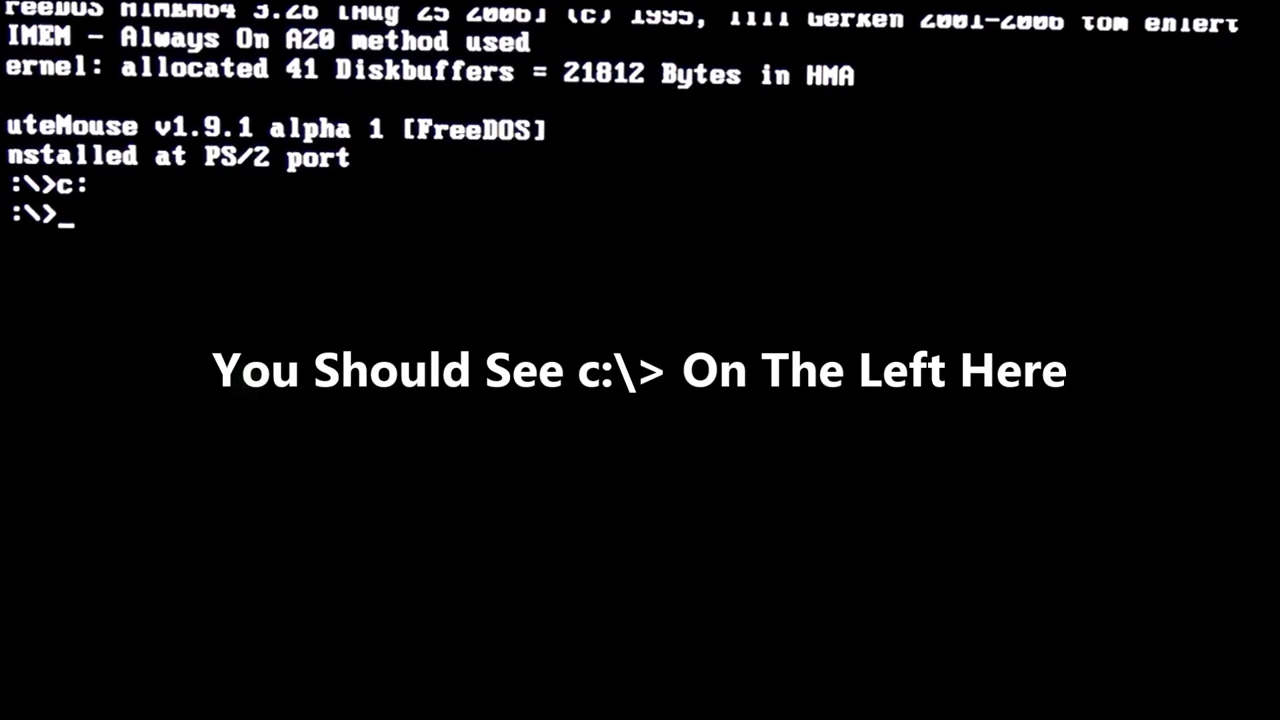
{"action": "type", "text": "dir"}
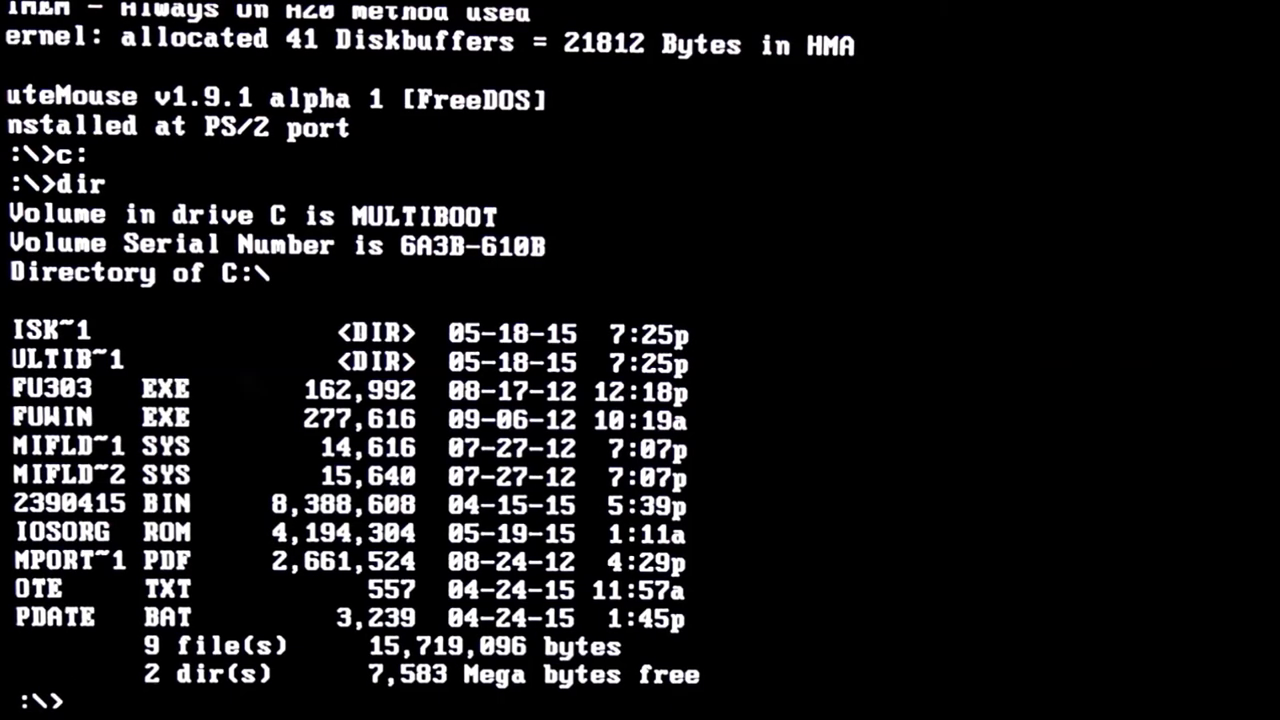
{"action": "type", "text": "a"}
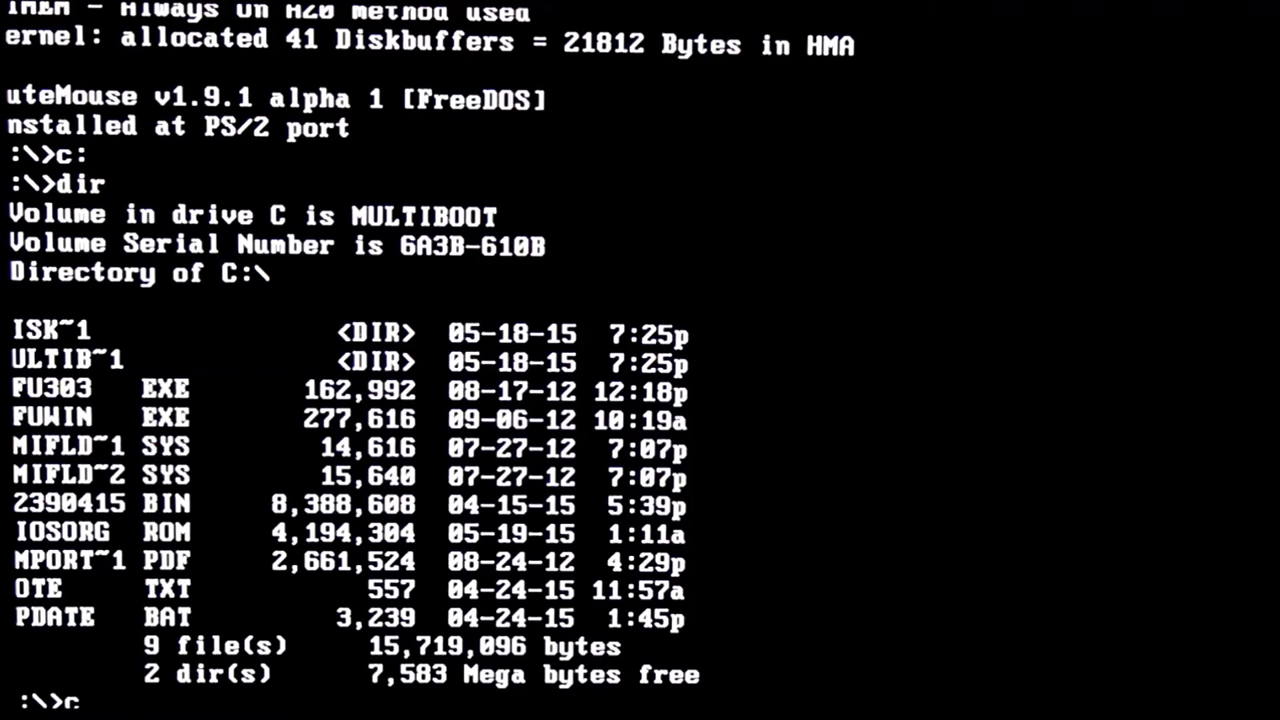
Clear the screen with cls and enter afu303.exe orgbios.bin /o at the prompt.
{"action": "type", "text": "cls"}
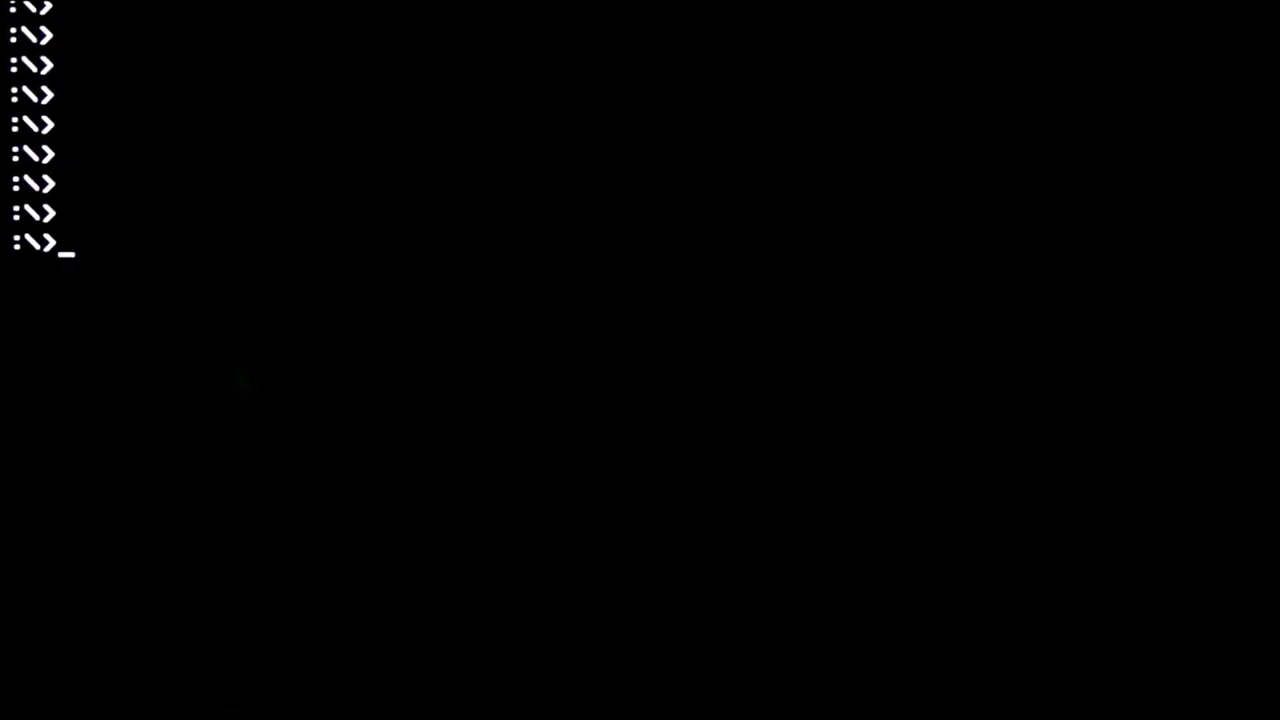
{"action": "type", "text": "afu"}
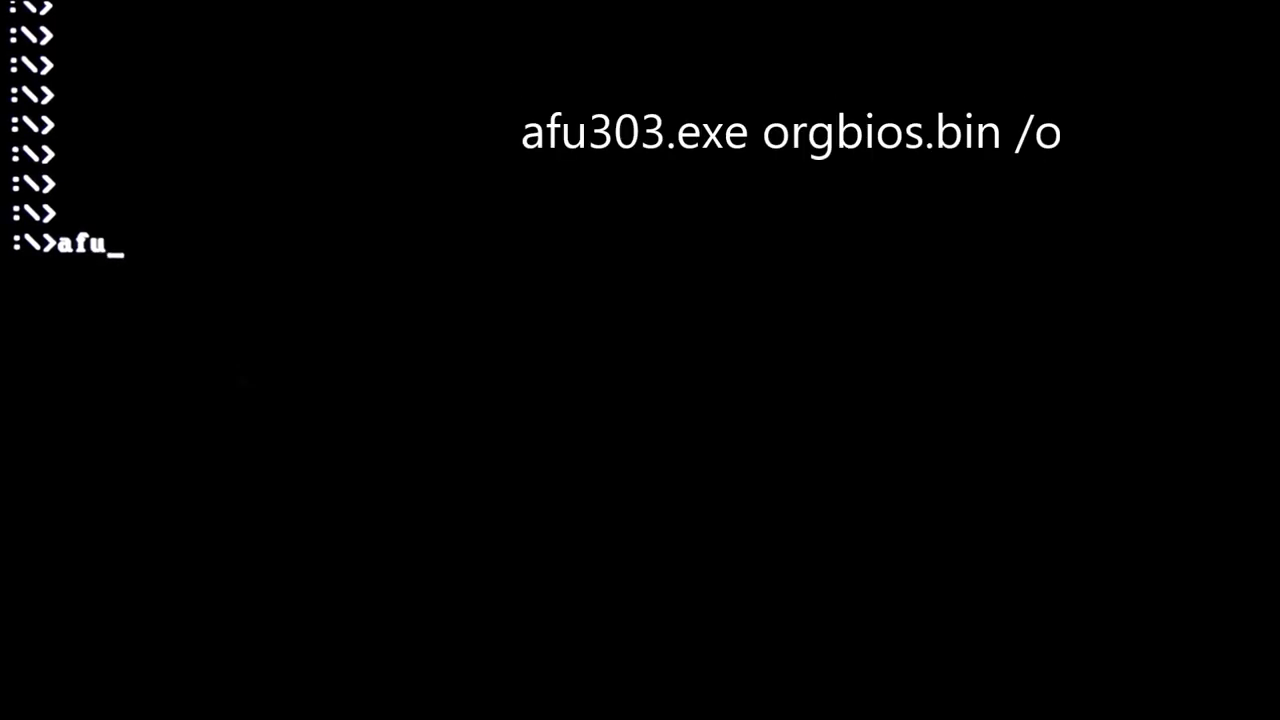
{"action": "type", "text": "303.exe"}
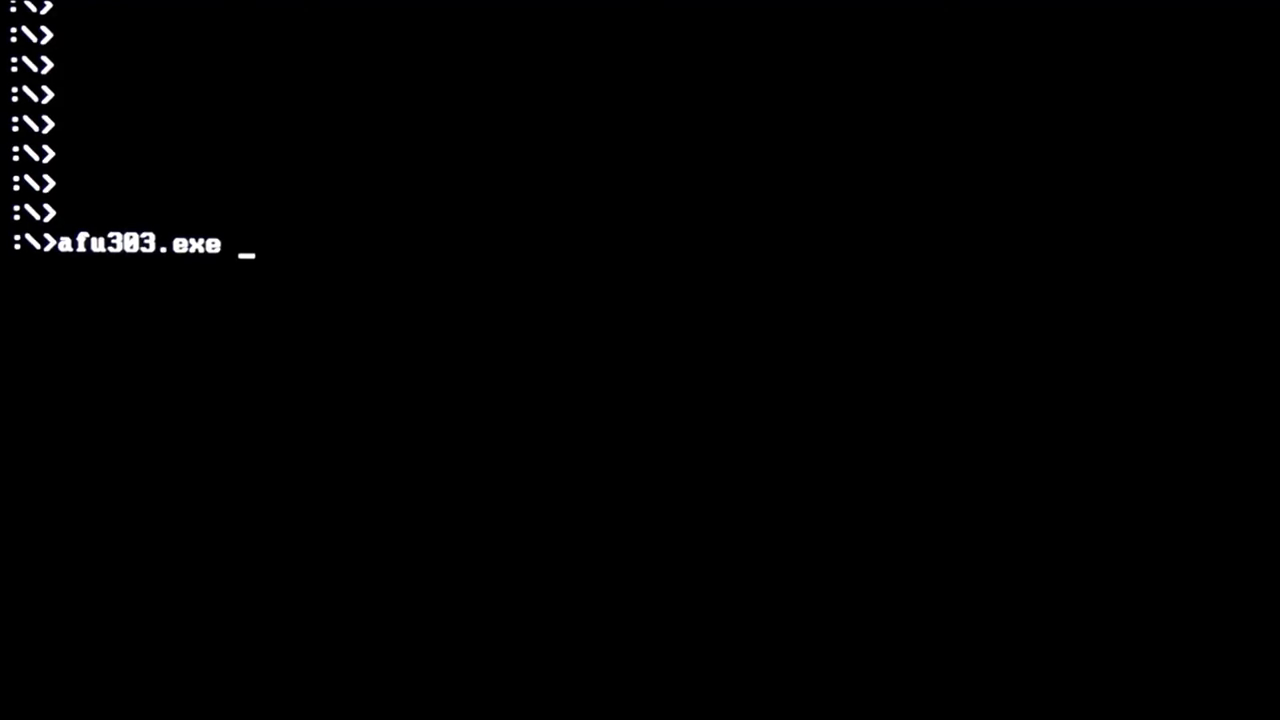
{"action": "type", "text": "or"}
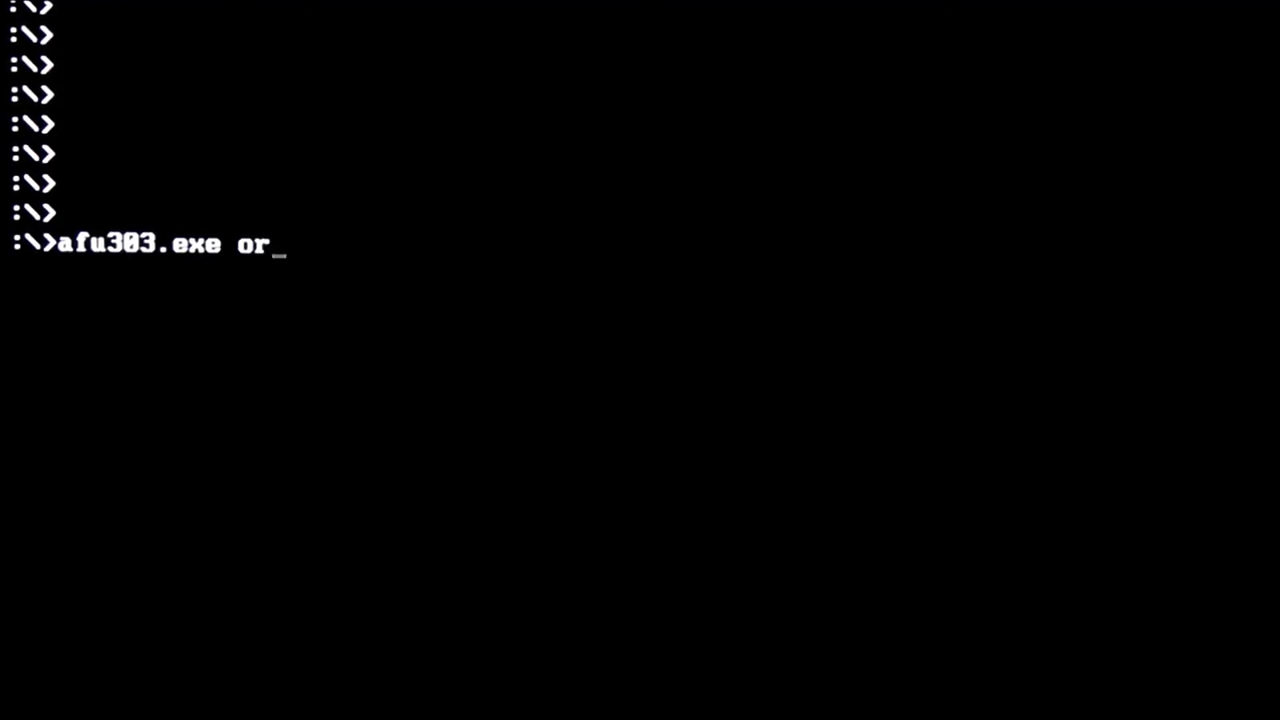
{"action": "type", "text": "g"}
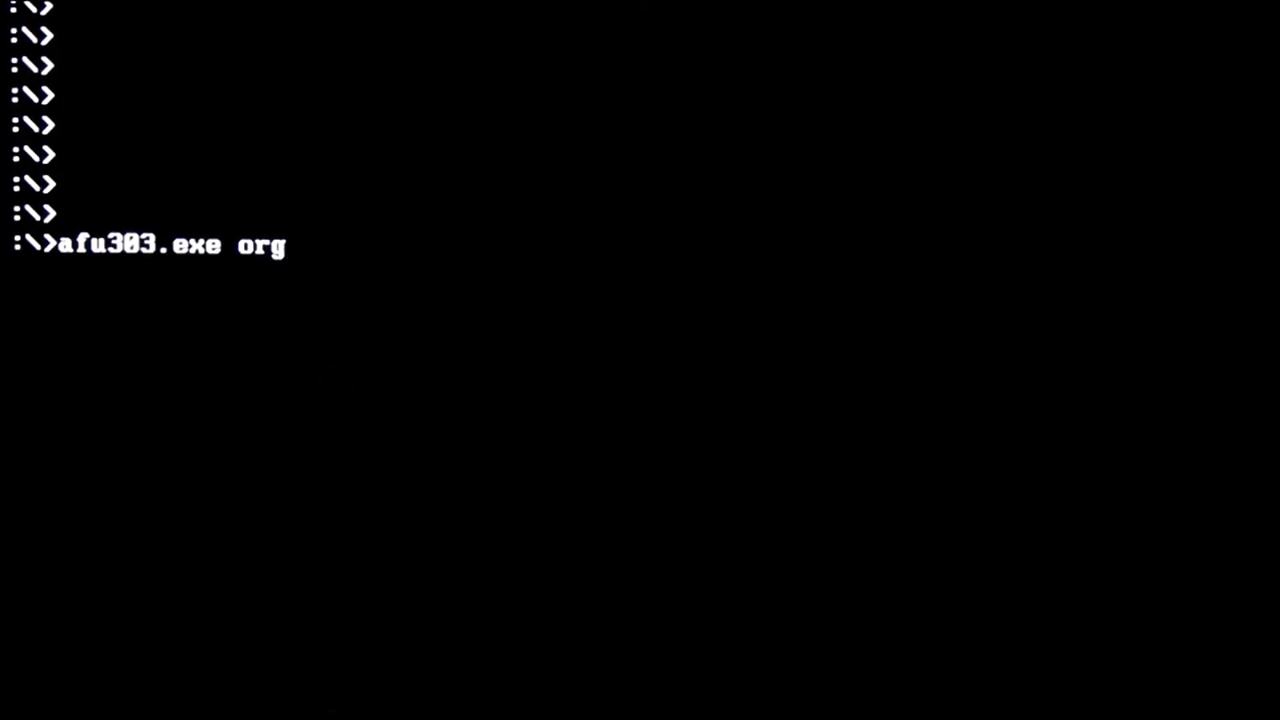
{"action": "type", "text": "bio"}
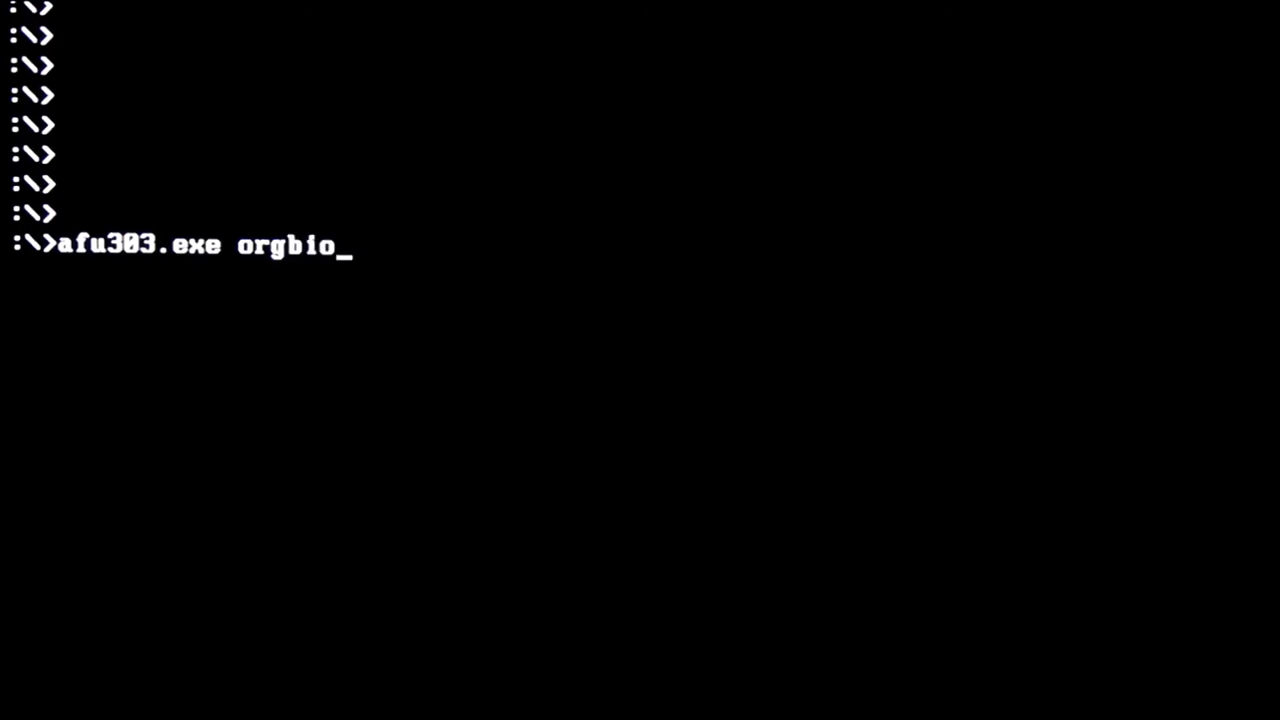
{"action": "type", "text": "s"}
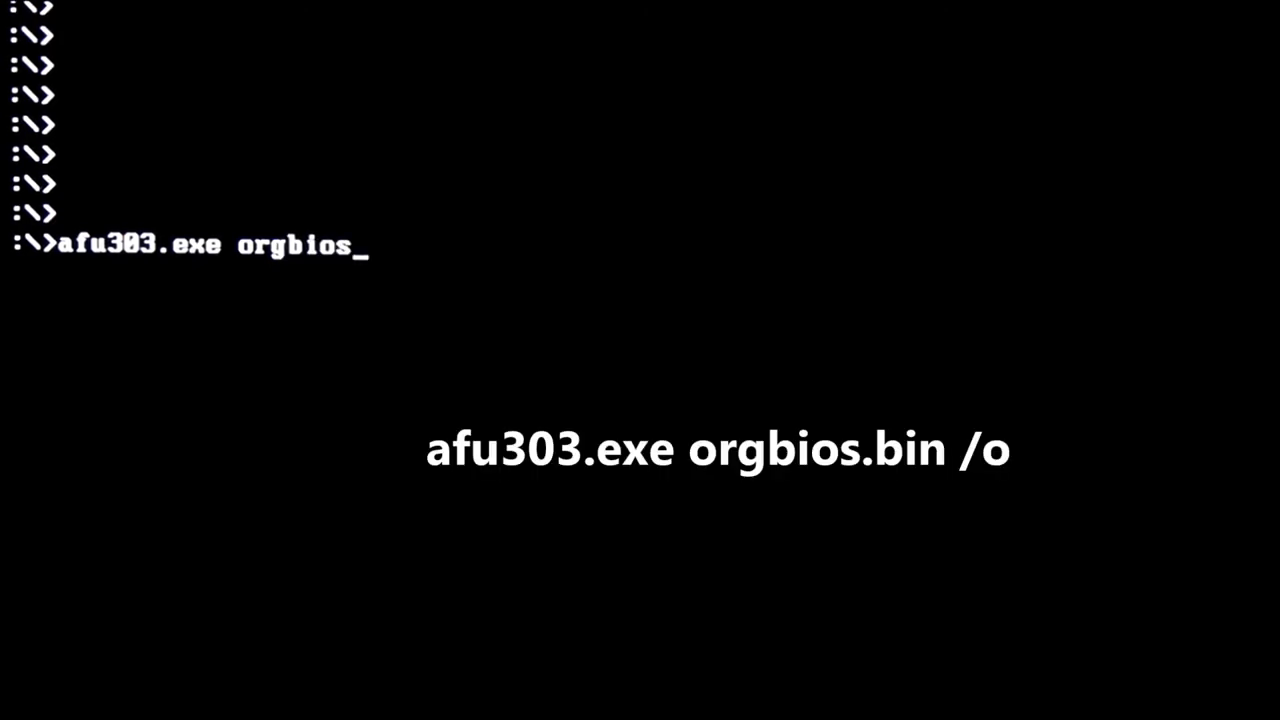
{"action": "type", "text": ".bi"}
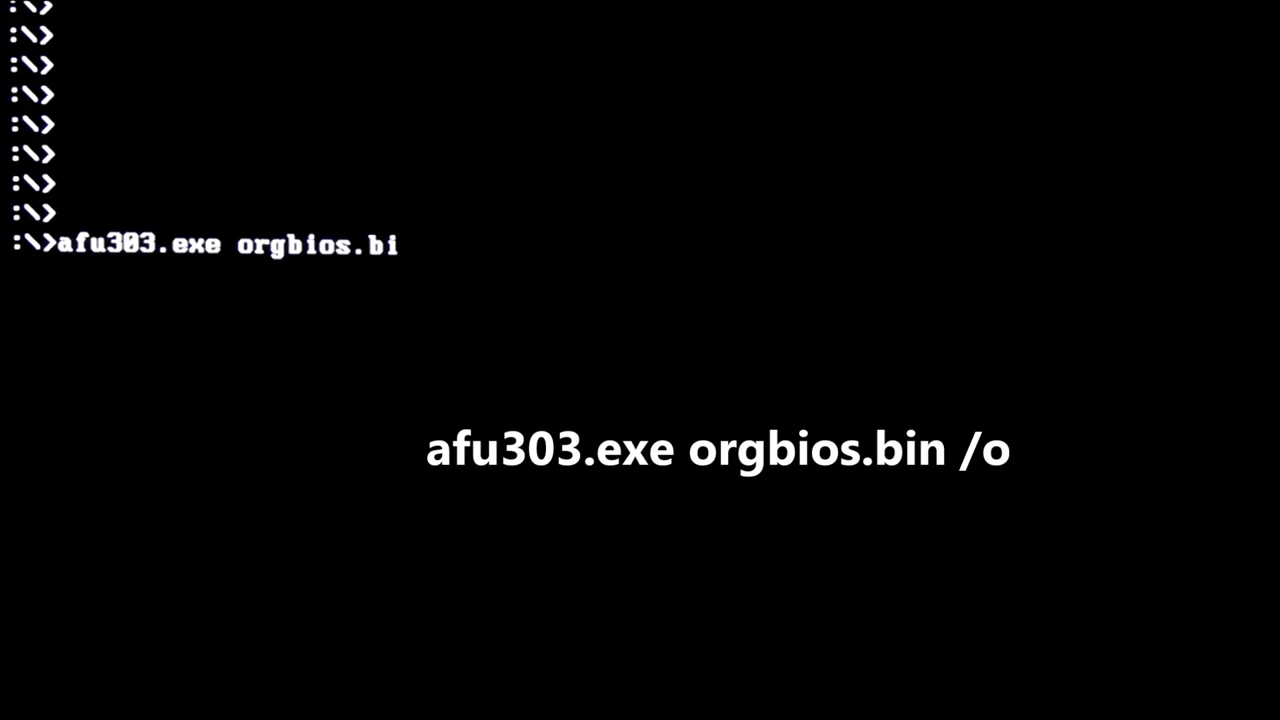
{"action": "type", "text": "n"}
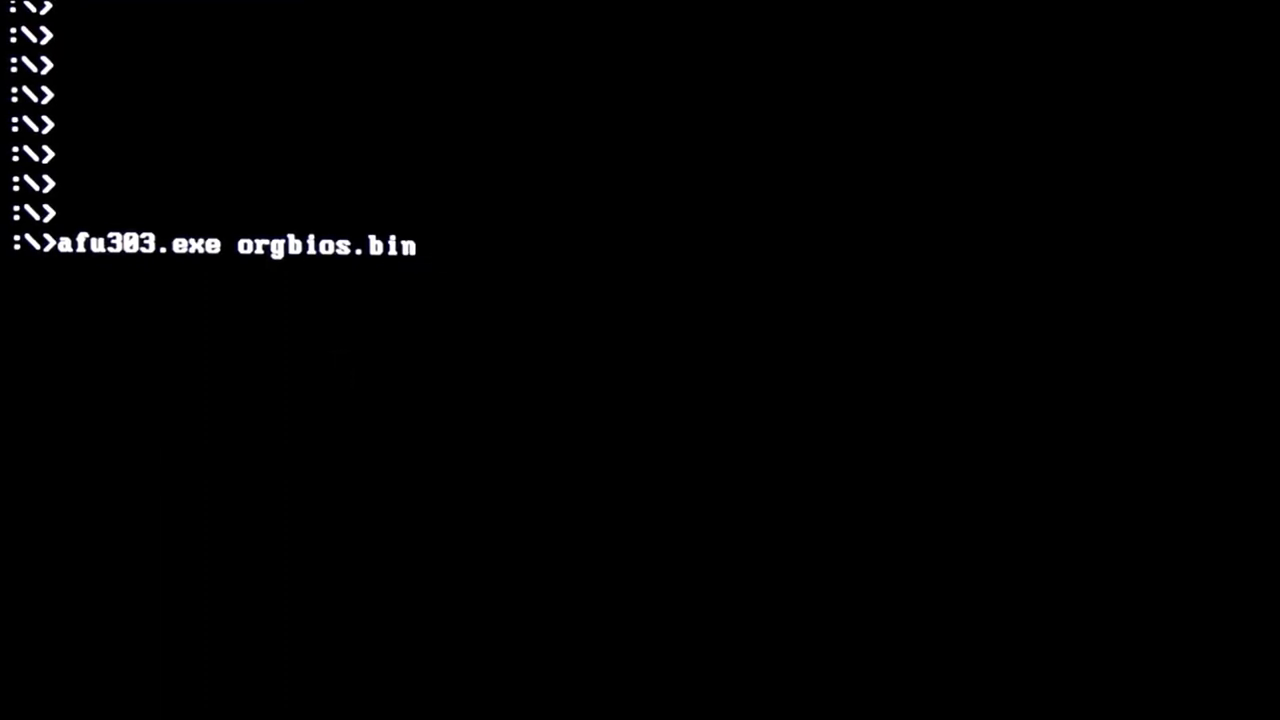
{"action": "type", "text": "/o"}
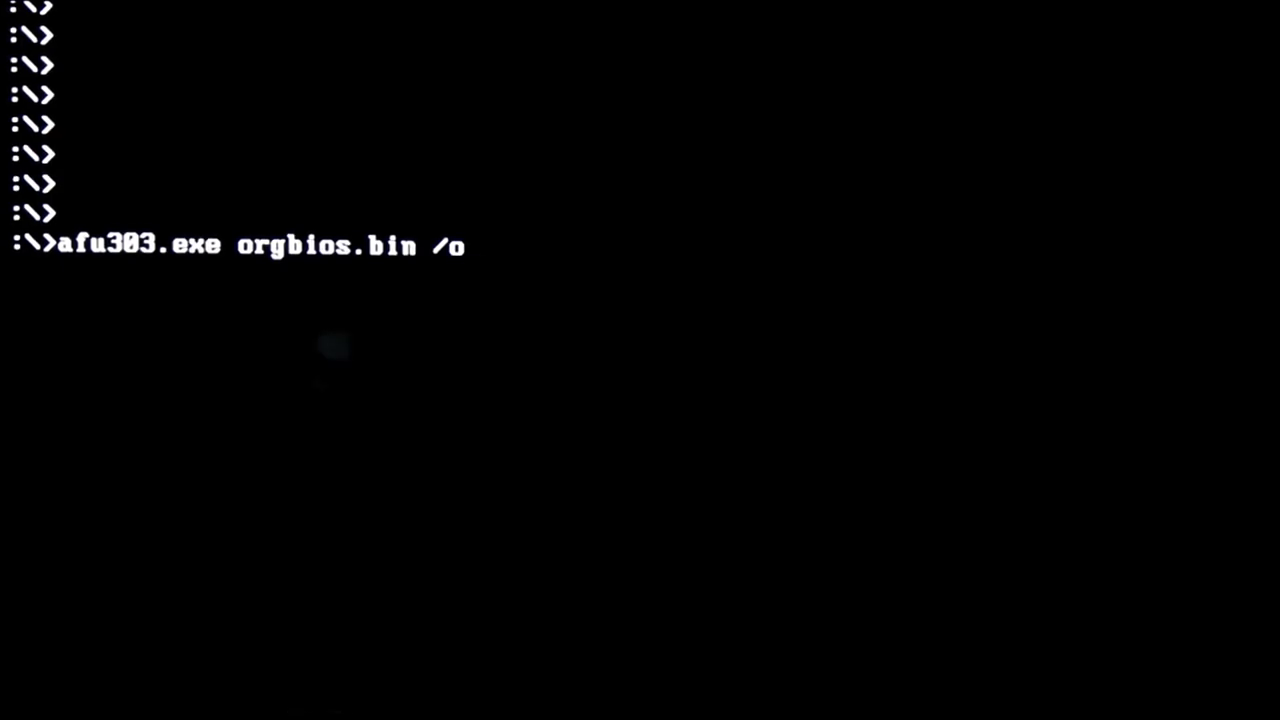
Execute the afu303 command to back up the current BIOS into orgbios.bin.
{"action": "key", "text": "enter"}
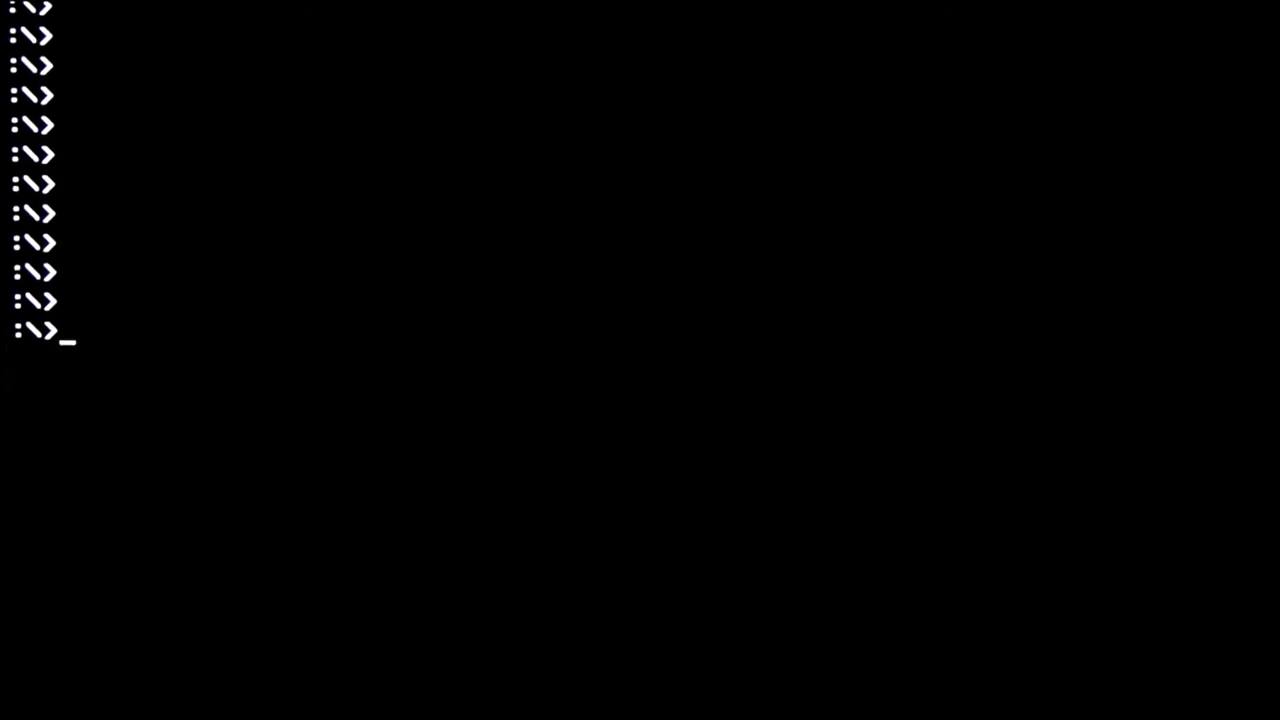
Enter the flash command 'afu303.exe b2390415.bin /p /n /b /r' at the FreeDOS prompt.
{"action": "type", "text": "afu303."}
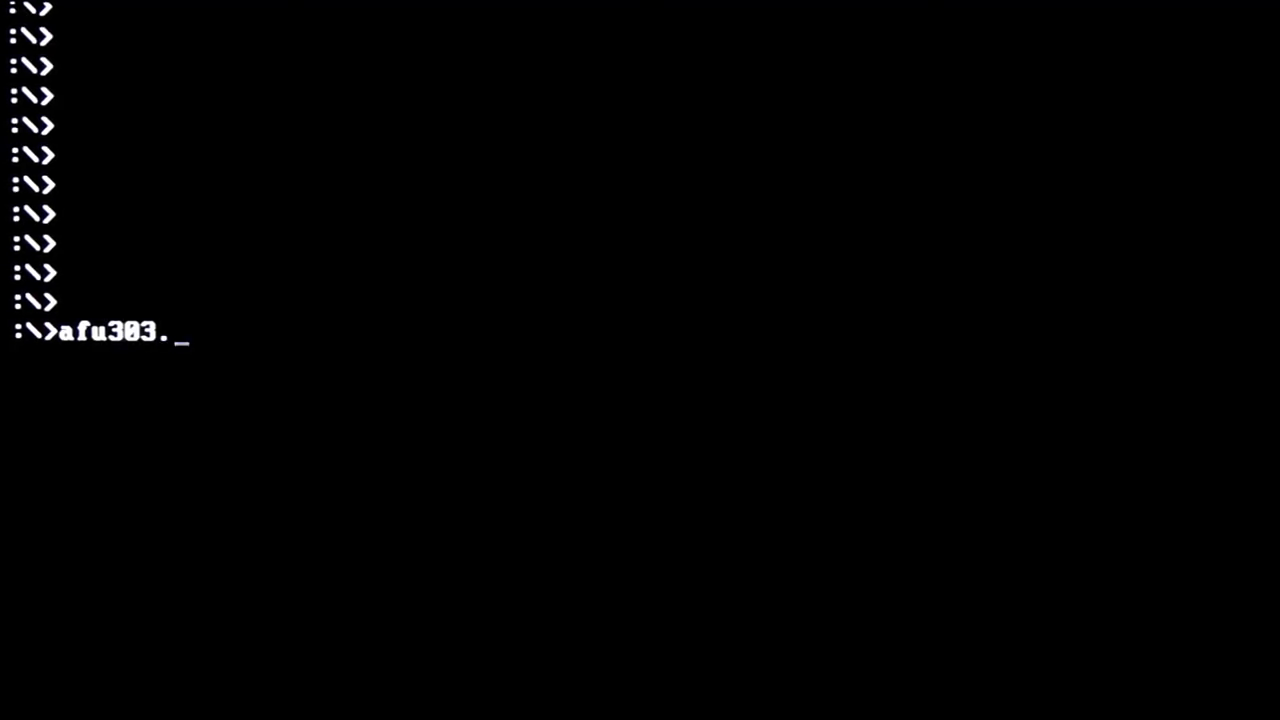
{"action": "type", "text": "exe b2"}
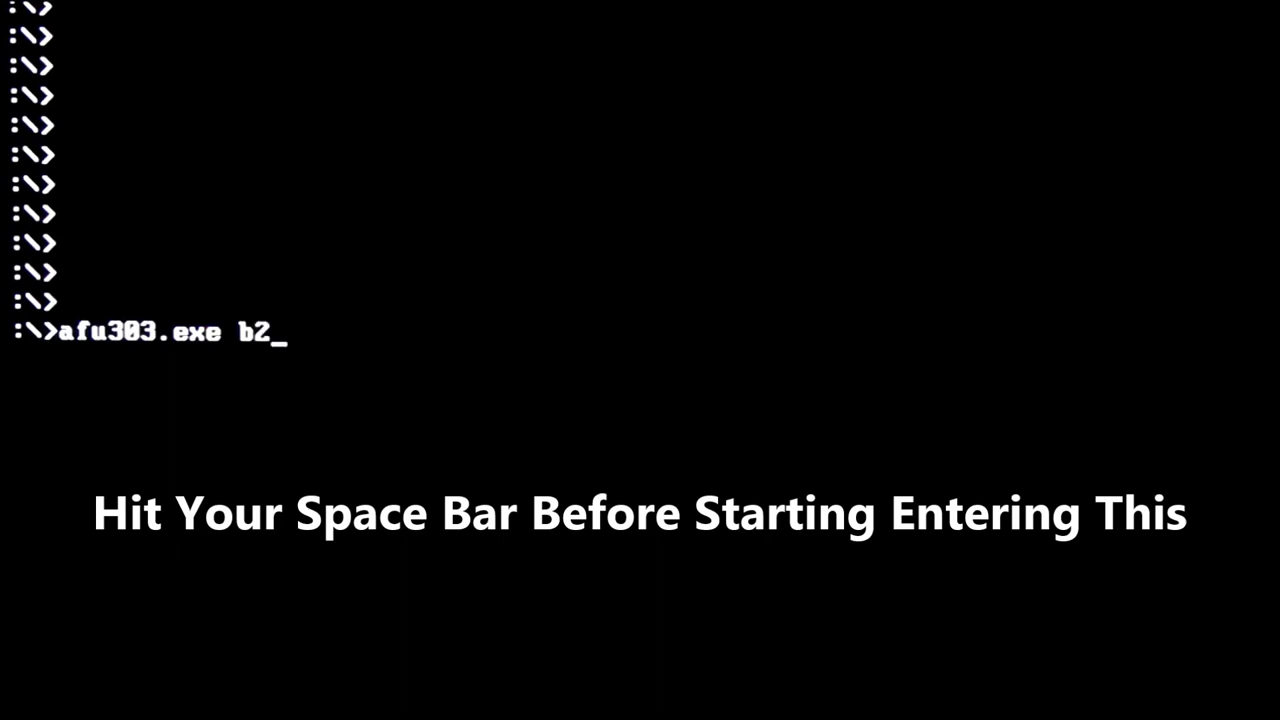
{"action": "type", "text": "39"}
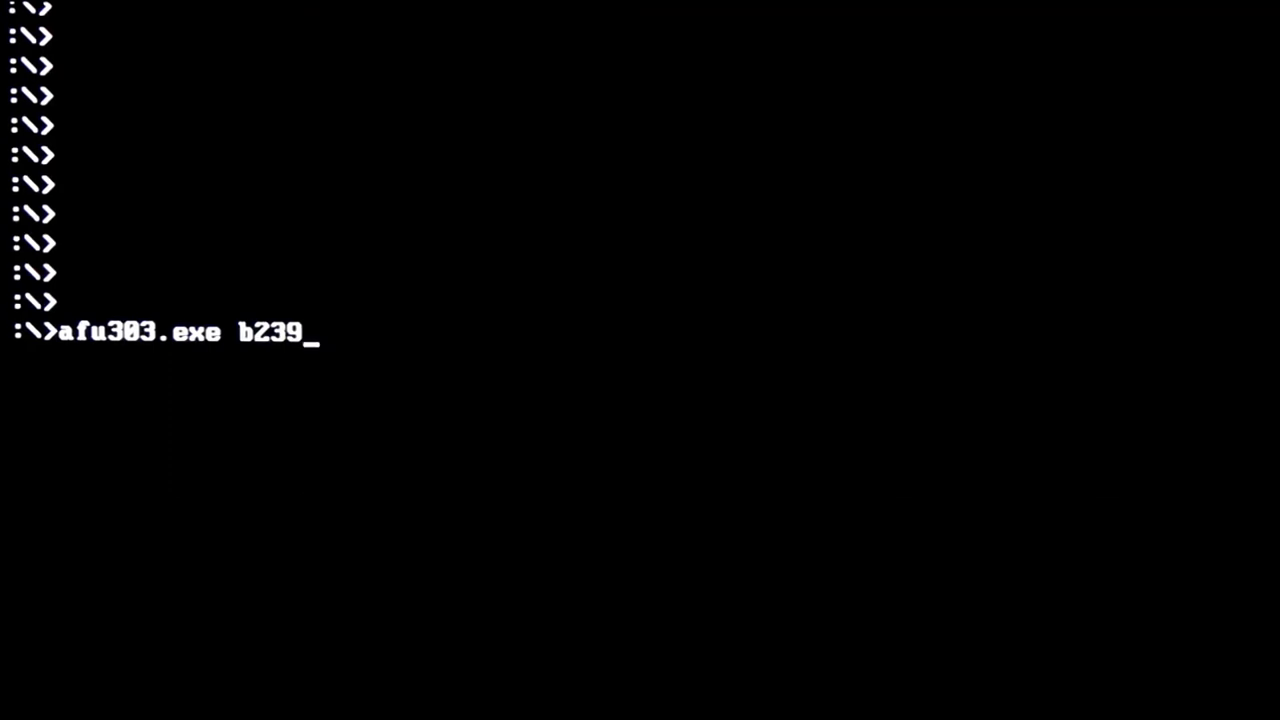
{"action": "type", "text": "041"}
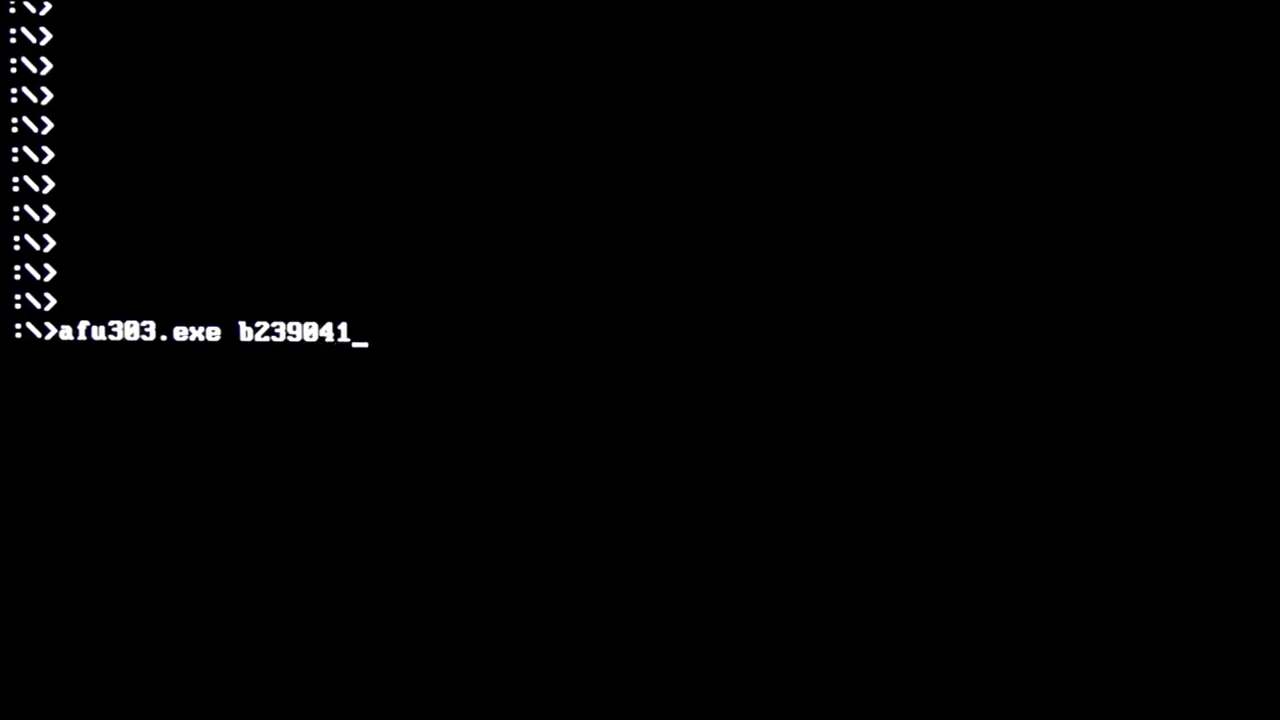
{"action": "type", "text": "5"}
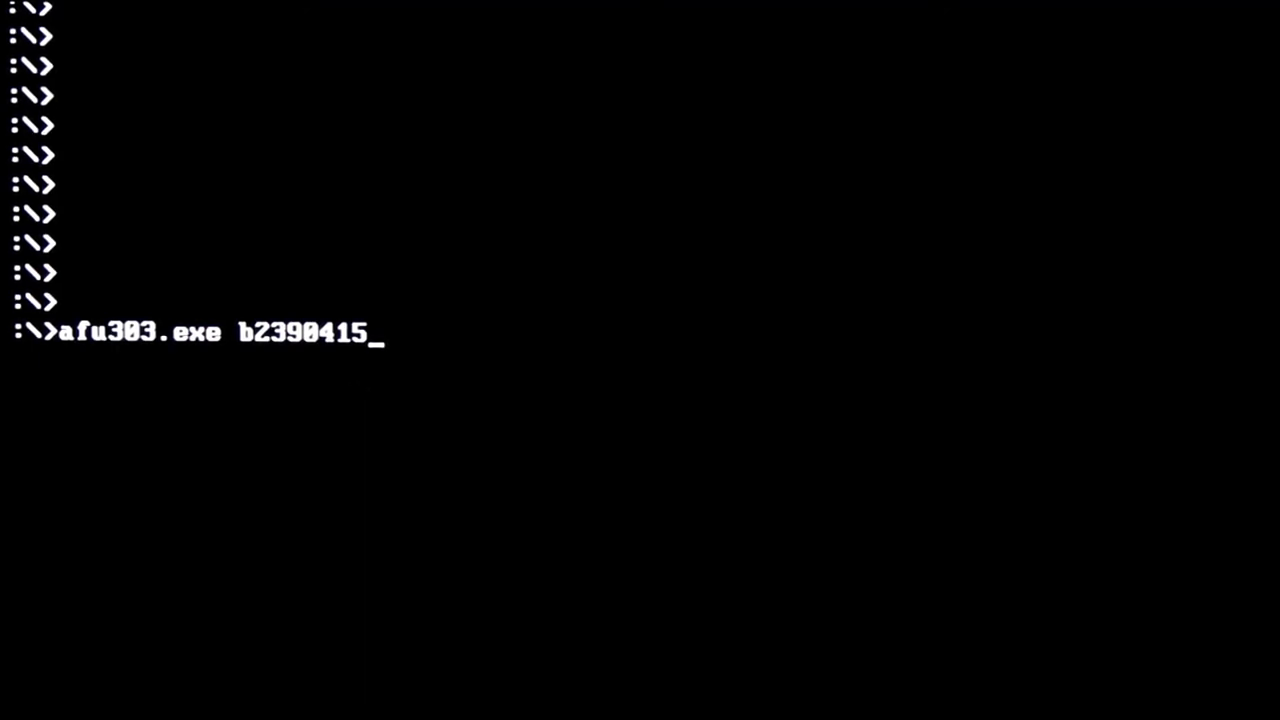
{"action": "type", "text": ".bin"}
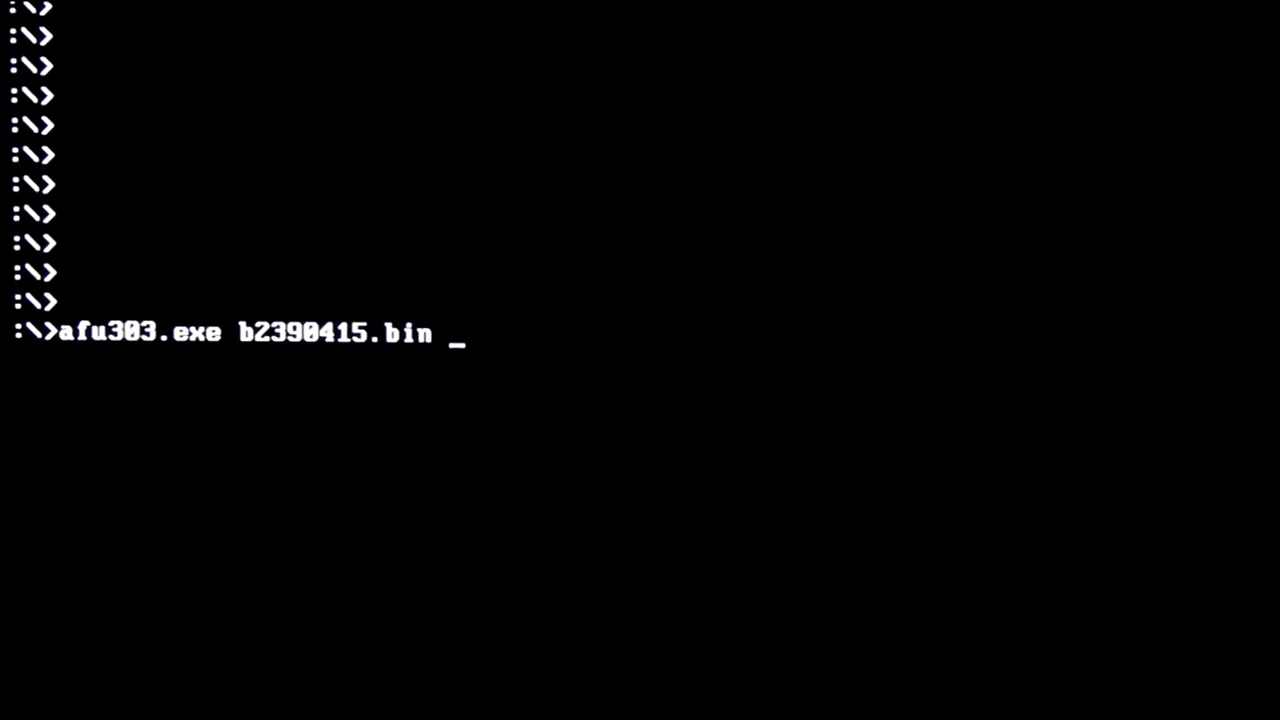
{"action": "type", "text": "/p"}
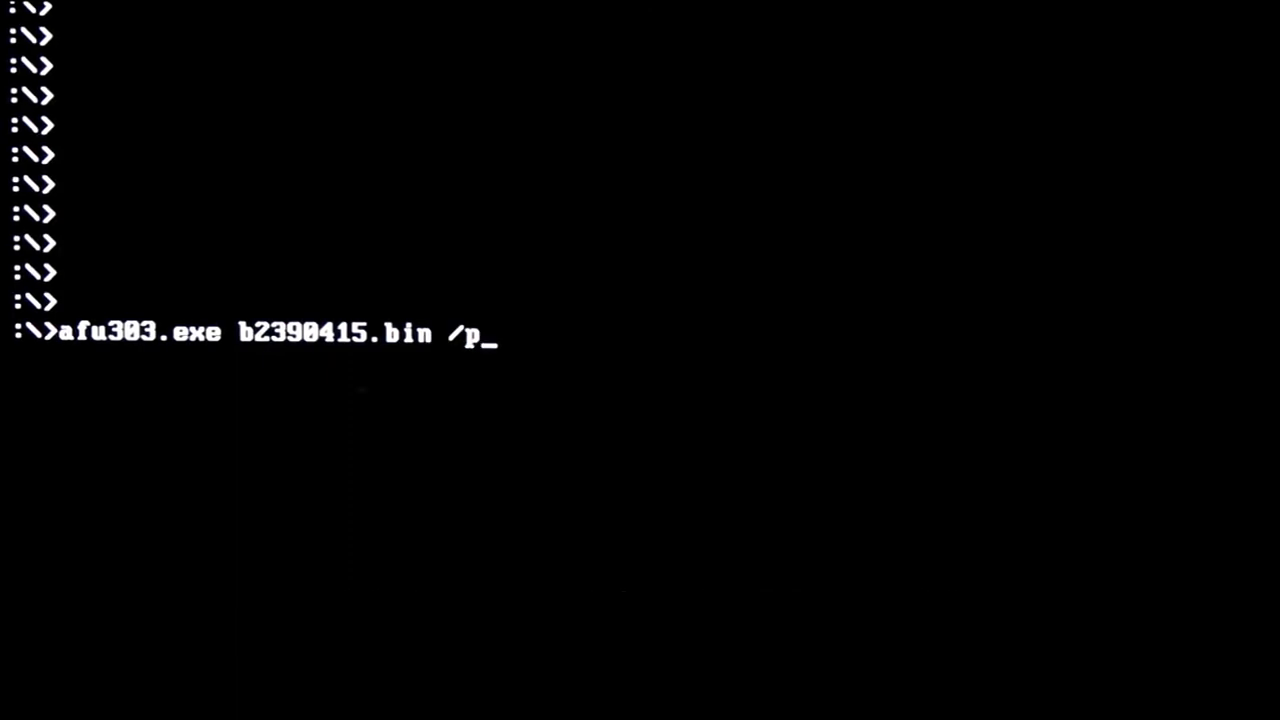
{"action": "type", "text": "/"}
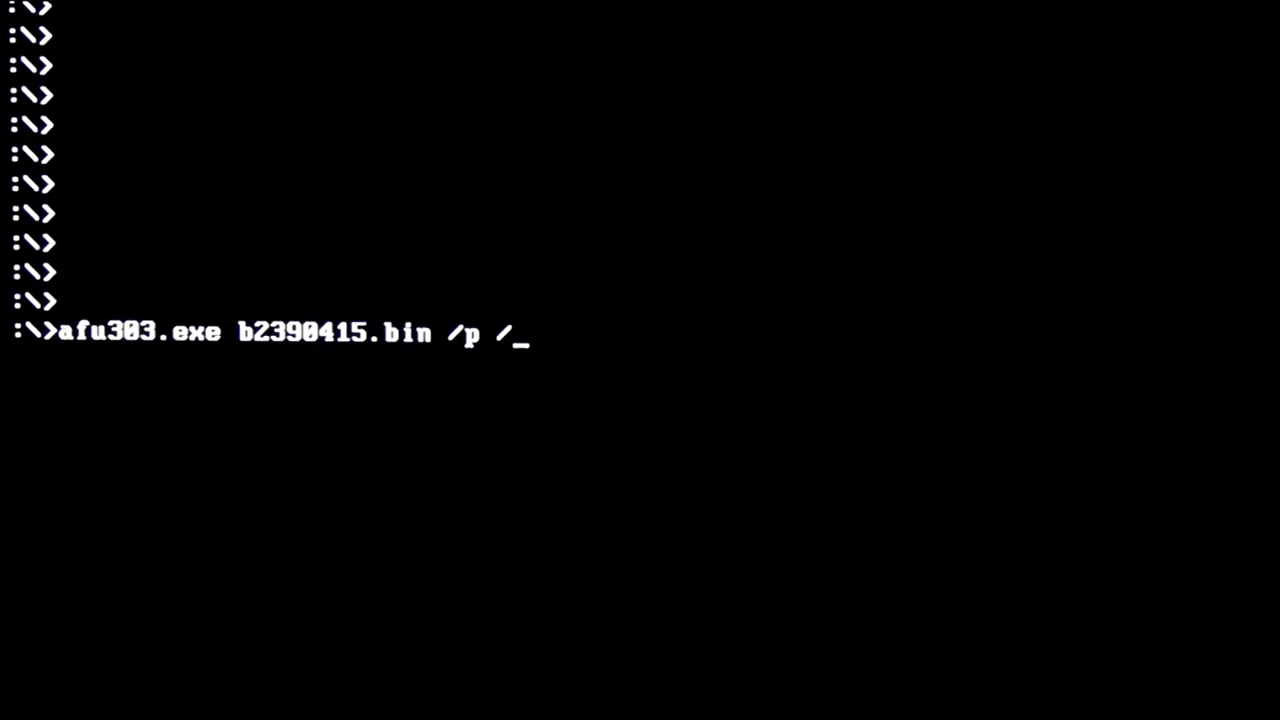
{"action": "type", "text": "n"}
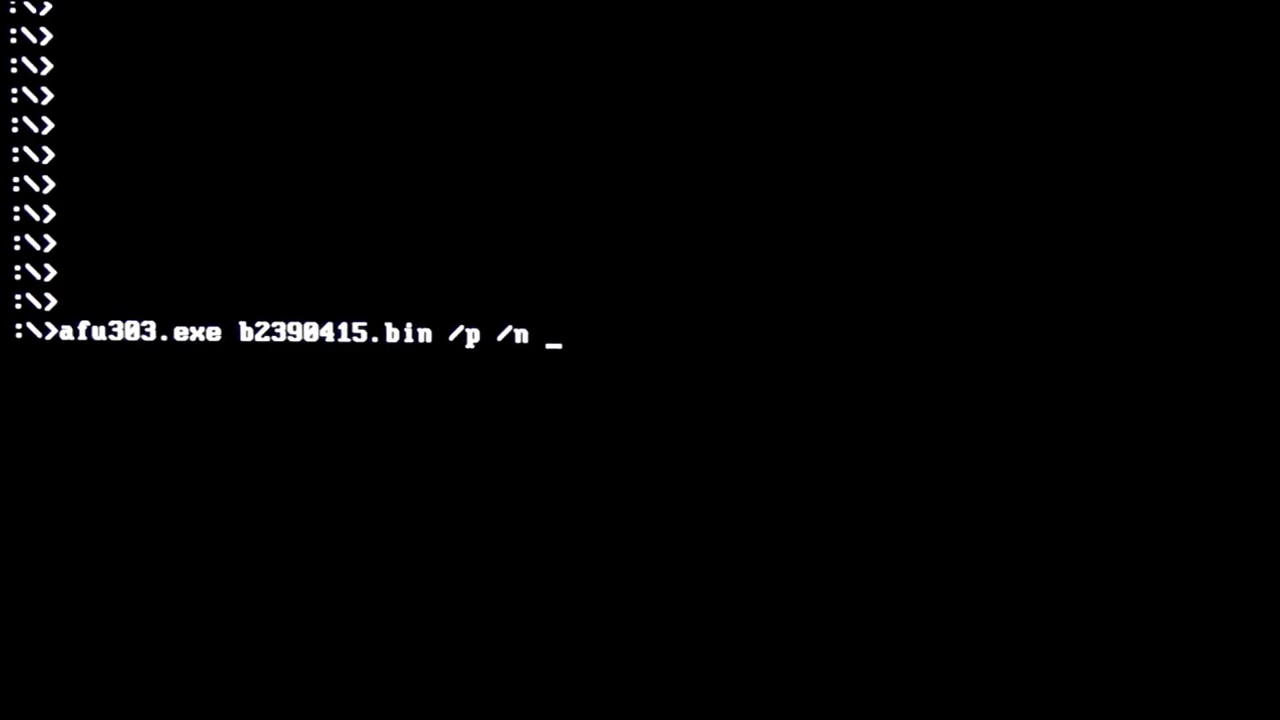
{"action": "type", "text": "/b"}
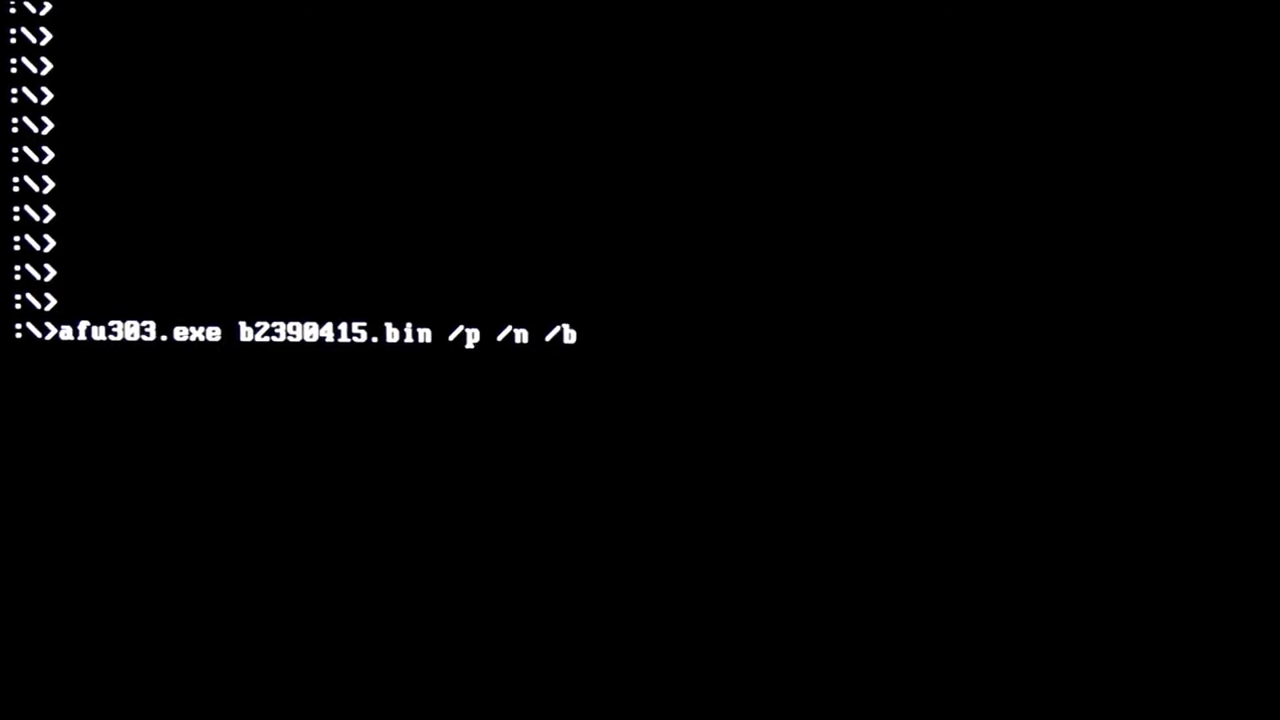
{"action": "type", "text": "/"}
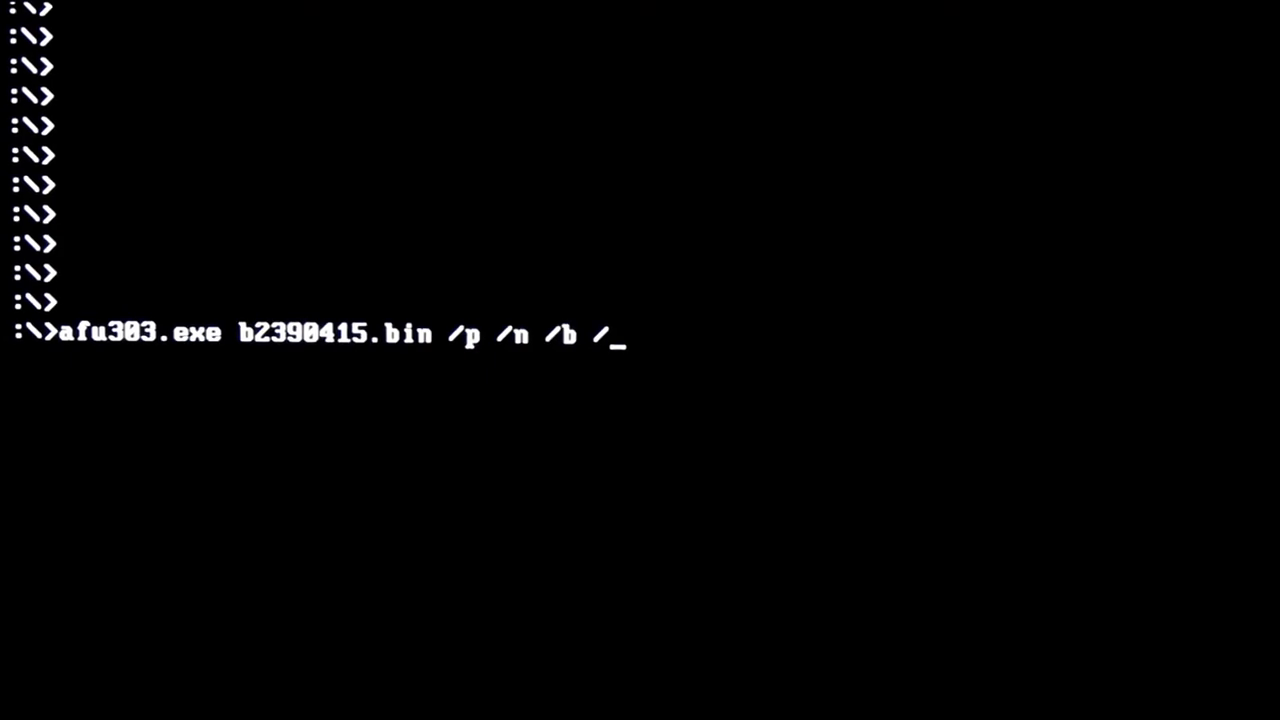
{"action": "type", "text": "r"}
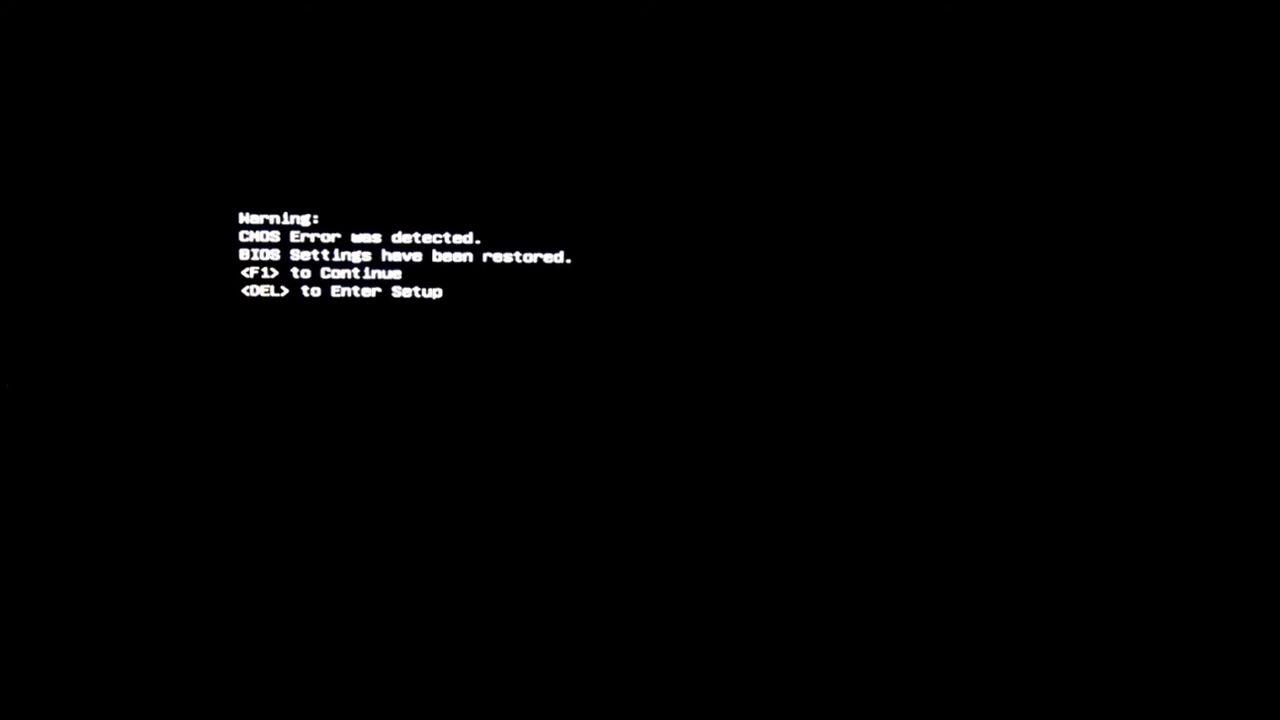
Press DEL at the CMOS error warning to enter BIOS Setup.
{"action": "key", "text": "Delete"}
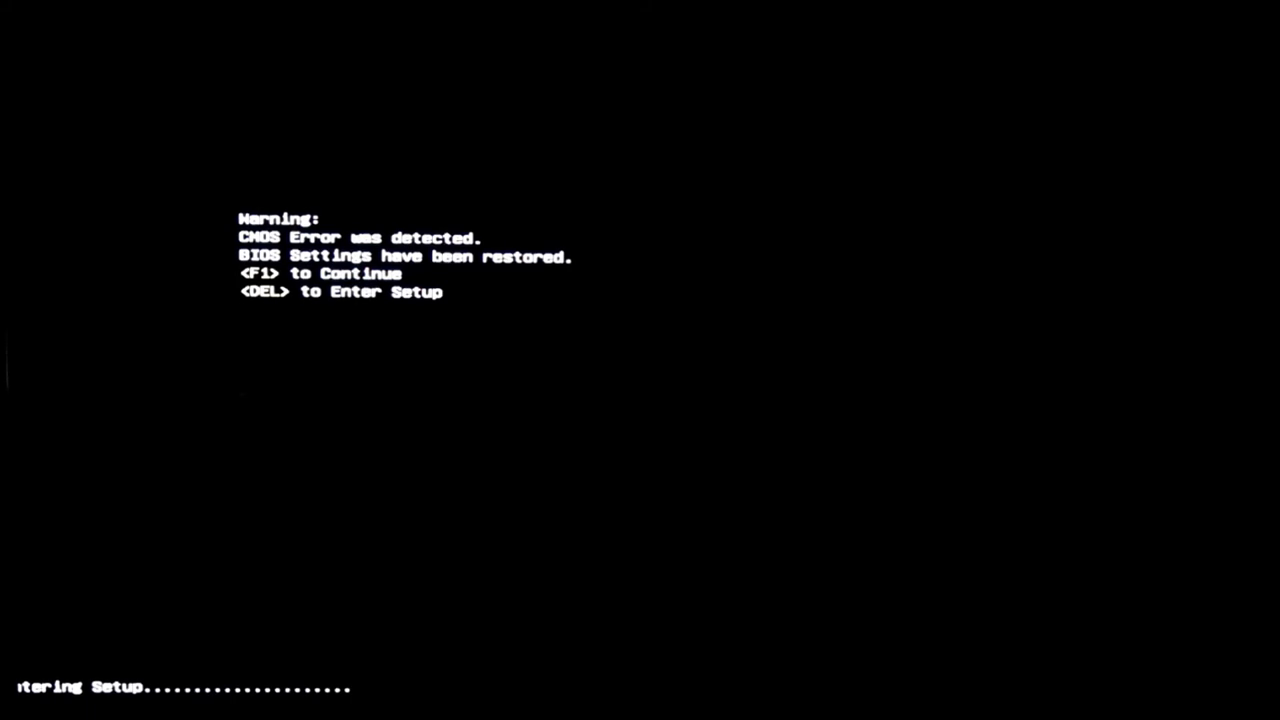
{"action": "key", "text": "Delete"}
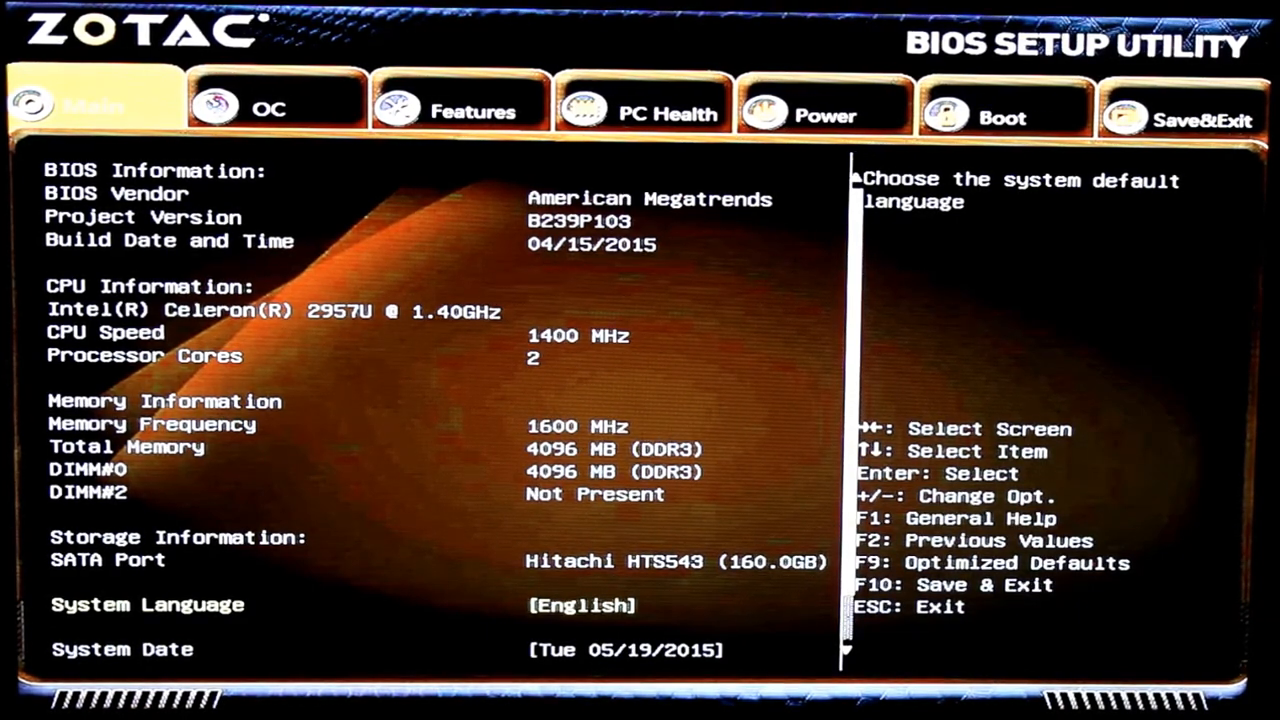
After confirming B239P103 (04/15/2015), view the OC page and then the PC Health readings.
{"action": "left_click", "coordinate": [268, 110]}
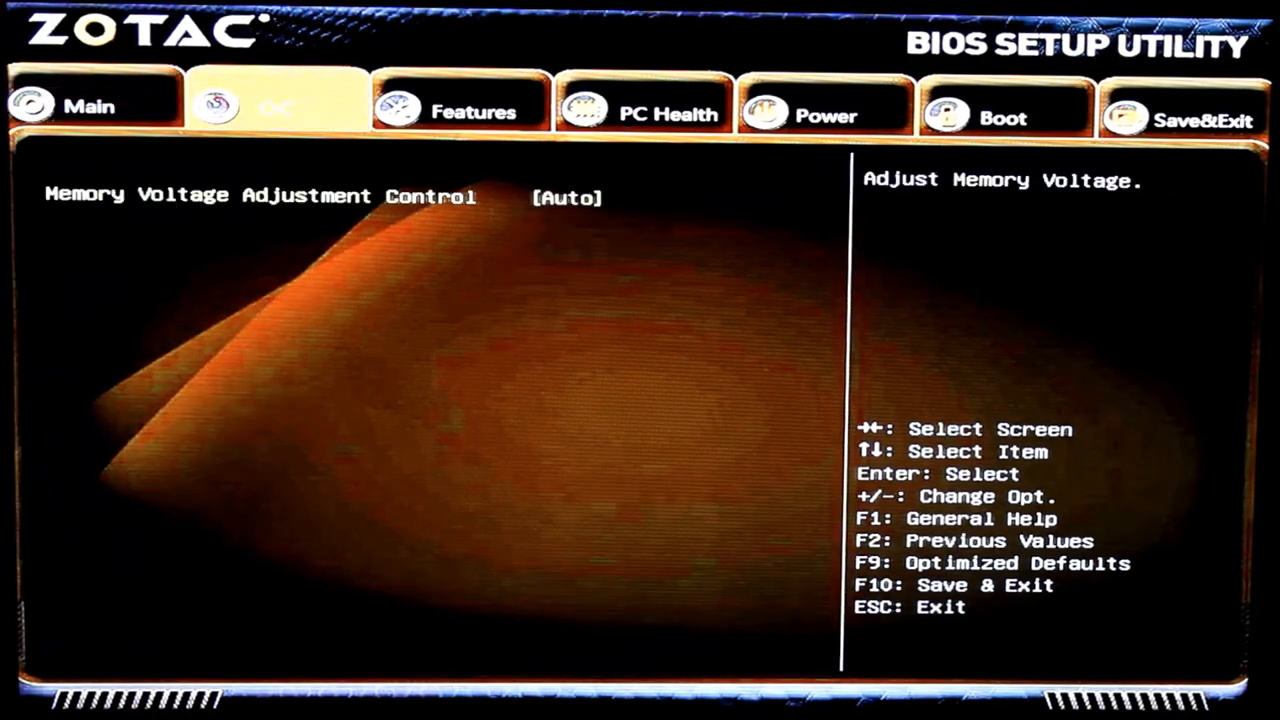
{"action": "left_click", "coordinate": [645, 110]}
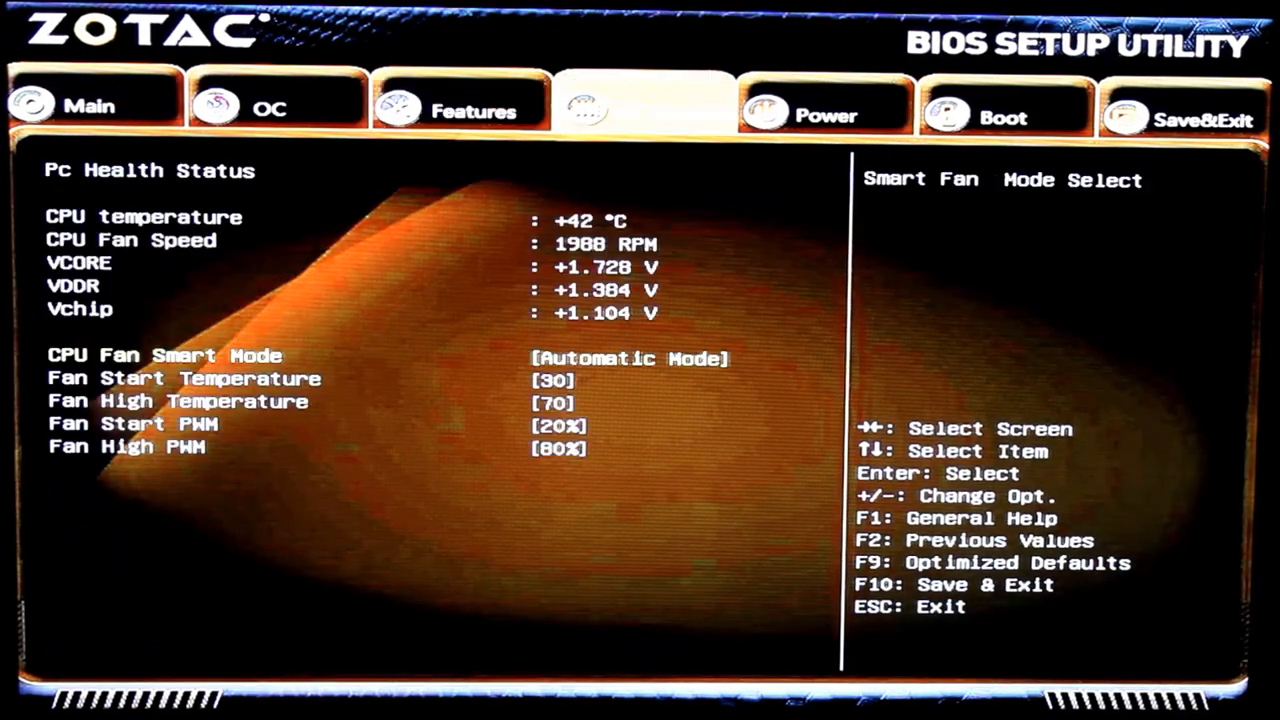
Review the Boot tab's configuration items and bring up the save-and-exit prompt.
{"action": "left_click", "coordinate": [826, 108]}
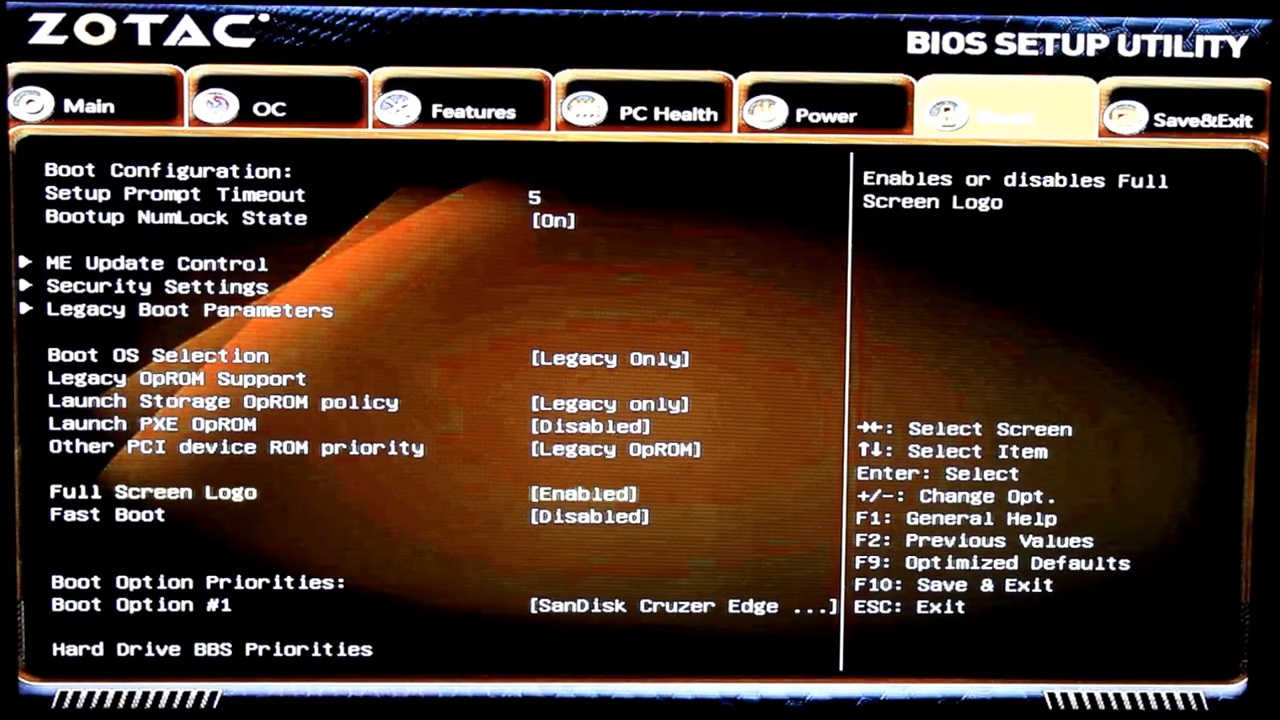
{"action": "key", "text": "Down"}
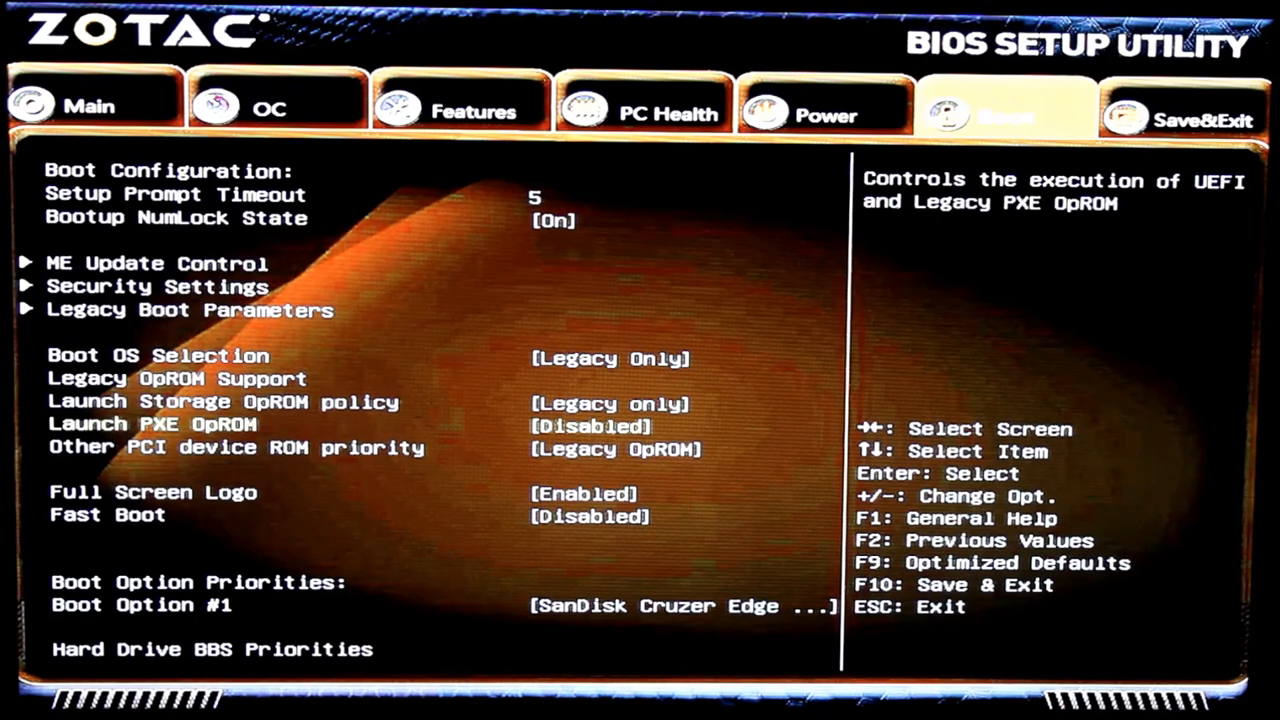
{"action": "left_click", "coordinate": [1185, 107]}
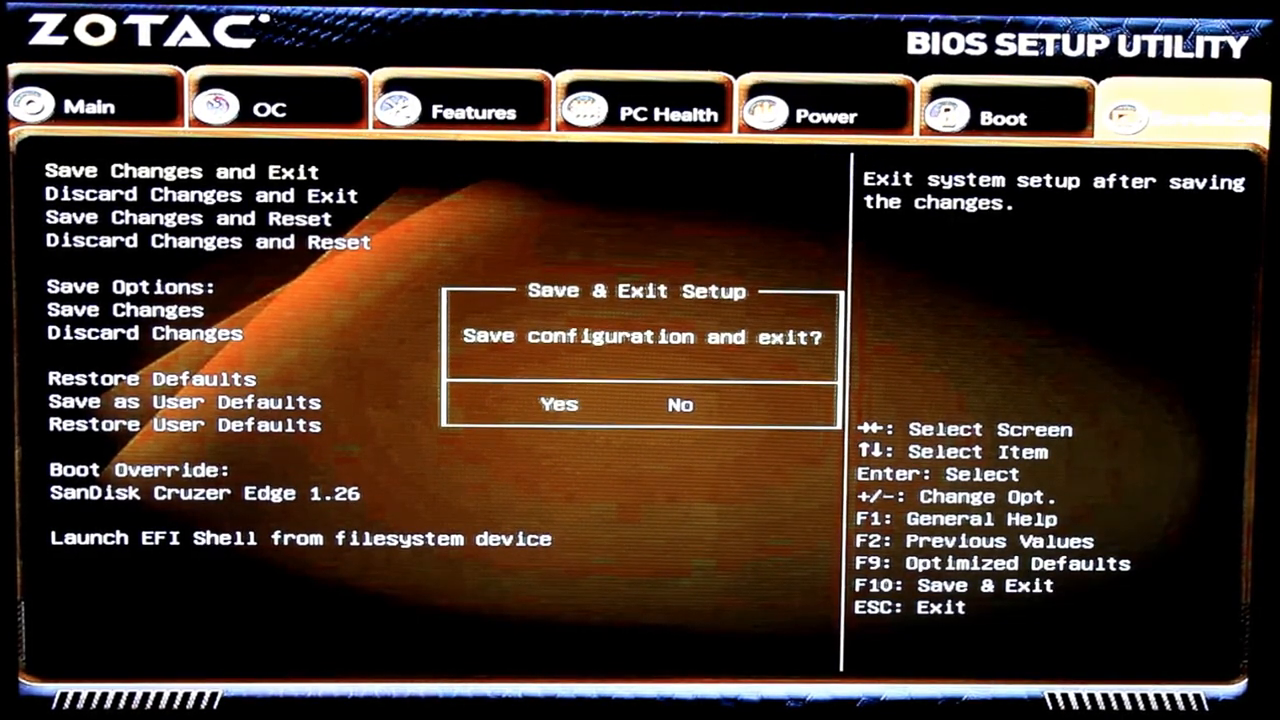
Confirm Yes to save the configuration and exit setup.
{"action": "left_click", "coordinate": [559, 404]}
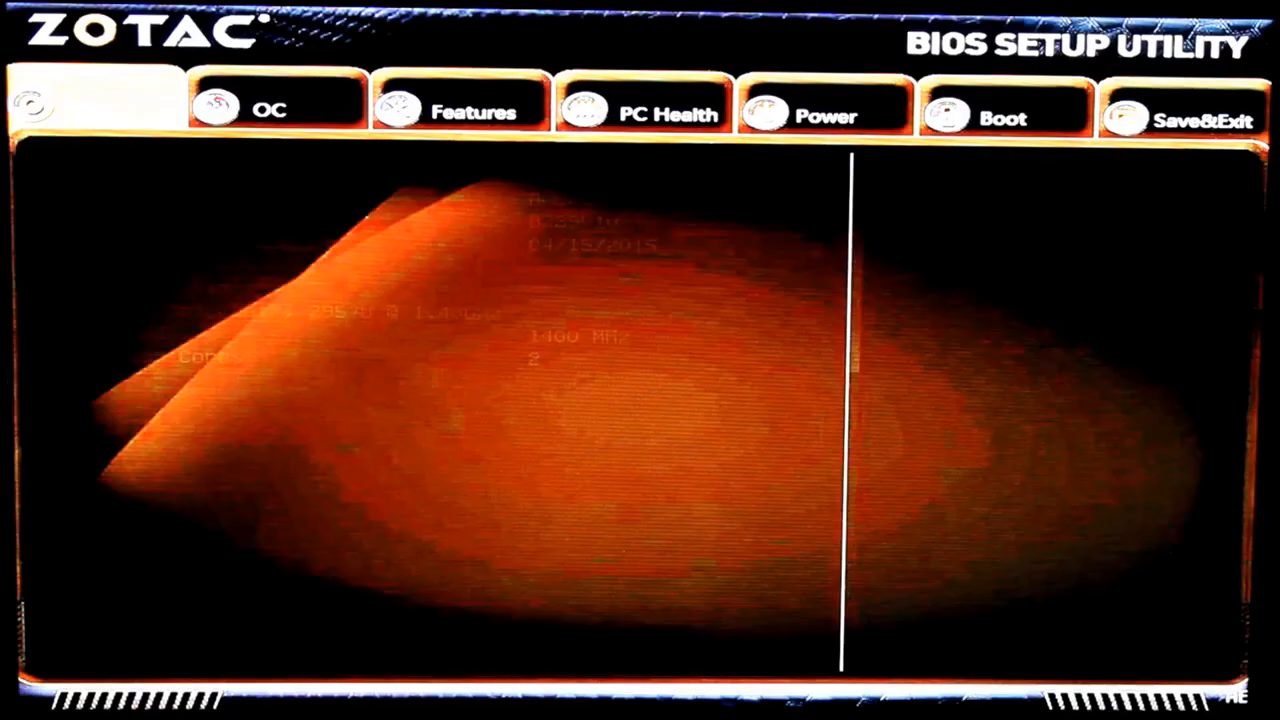
Set Boot Option #1 to the Hitachi HTS543216L9SA00 drive, pushing SanDisk Cruzer Edge to #2.
{"action": "left_click", "coordinate": [95, 105]}
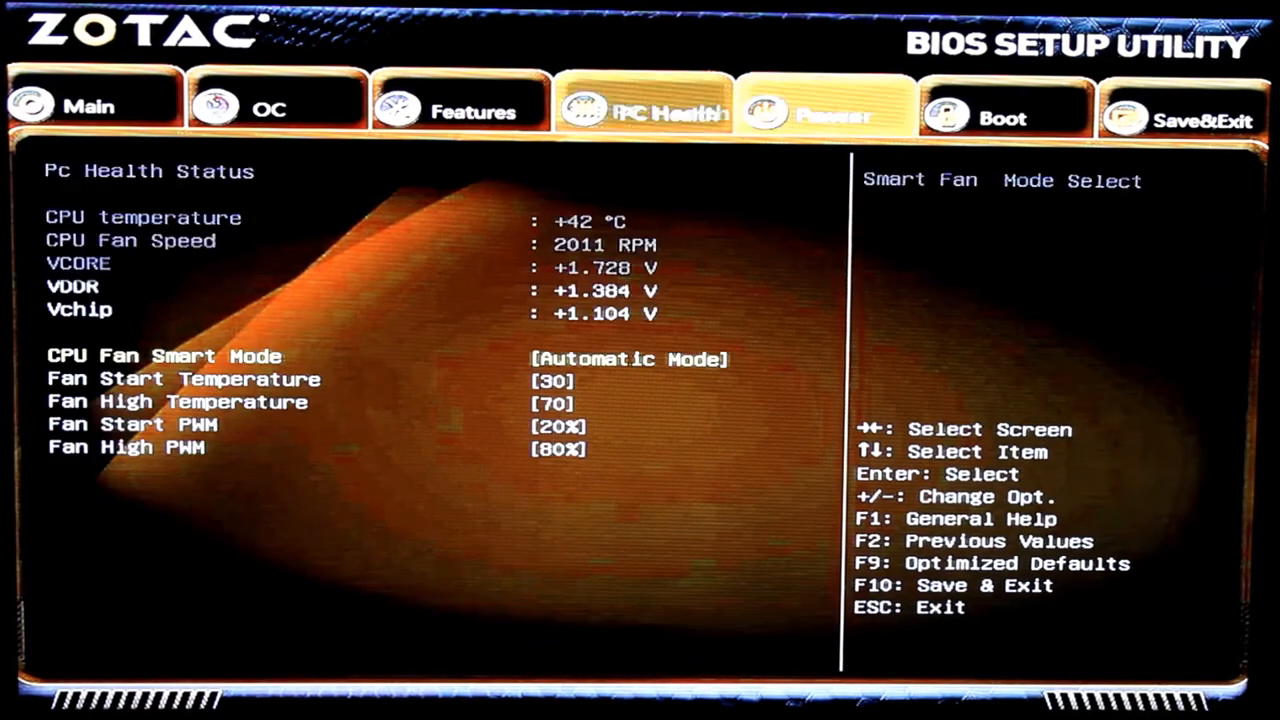
{"action": "left_click", "coordinate": [1003, 105]}
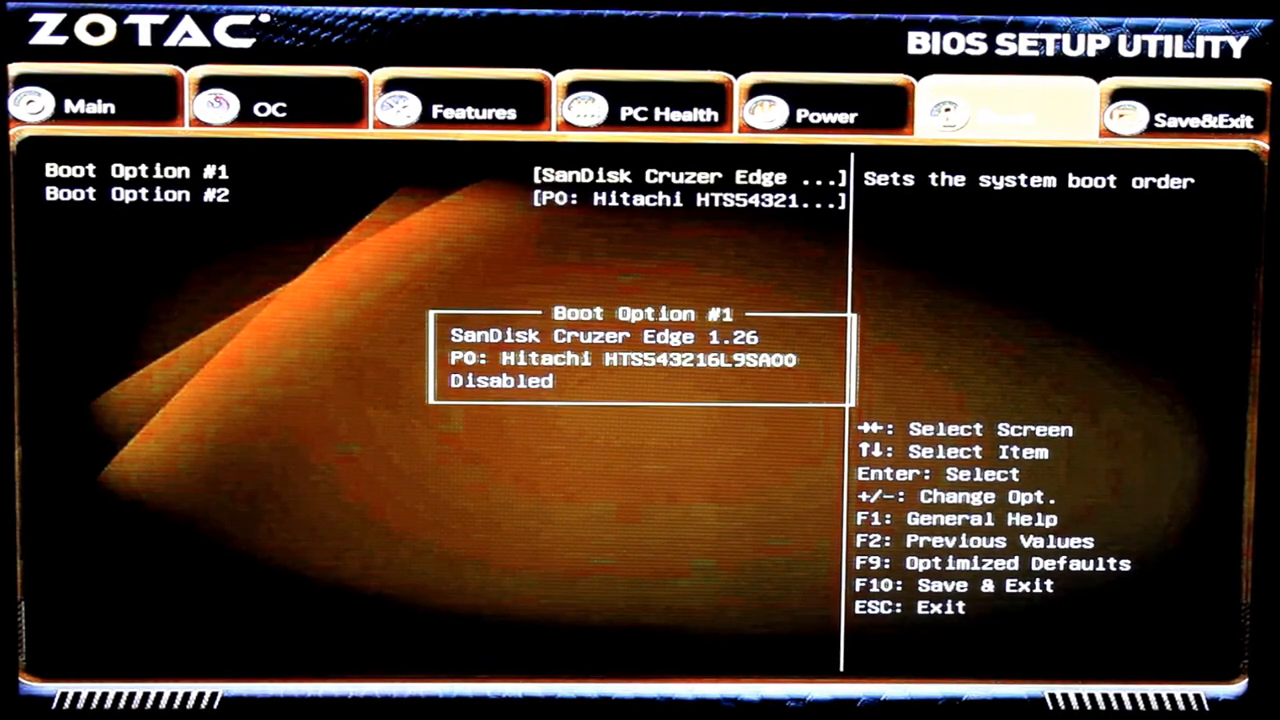
{"action": "key", "text": "enter"}
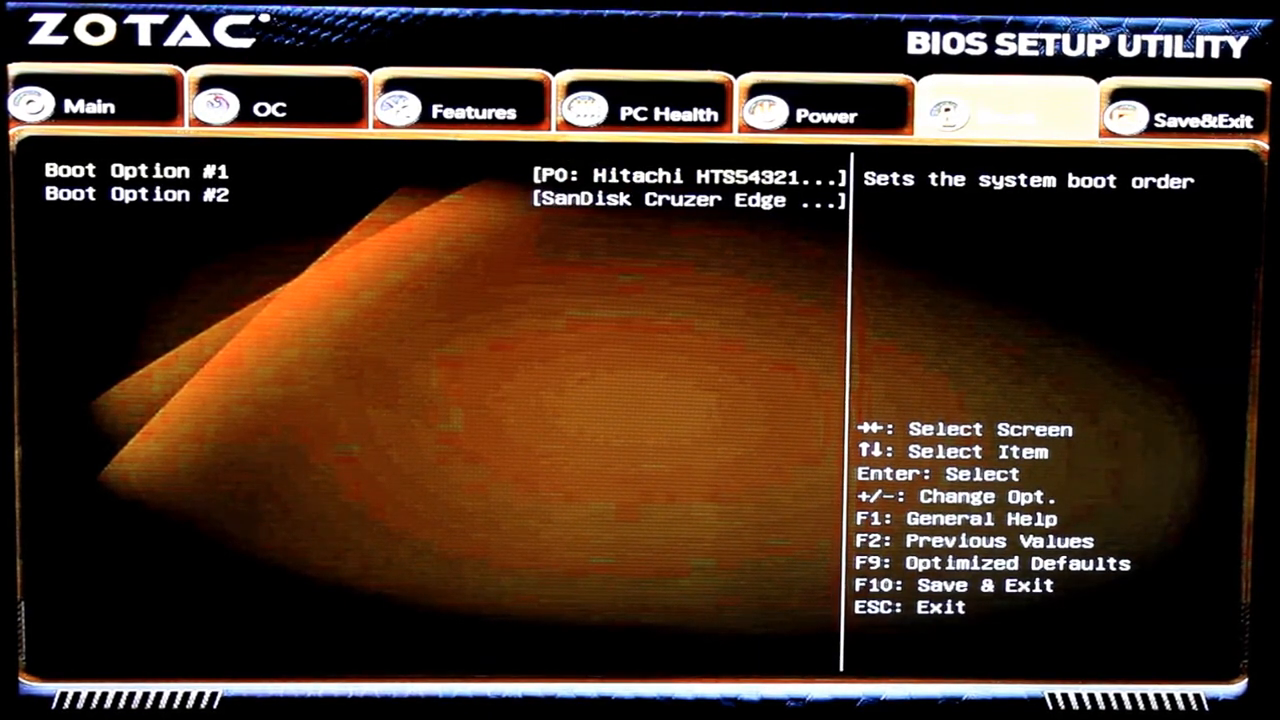